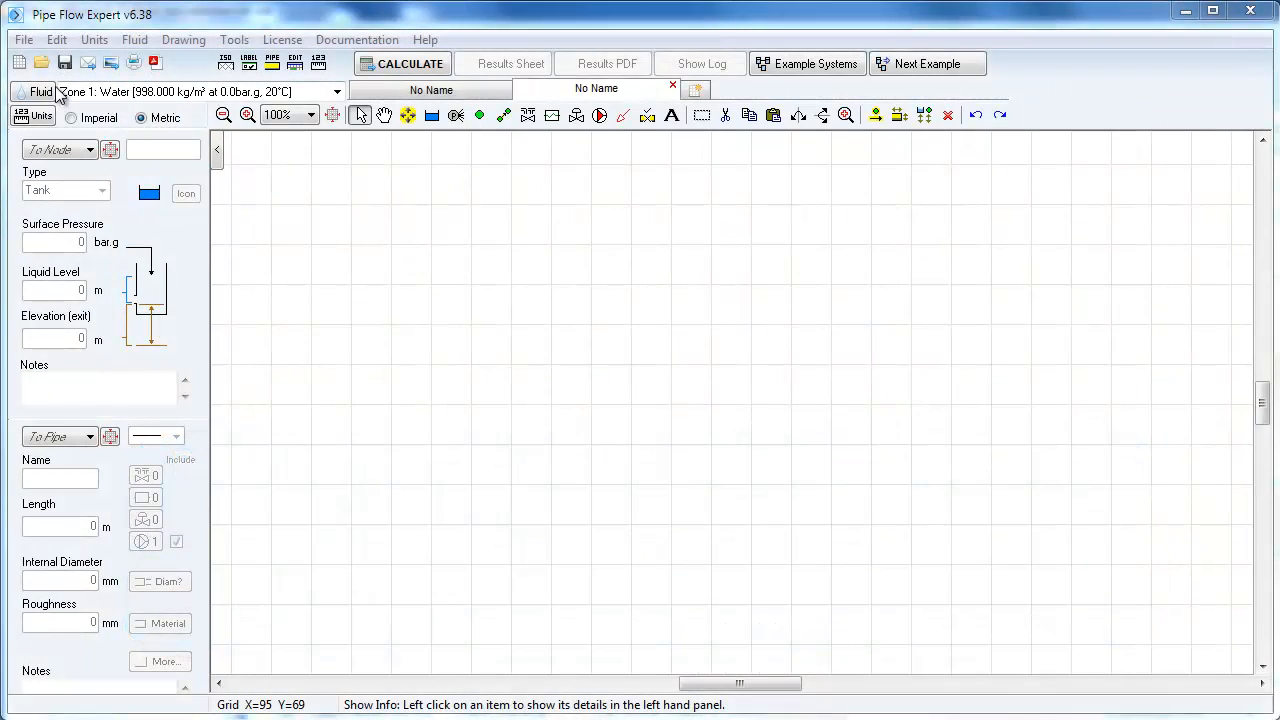
# Browse the fluid properties database.
pyautogui.click(40, 91)
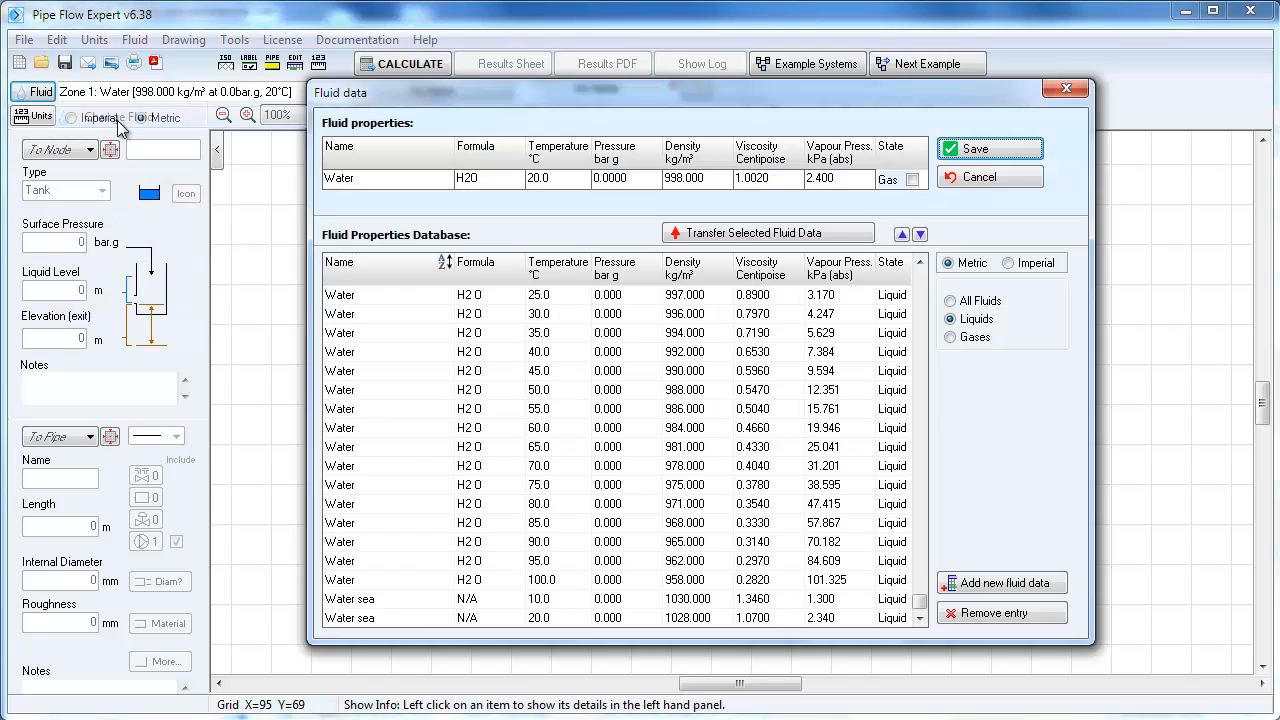
pyautogui.click(145, 117)
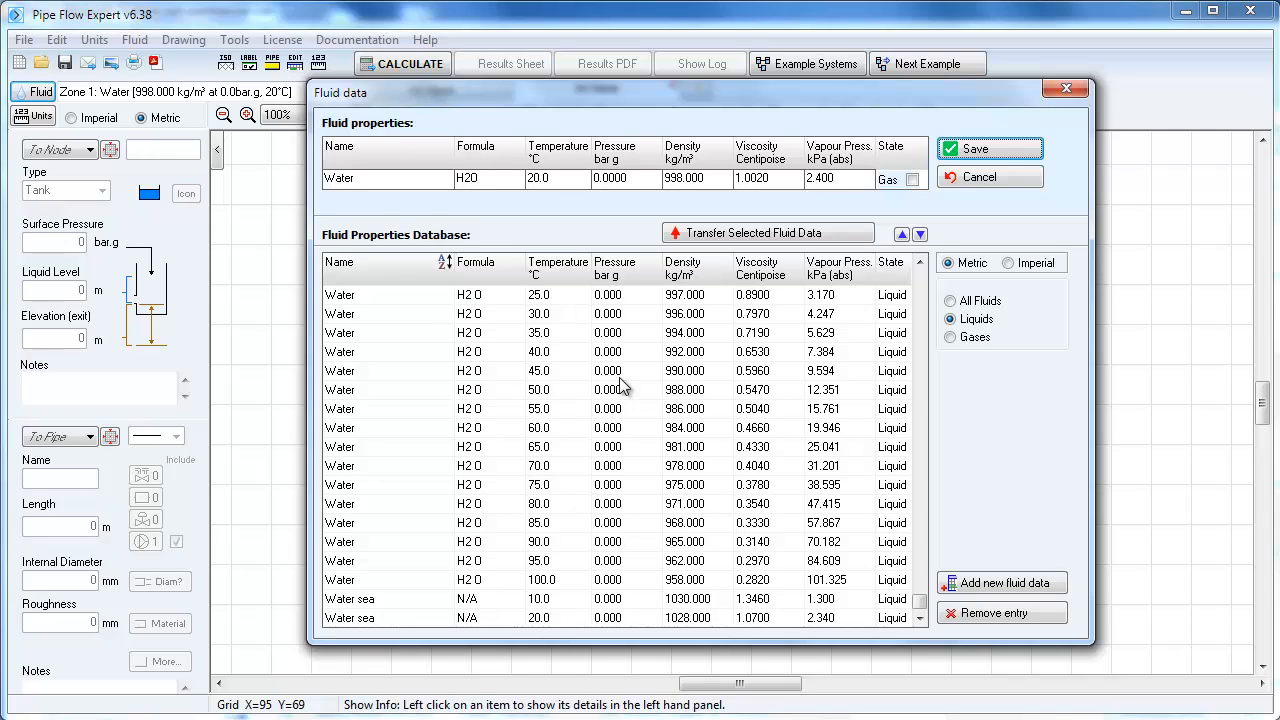
pyautogui.moveTo(860, 543)
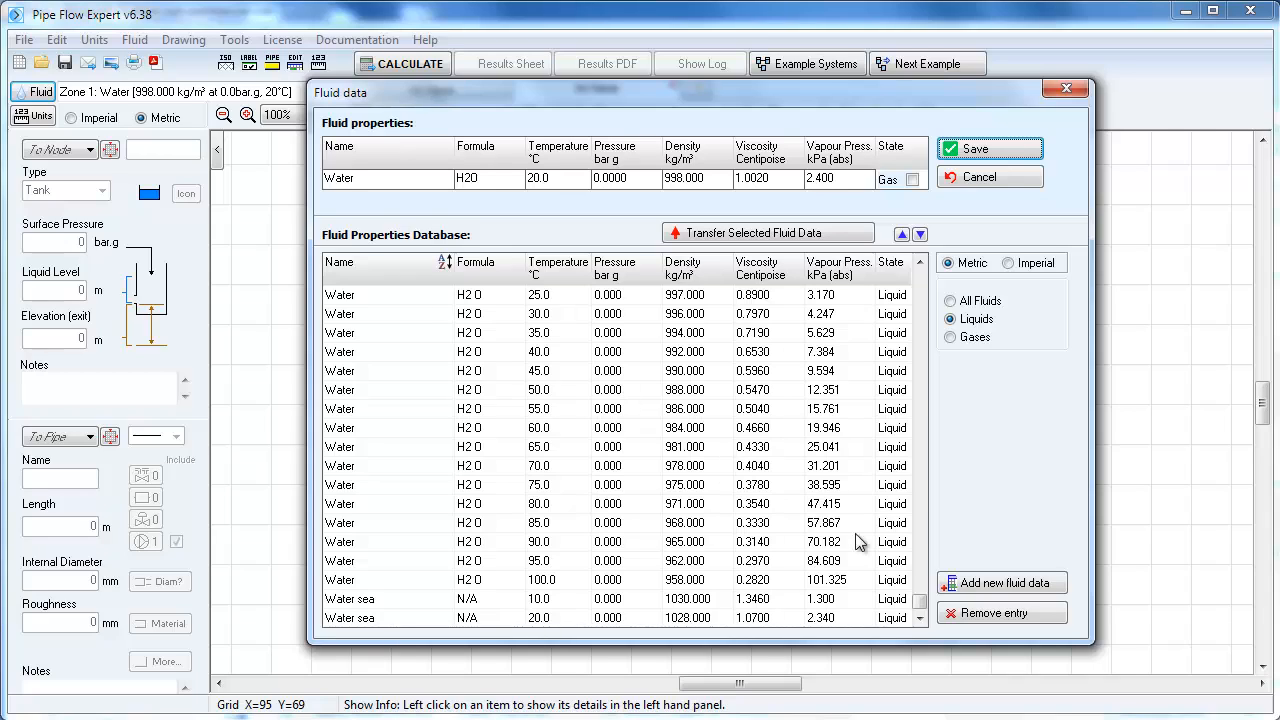
pyautogui.click(1002, 582)
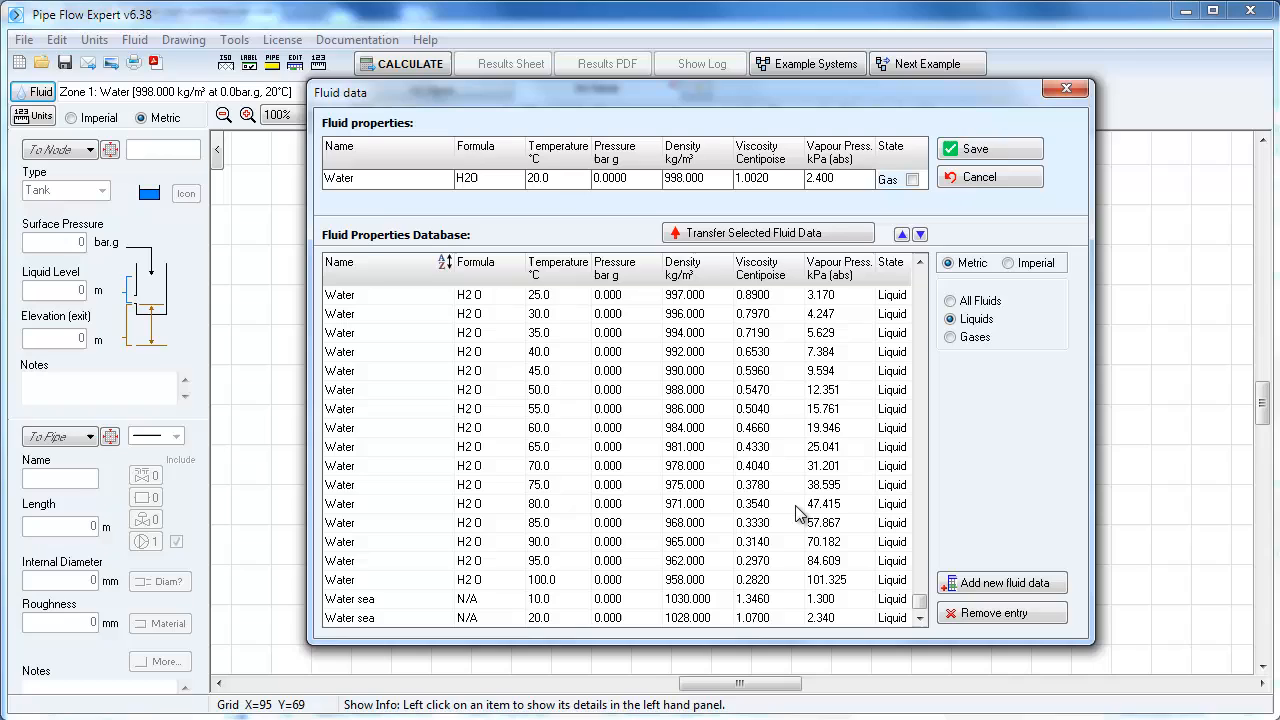
pyautogui.moveTo(803, 500)
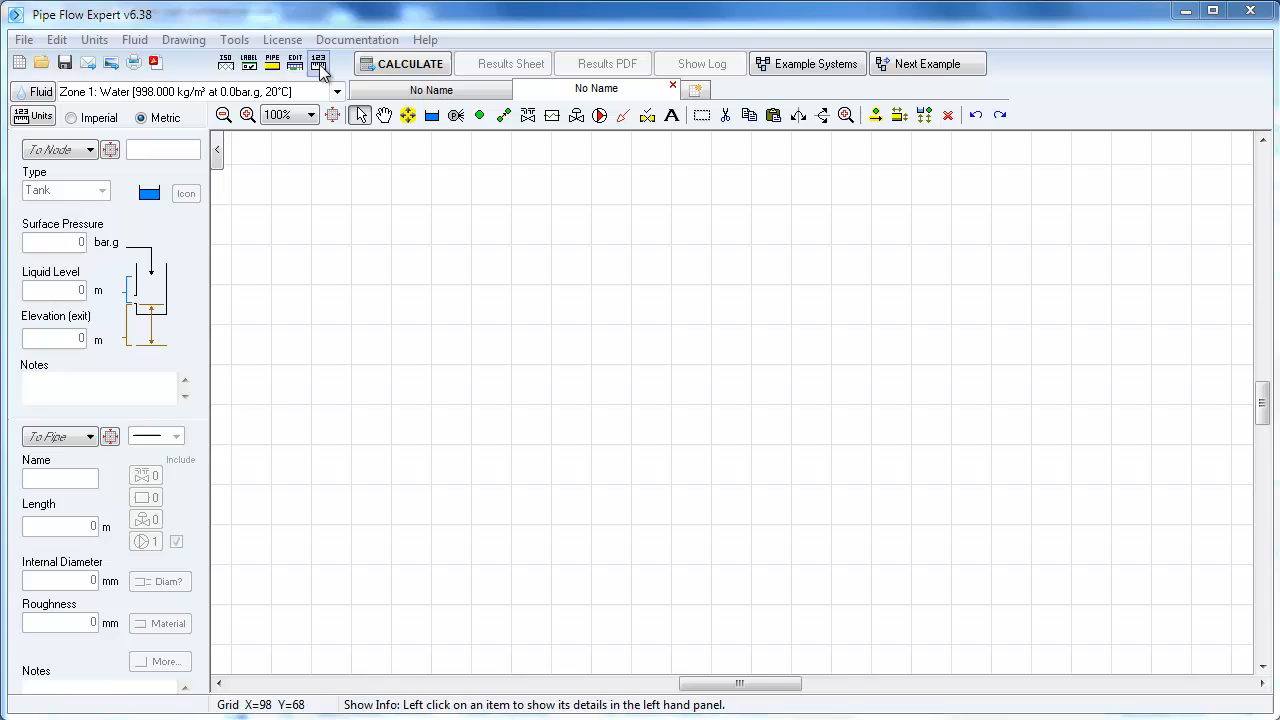
# Review length and head loss units, switch all units to imperial, then back to metric.
pyautogui.click(319, 63)
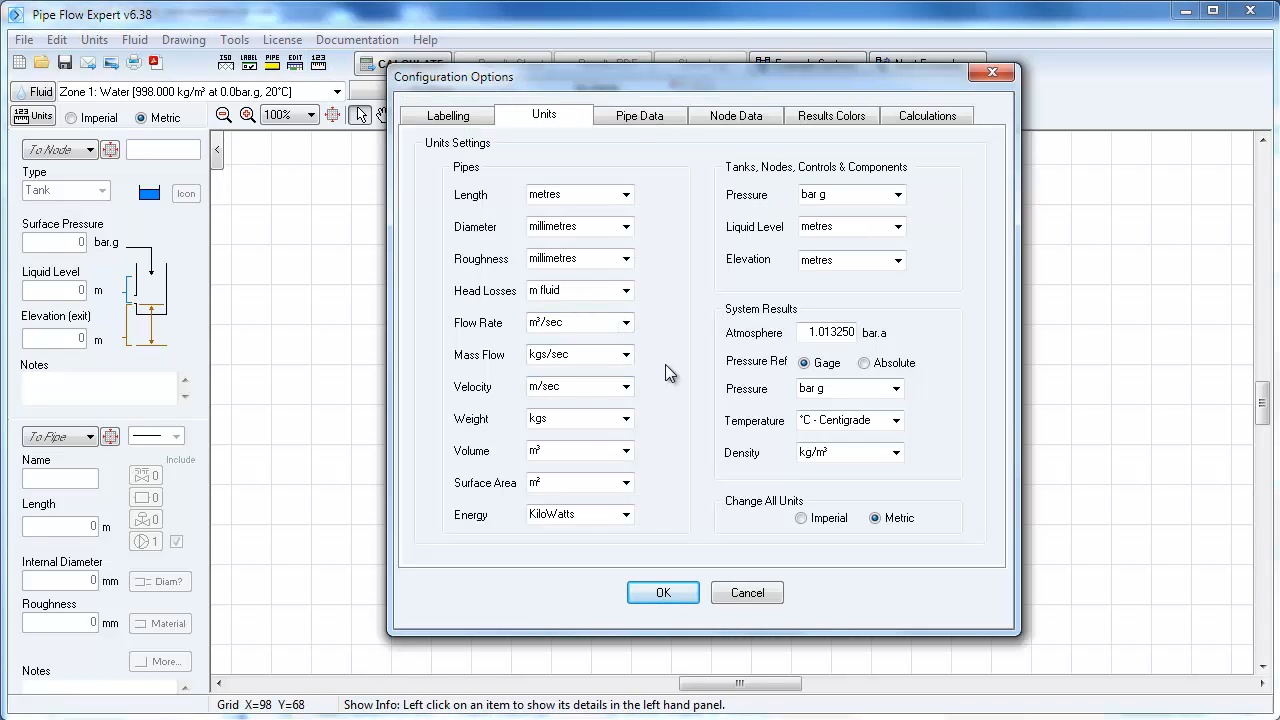
pyautogui.moveTo(575, 148)
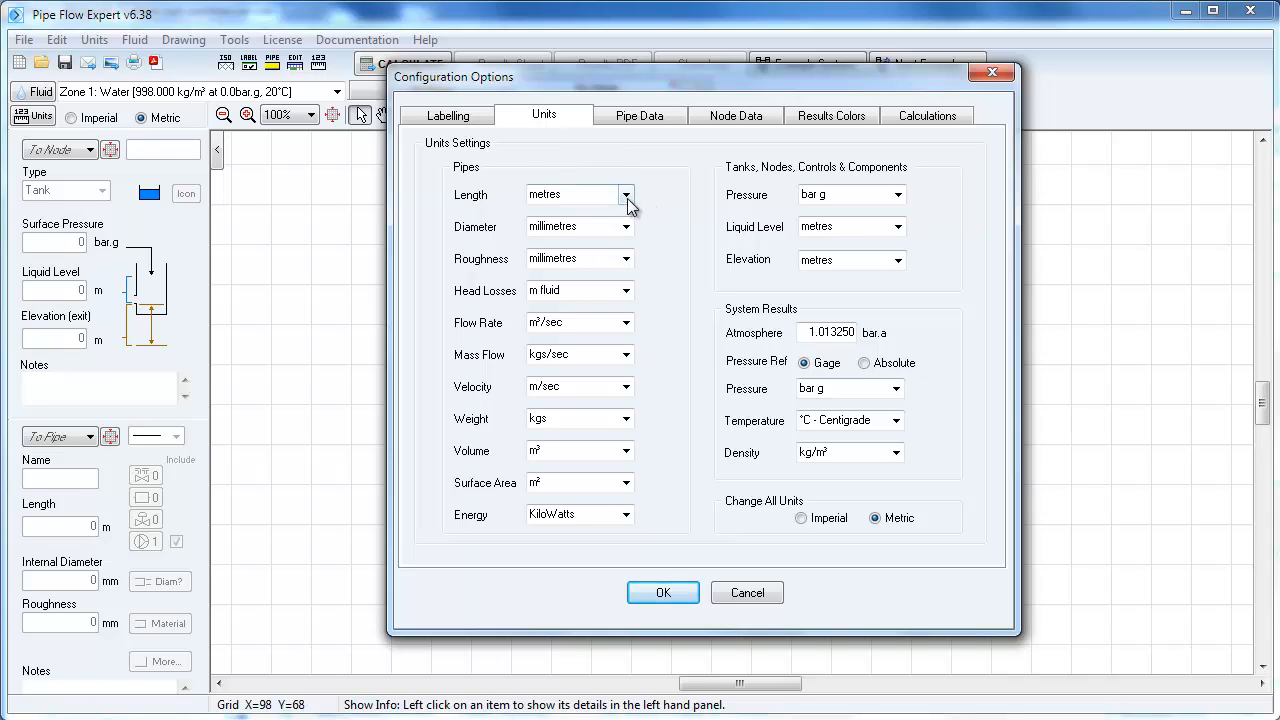
pyautogui.click(626, 194)
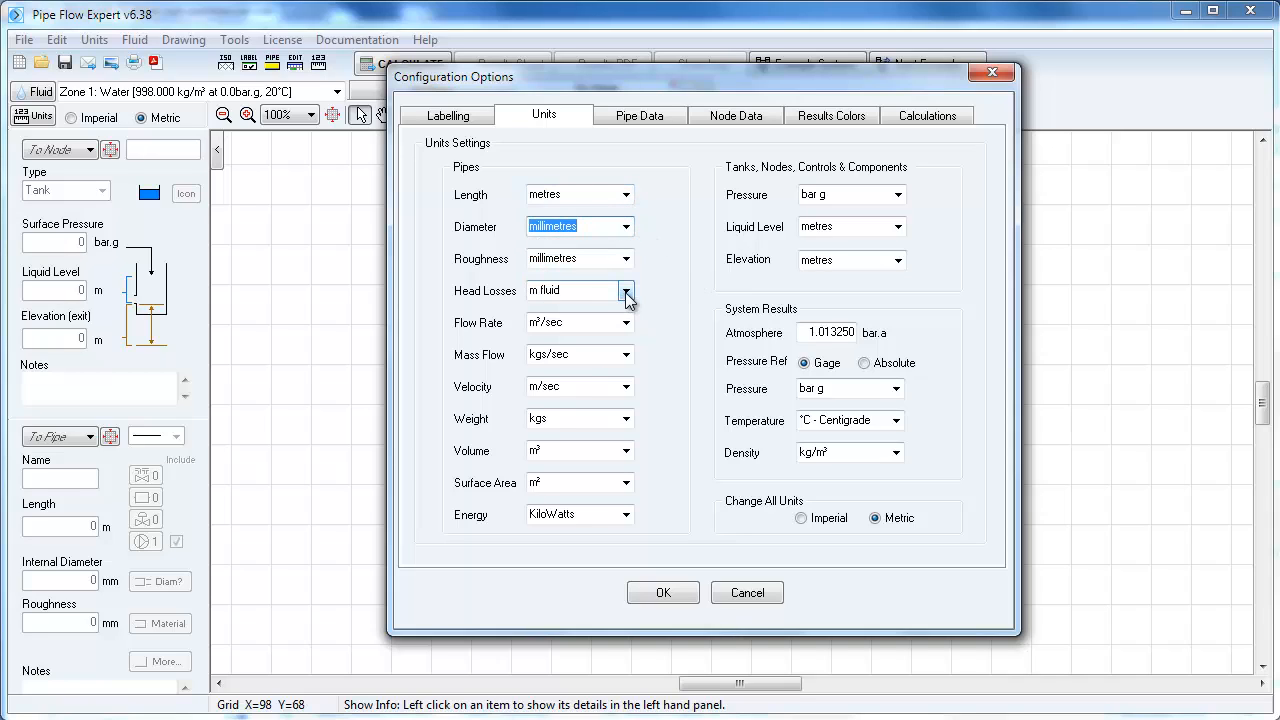
pyautogui.click(626, 291)
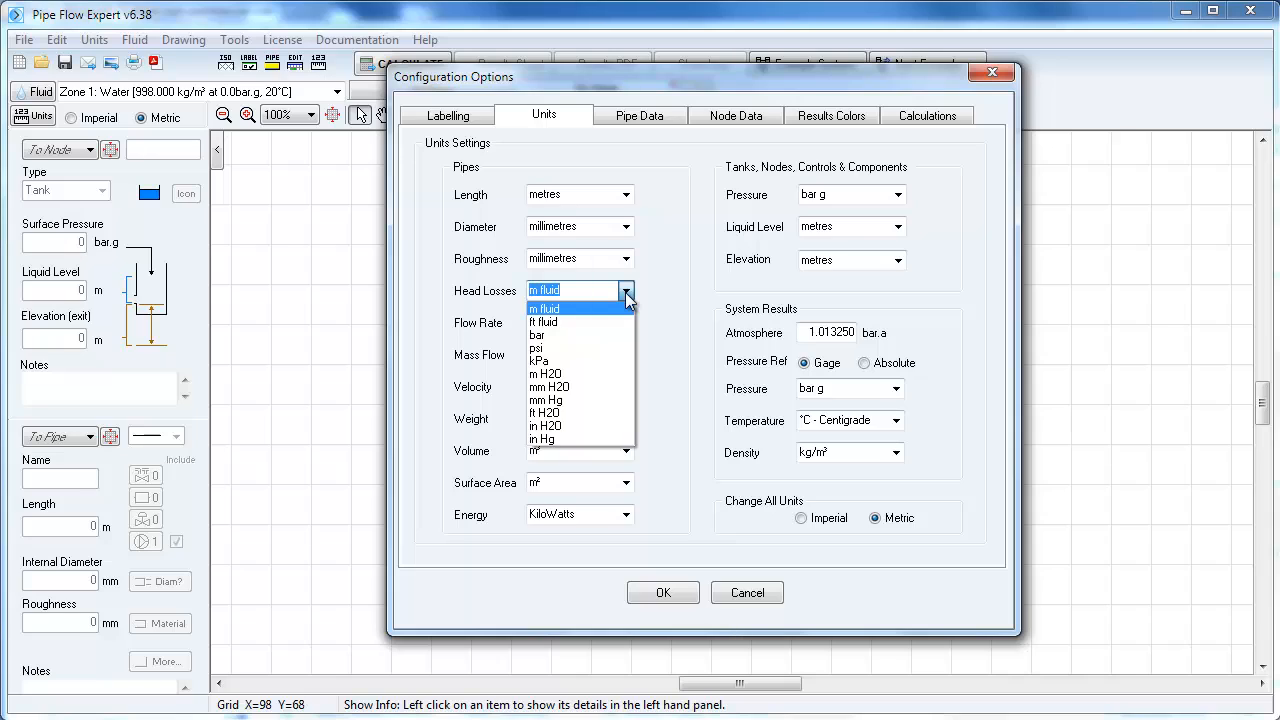
pyautogui.moveTo(578, 322)
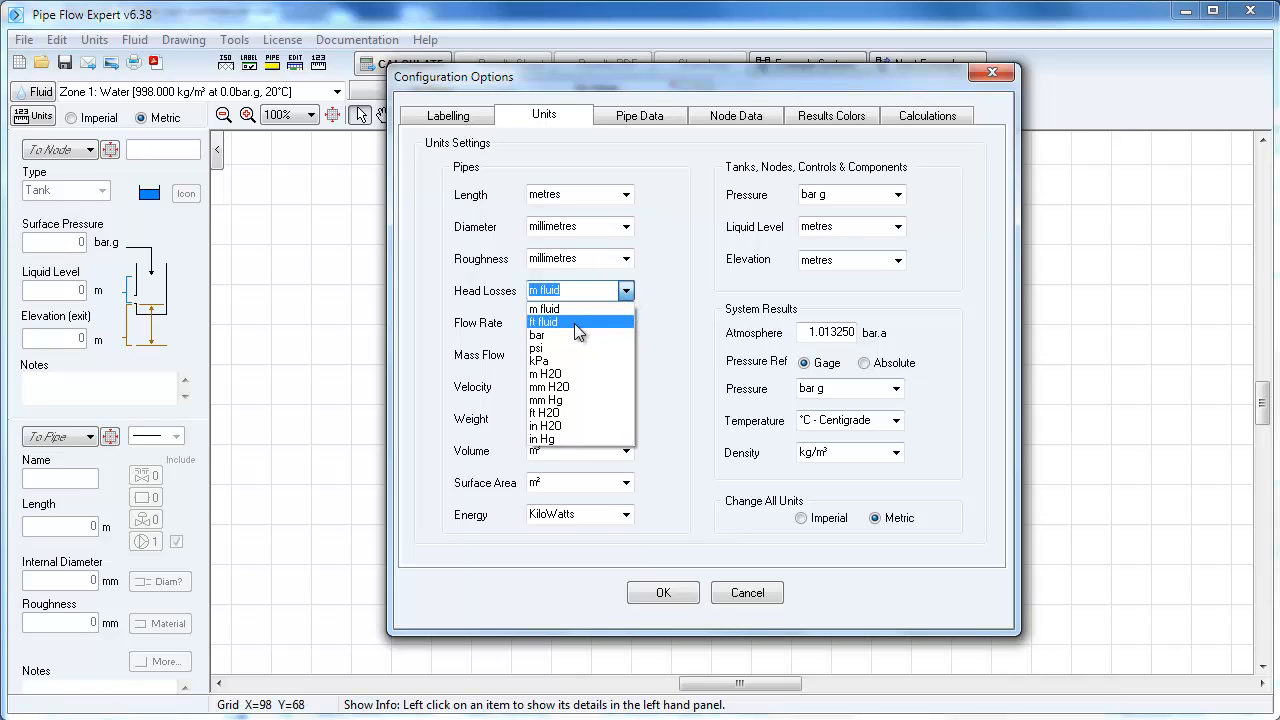
pyautogui.moveTo(565, 348)
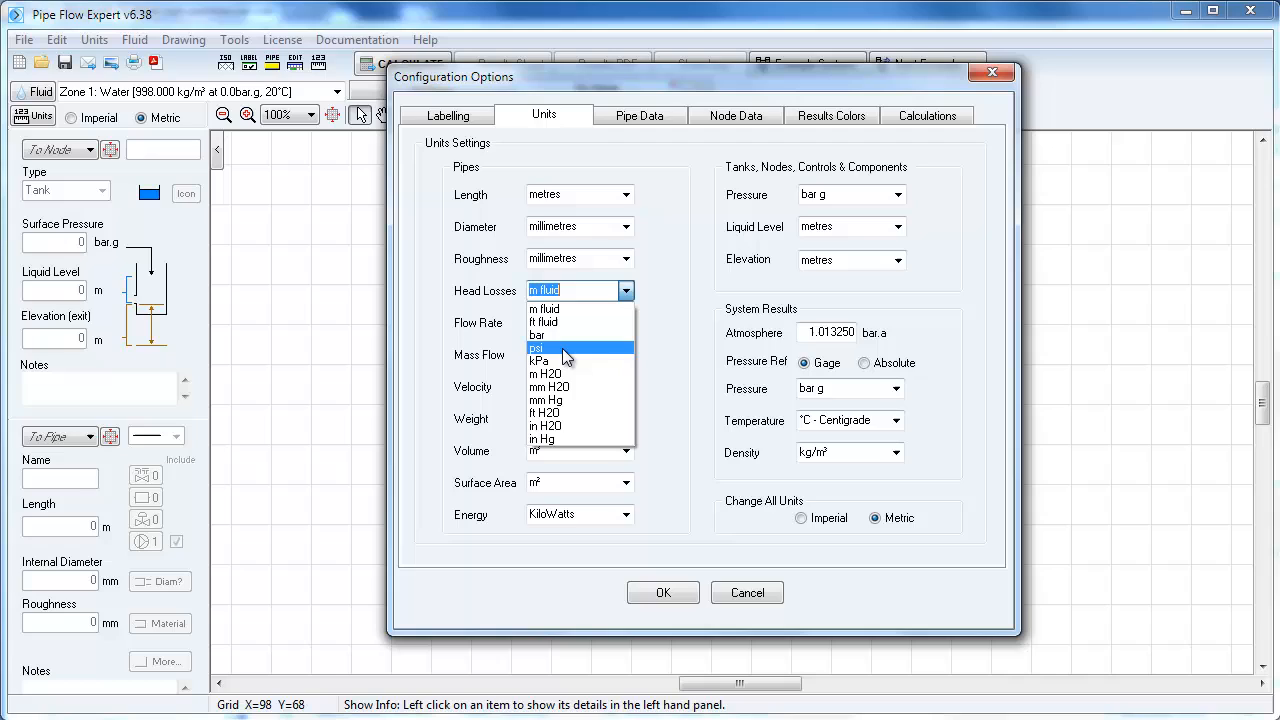
pyautogui.click(544, 290)
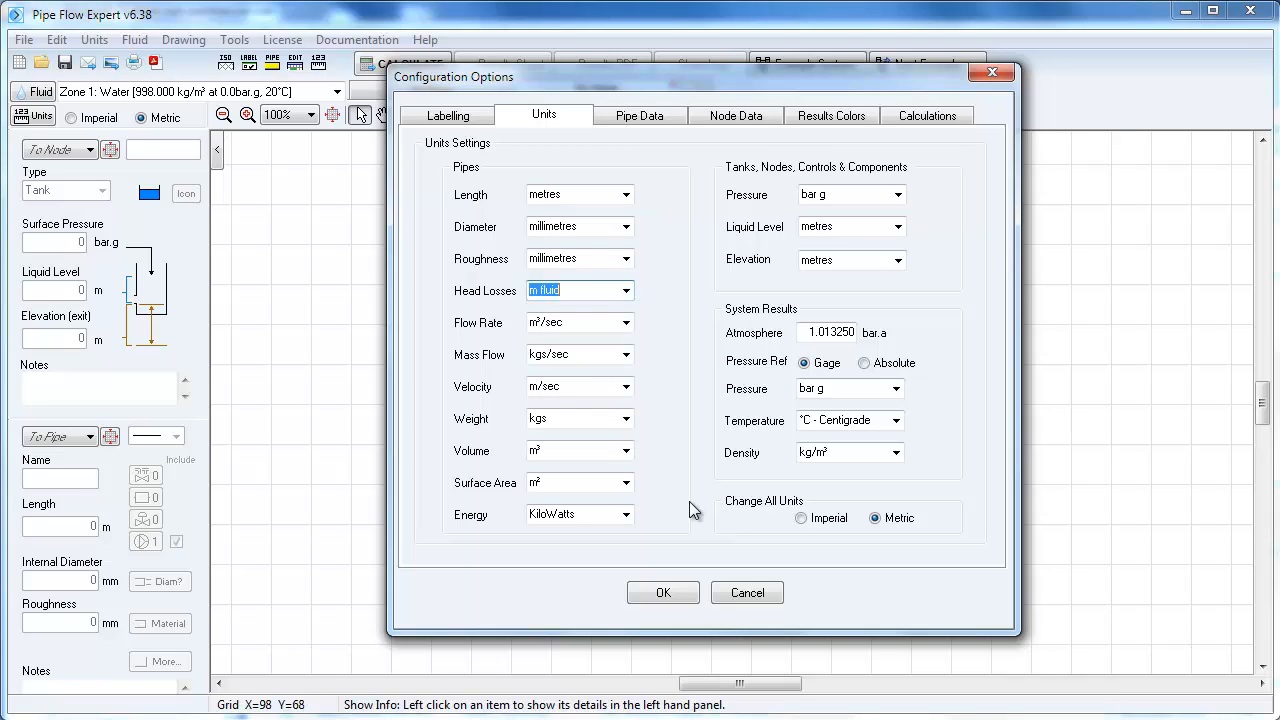
pyautogui.moveTo(942, 295)
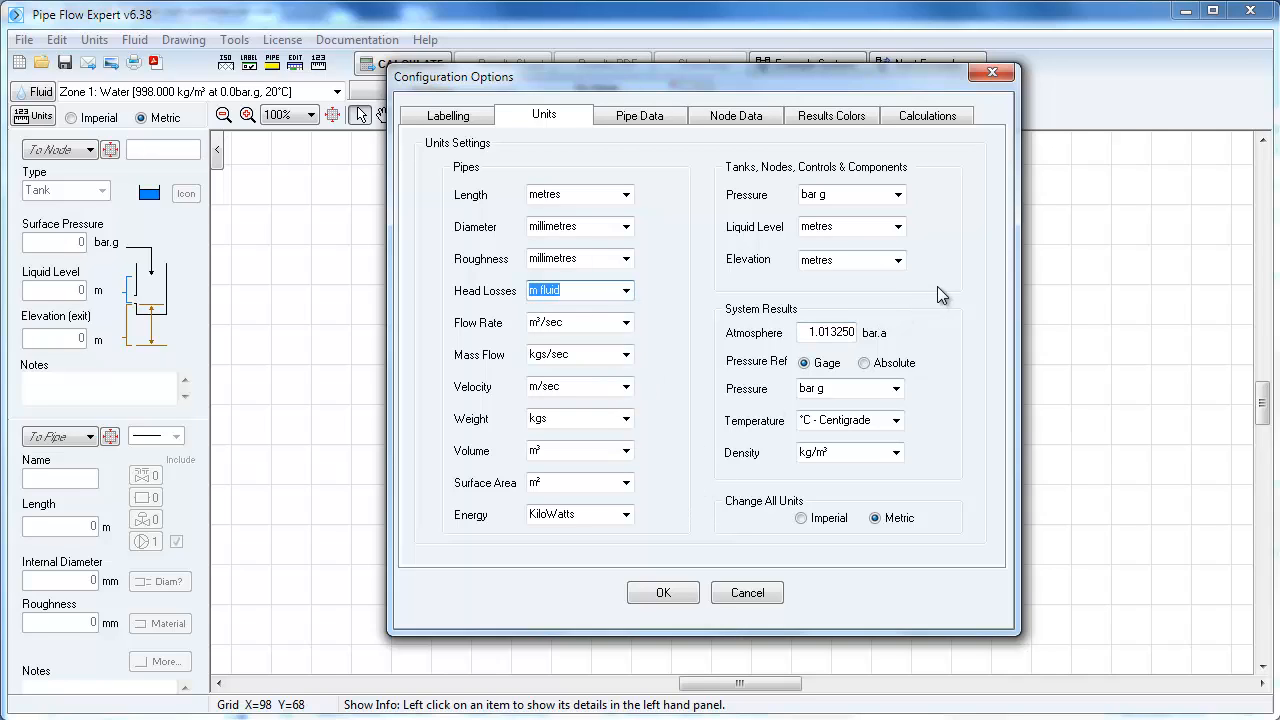
pyautogui.moveTo(948, 303)
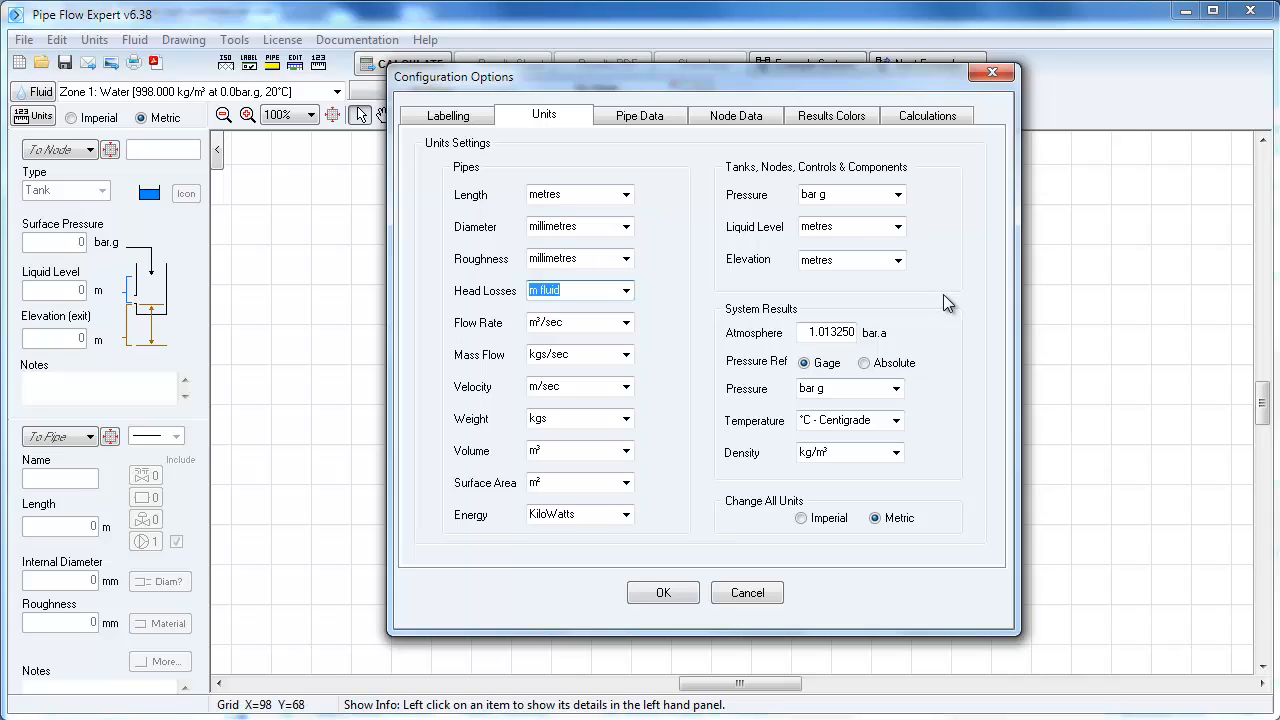
pyautogui.click(898, 194)
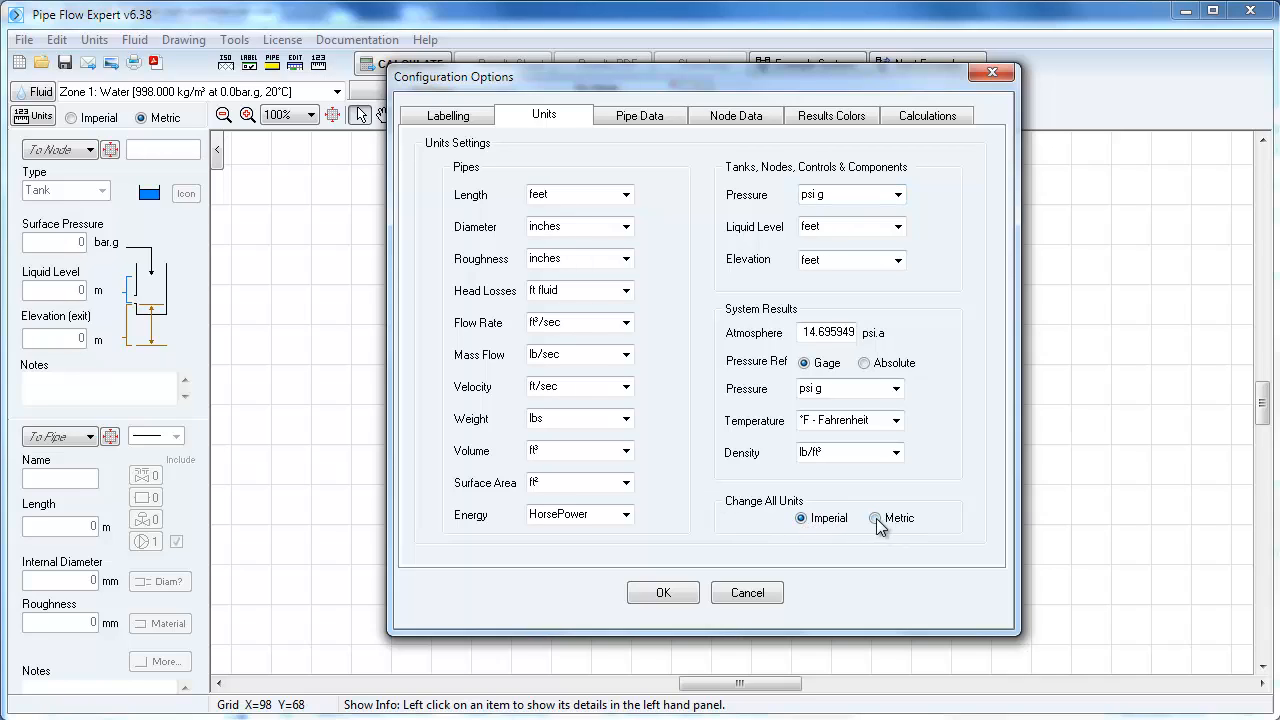
pyautogui.click(874, 518)
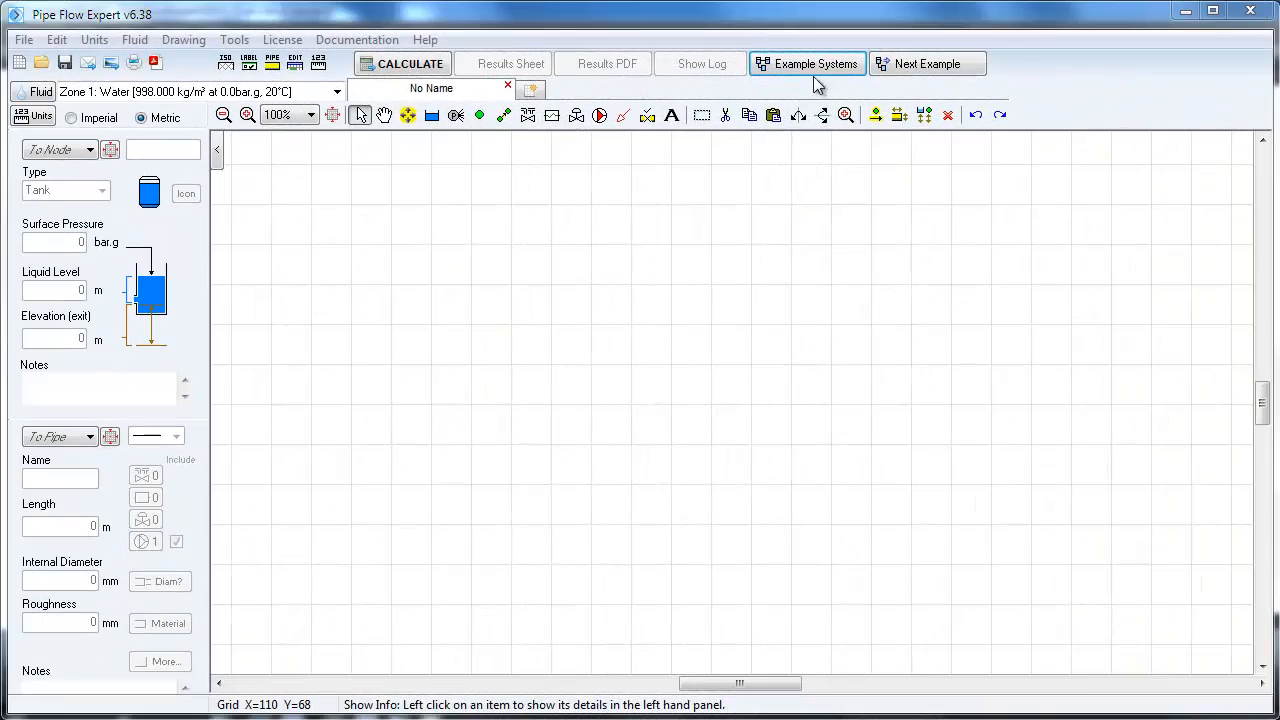
# Preview the Tanks, Flow Demands and Bends examples, then load Common_04_Fittings_Tees.
pyautogui.click(807, 63)
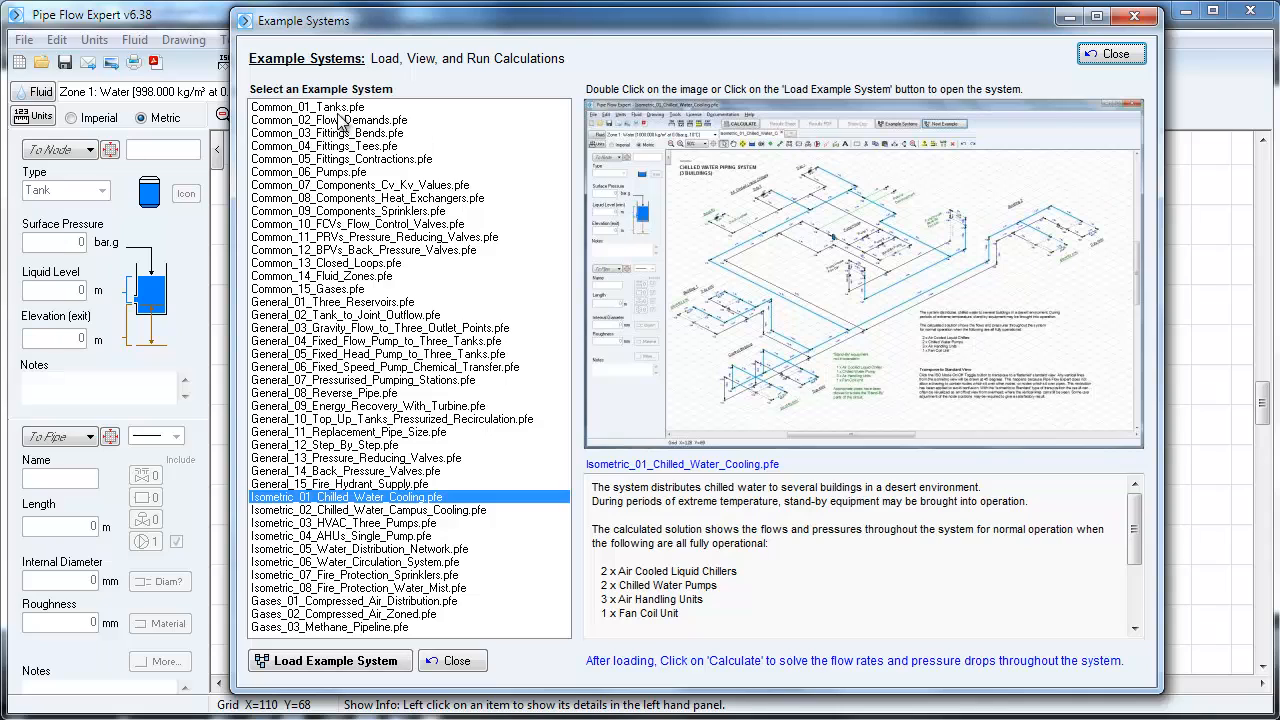
pyautogui.click(307, 107)
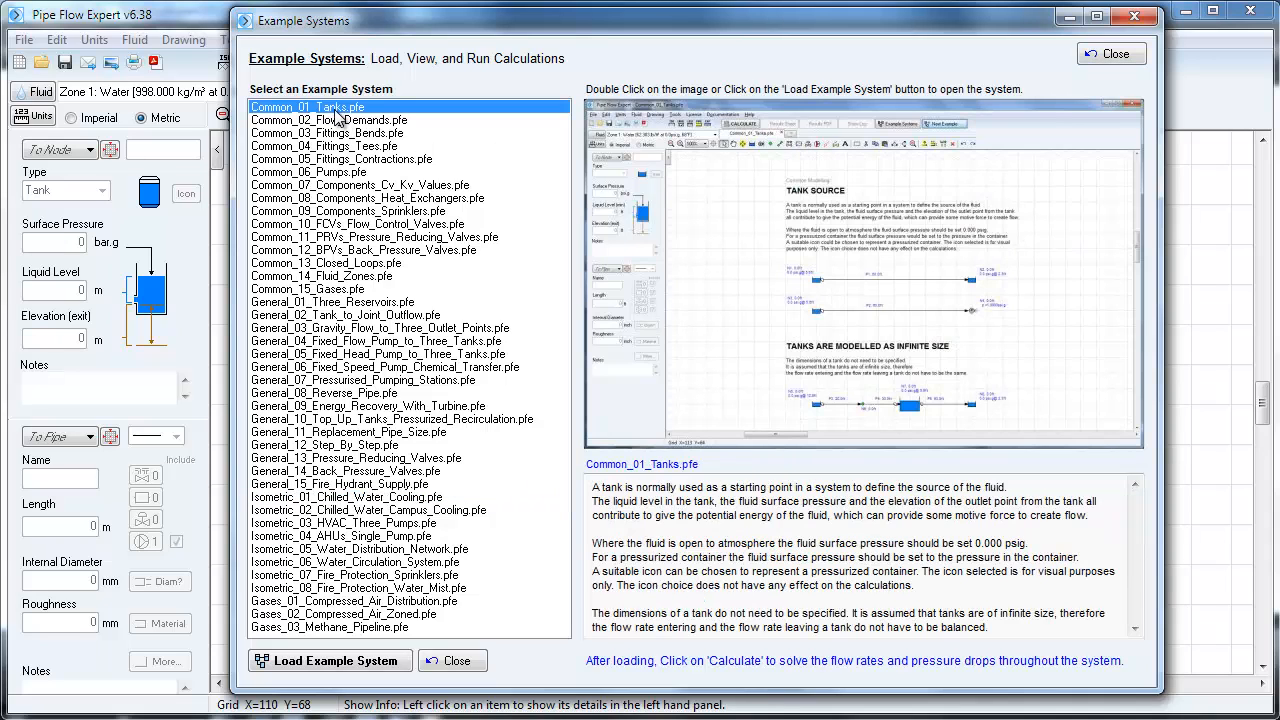
pyautogui.click(328, 120)
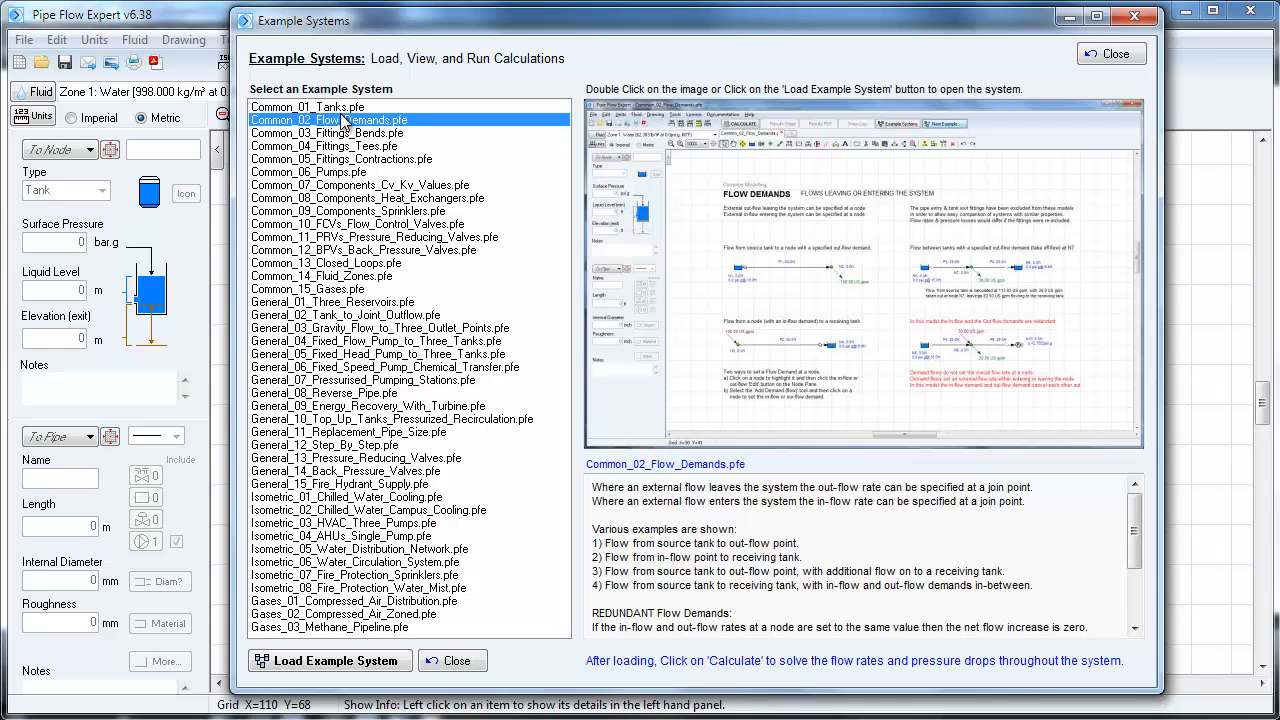
pyautogui.click(328, 133)
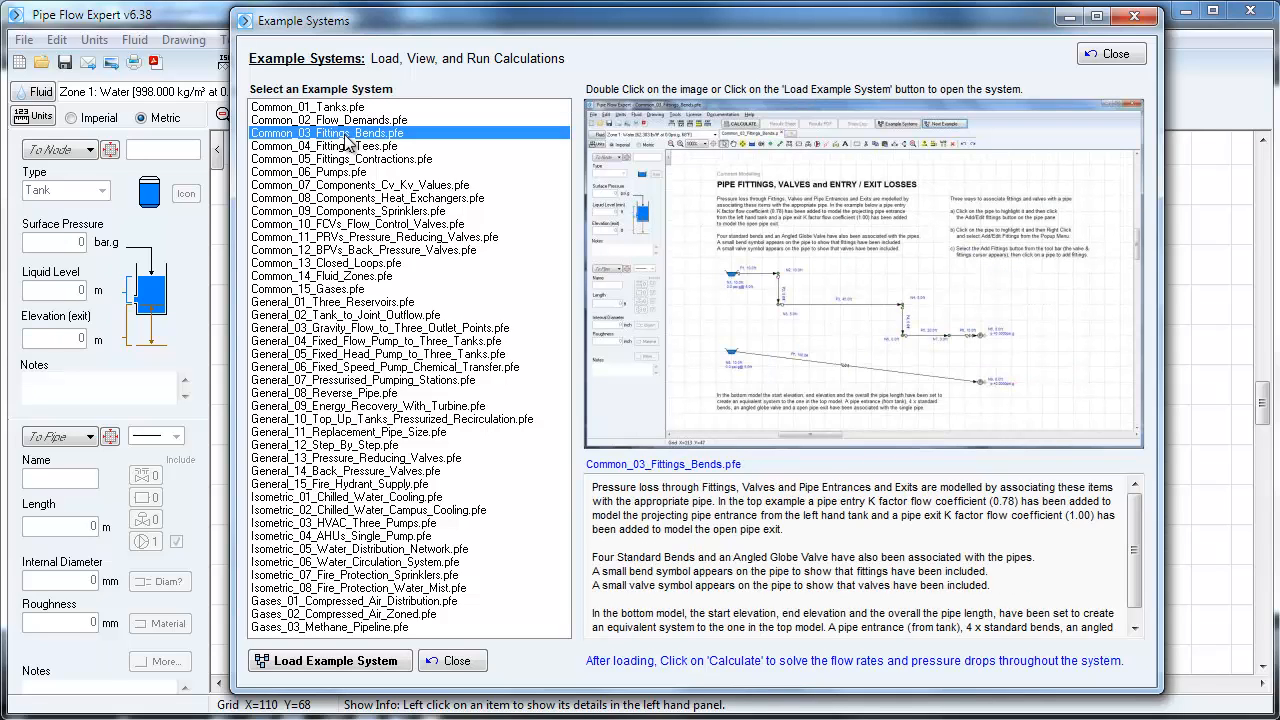
pyautogui.click(324, 145)
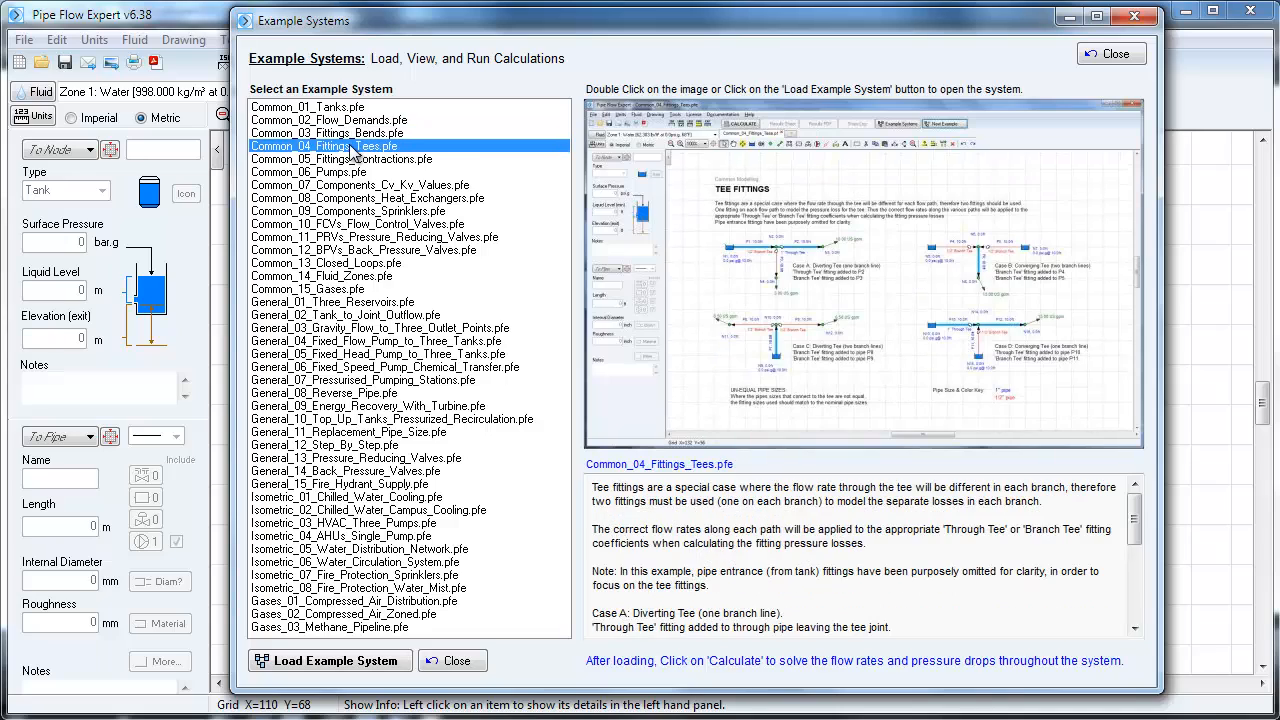
pyautogui.moveTo(352, 155)
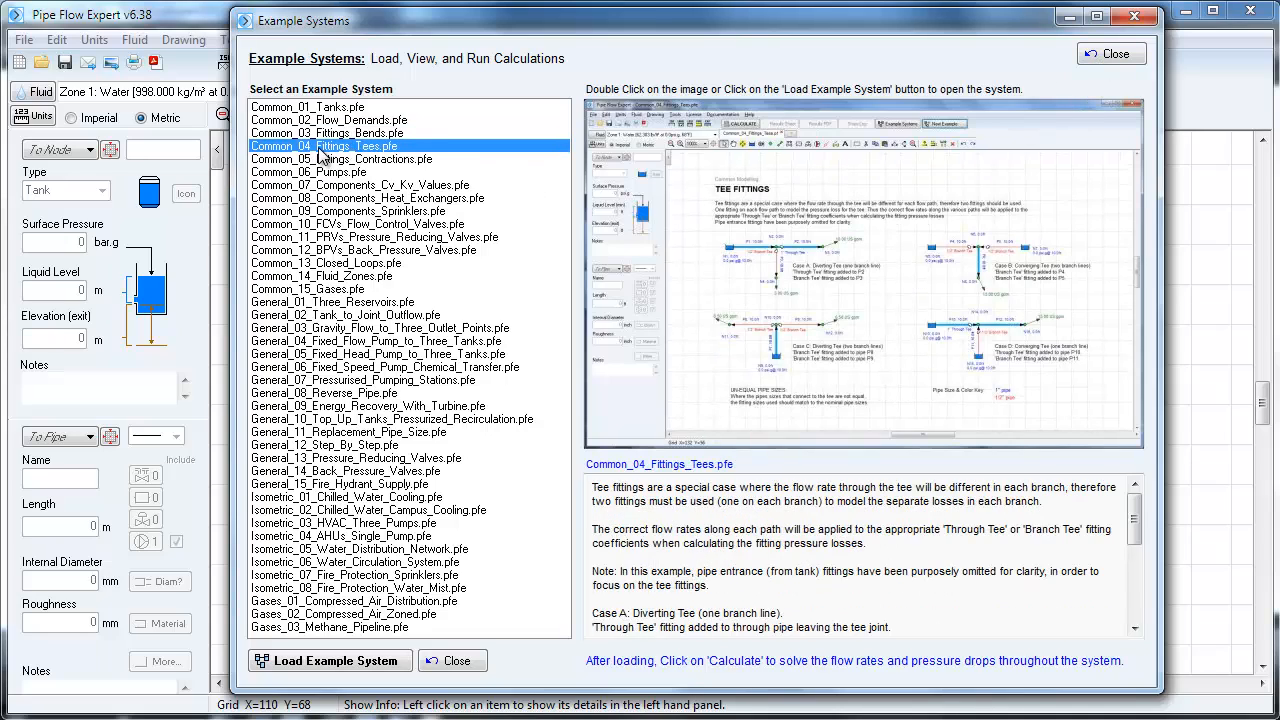
pyautogui.click(330, 660)
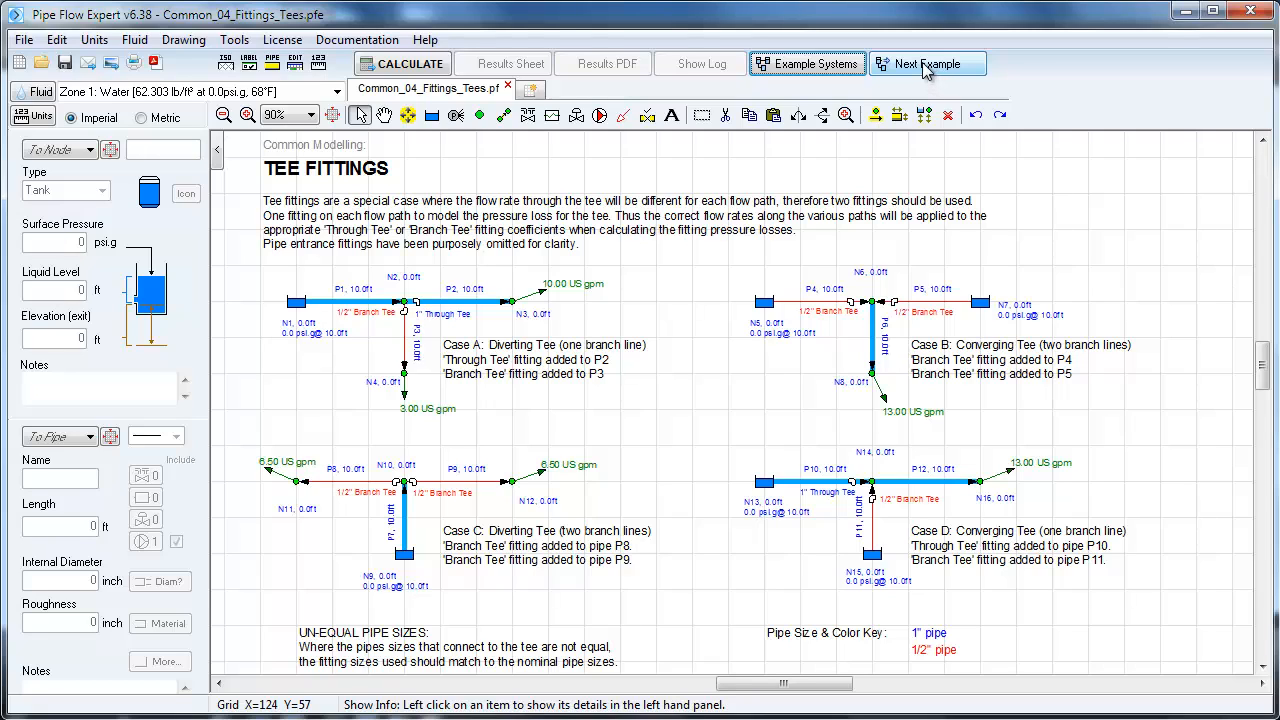
# Step through examples (contractions, pumps, valves, heat exchangers, sprinklers) to Common_12_BPVs_Back_Pressure_Valves.
pyautogui.click(927, 64)
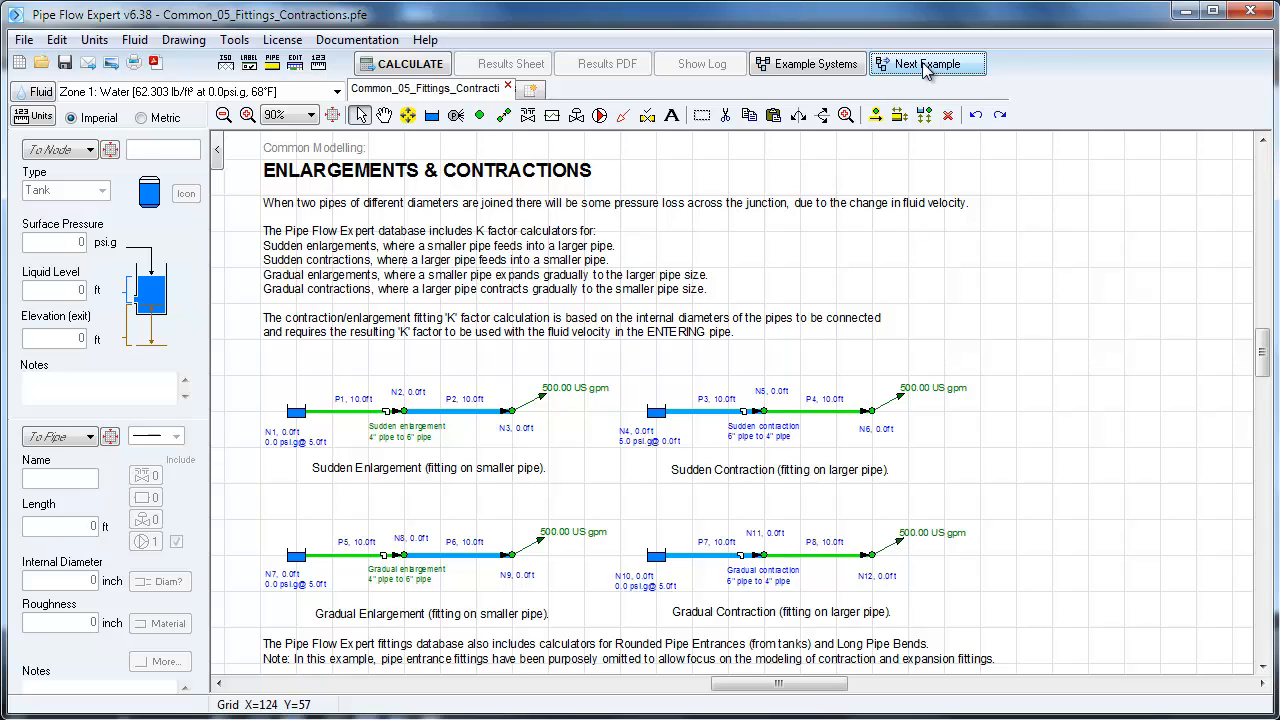
pyautogui.click(927, 63)
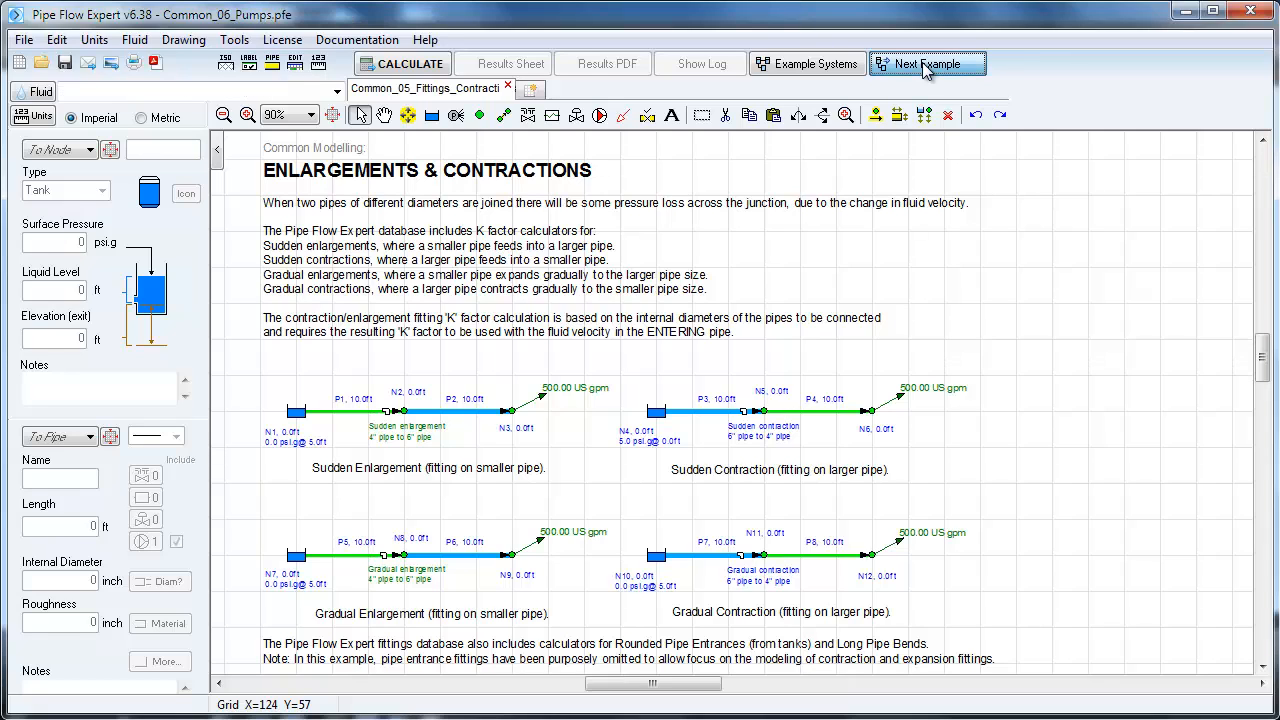
pyautogui.click(927, 63)
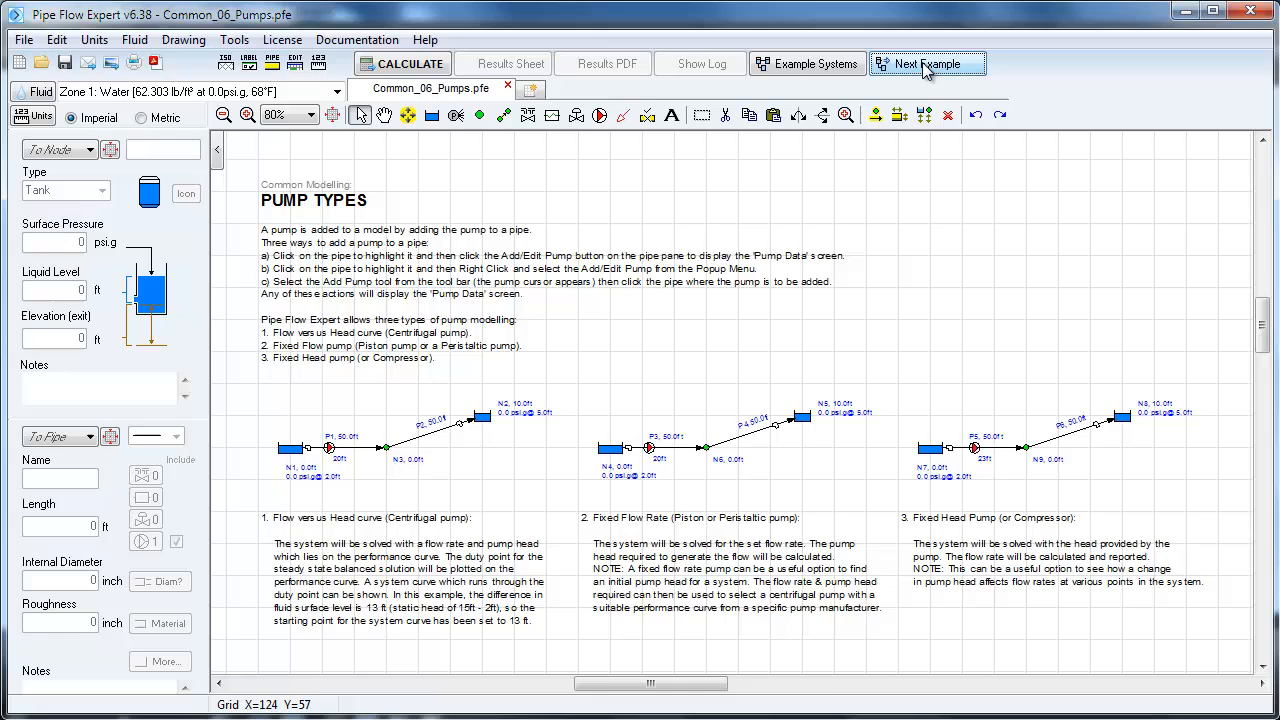
pyautogui.click(927, 64)
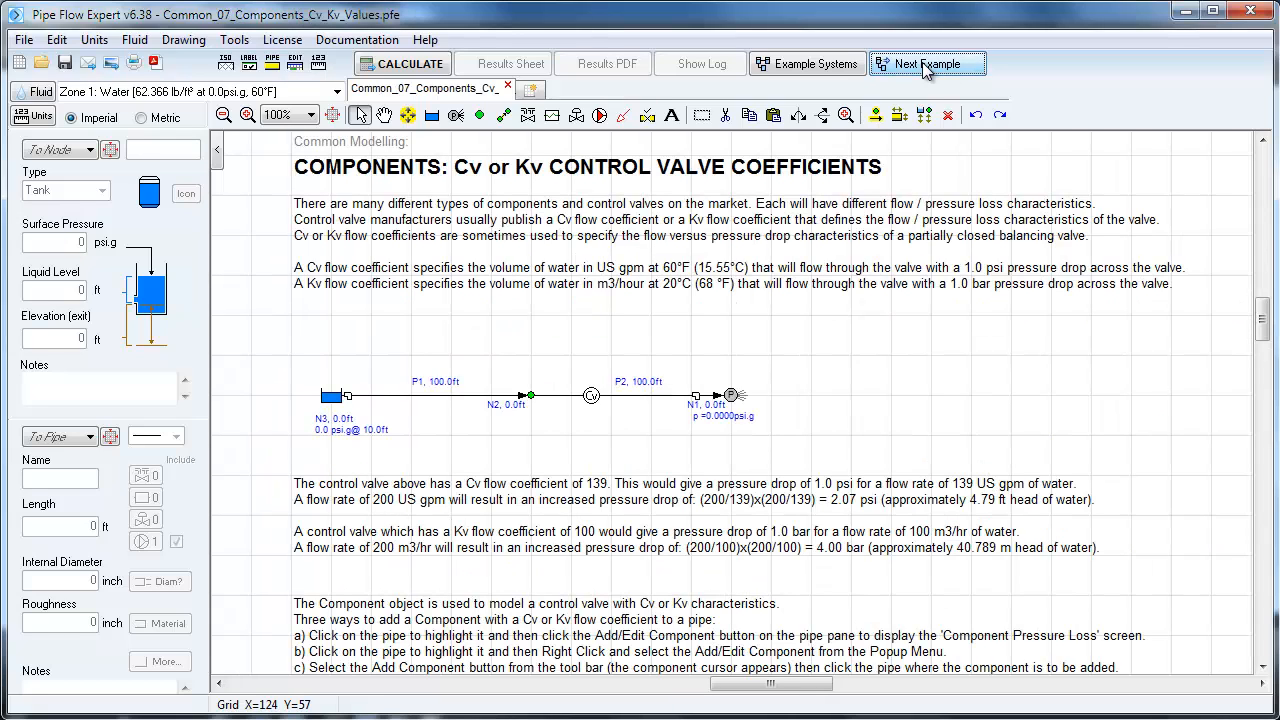
pyautogui.click(927, 63)
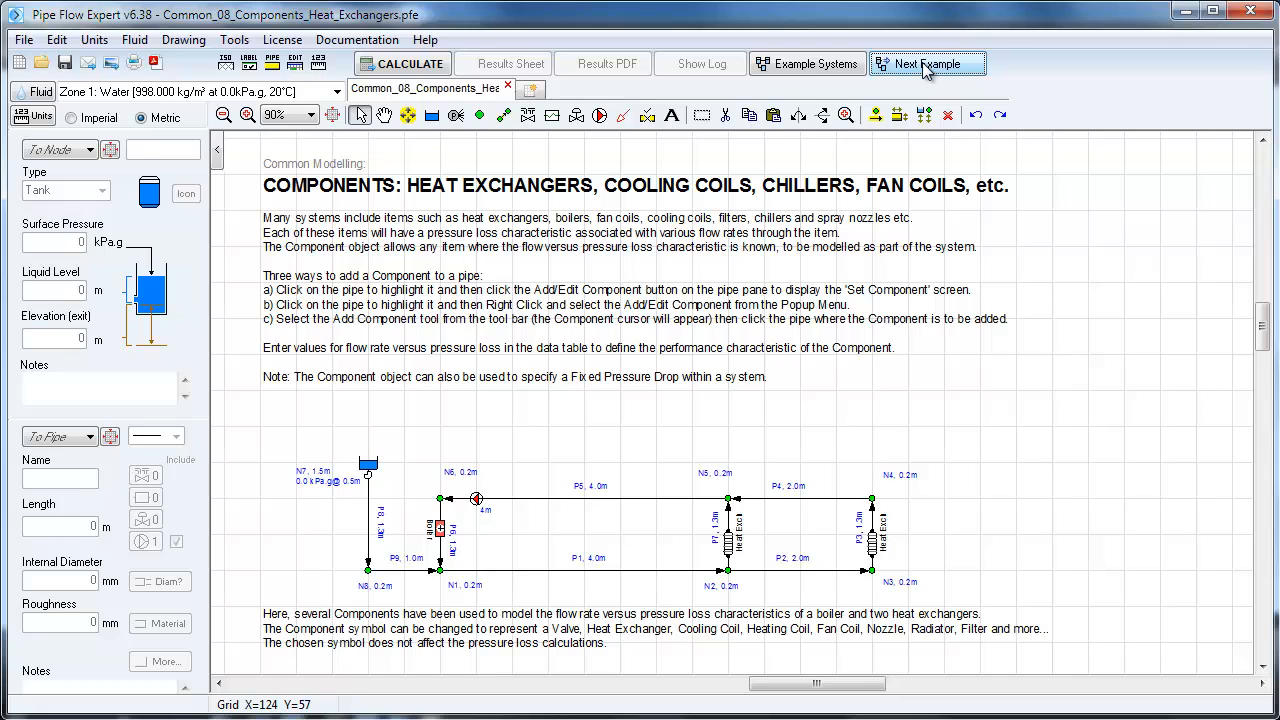
pyautogui.click(927, 63)
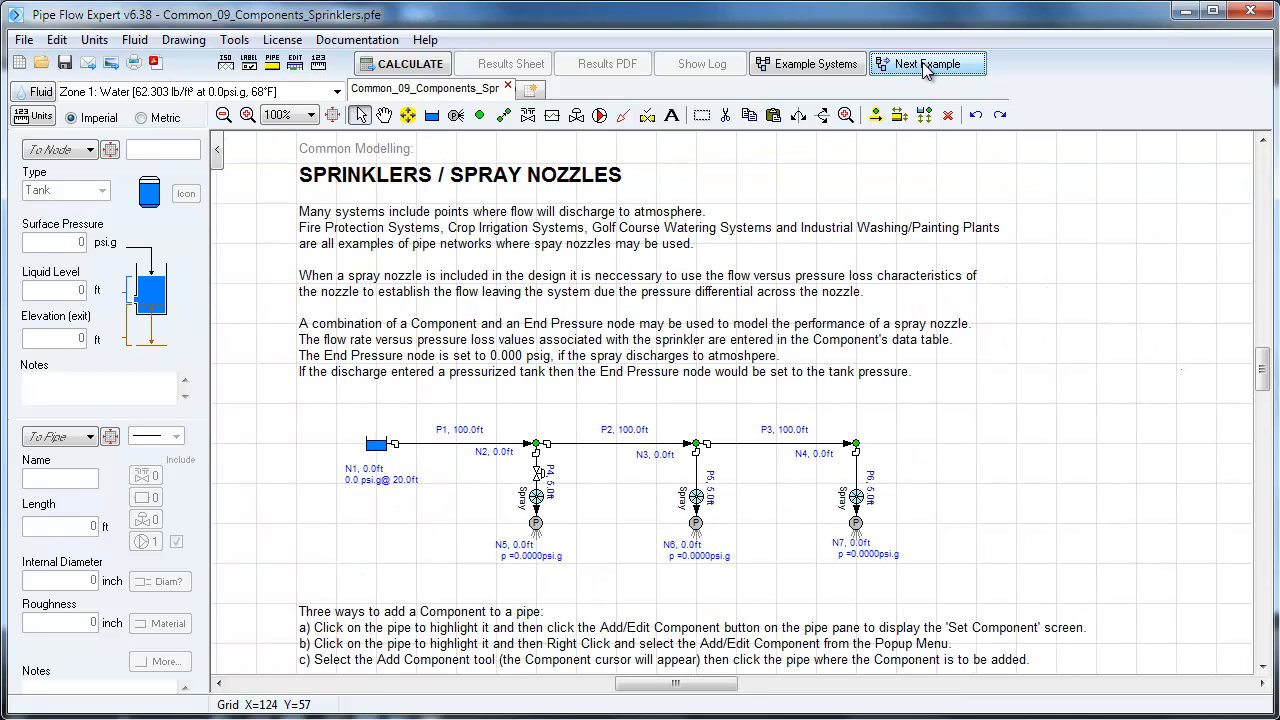
pyautogui.click(927, 63)
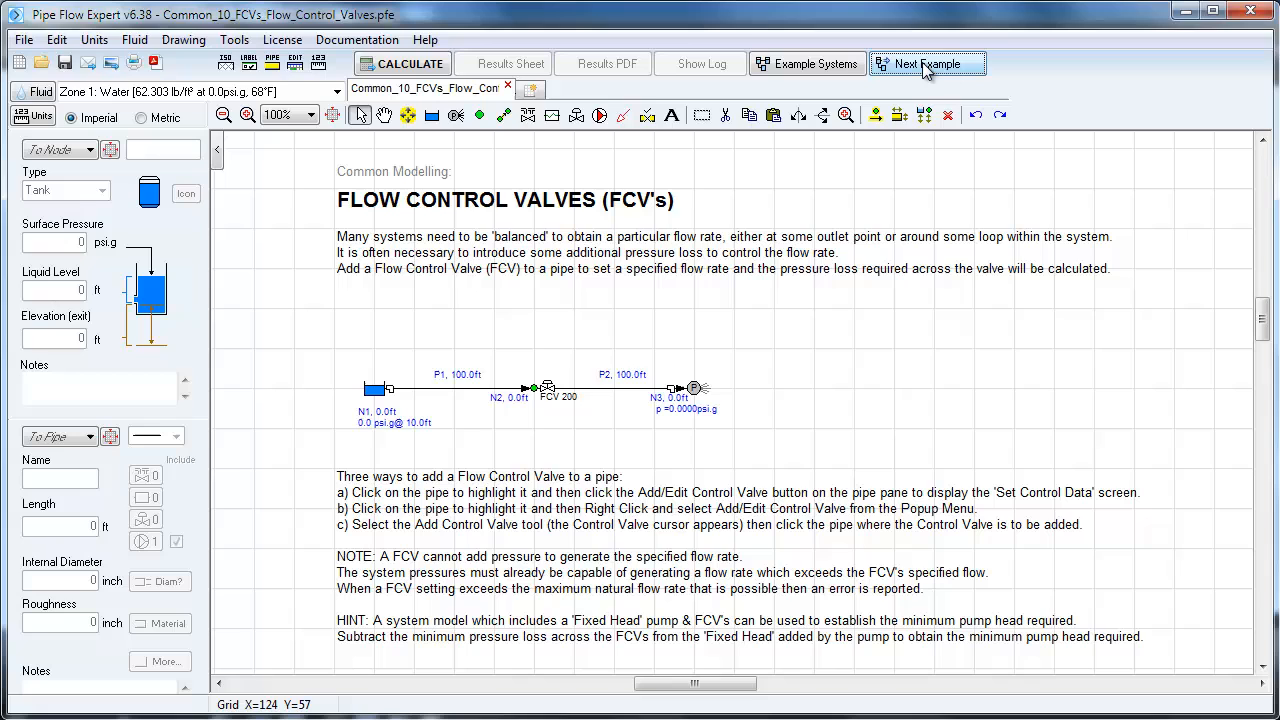
pyautogui.click(926, 63)
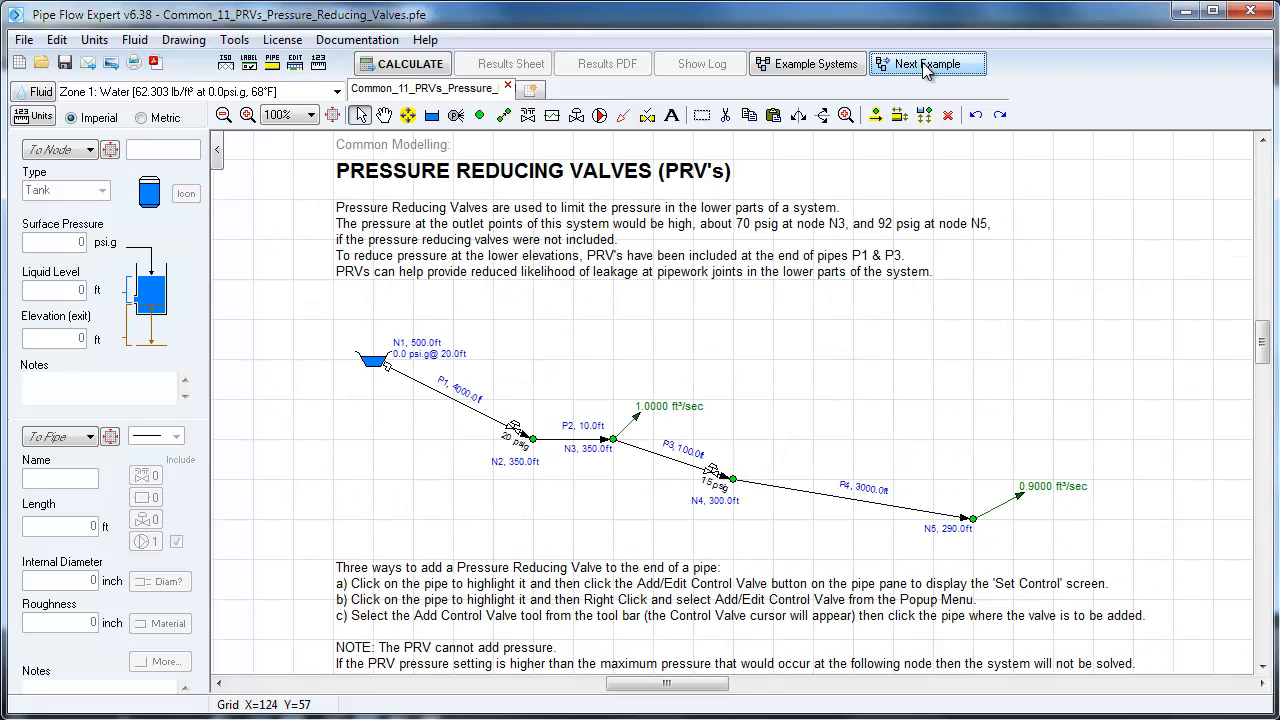
pyautogui.click(926, 63)
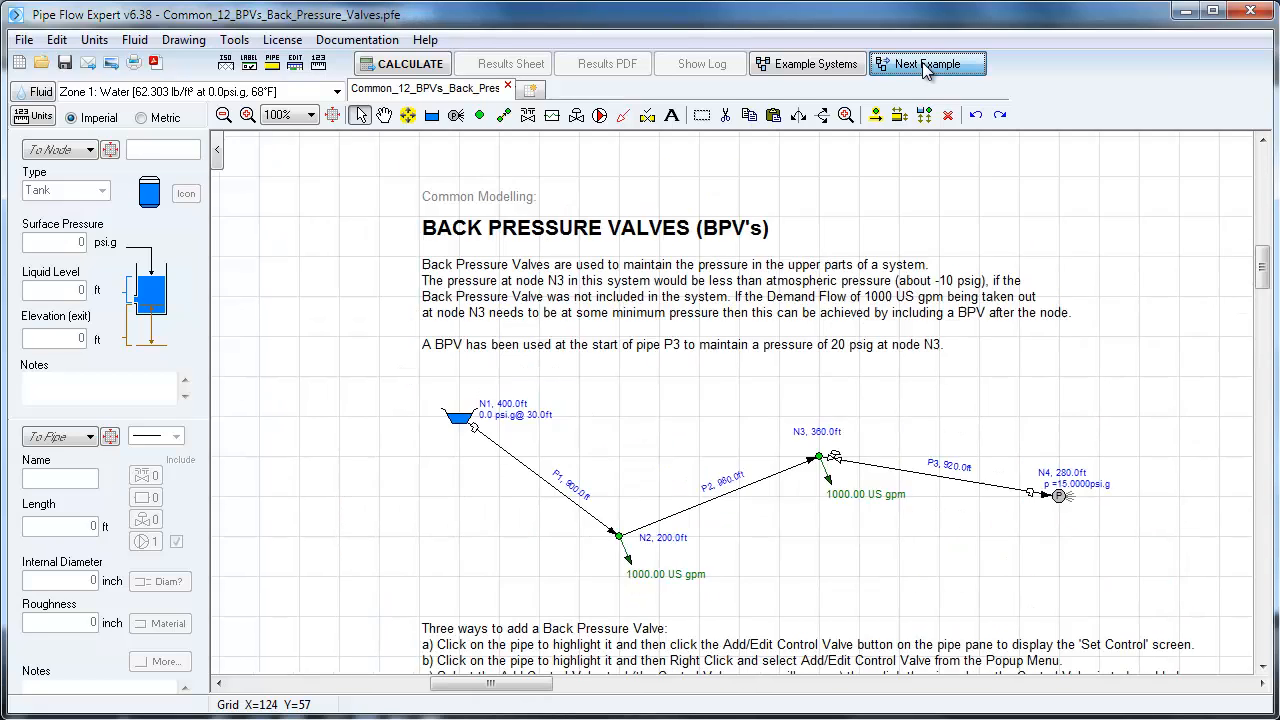
pyautogui.click(926, 63)
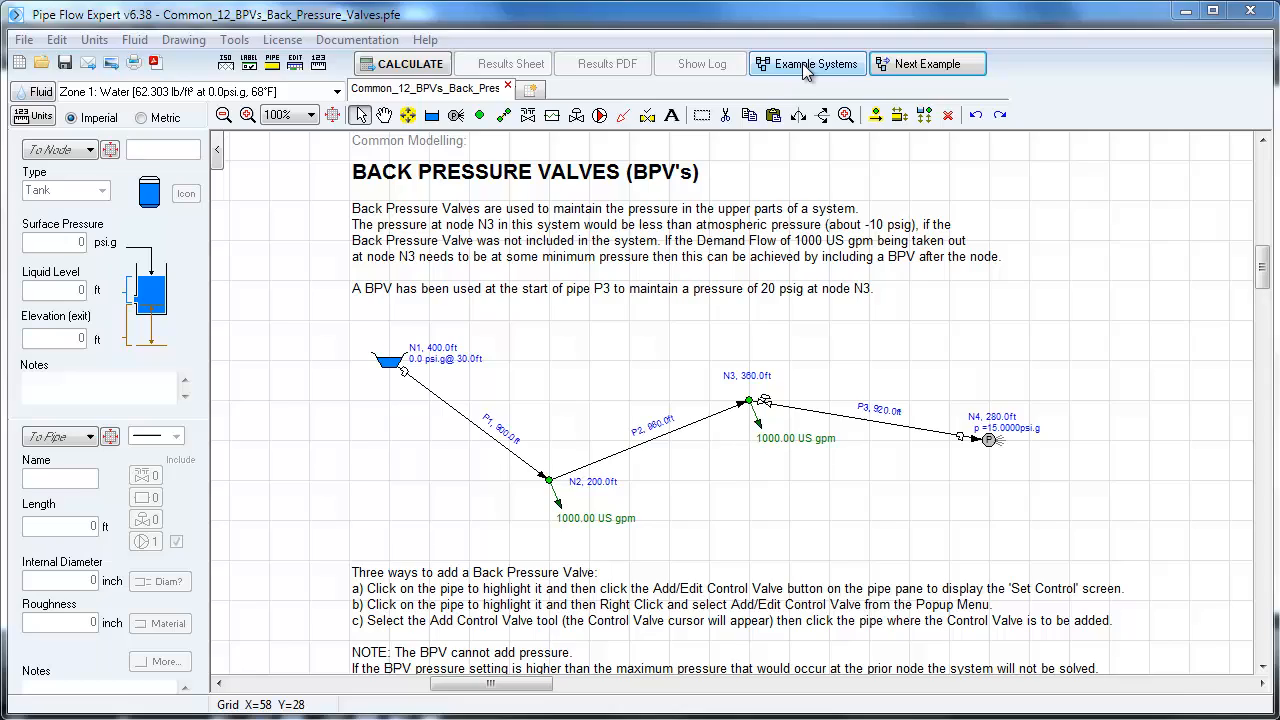
# Load Isometric_01_Chilled_Water_Cooling.pfe from the example systems list.
pyautogui.click(807, 63)
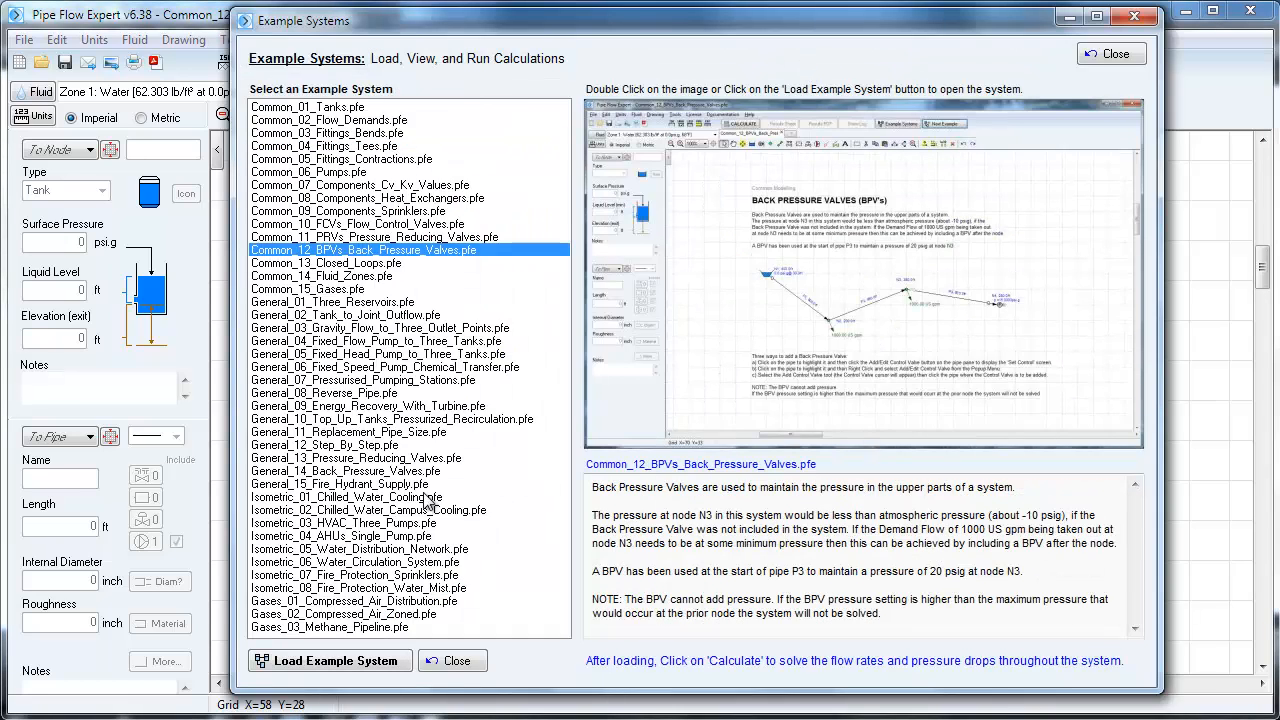
pyautogui.click(348, 497)
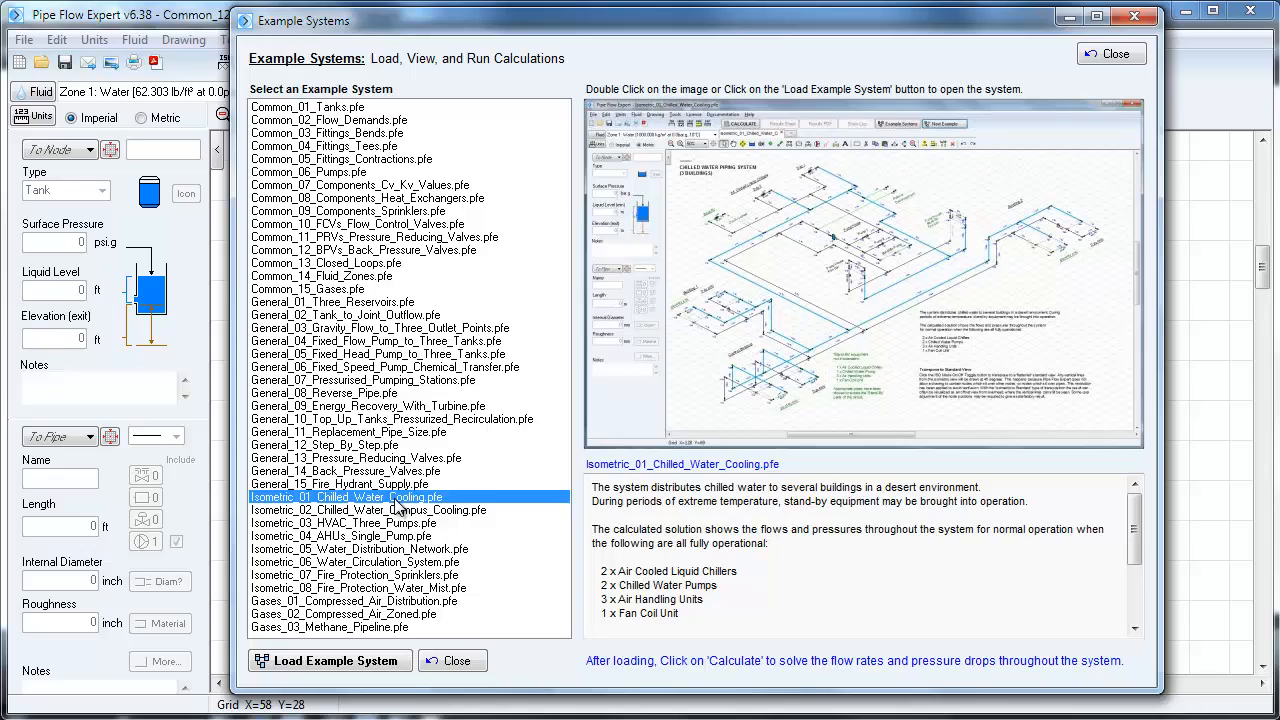
pyautogui.click(329, 660)
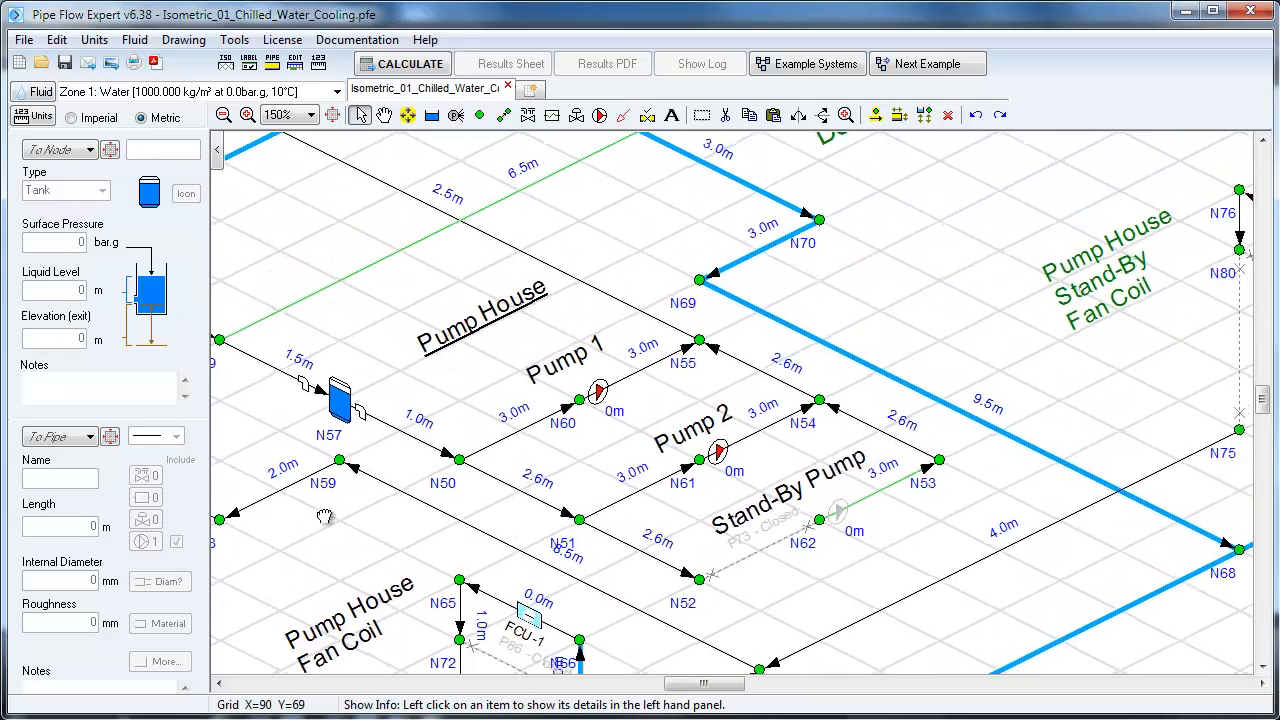
pyautogui.scroll(-3)
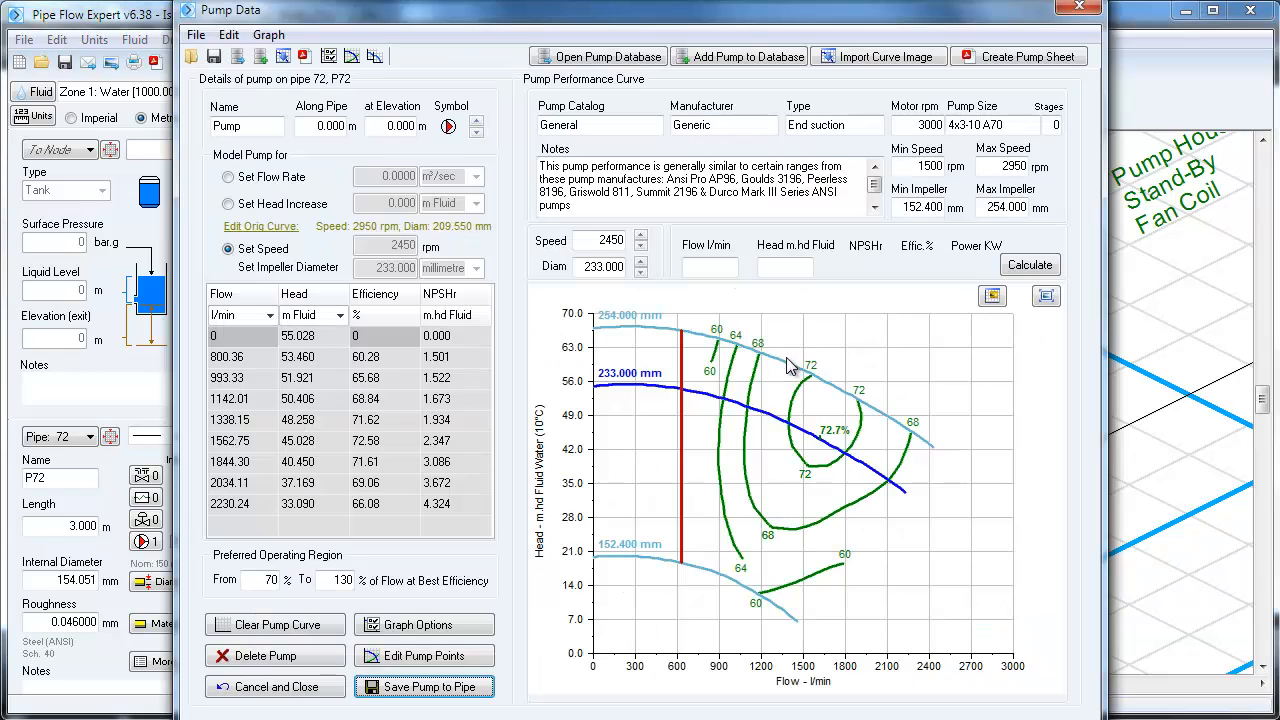
pyautogui.moveTo(870, 470)
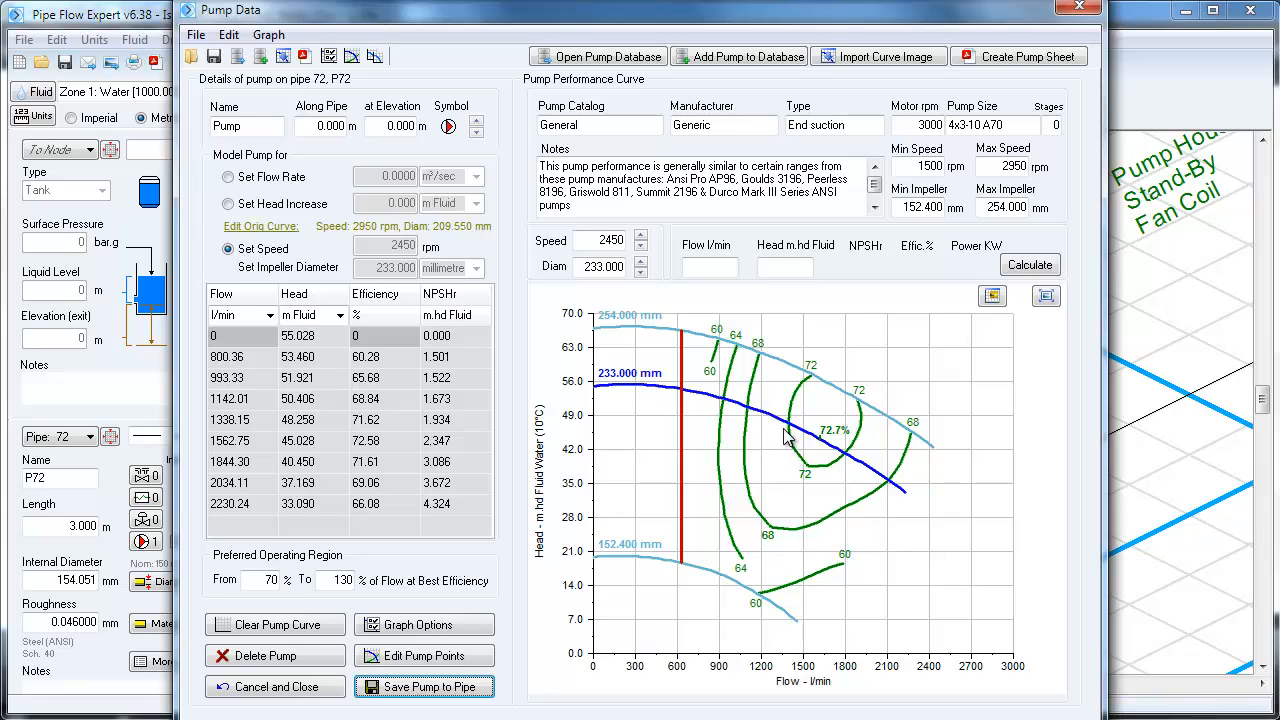
# Open the pump database from P72's Pump Data screen.
pyautogui.click(597, 56)
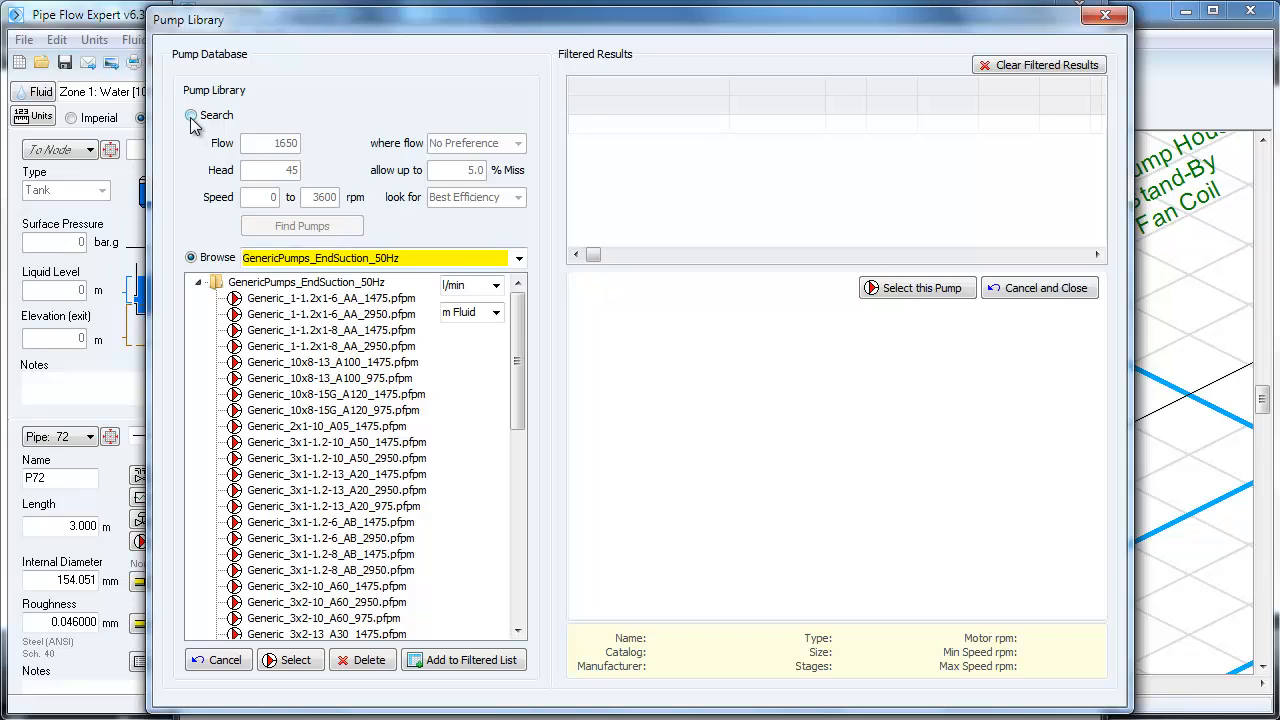
# Search the pump library for pumps delivering 1650 l/min at 45 m head.
pyautogui.click(191, 115)
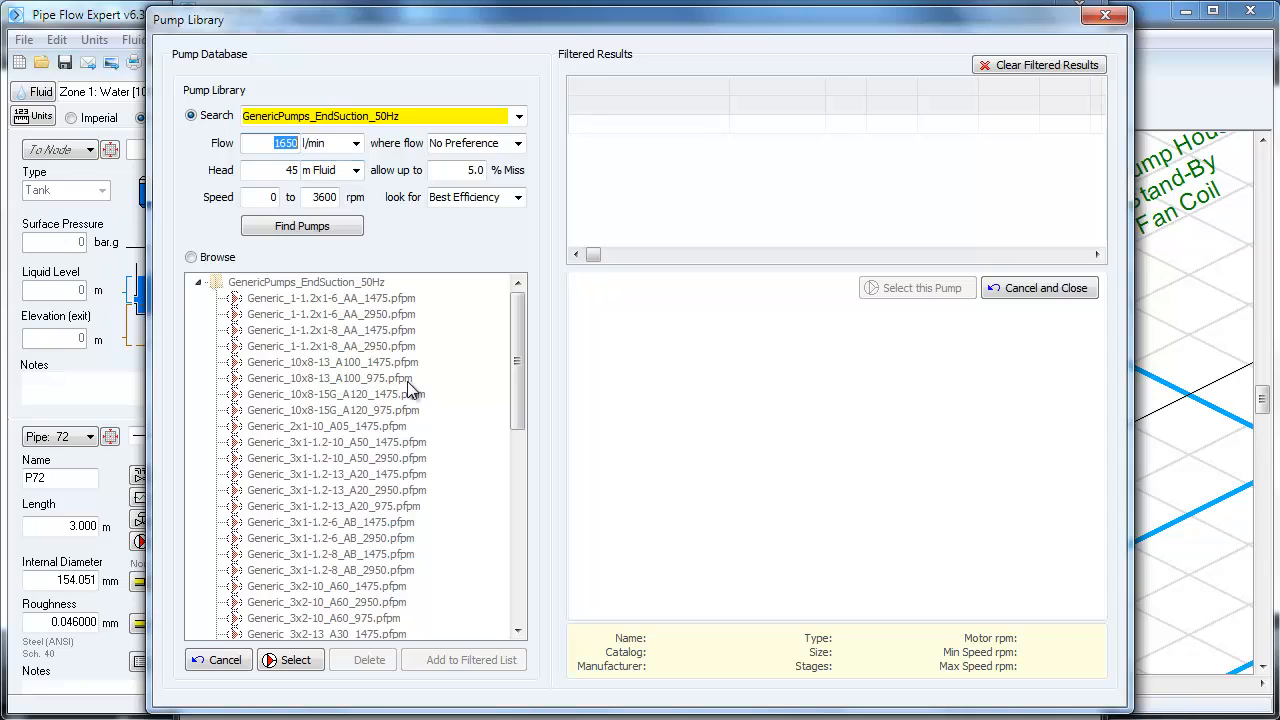
pyautogui.click(301, 225)
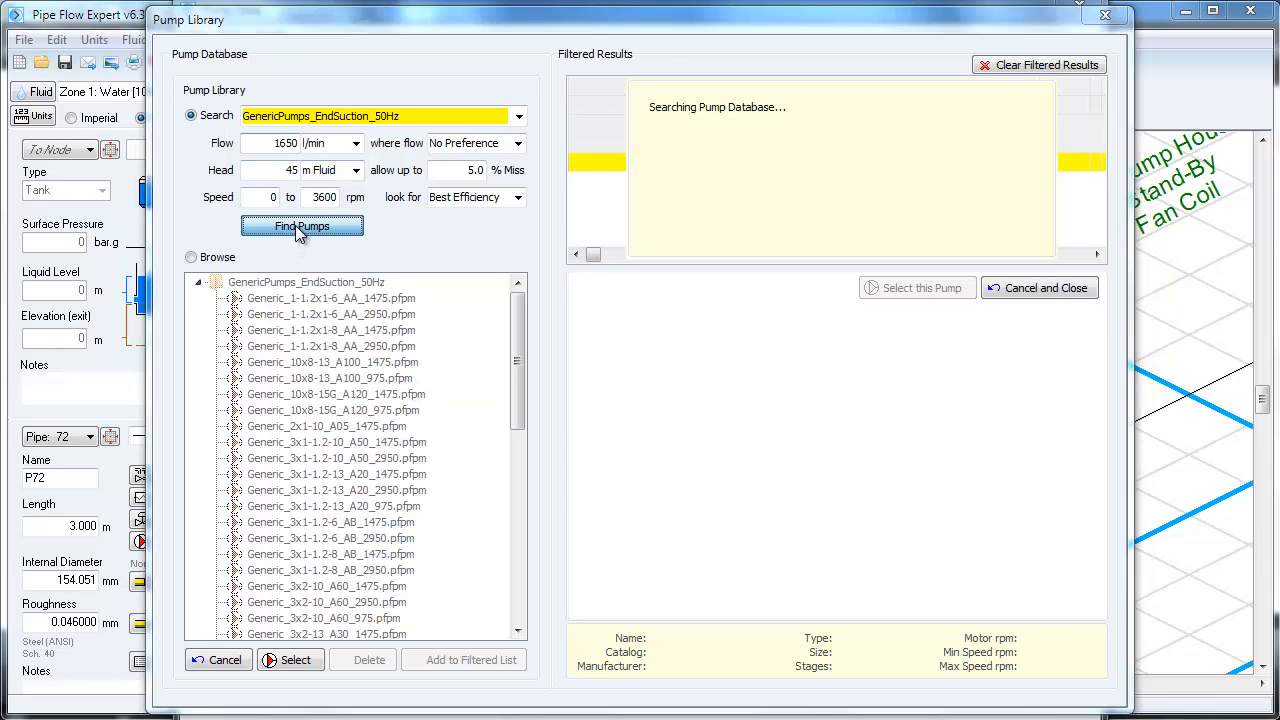
pyautogui.click(301, 225)
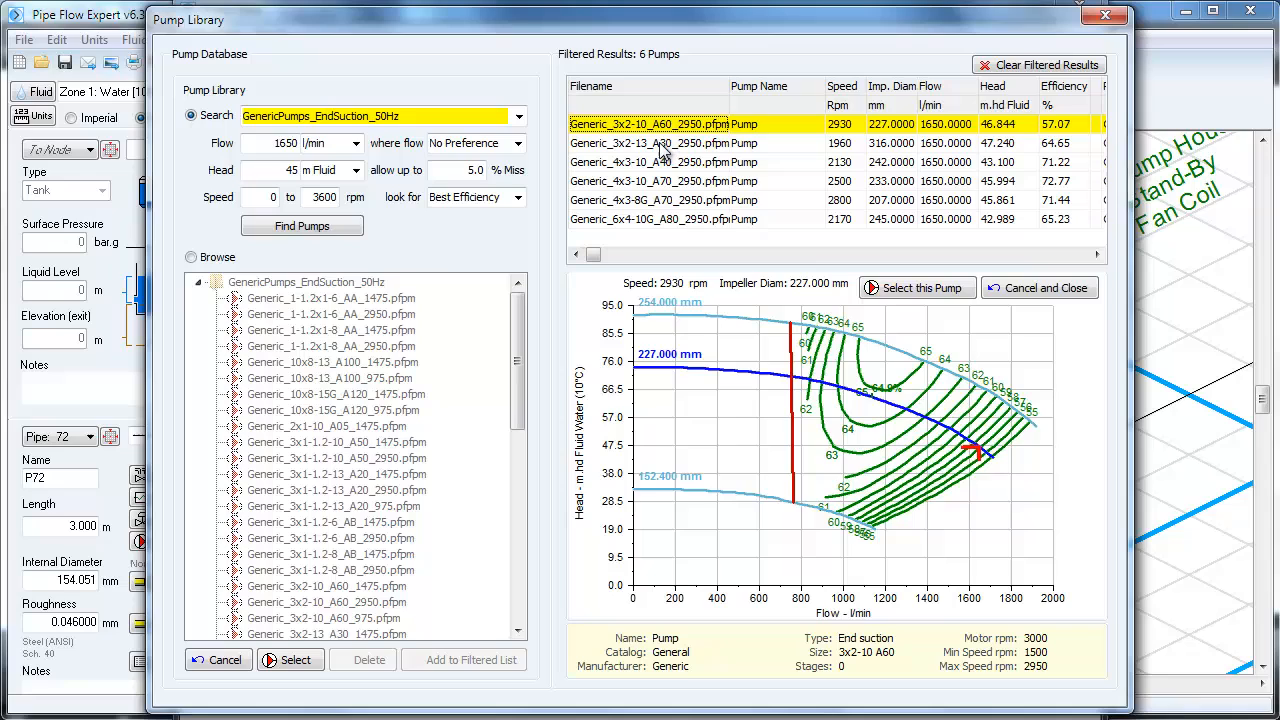
# Compare 4x3-10 A40, 4x3-10 A70 and 4x3-8G A70 curves, selecting 4x3-10 A70.
pyautogui.click(660, 162)
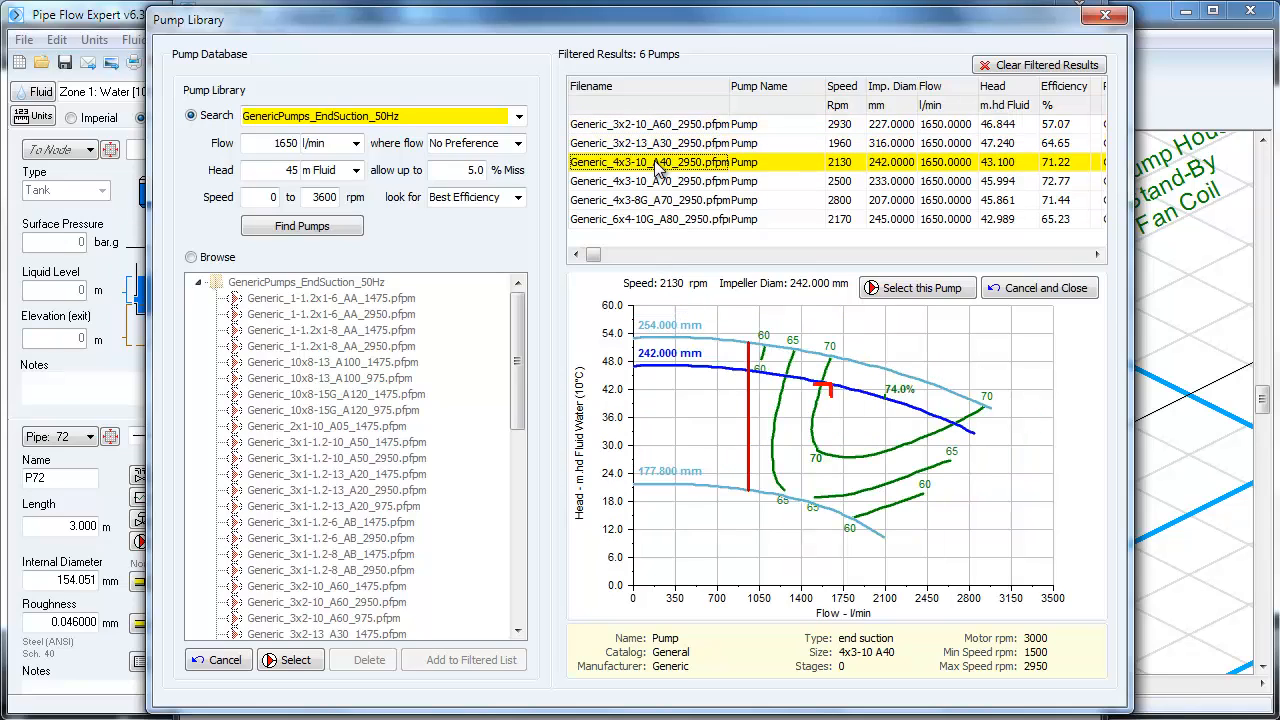
pyautogui.click(660, 181)
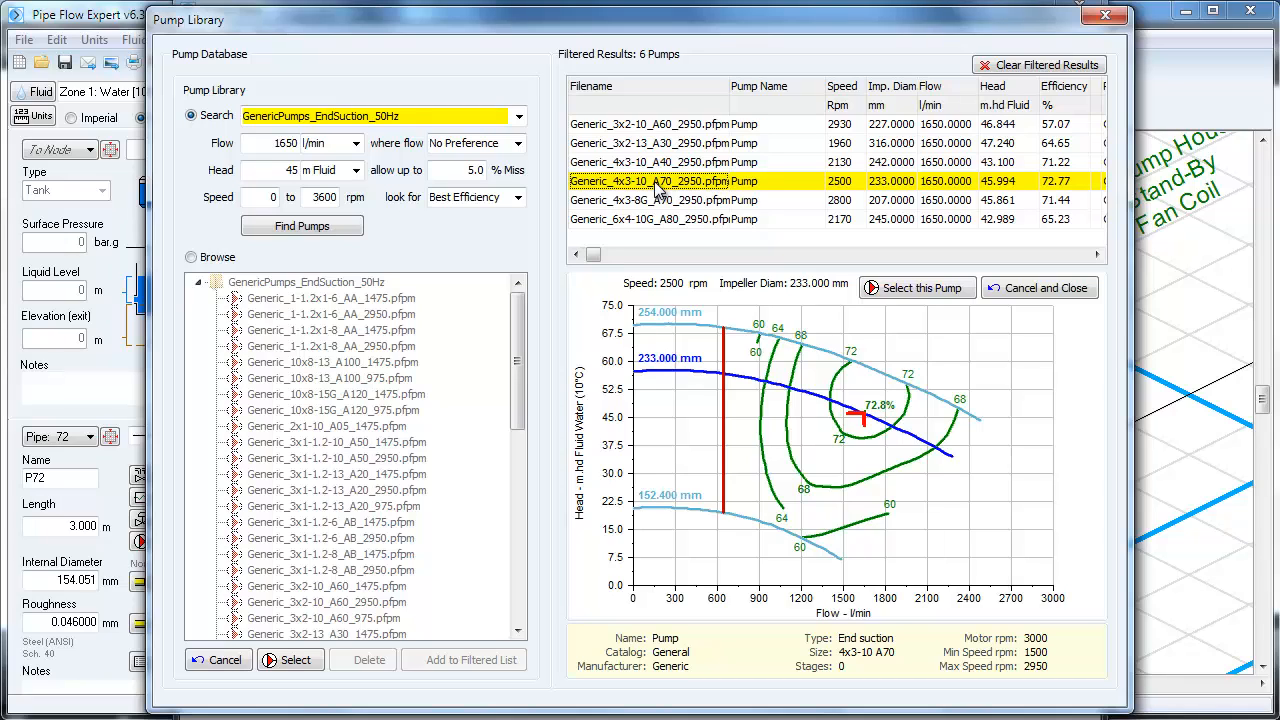
pyautogui.click(664, 200)
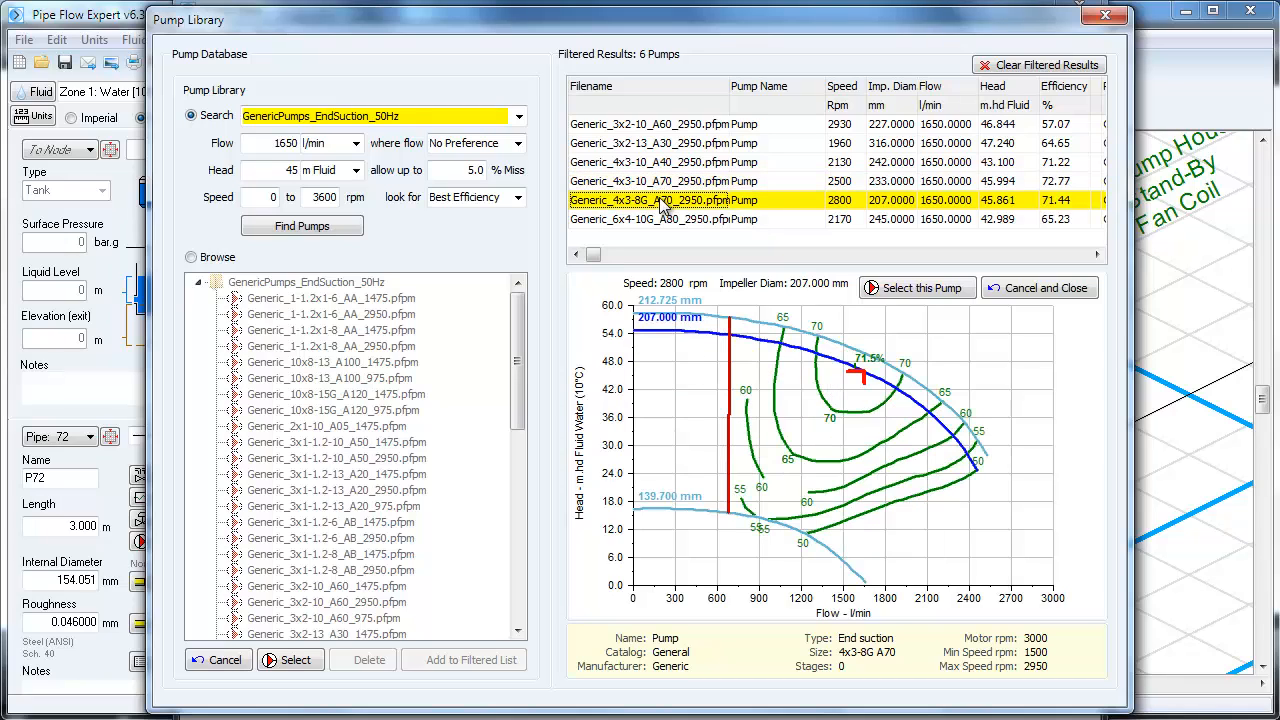
pyautogui.click(660, 181)
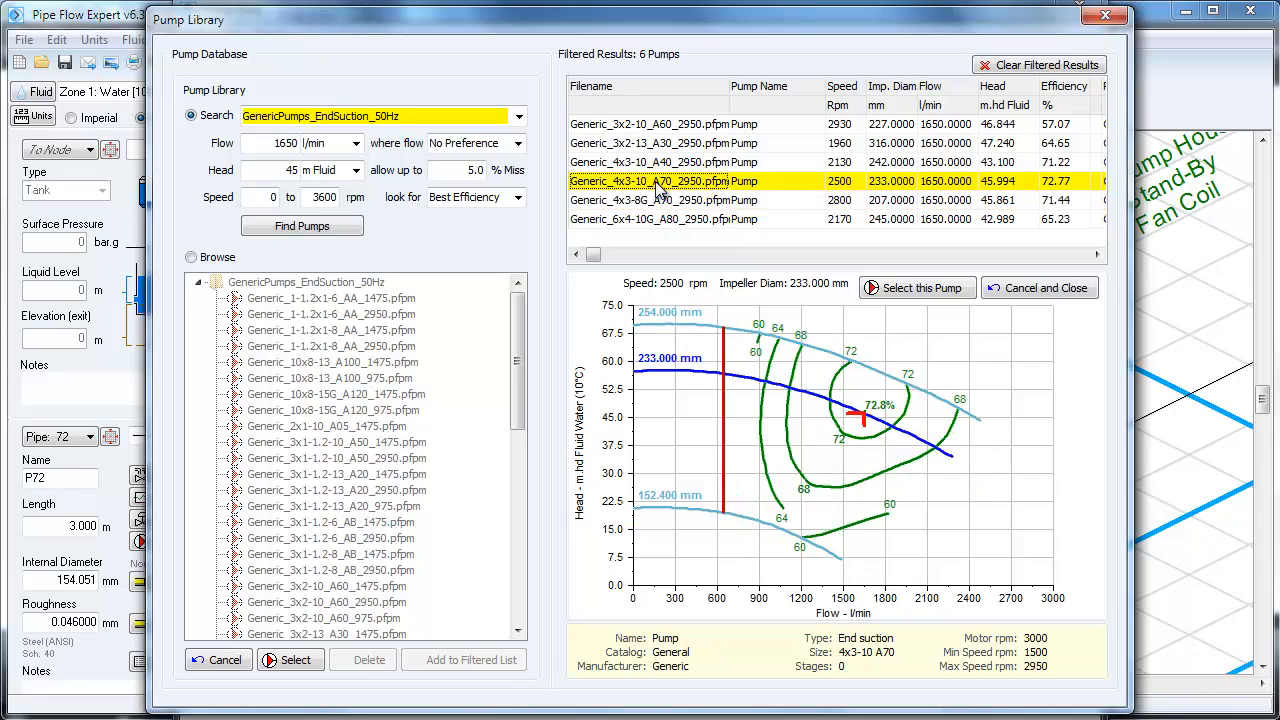
pyautogui.click(916, 288)
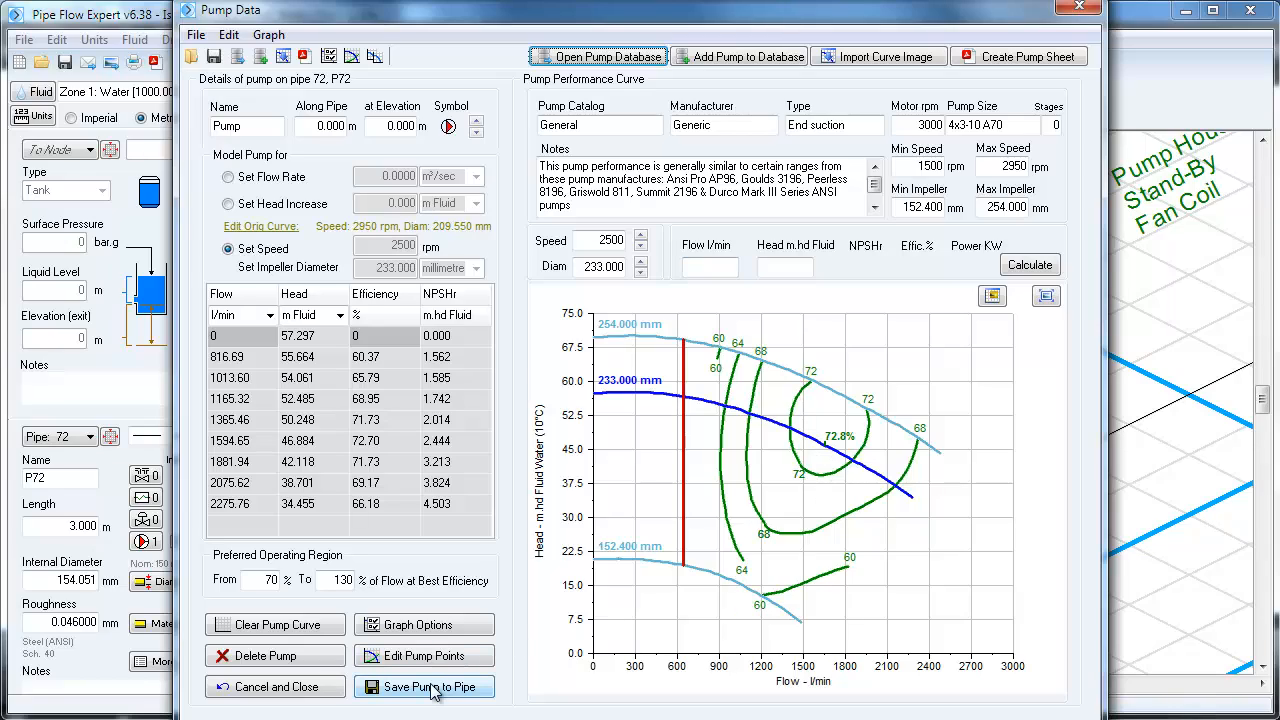
# Save the 4x3-10 A70 pump to P72, calculate, and show results on the drawing.
pyautogui.click(424, 687)
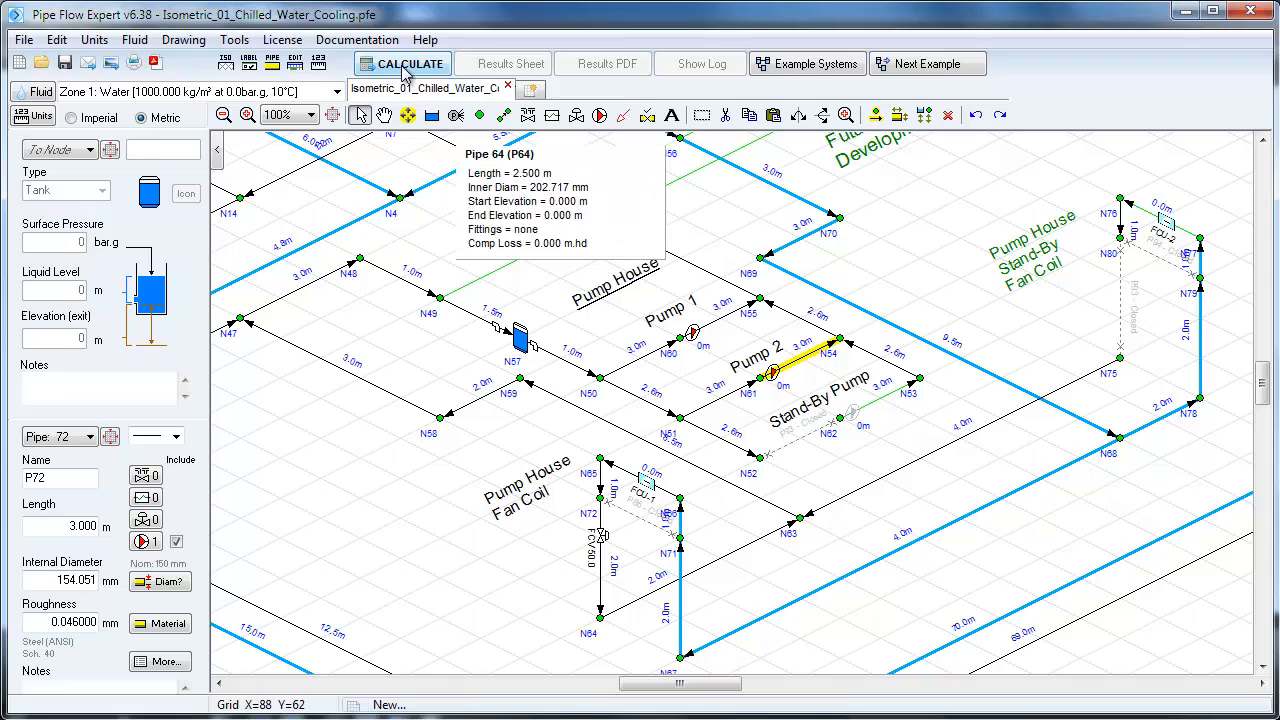
pyautogui.click(402, 63)
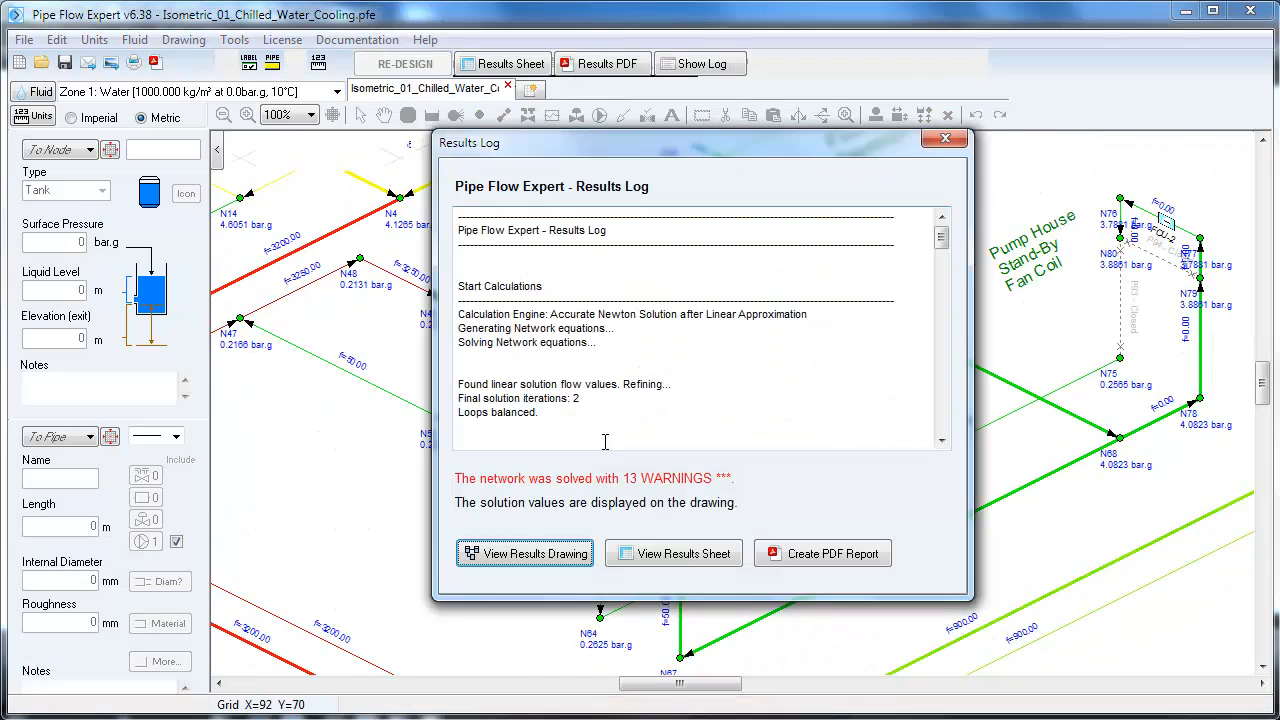
pyautogui.click(524, 553)
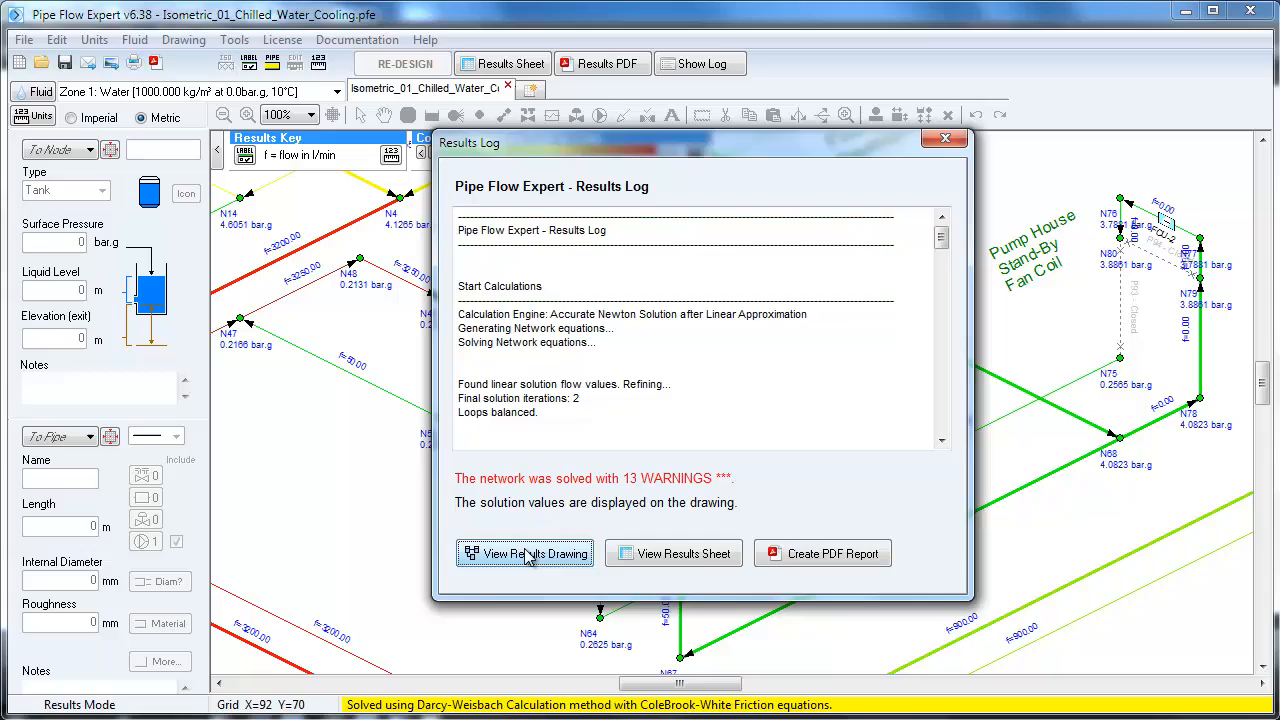
pyautogui.click(525, 553)
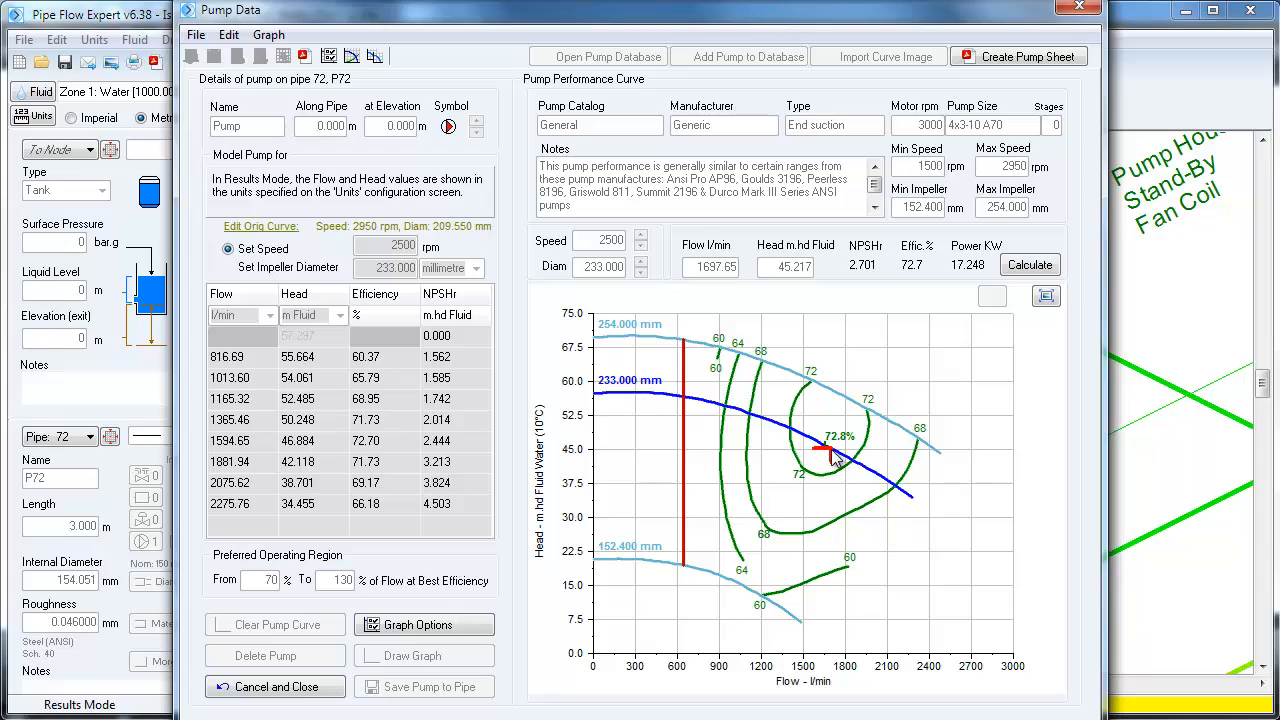
pyautogui.moveTo(838, 470)
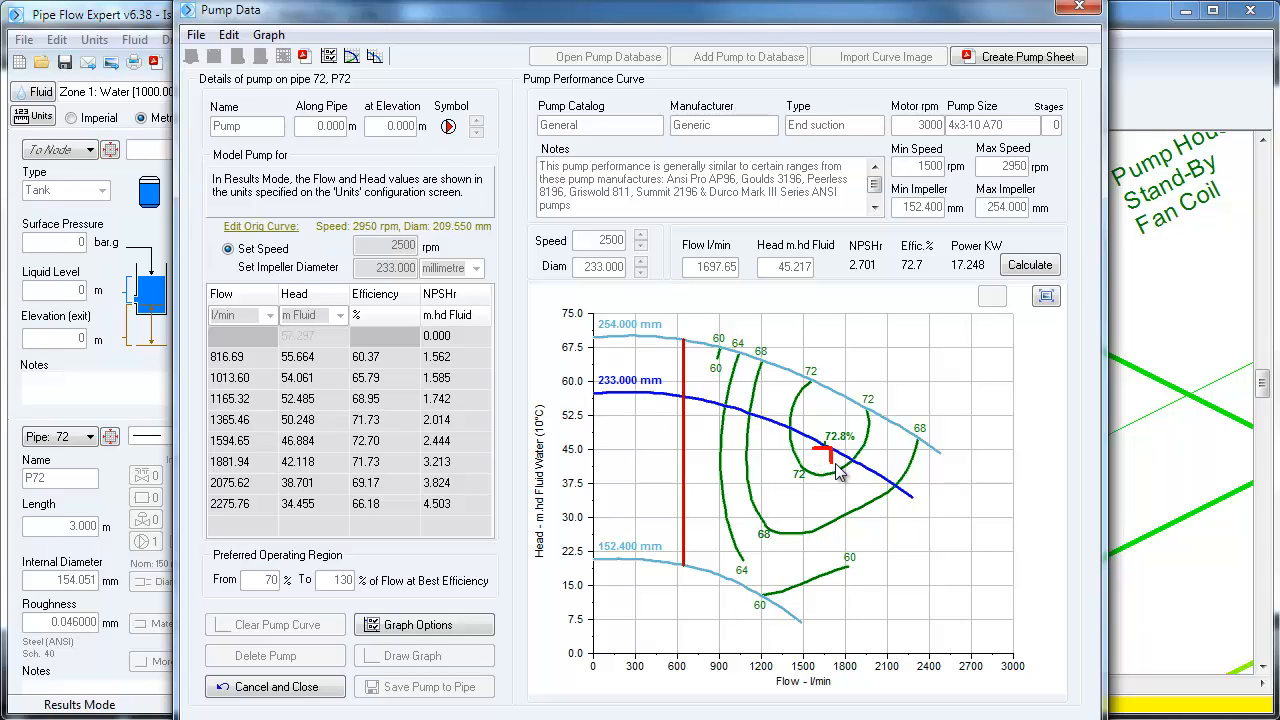
pyautogui.moveTo(708, 280)
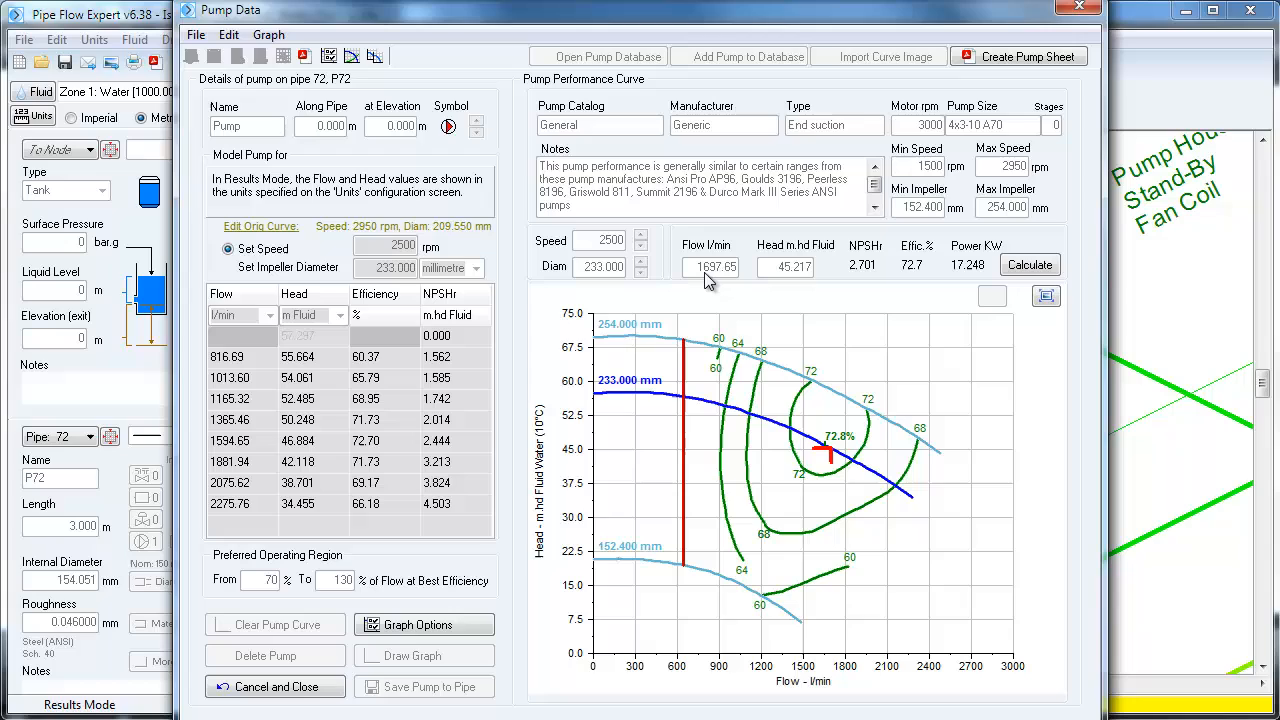
pyautogui.moveTo(725, 280)
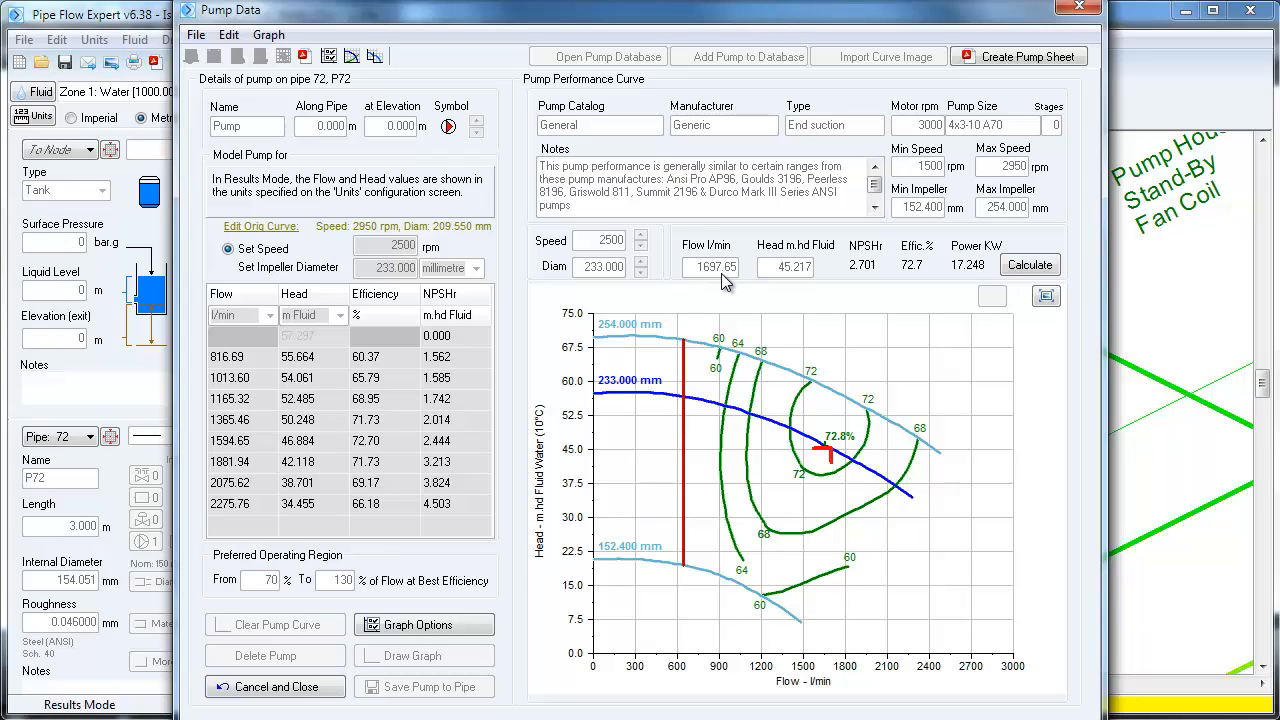
pyautogui.moveTo(797, 253)
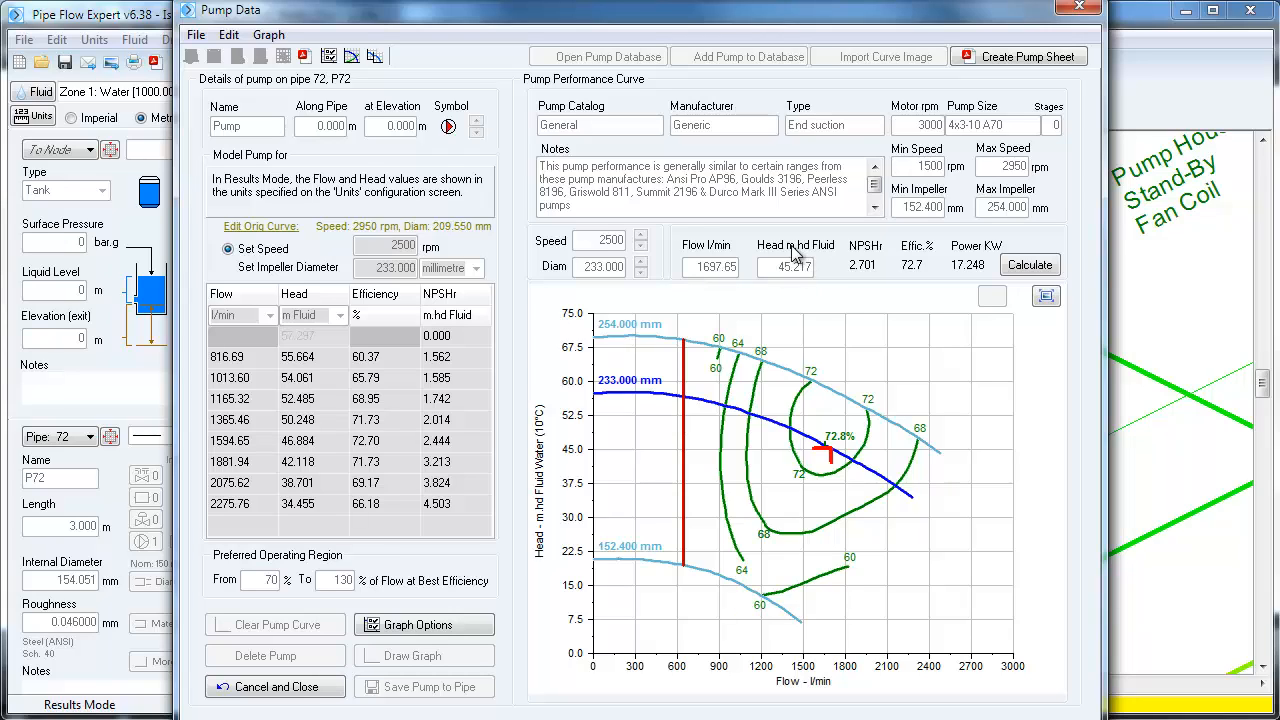
pyautogui.moveTo(800, 283)
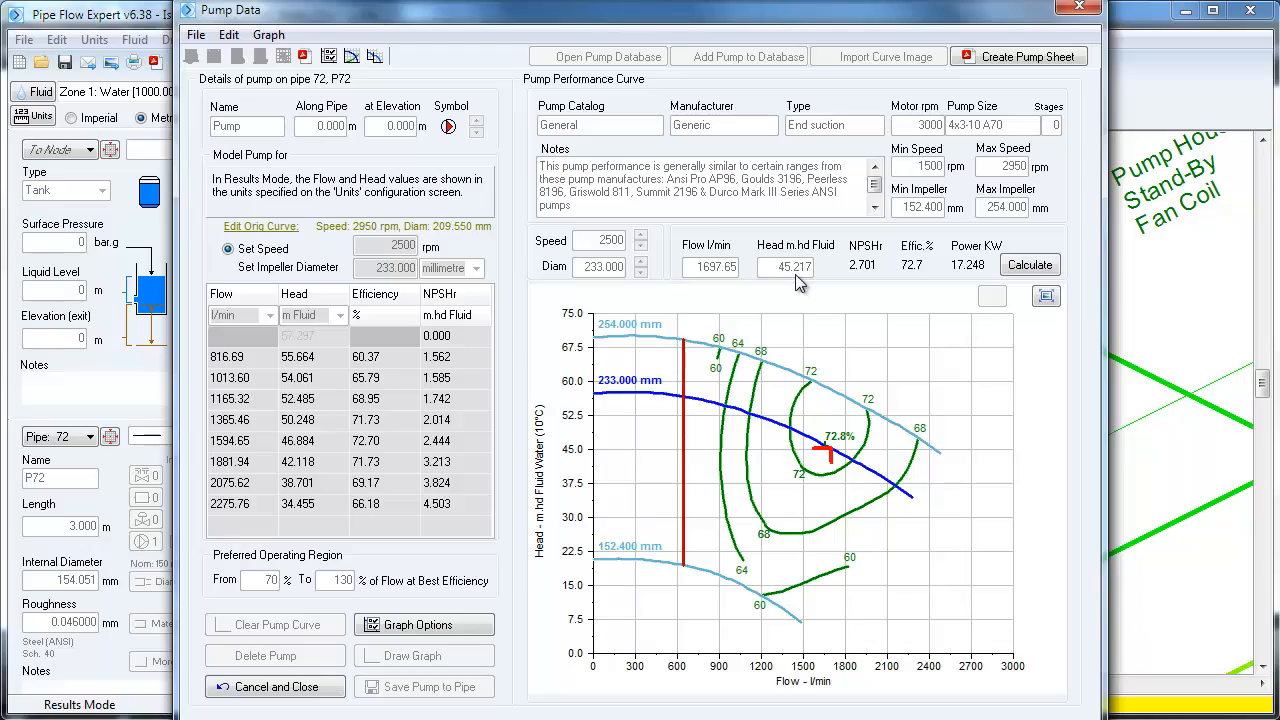
# Close the pump results after reading 1697.65 l/min at 45.217 m head.
pyautogui.click(274, 686)
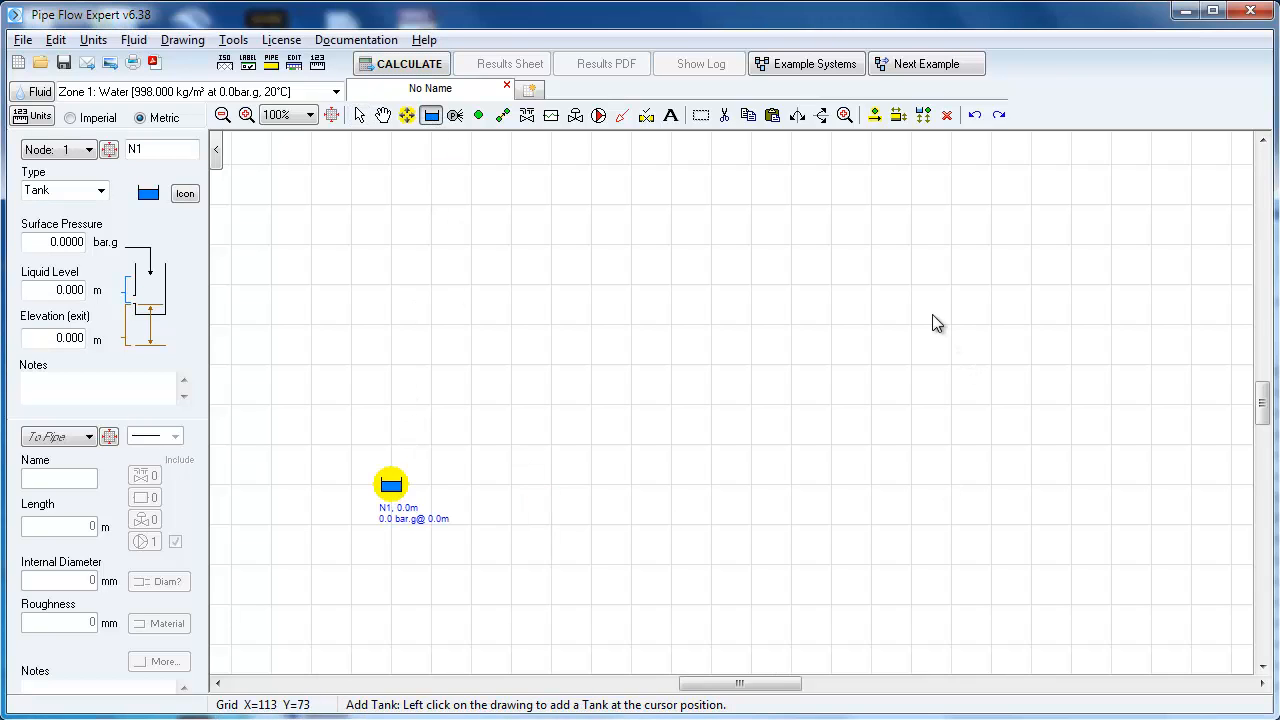
# Add tank N2 and draw pipes from N1 to N2, keeping default pipe values.
pyautogui.click(910, 323)
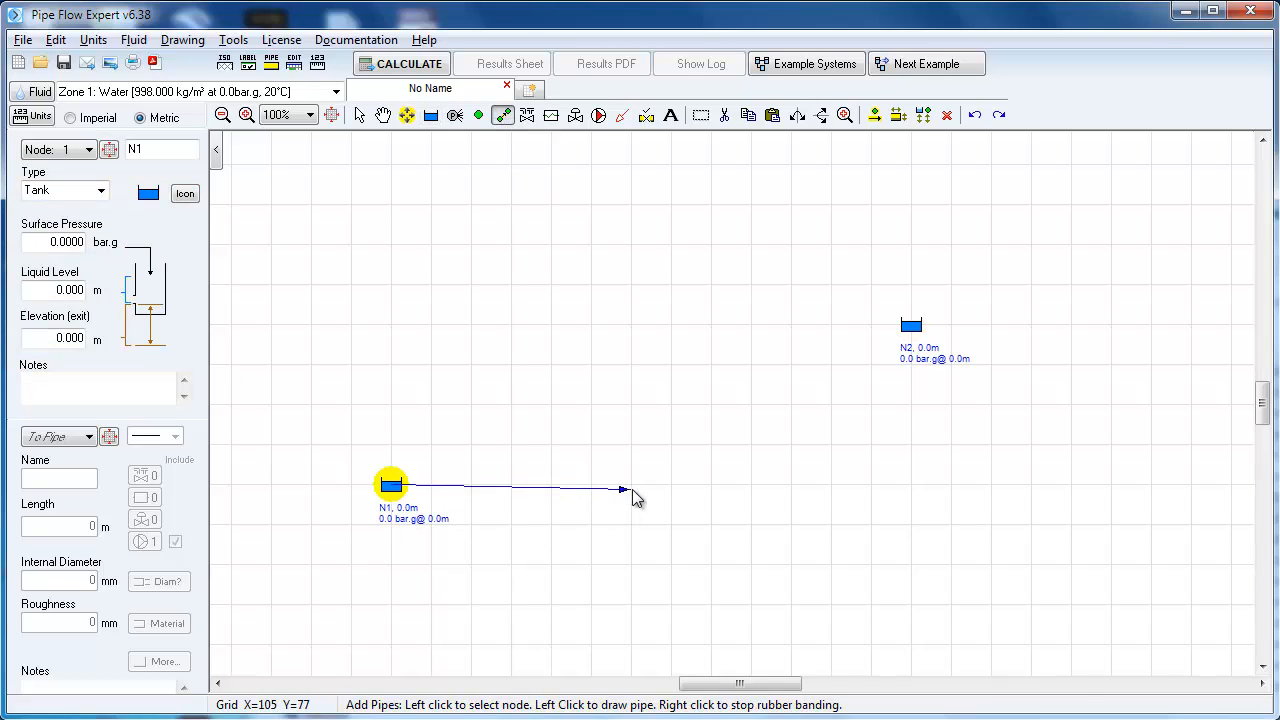
pyautogui.click(625, 488)
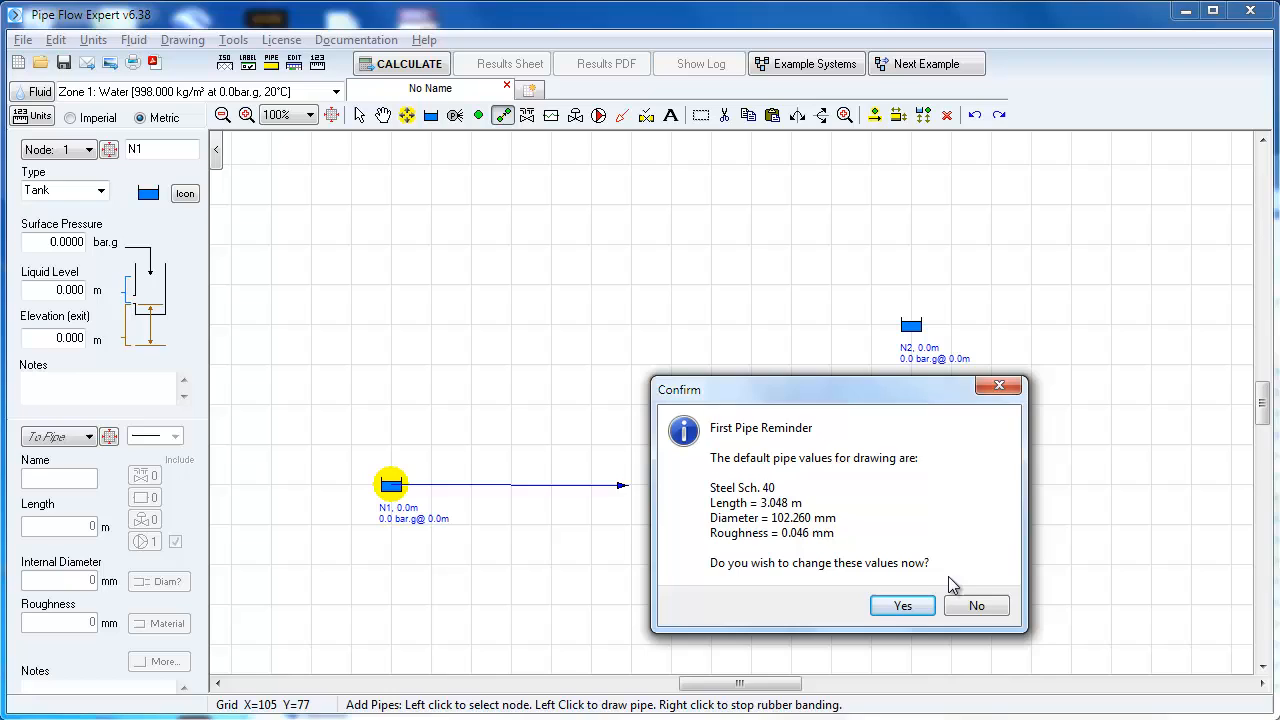
pyautogui.click(976, 605)
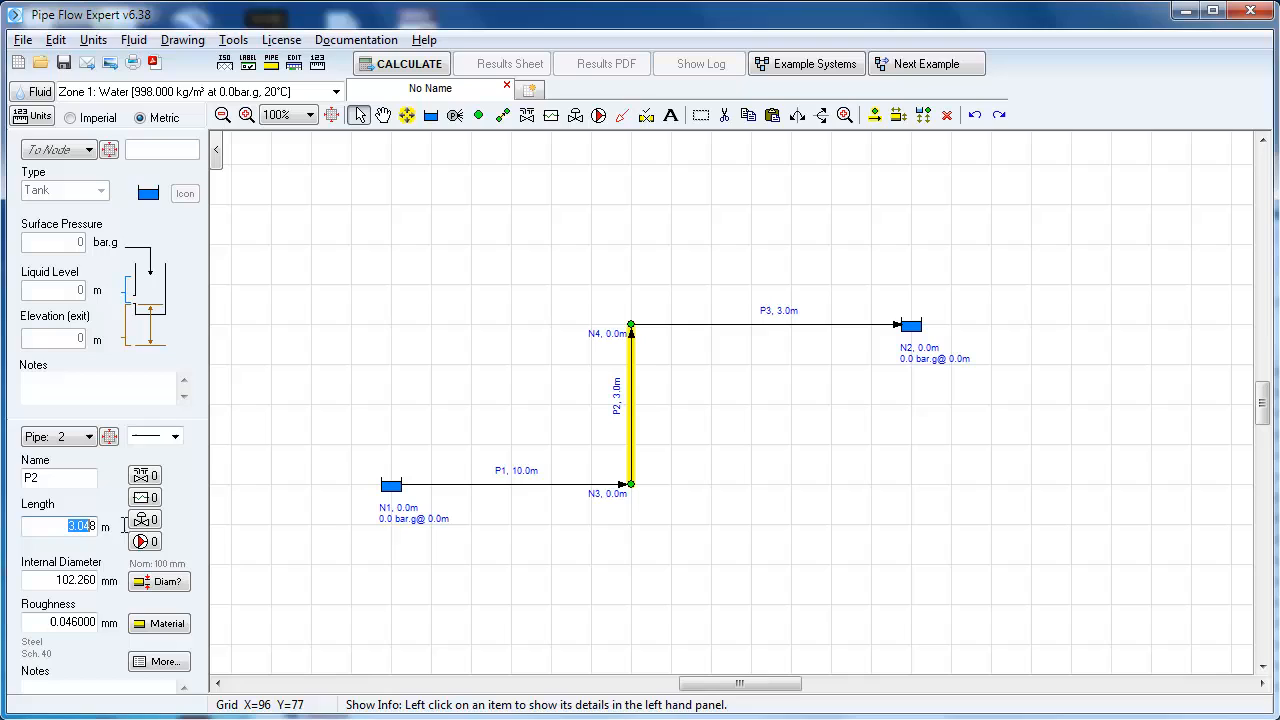
# Edit P3, nodes N3 and N4, tank N2 elevation 5 m and tank N1 level 2 m.
pyautogui.click(778, 324)
pyautogui.write('10')
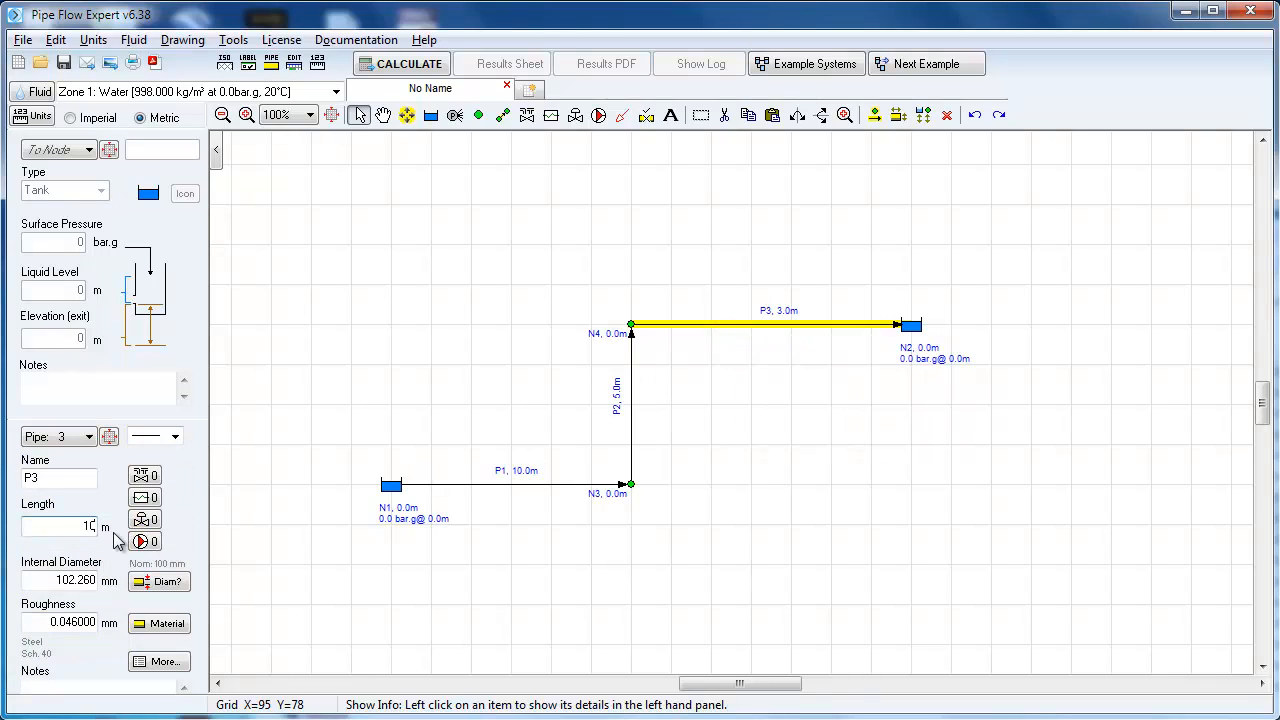
pyautogui.click(630, 485)
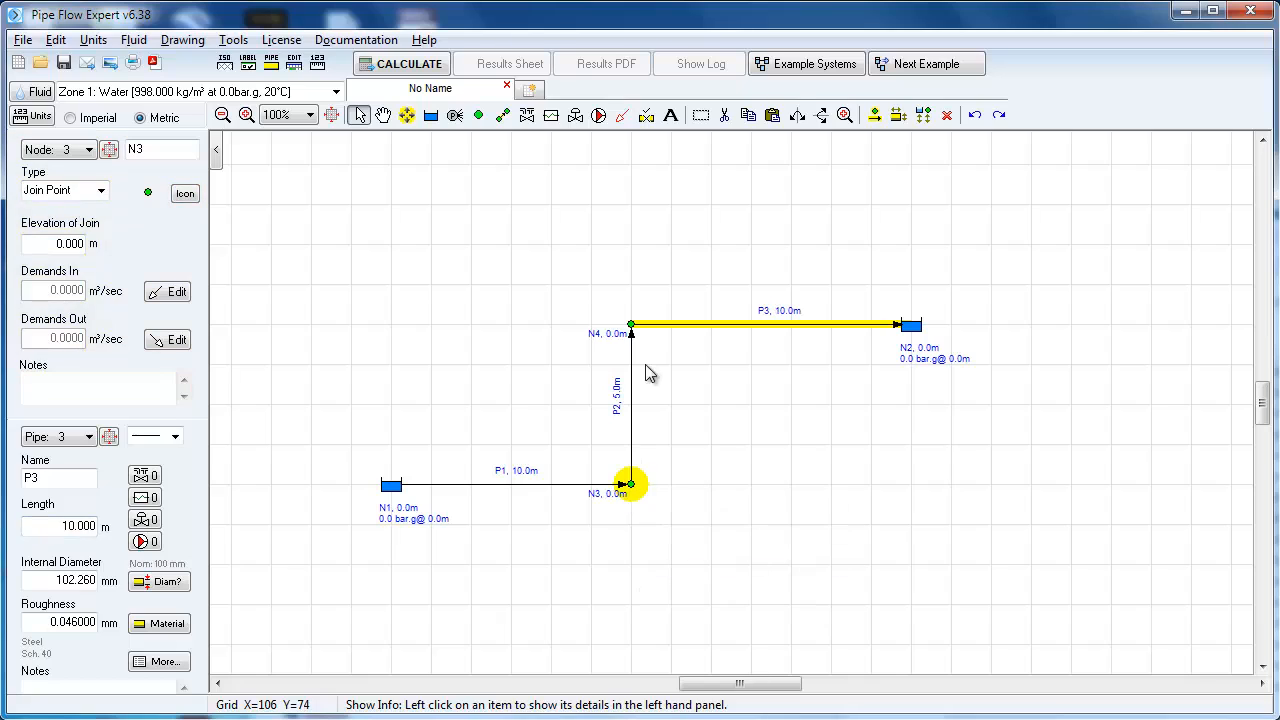
pyautogui.click(630, 324)
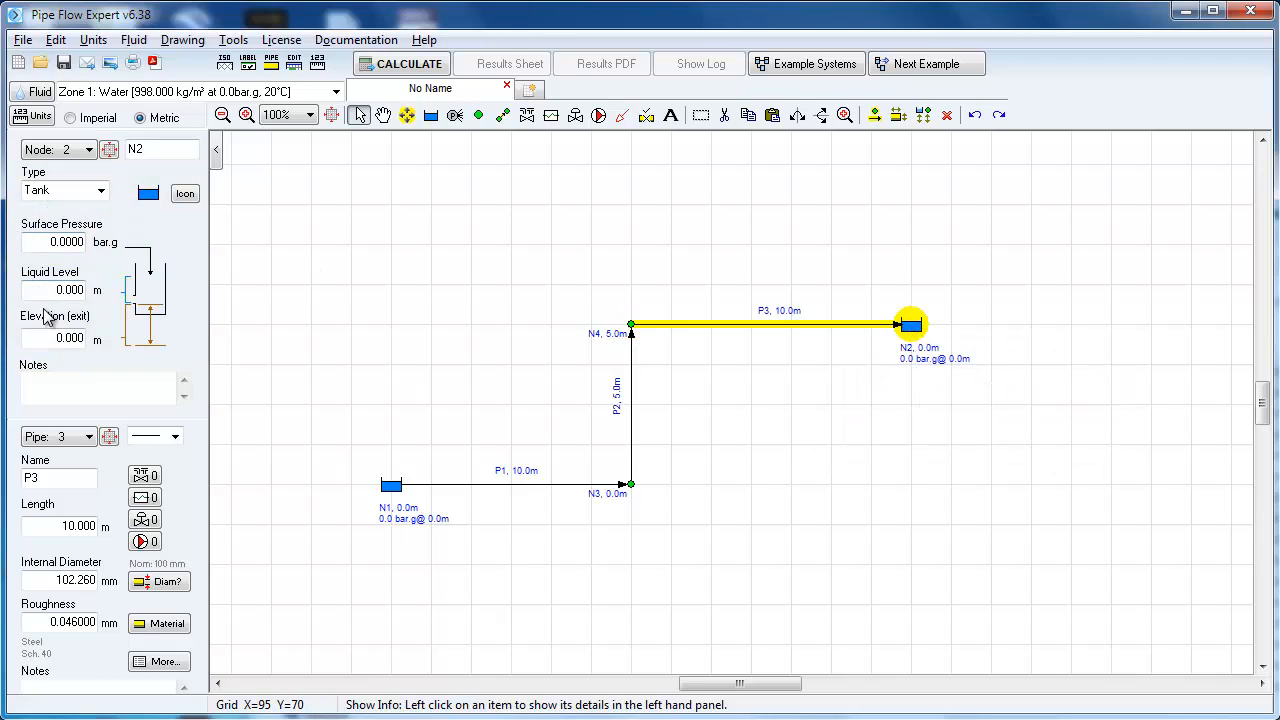
pyautogui.click(53, 338)
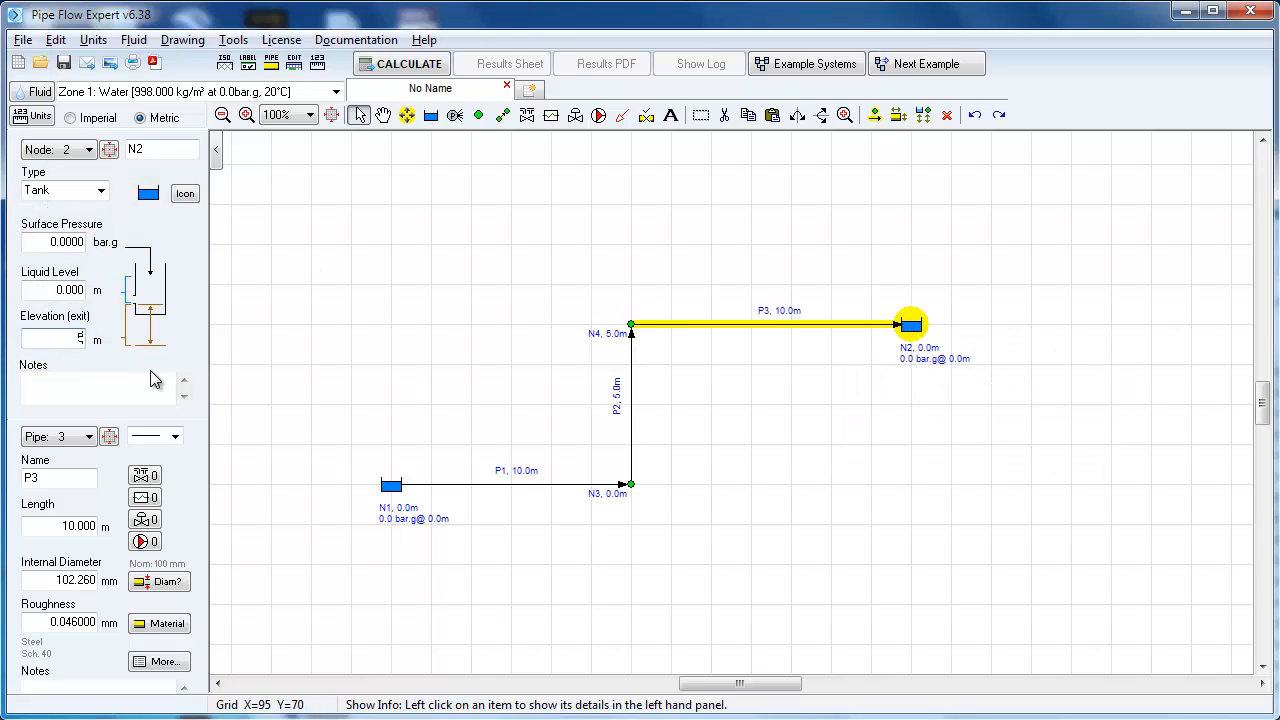
pyautogui.click(391, 485)
pyautogui.write('2')
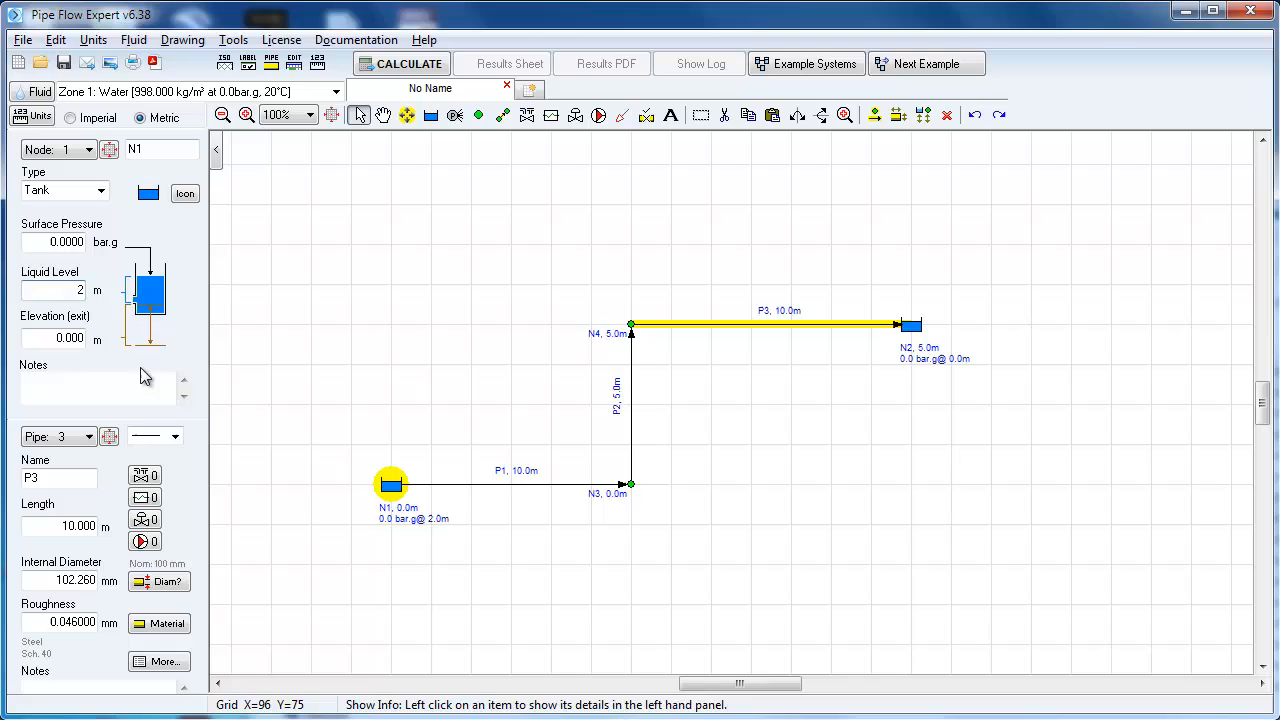
pyautogui.click(599, 114)
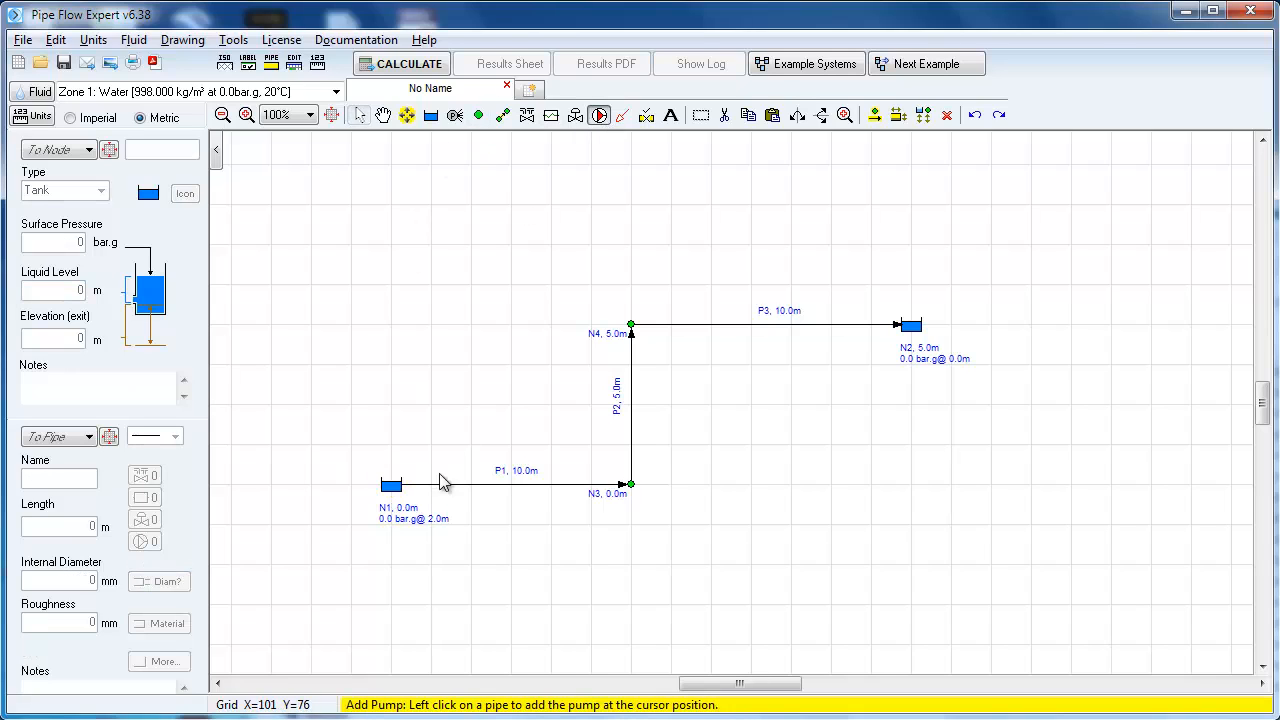
# Place a pump on pipe P1 with a fixed flow rate of 20 US gpm.
pyautogui.click(443, 483)
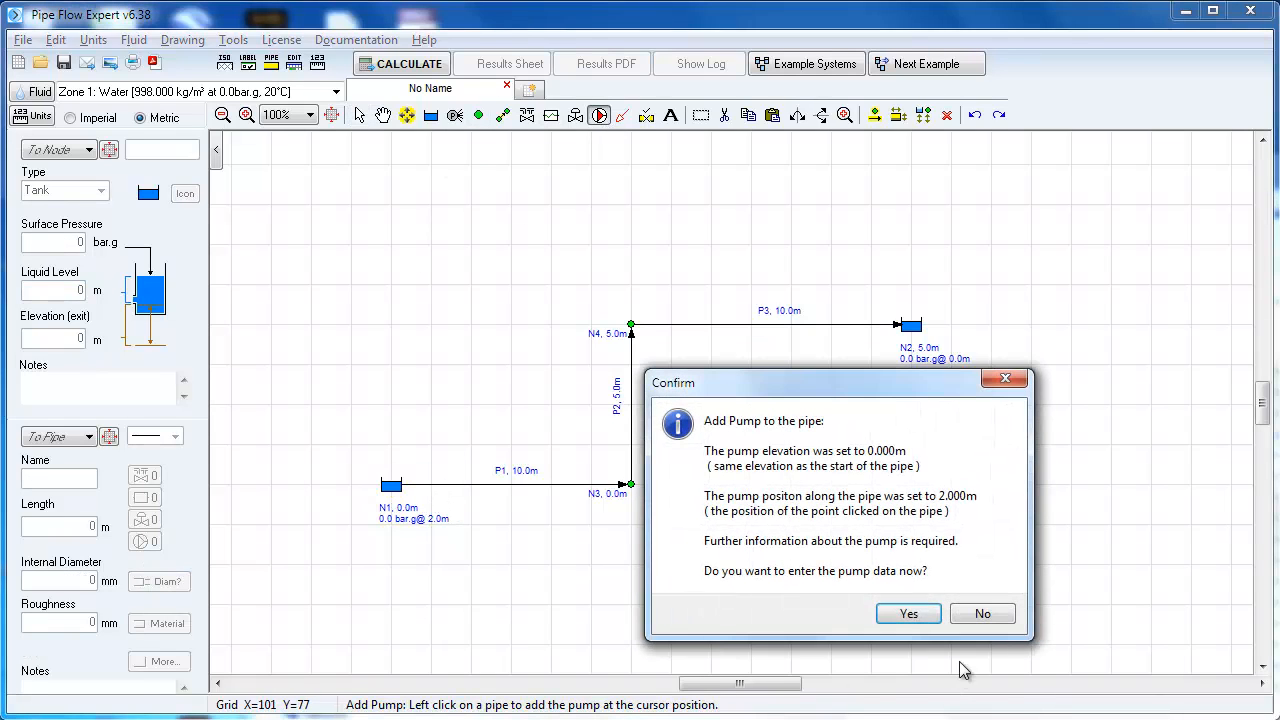
pyautogui.click(908, 613)
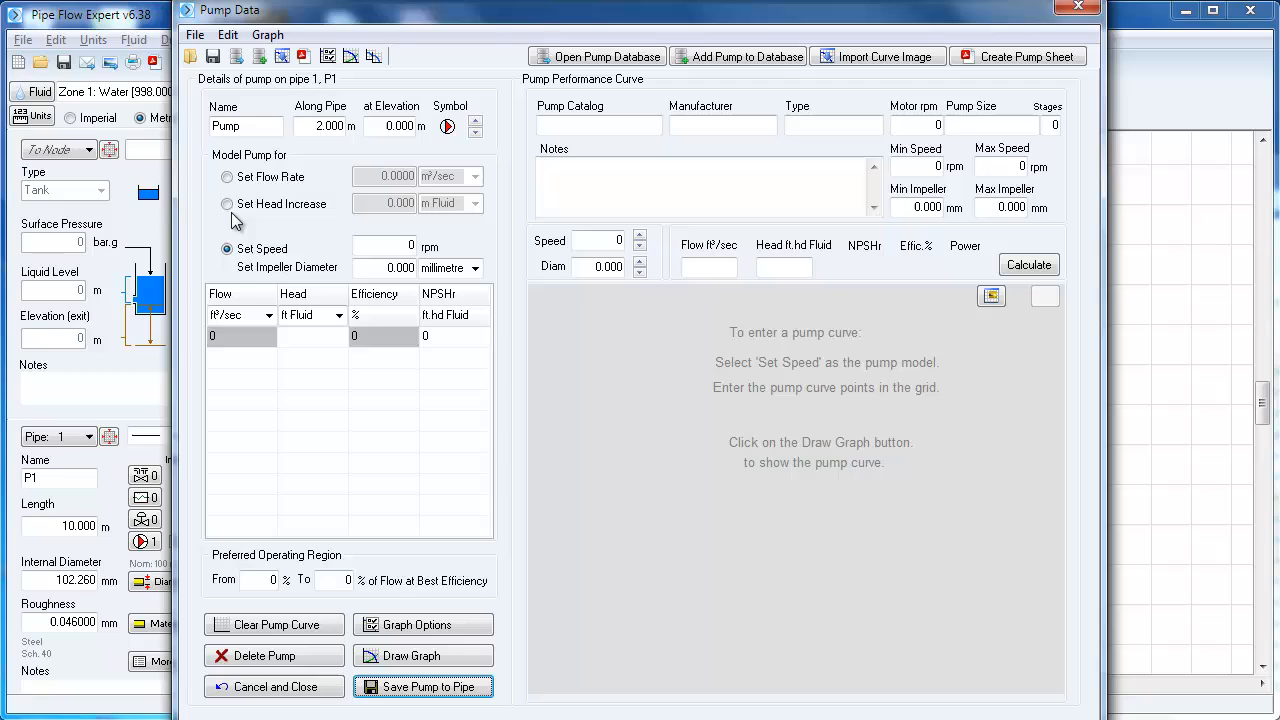
pyautogui.click(227, 177)
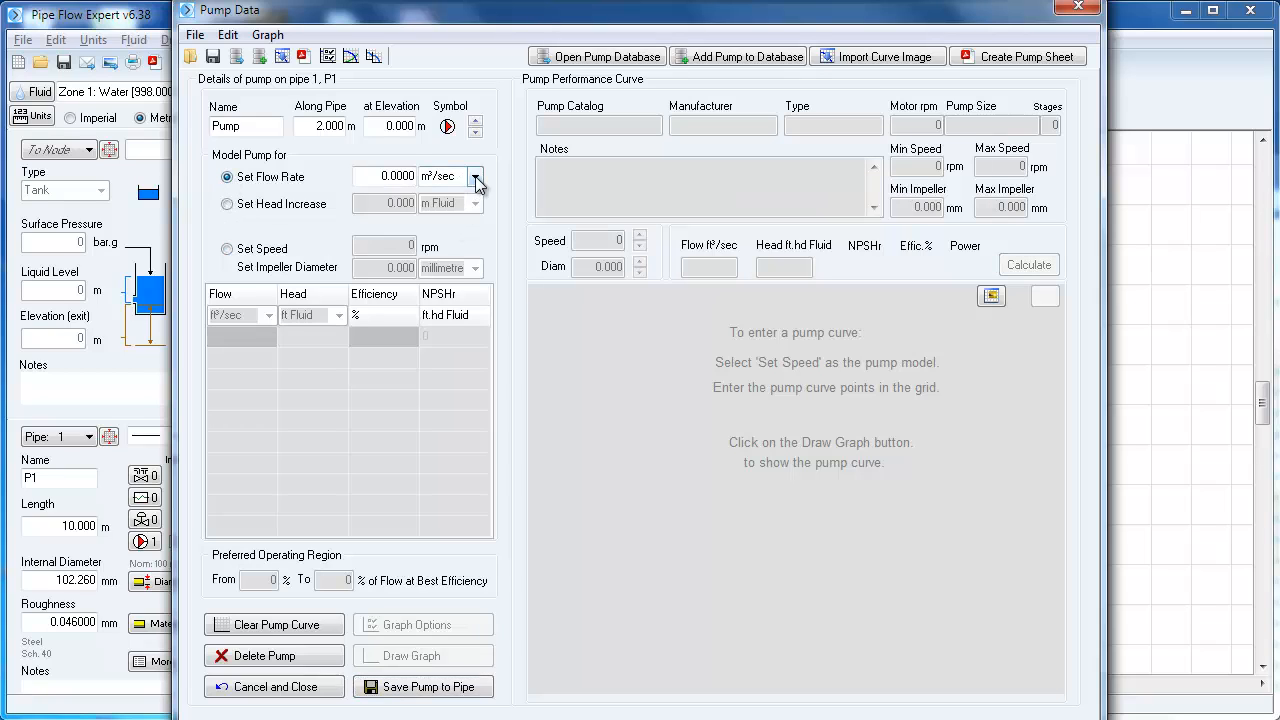
pyautogui.click(475, 176)
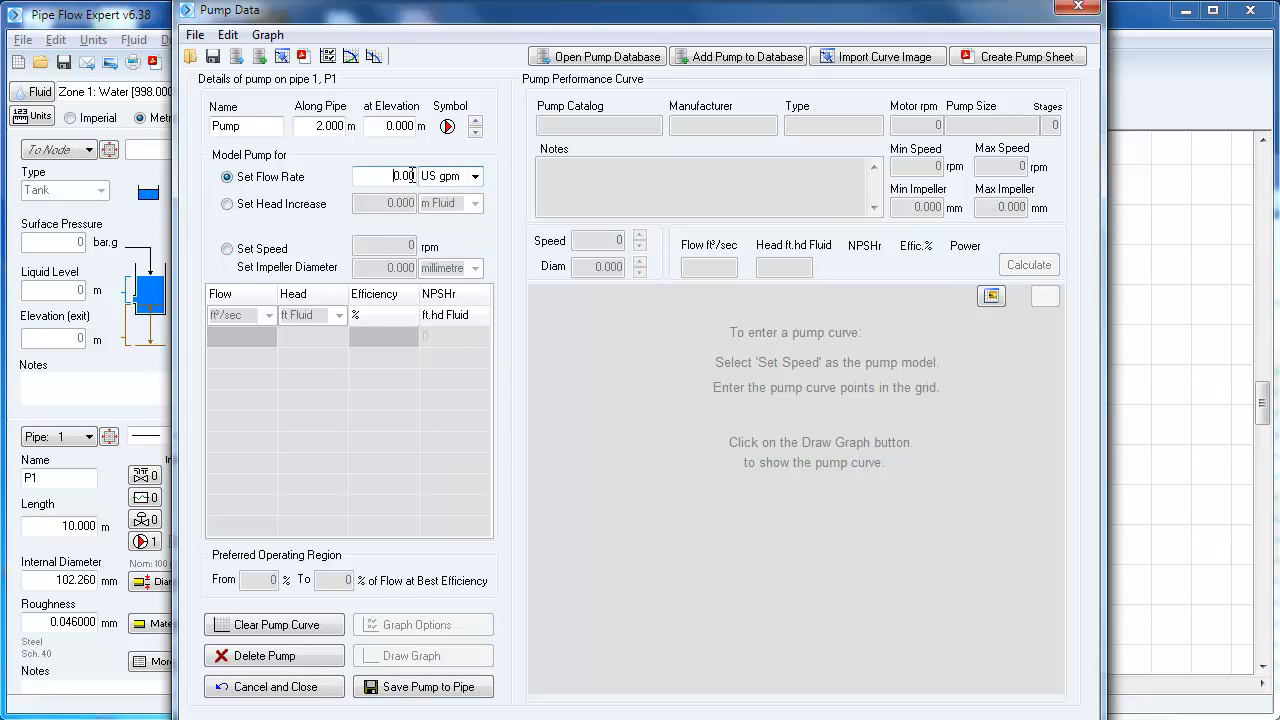
pyautogui.write('20')
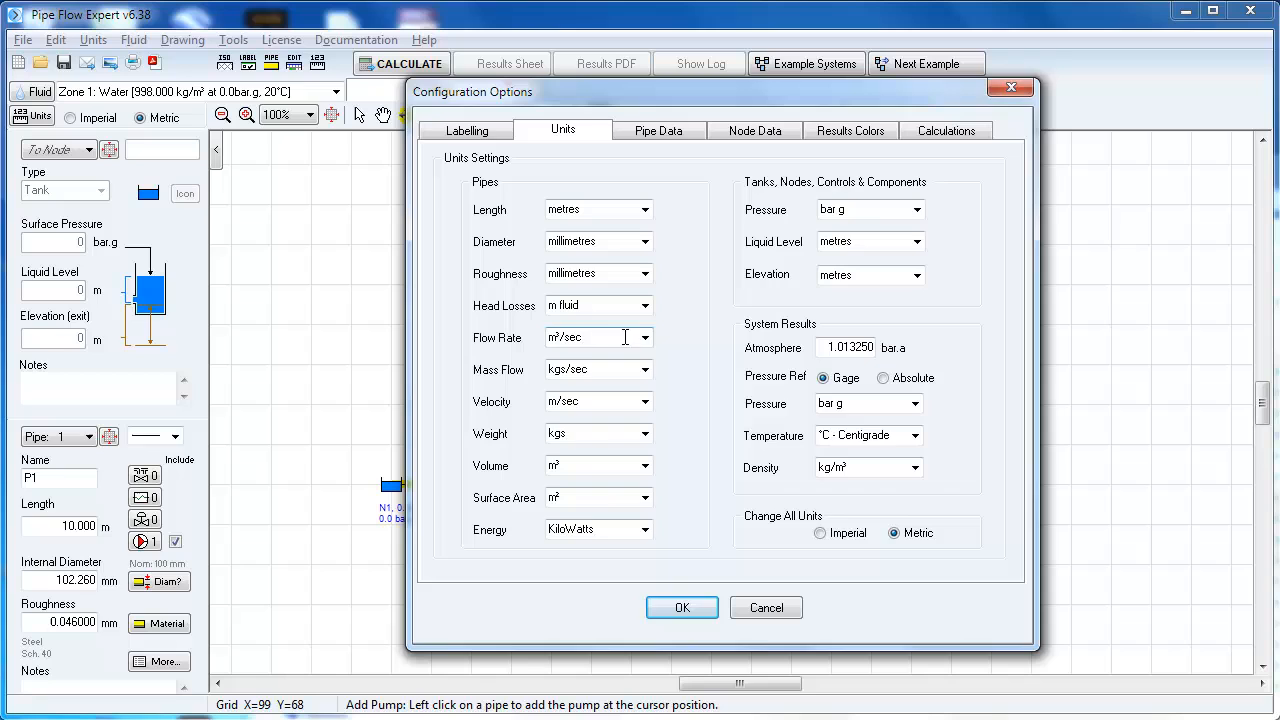
# Set the flow rate unit to US gpm in Configuration Options and apply it.
pyautogui.click(645, 337)
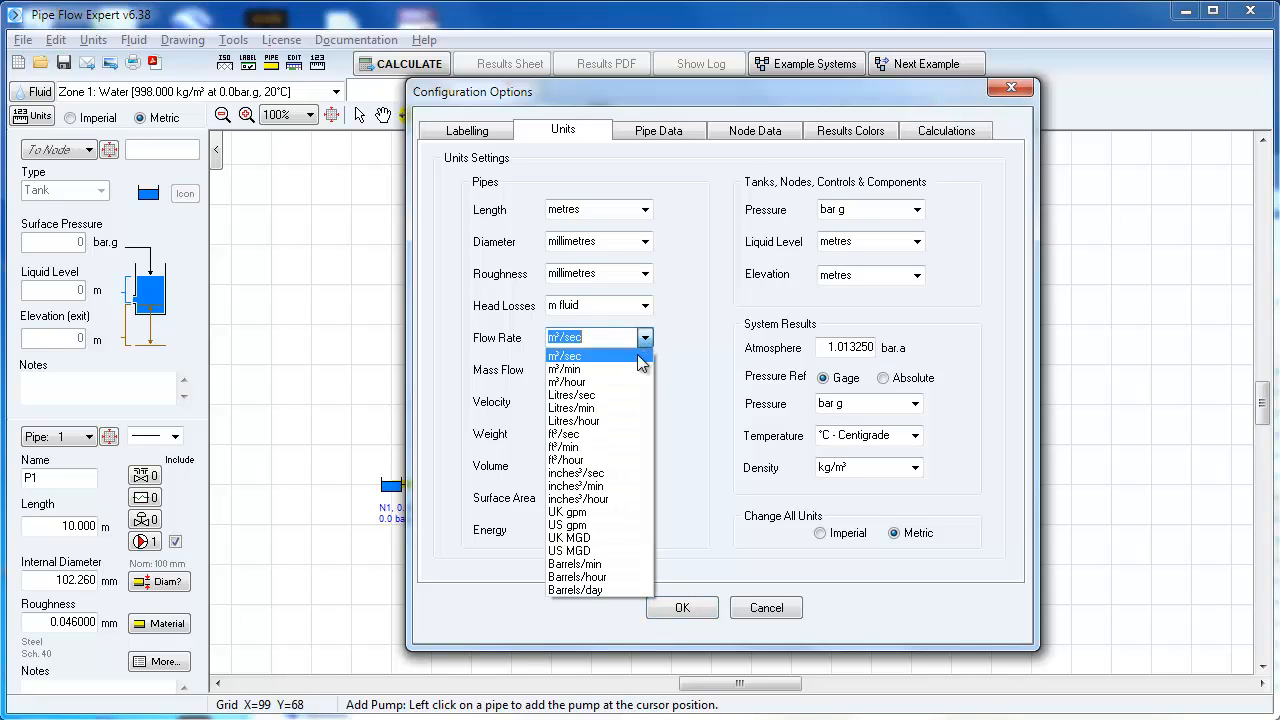
pyautogui.click(567, 524)
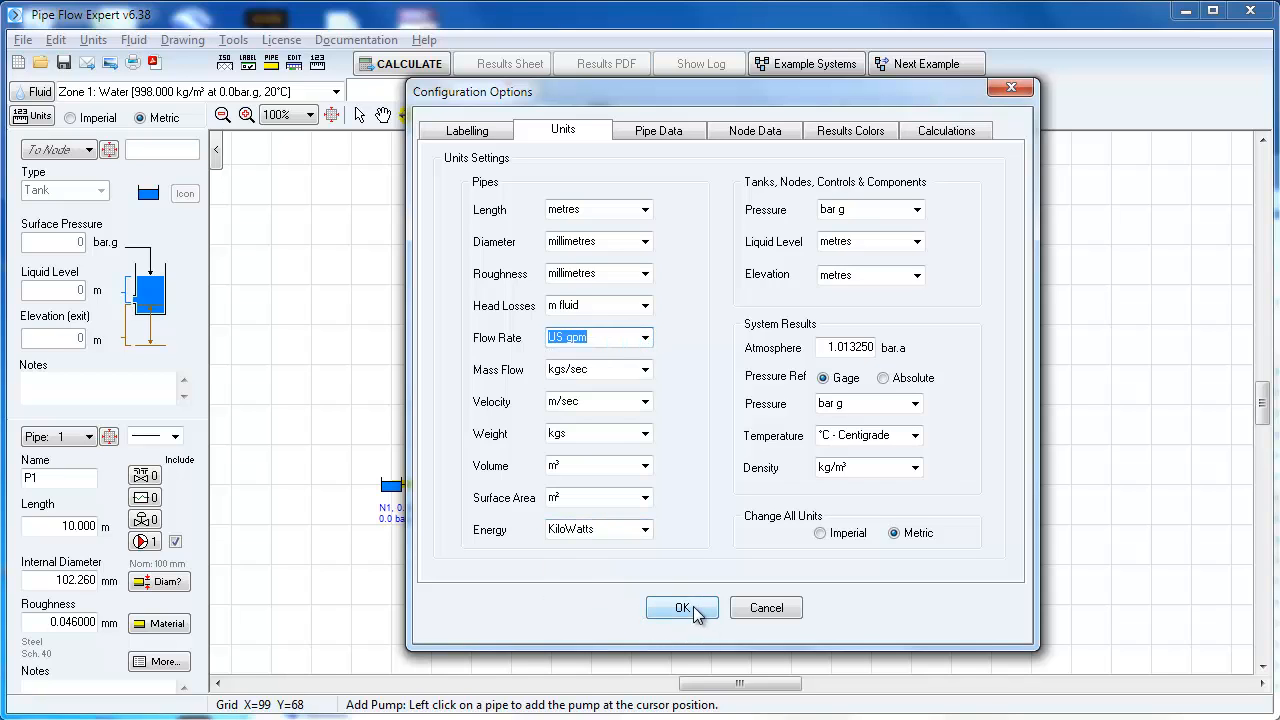
pyautogui.click(682, 608)
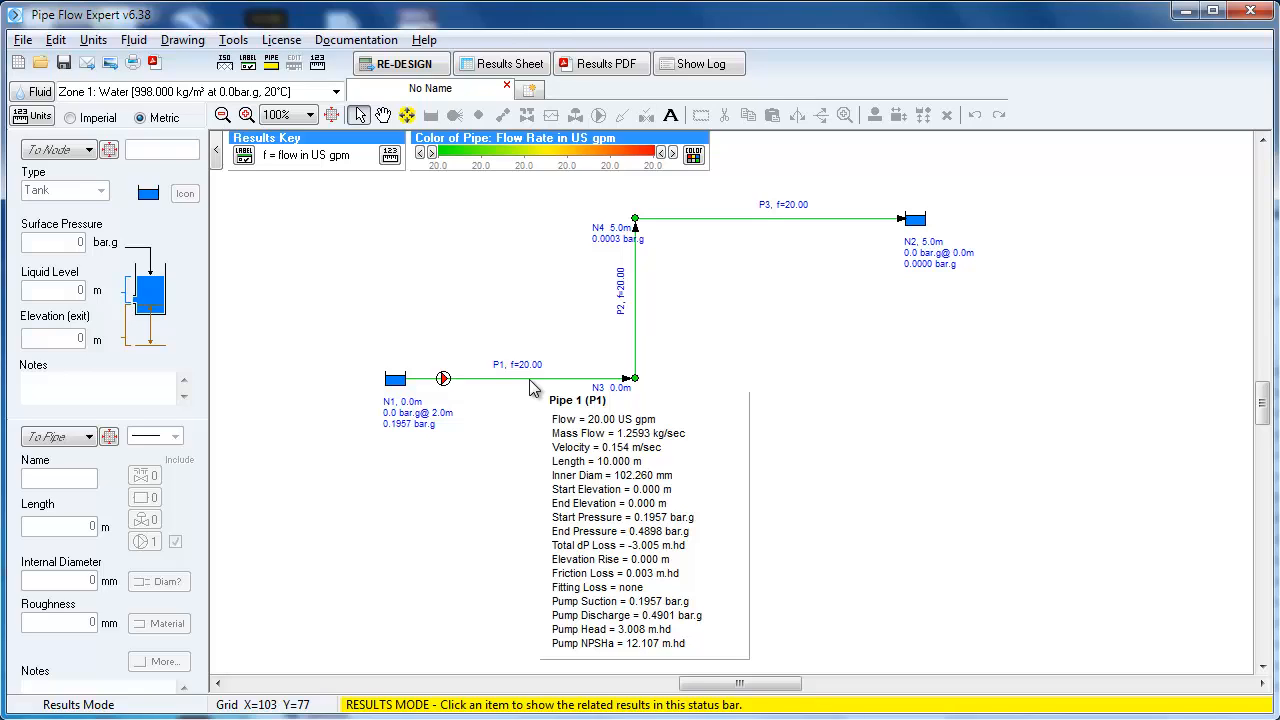
# Open the results sheet listing pipes P1–P3 at 20 US gpm and 0.154 m/sec.
pyautogui.click(501, 63)
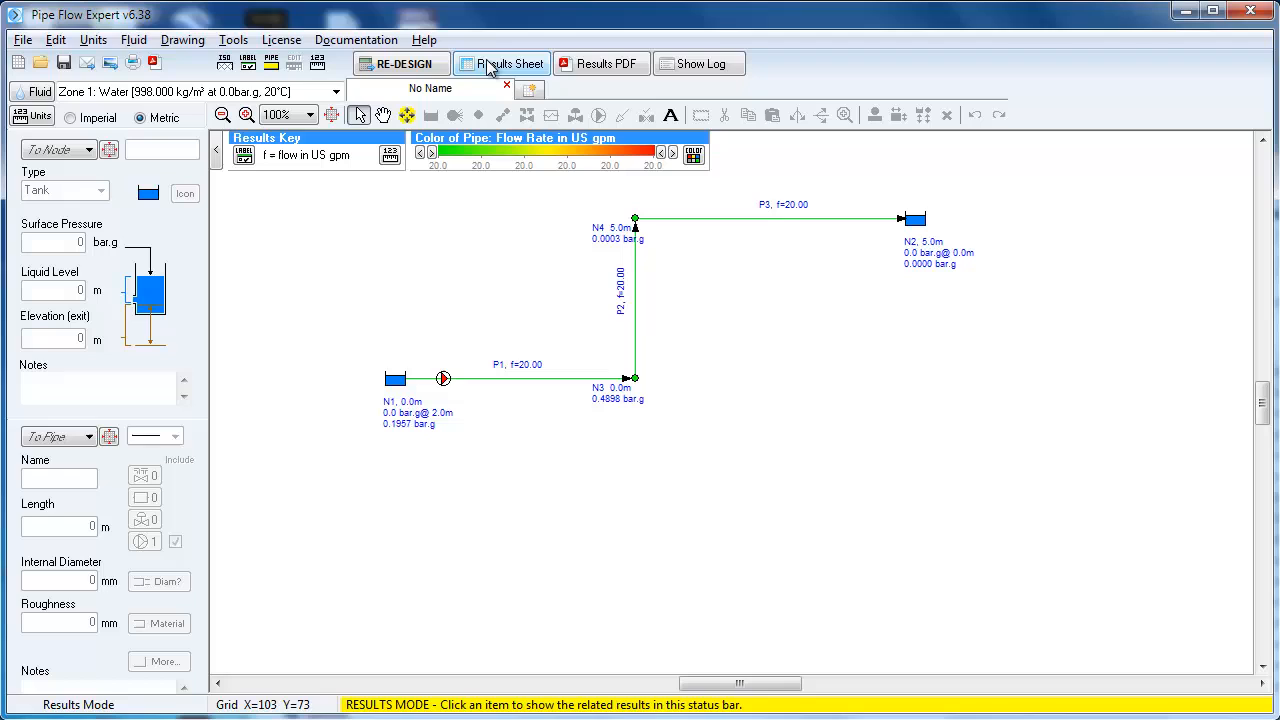
pyautogui.click(508, 63)
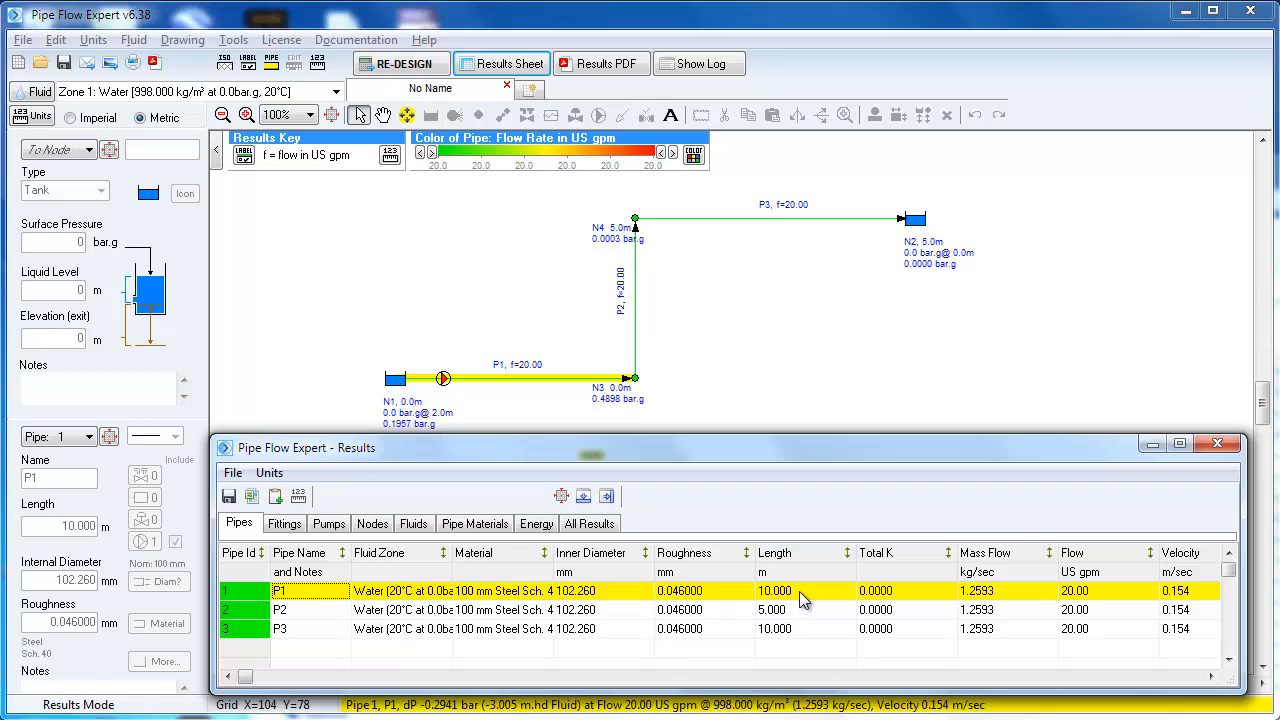
# Scroll through the remaining pipe result columns, then switch back to design mode.
pyautogui.hscroll(3)
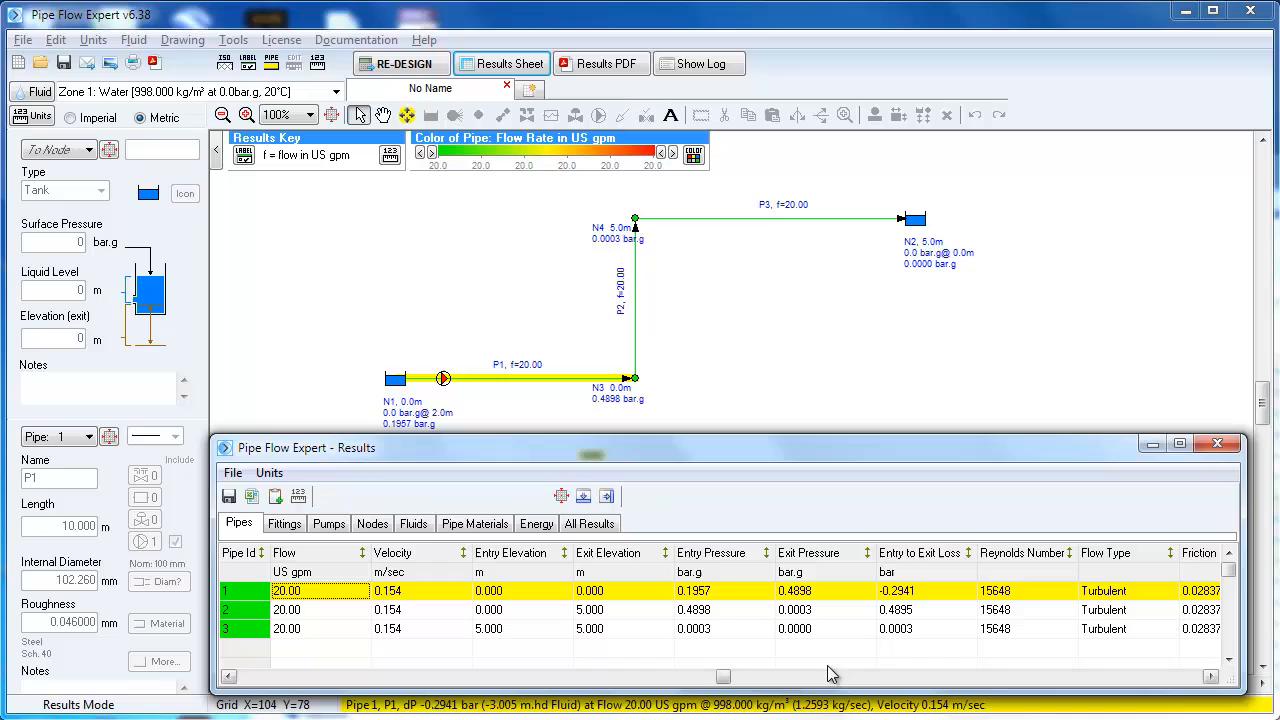
pyautogui.moveTo(1103, 682)
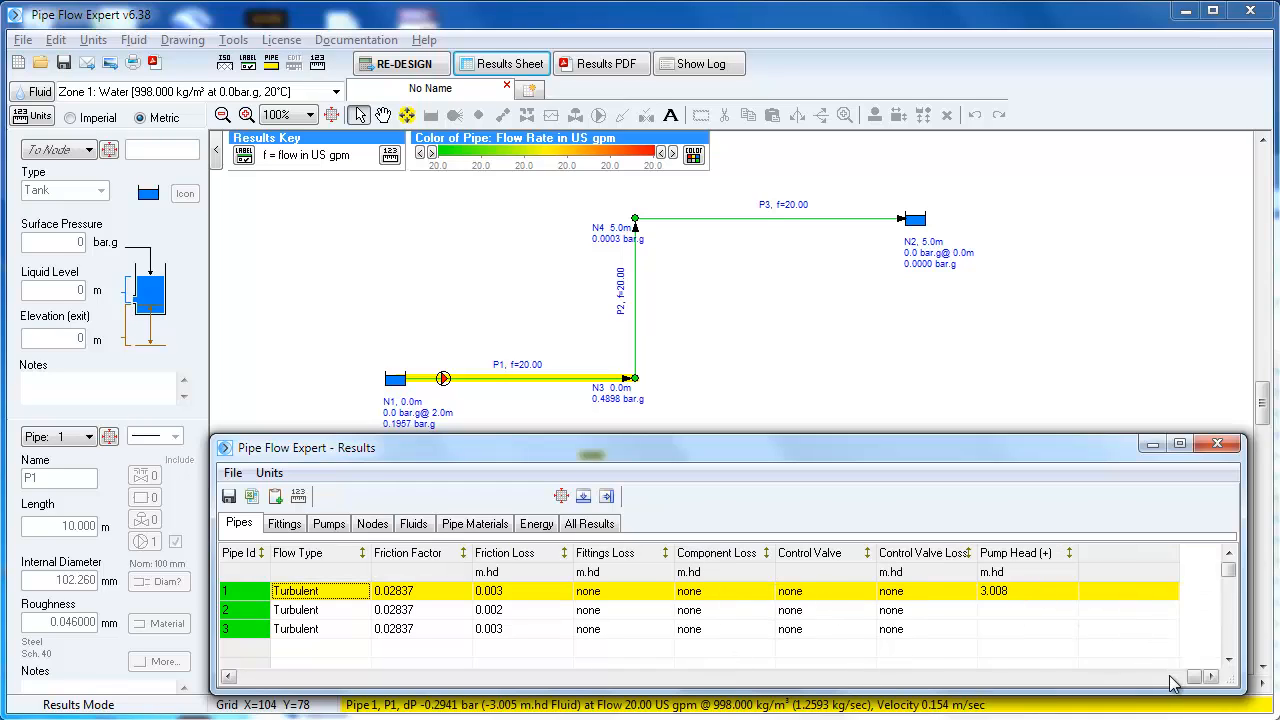
pyautogui.moveTo(524, 616)
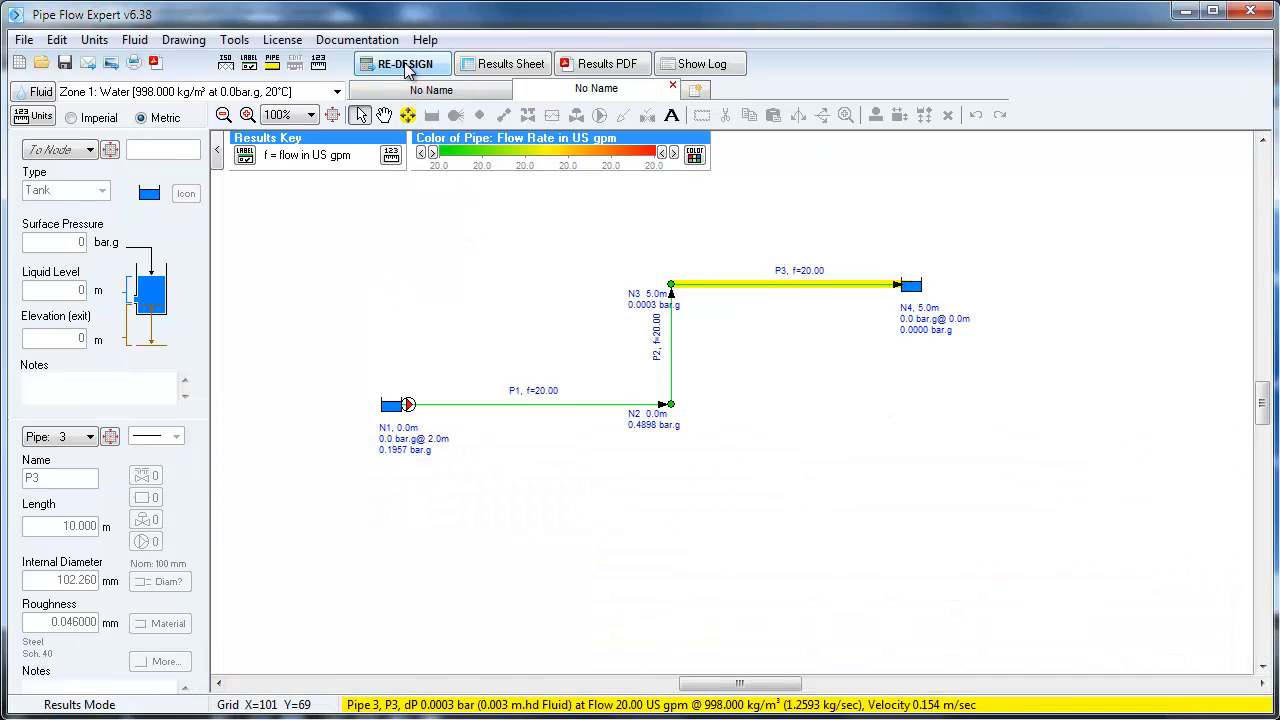
pyautogui.click(402, 63)
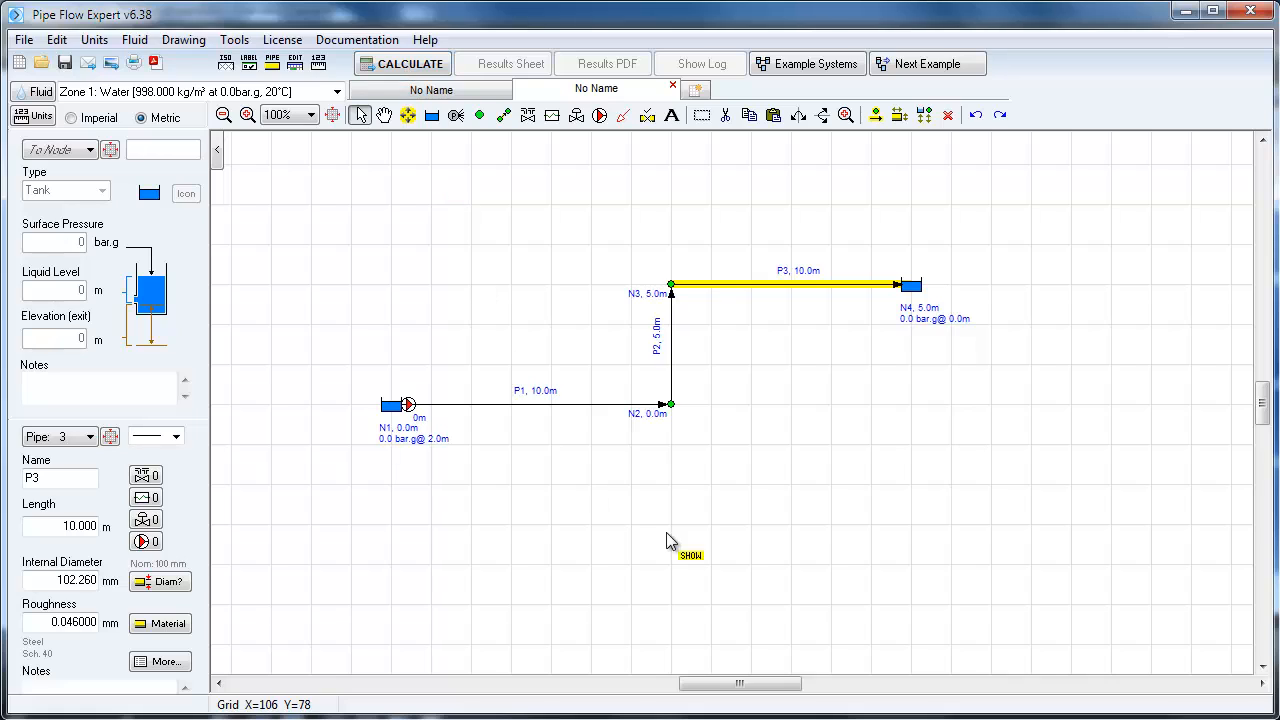
pyautogui.moveTo(790, 285)
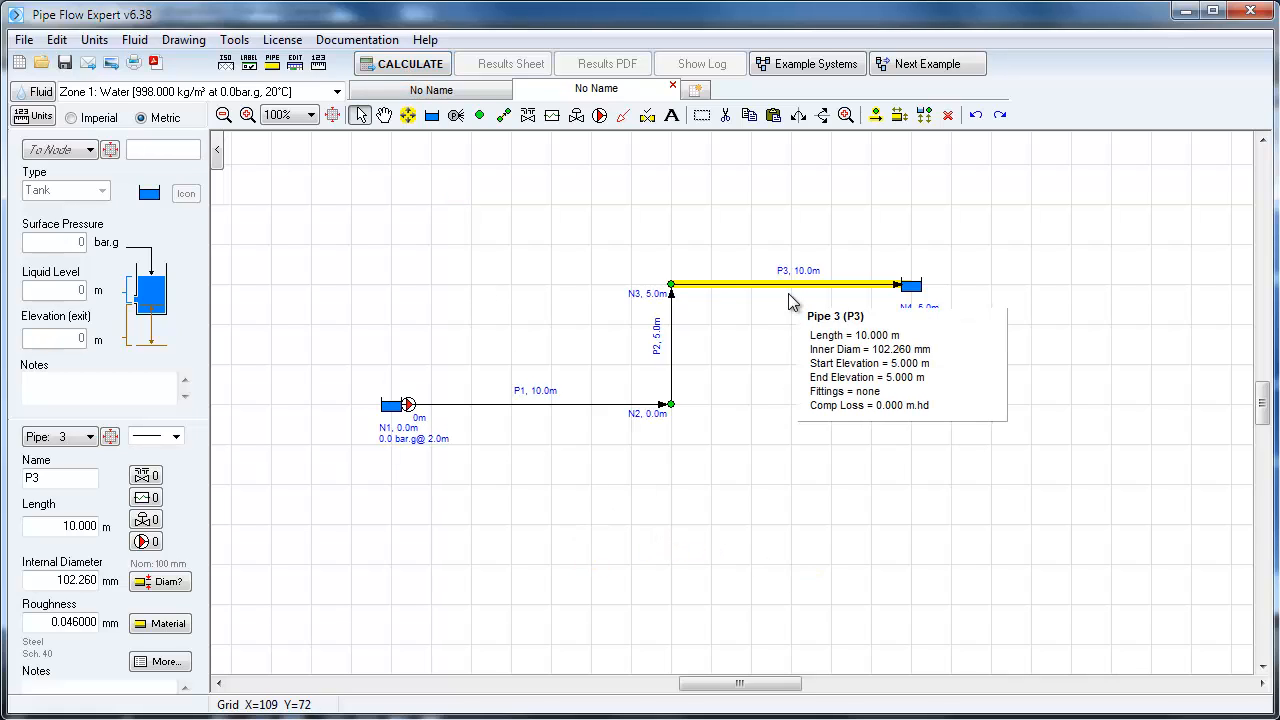
pyautogui.moveTo(875, 415)
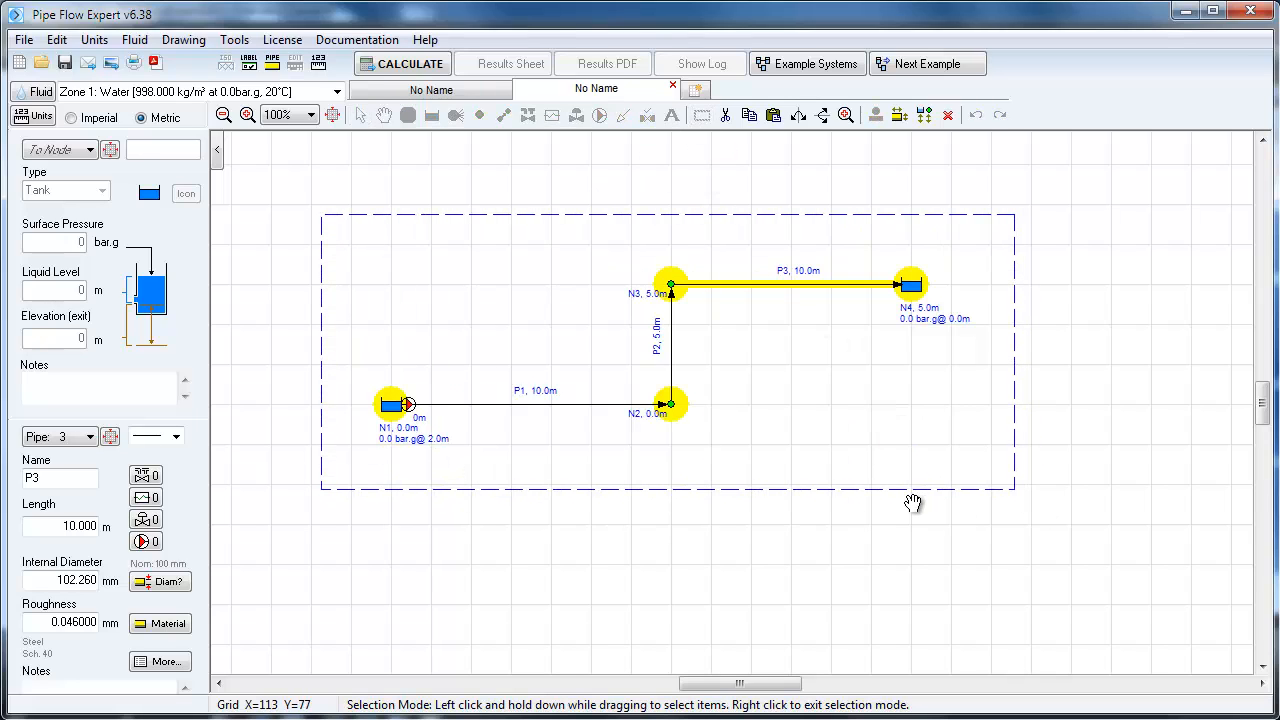
pyautogui.moveTo(899, 115)
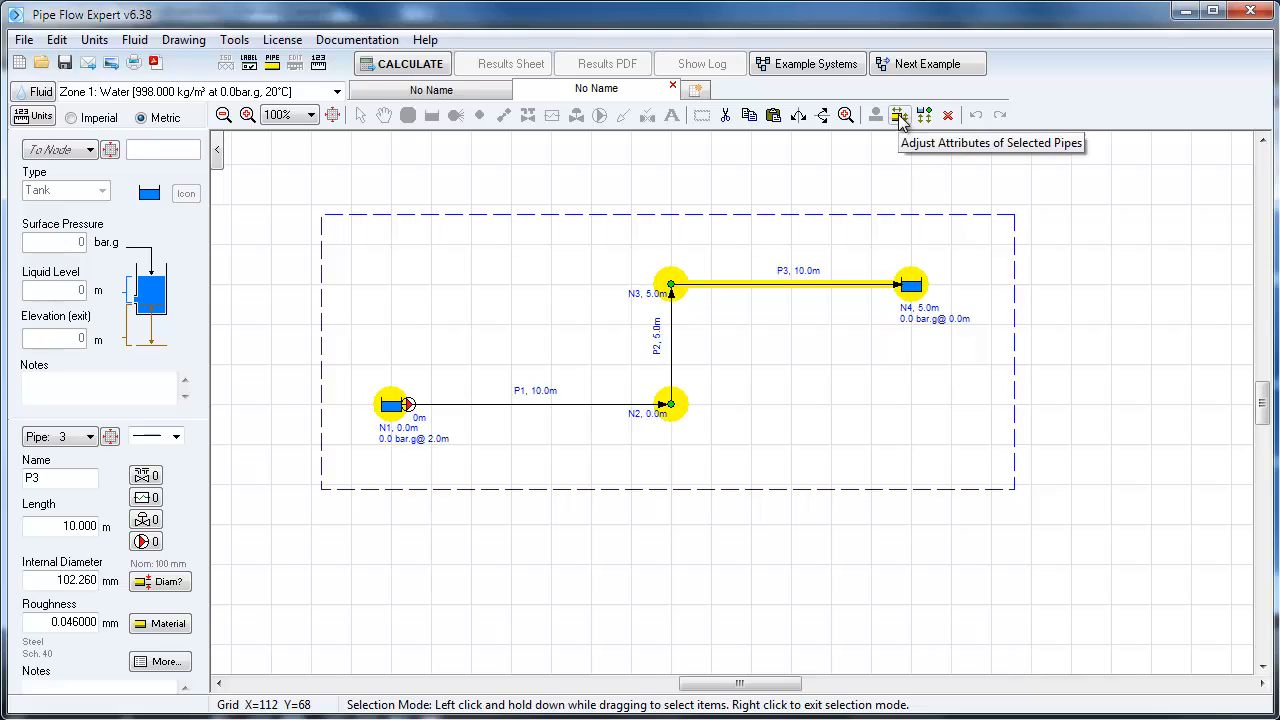
# Open Adjust Attributes of Selected Pipes for all three selected pipes.
pyautogui.click(899, 114)
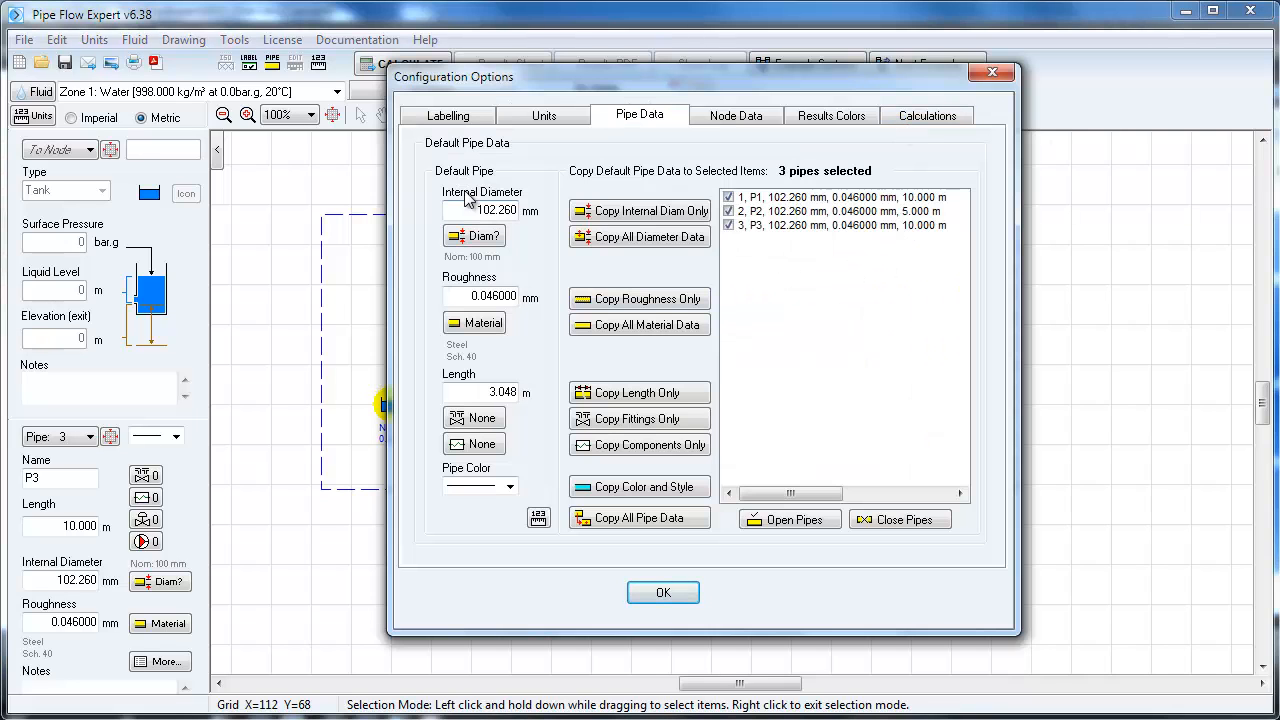
pyautogui.moveTo(460, 485)
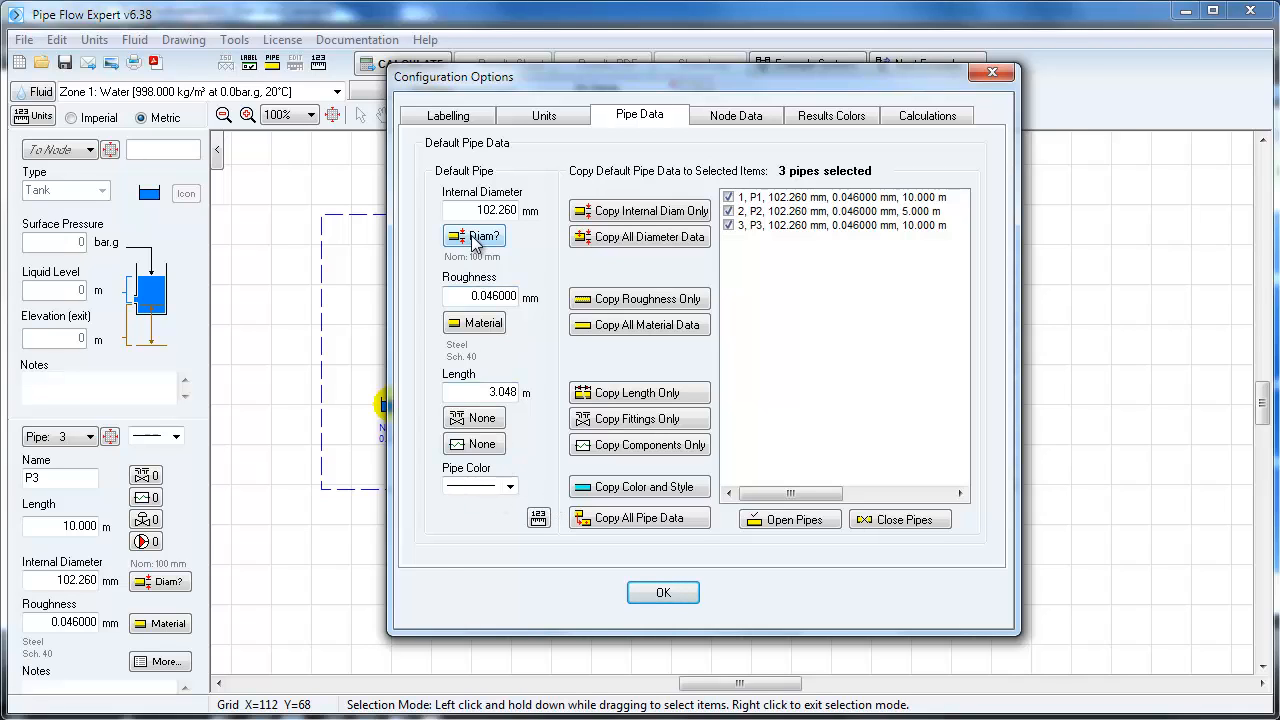
# Pick the 25 mm pipe size (26.645 mm internal diameter) and copy it onto P1, P2 and P3.
pyautogui.click(474, 235)
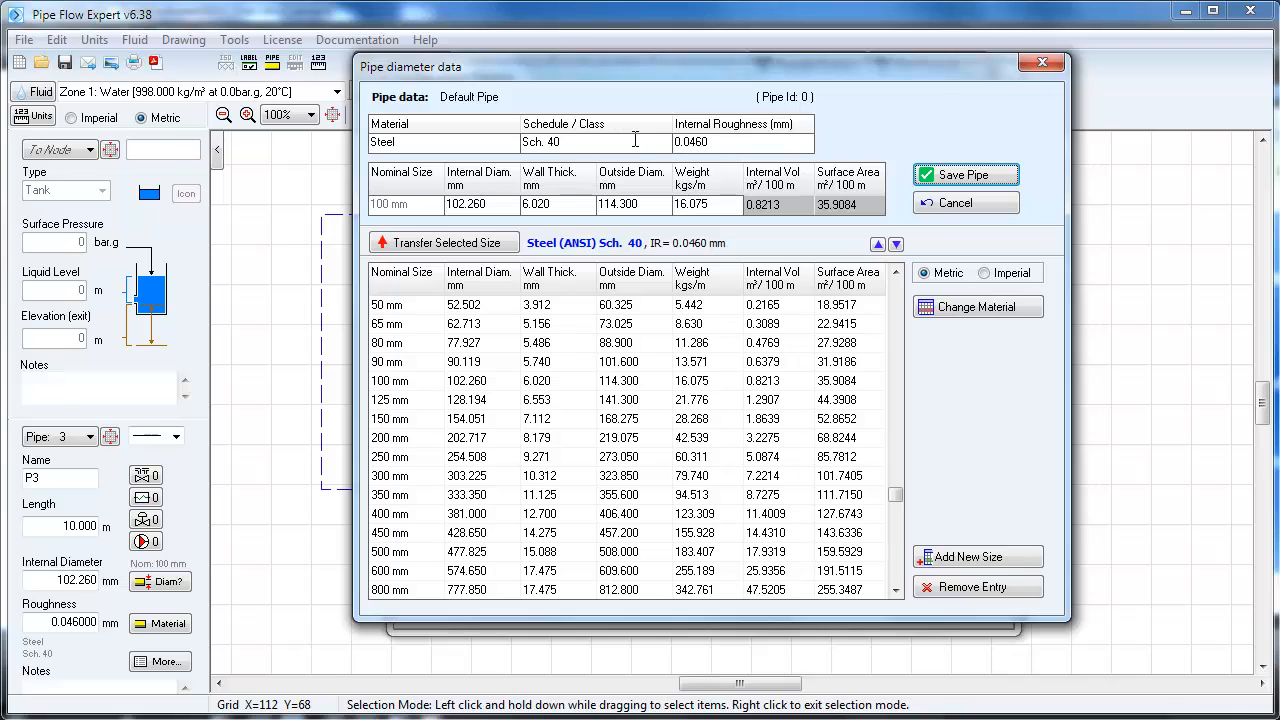
pyautogui.moveTo(985, 283)
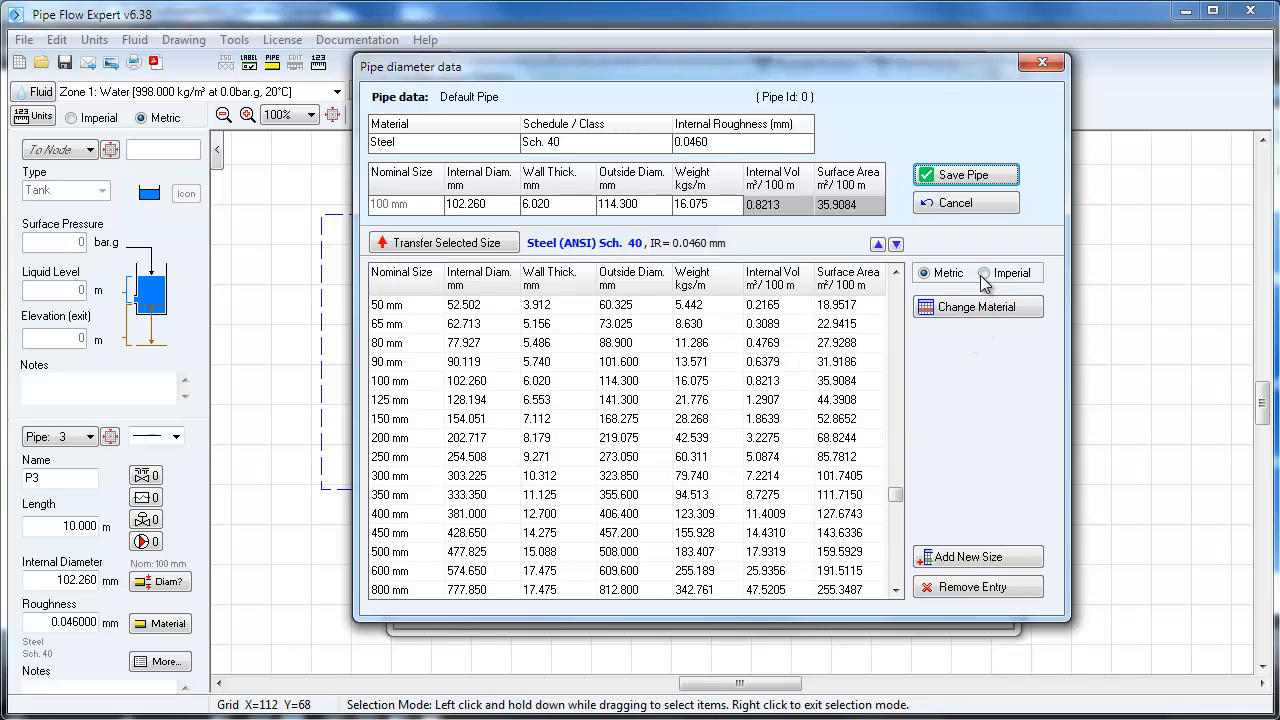
pyautogui.click(984, 272)
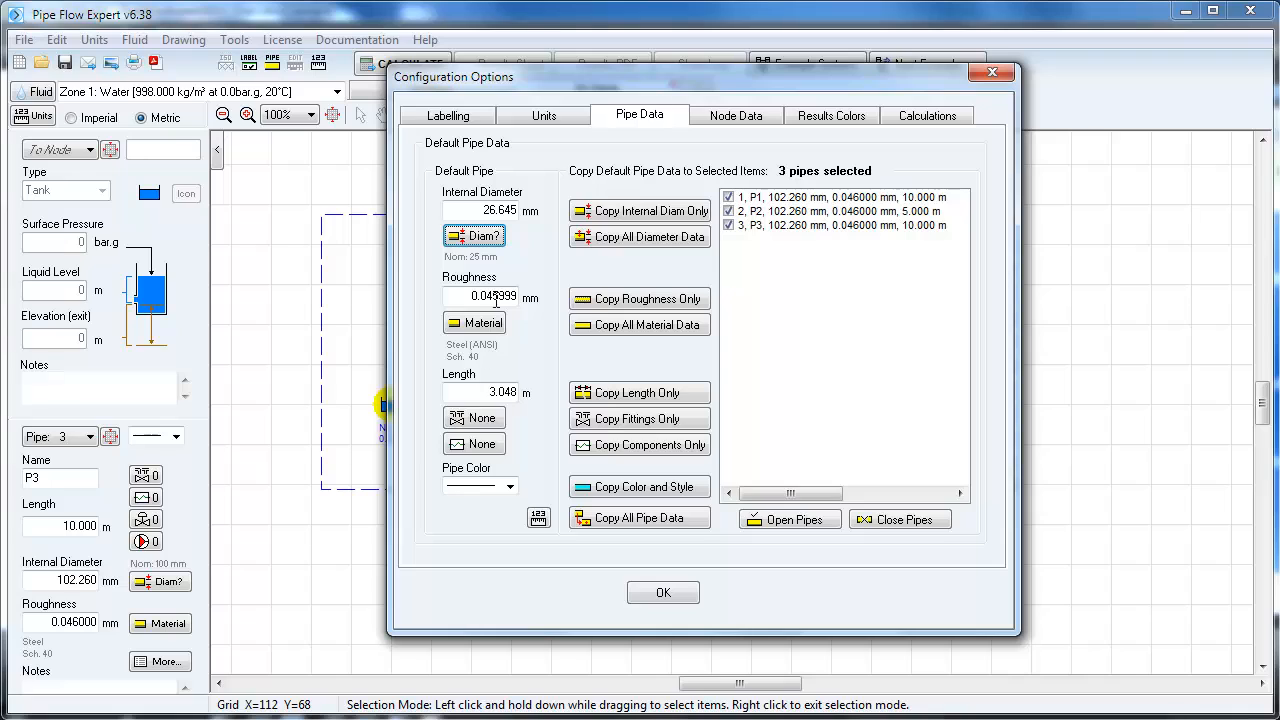
pyautogui.moveTo(645, 244)
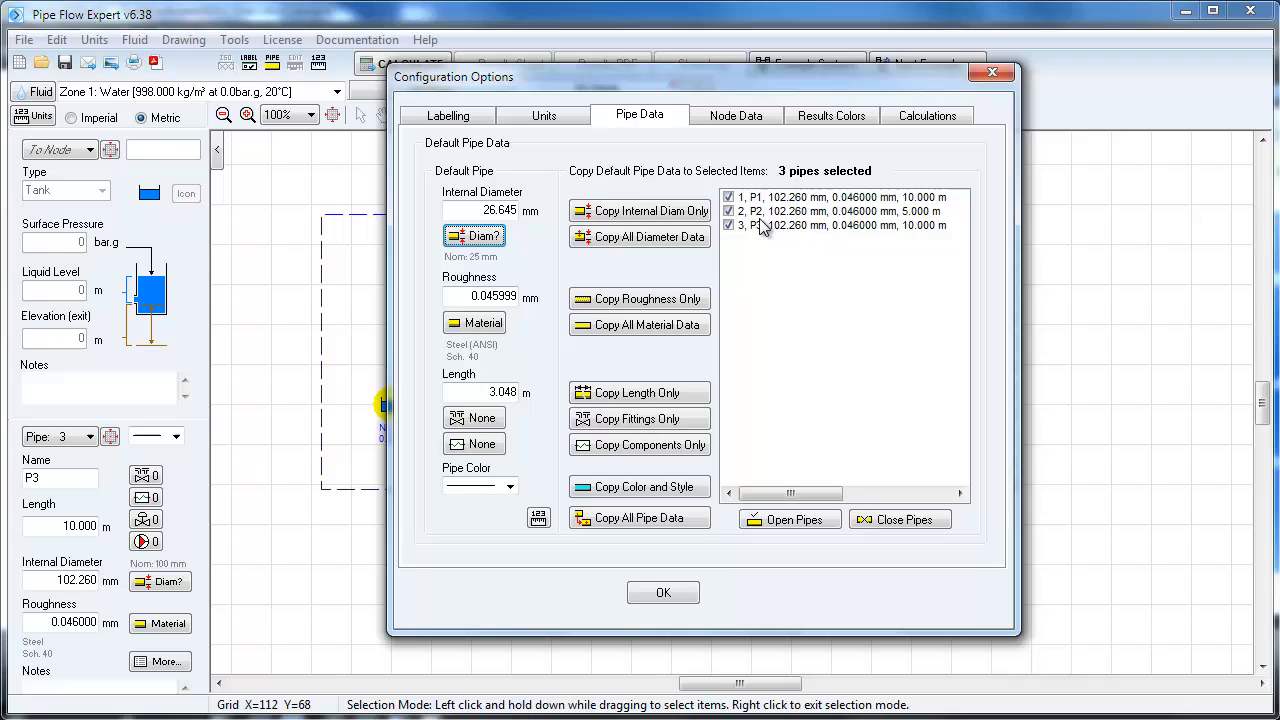
pyautogui.moveTo(639, 237)
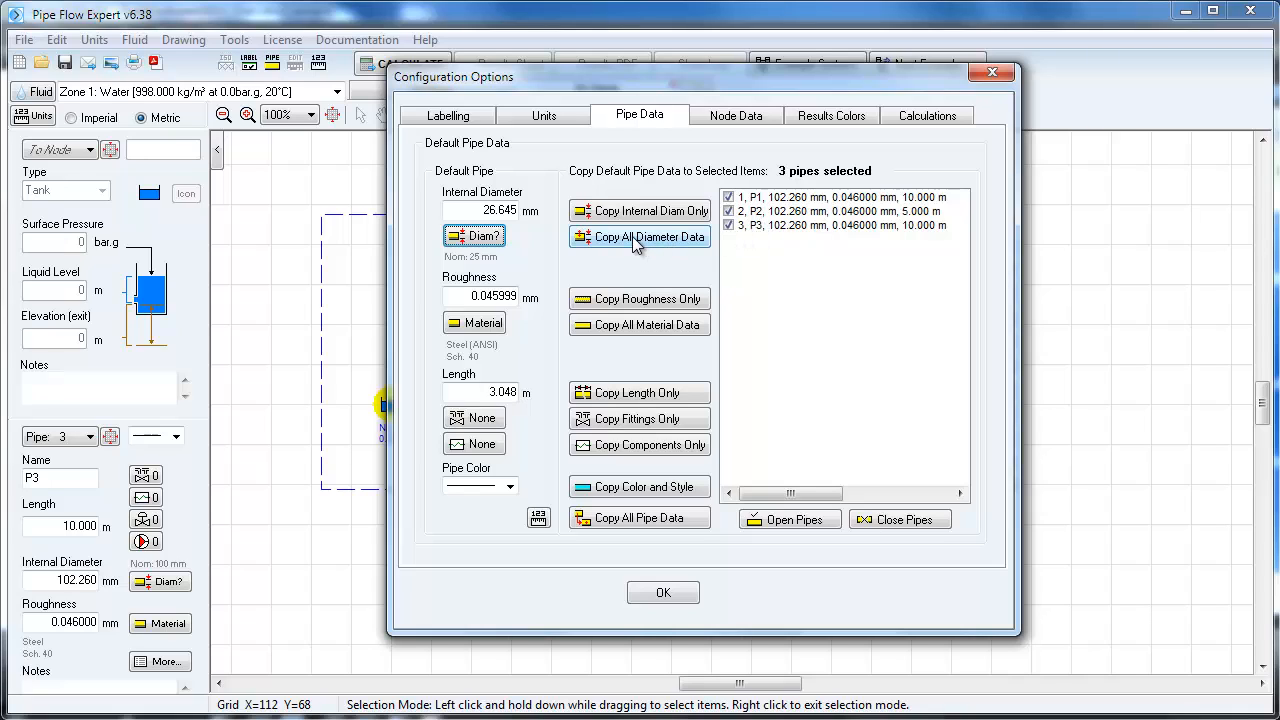
pyautogui.click(639, 237)
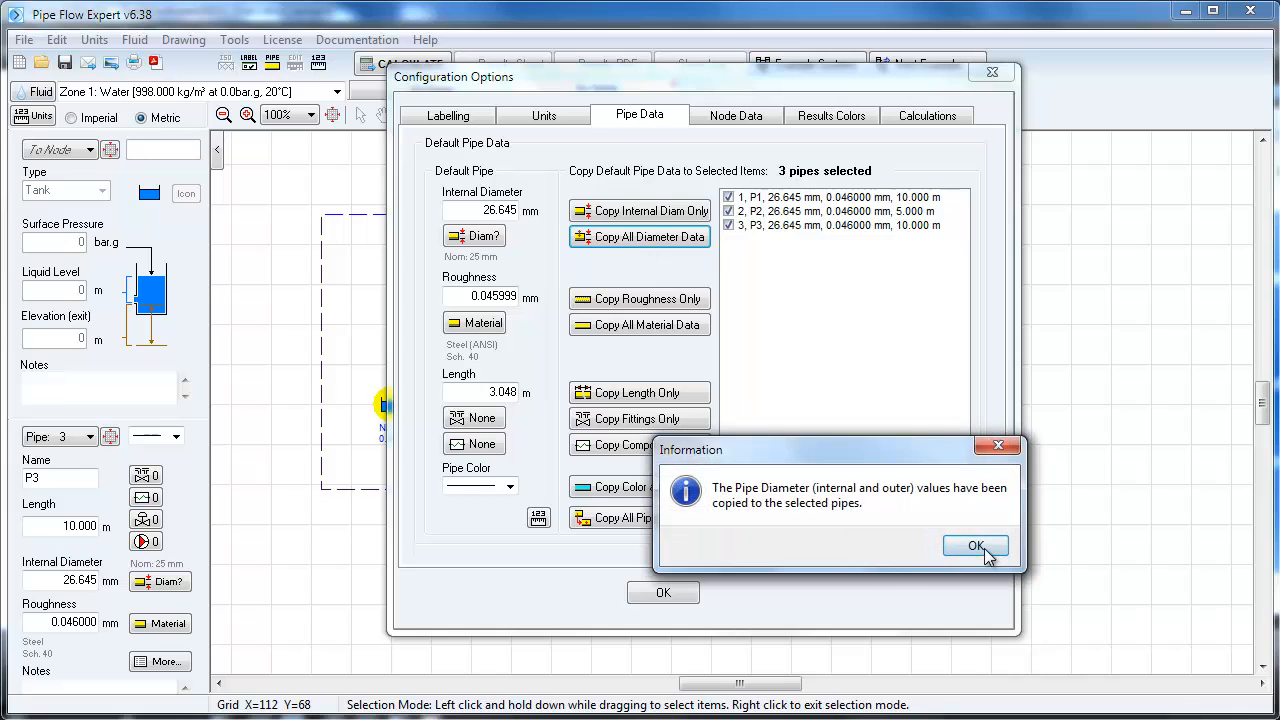
pyautogui.click(975, 545)
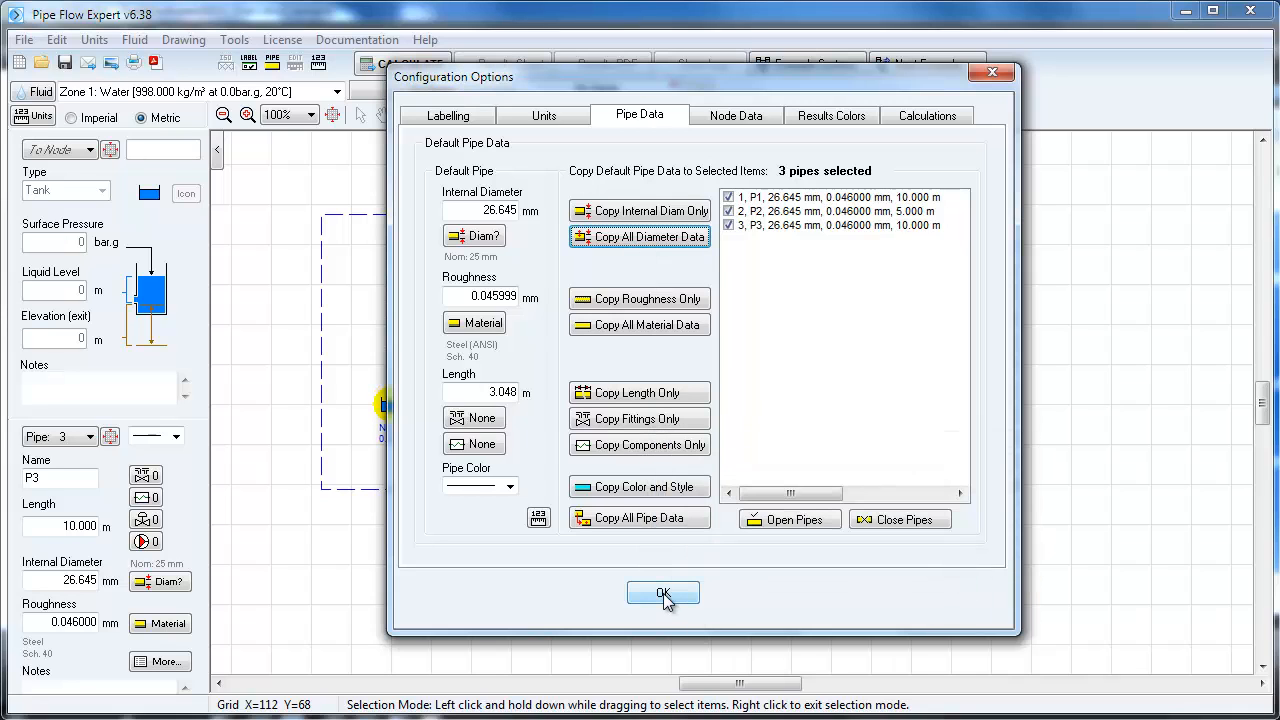
pyautogui.click(662, 593)
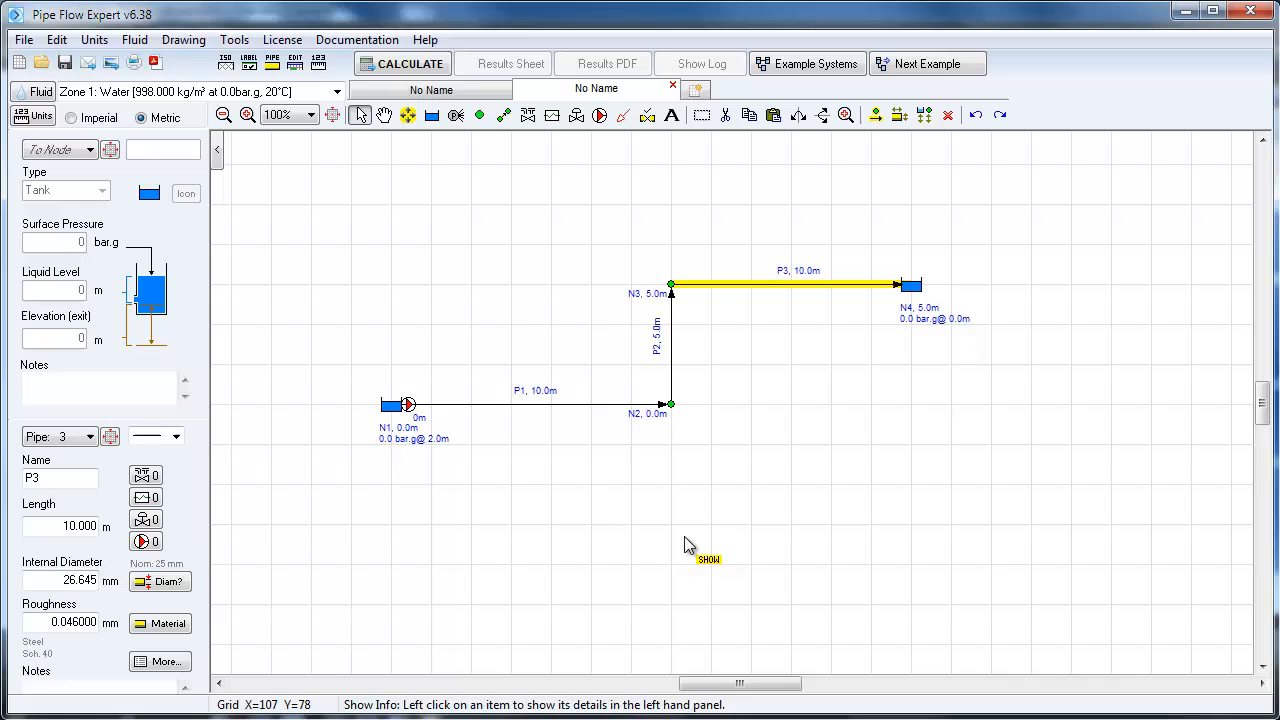
pyautogui.moveTo(540, 414)
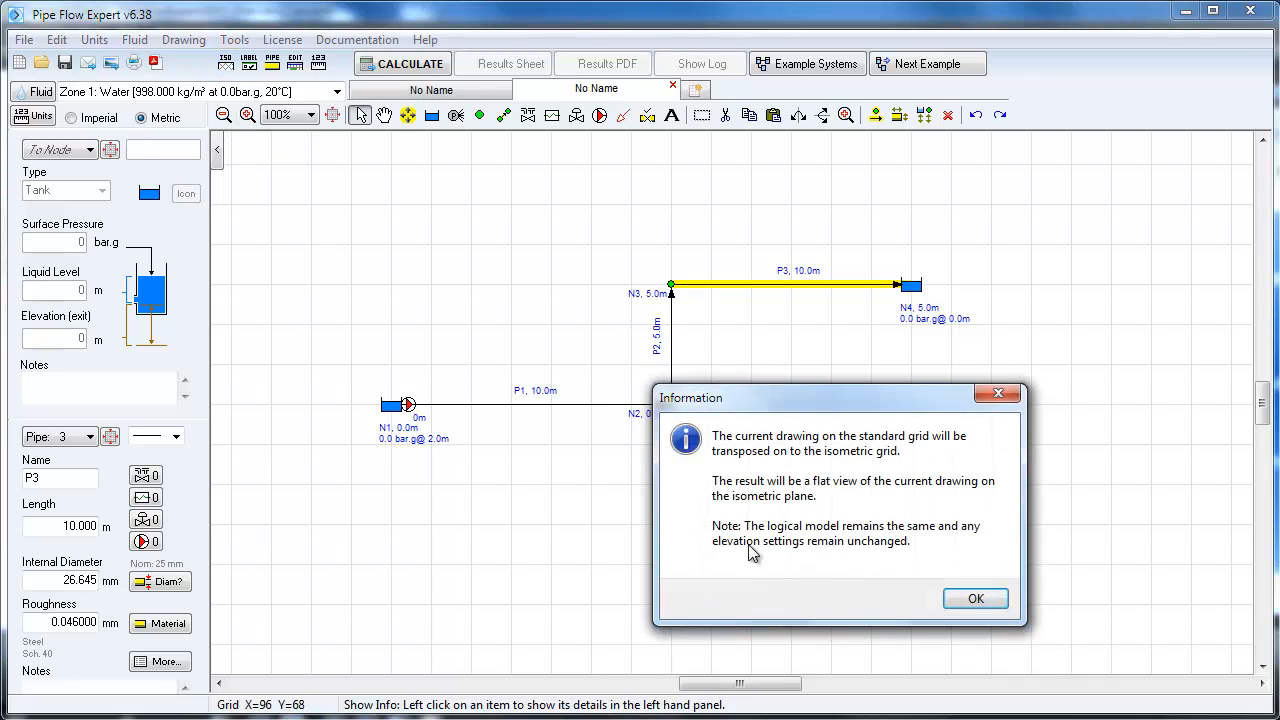
# Move the isometric grid notice aside and show pipe P3's details: 10 m steel, 26.645 mm diameter.
pyautogui.moveTo(838, 397); pyautogui.dragTo(725, 331)
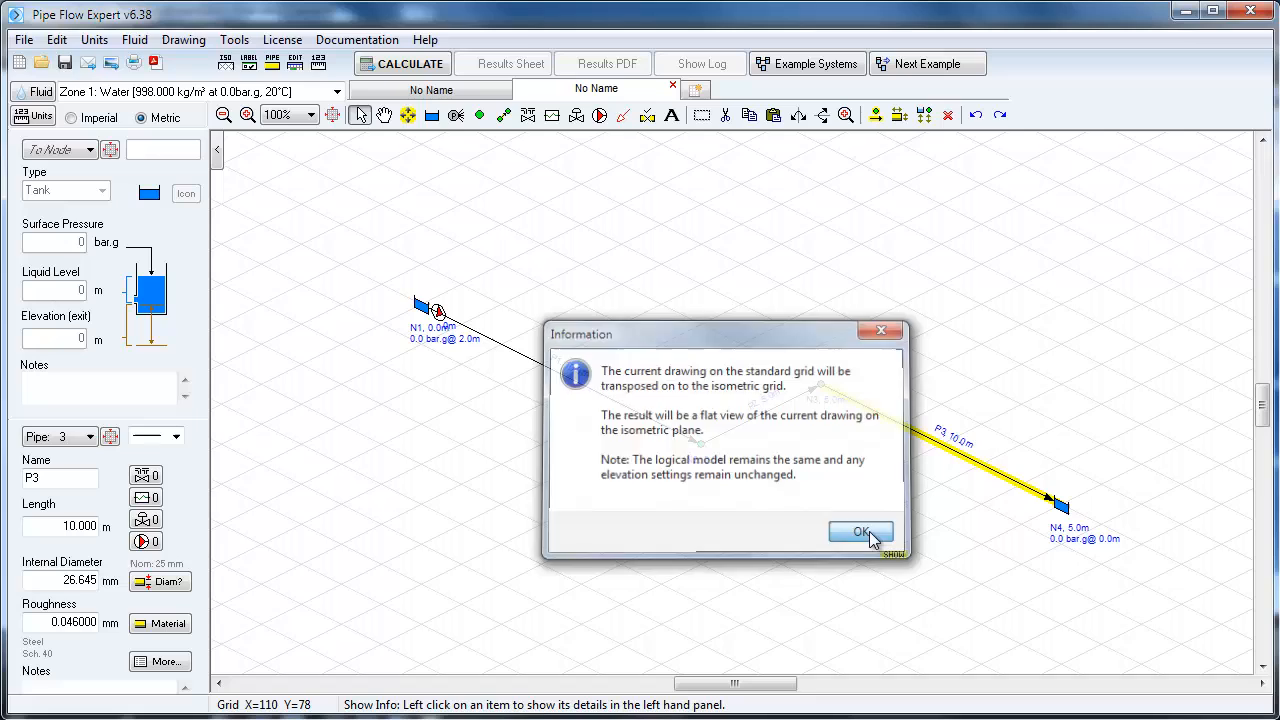
pyautogui.click(861, 531)
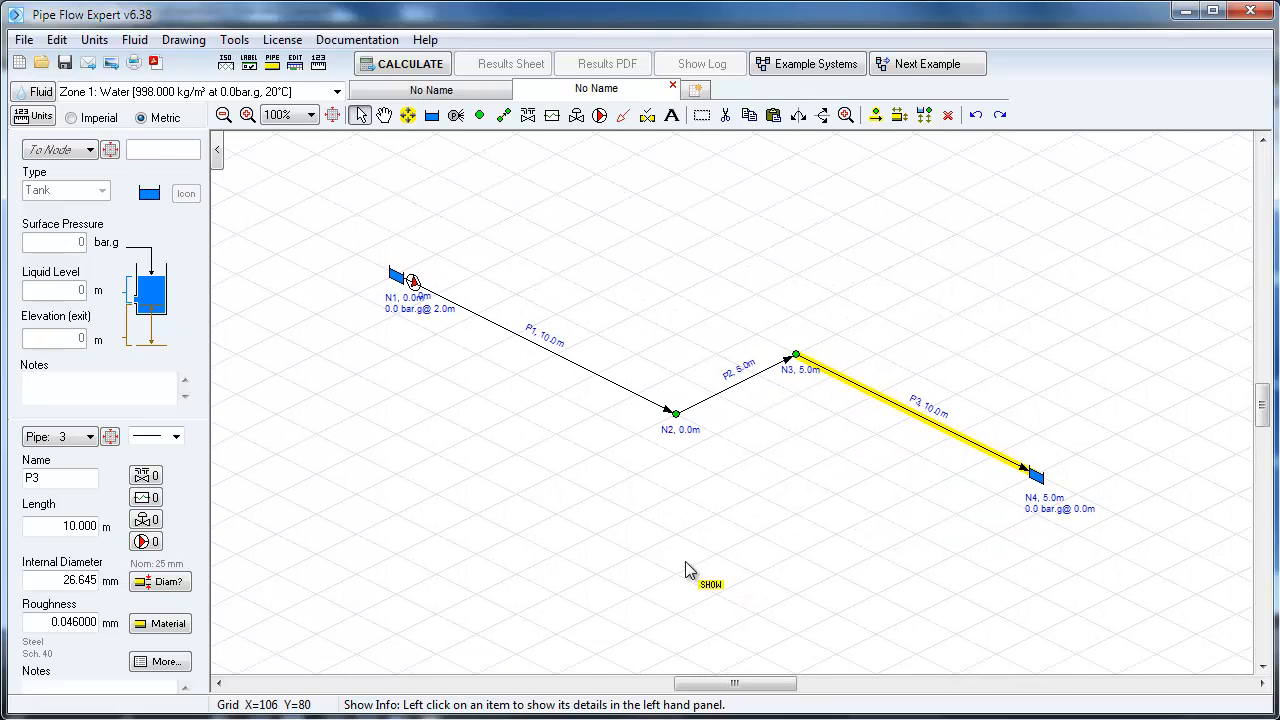
# Give tank N1 the tall cylinder symbol and choose a larger icon size.
pyautogui.click(398, 278)
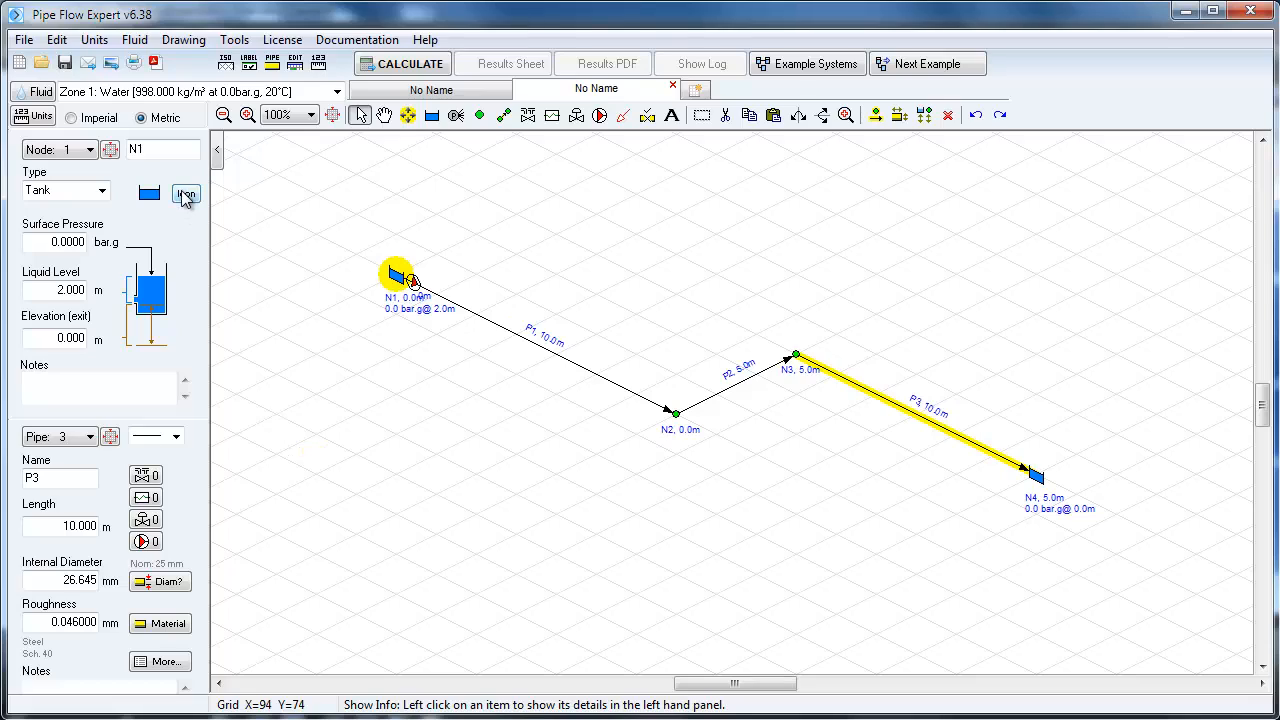
pyautogui.click(186, 194)
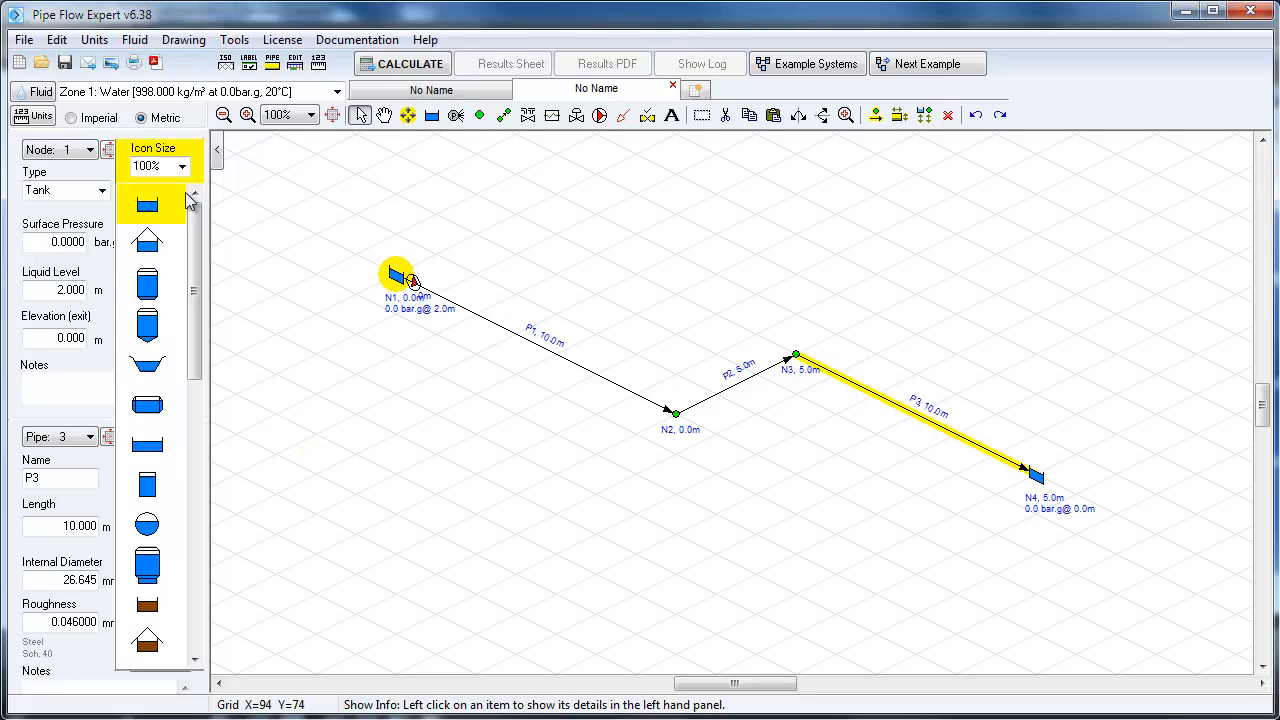
pyautogui.moveTo(155, 290)
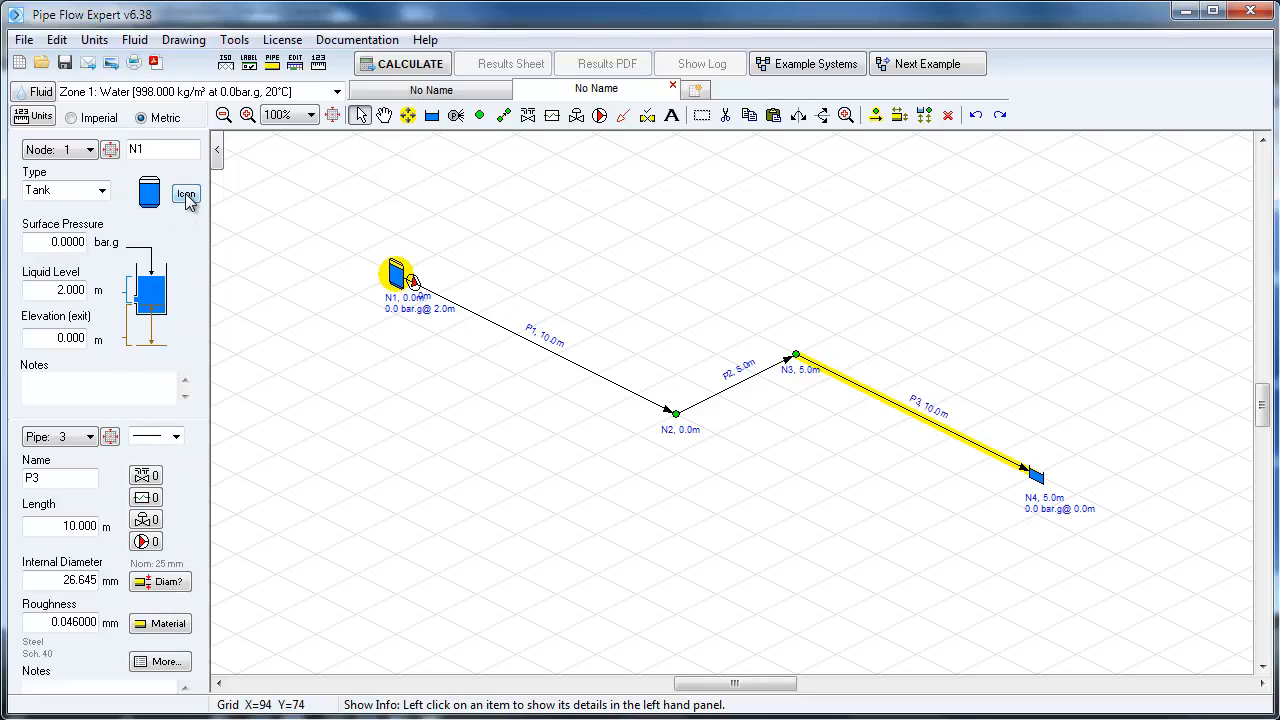
pyautogui.click(186, 193)
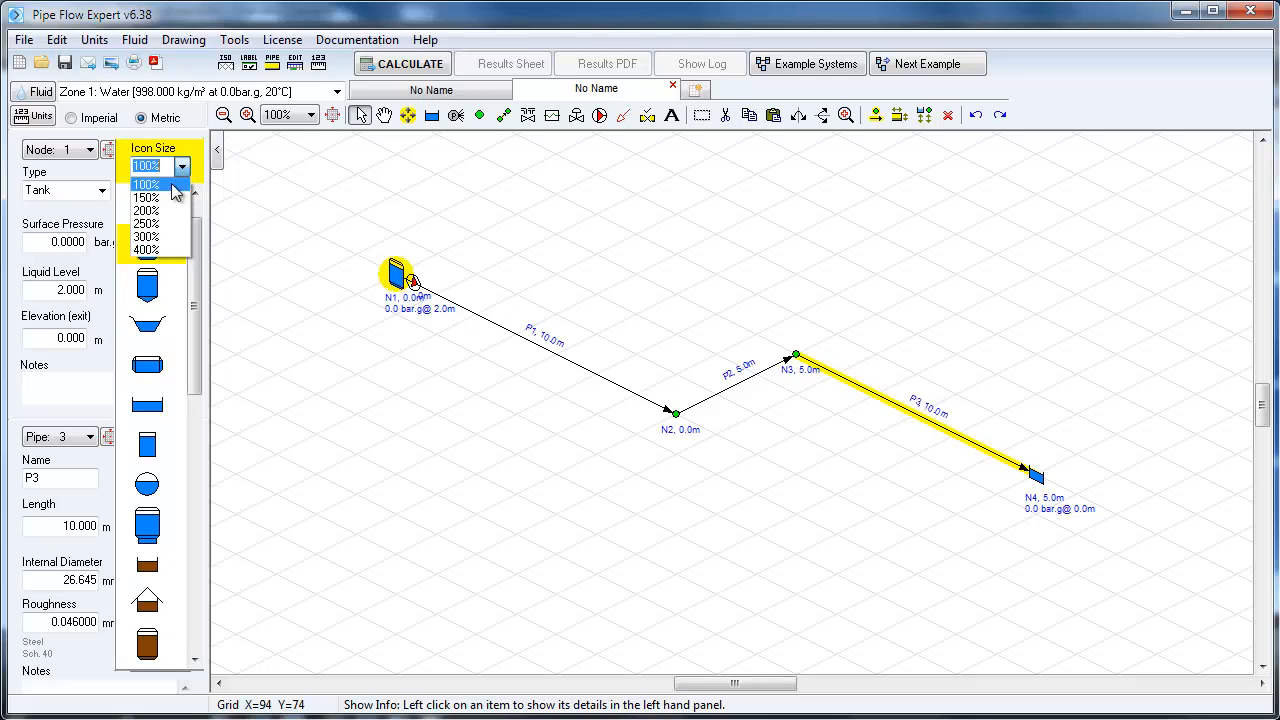
pyautogui.click(146, 210)
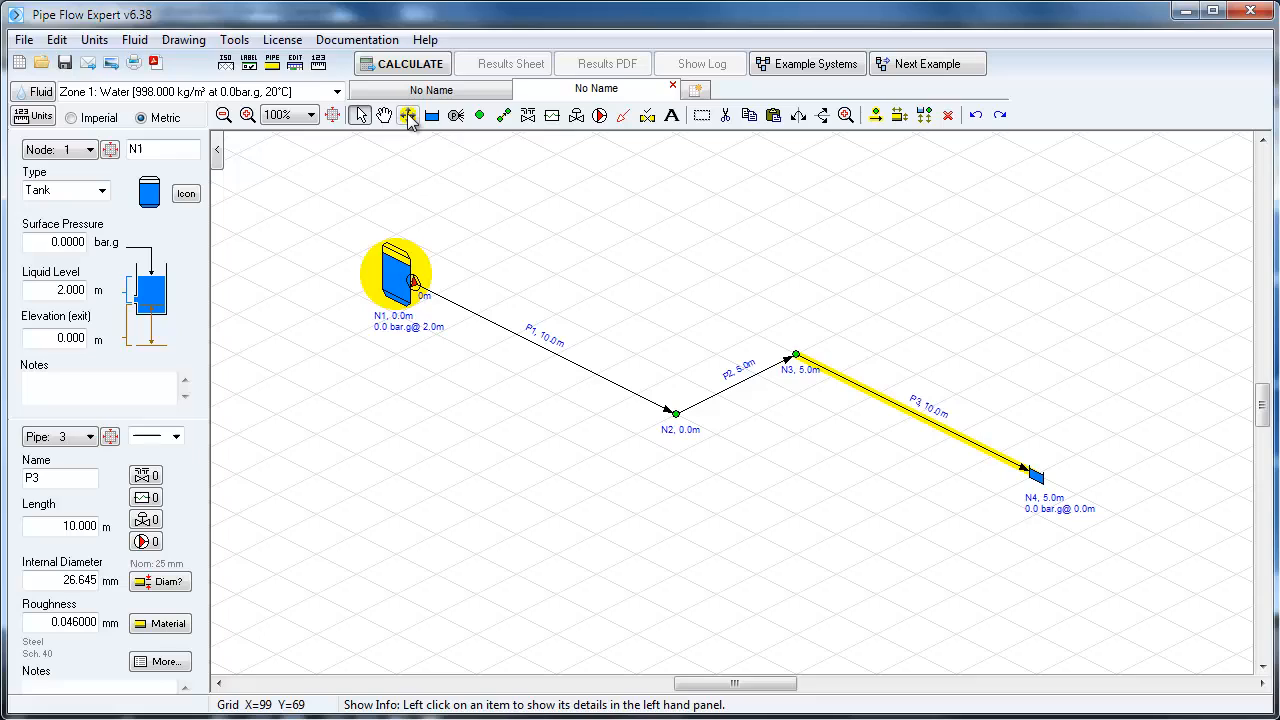
# Drag node N3 directly above N2, making P2 vertical, and move tank N4 further right.
pyautogui.click(408, 114)
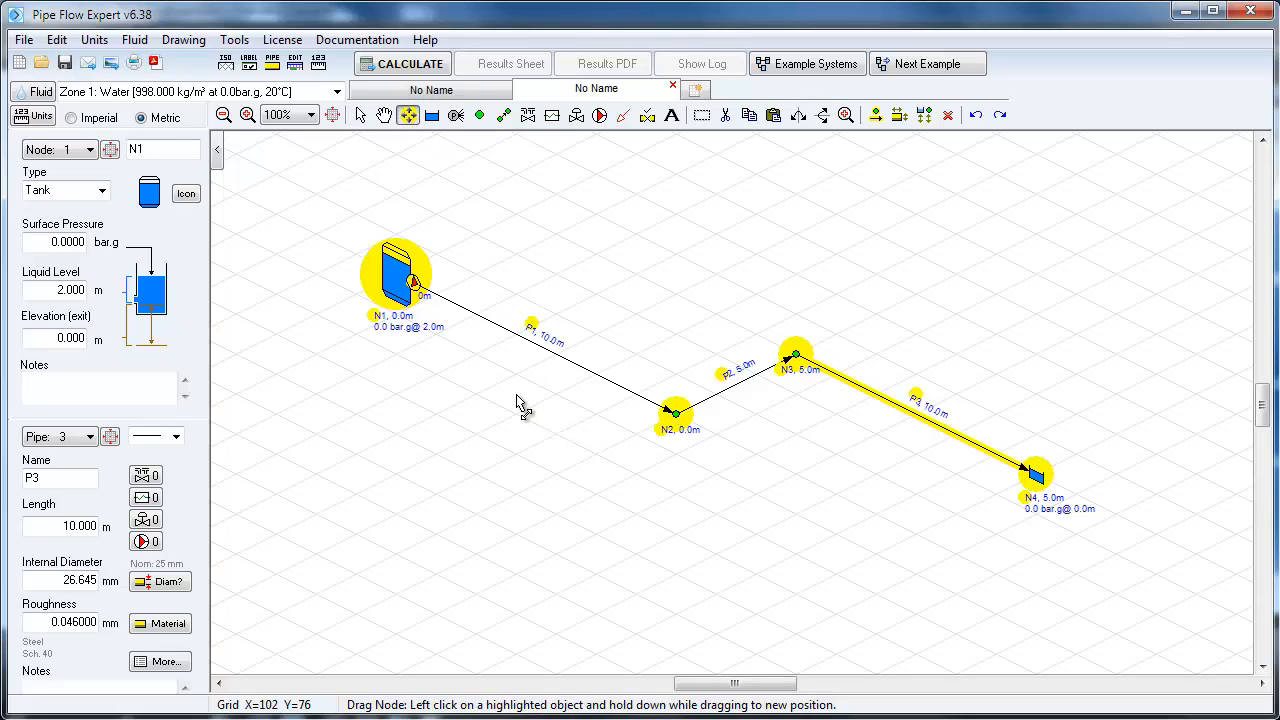
pyautogui.moveTo(428, 292)
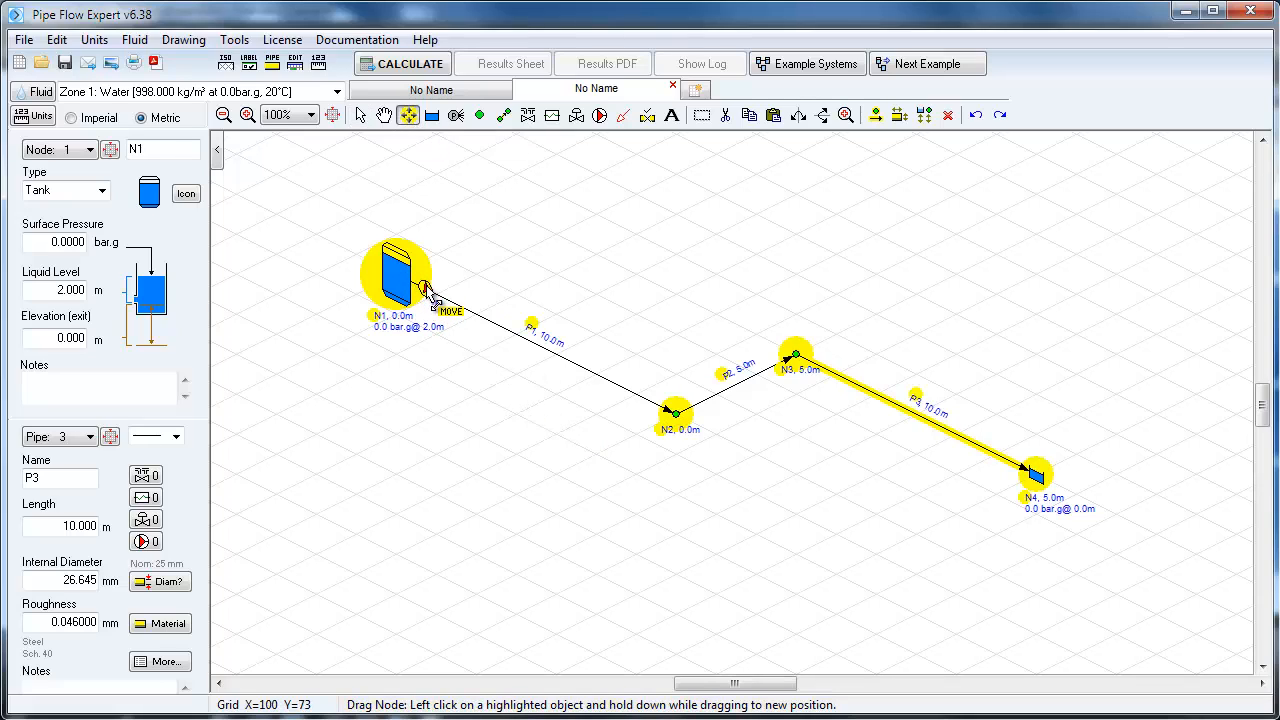
pyautogui.moveTo(795, 352); pyautogui.dragTo(825, 340)
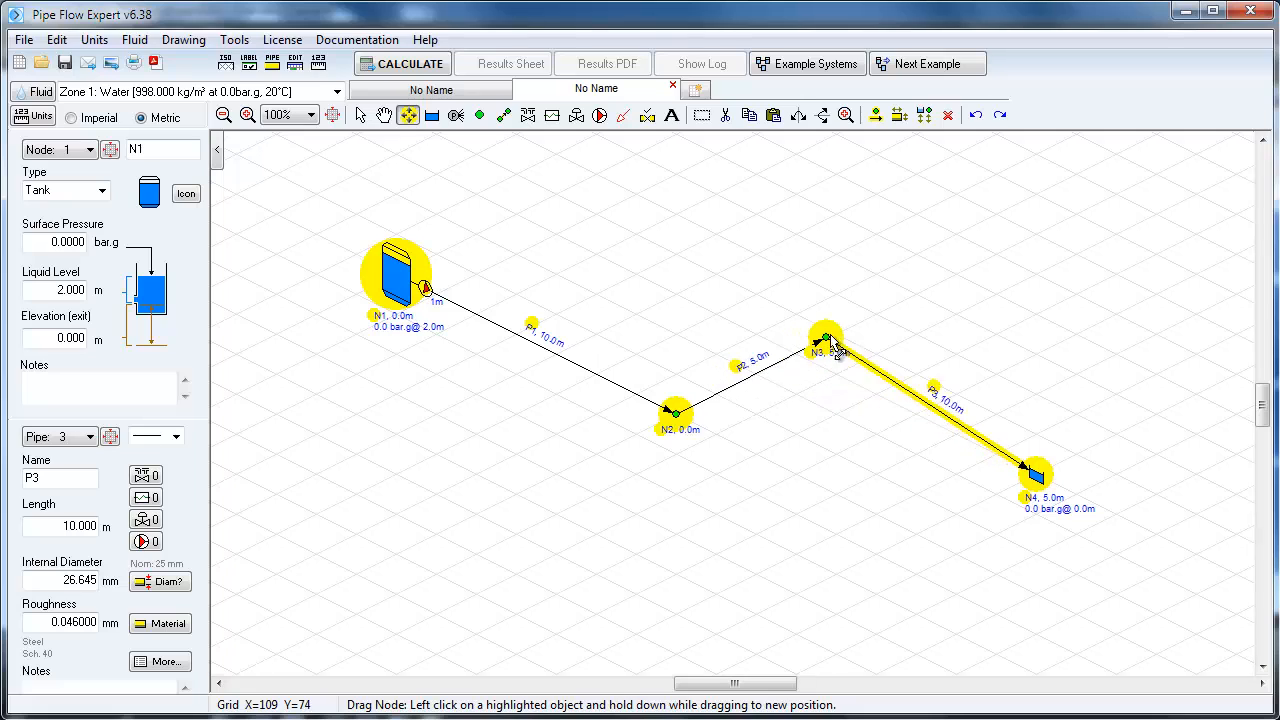
pyautogui.moveTo(825, 340); pyautogui.dragTo(875, 312)
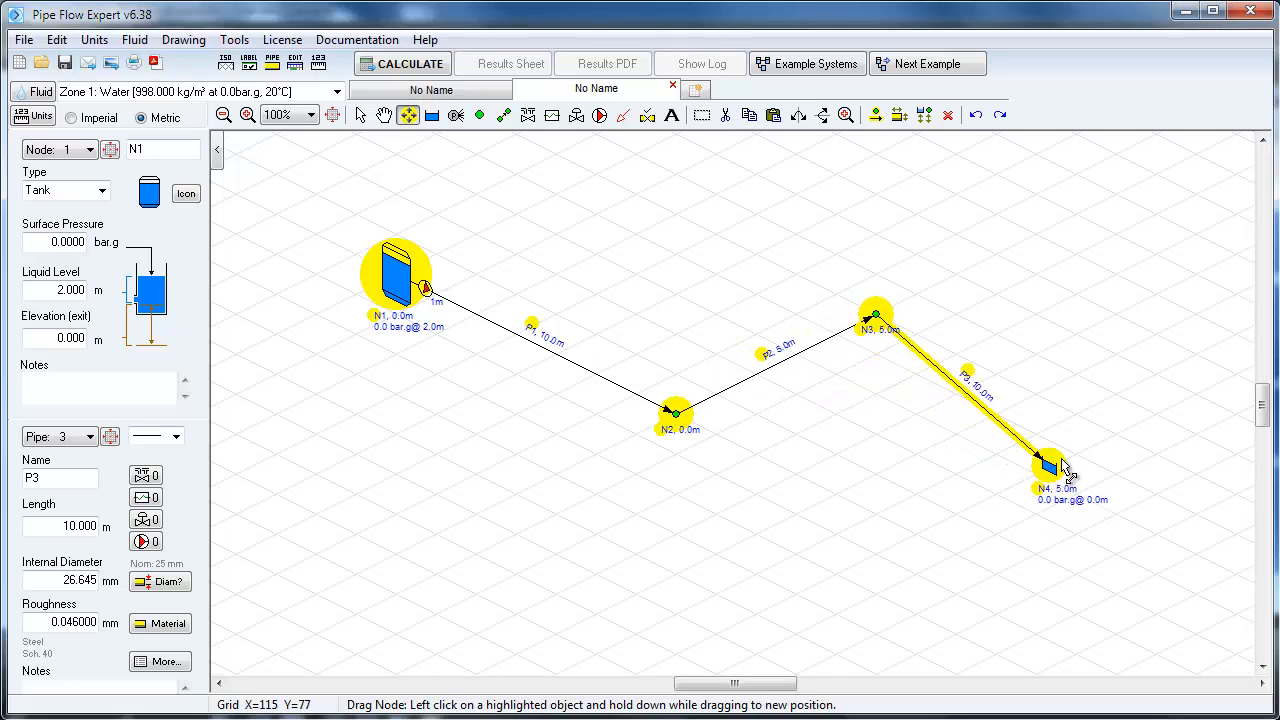
pyautogui.moveTo(1050, 465); pyautogui.dragTo(1115, 435)
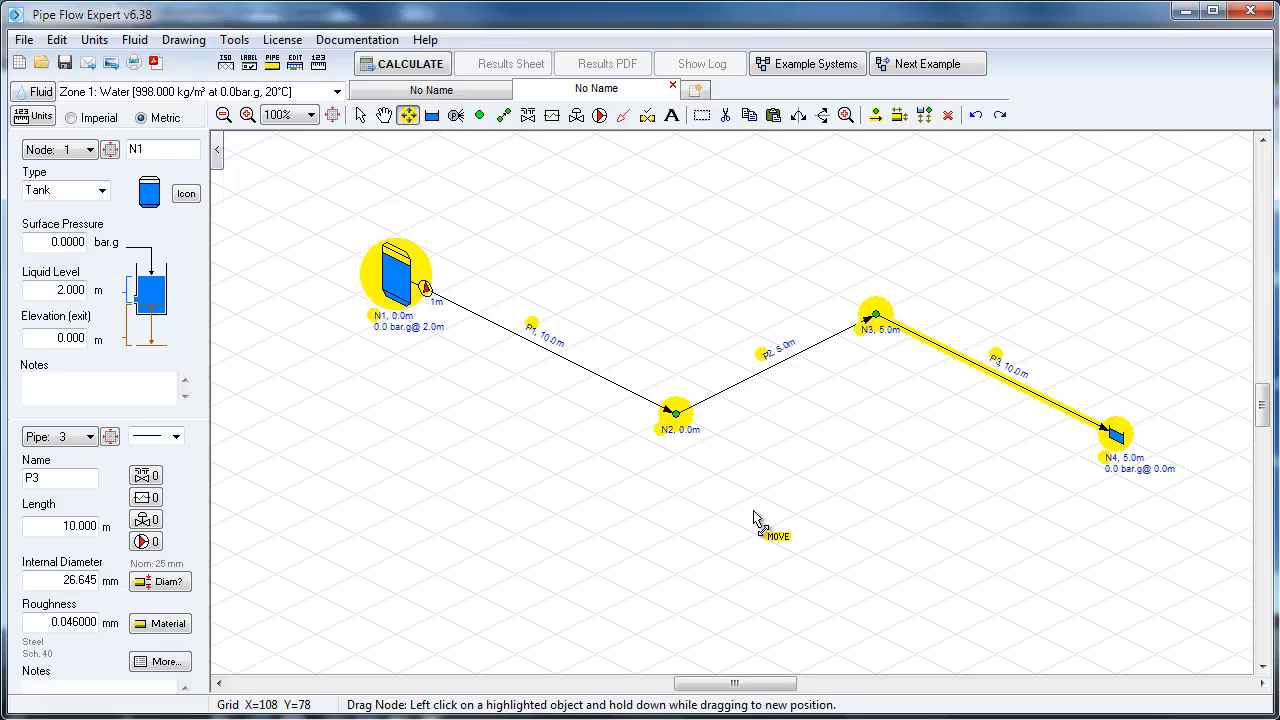
pyautogui.moveTo(838, 425)
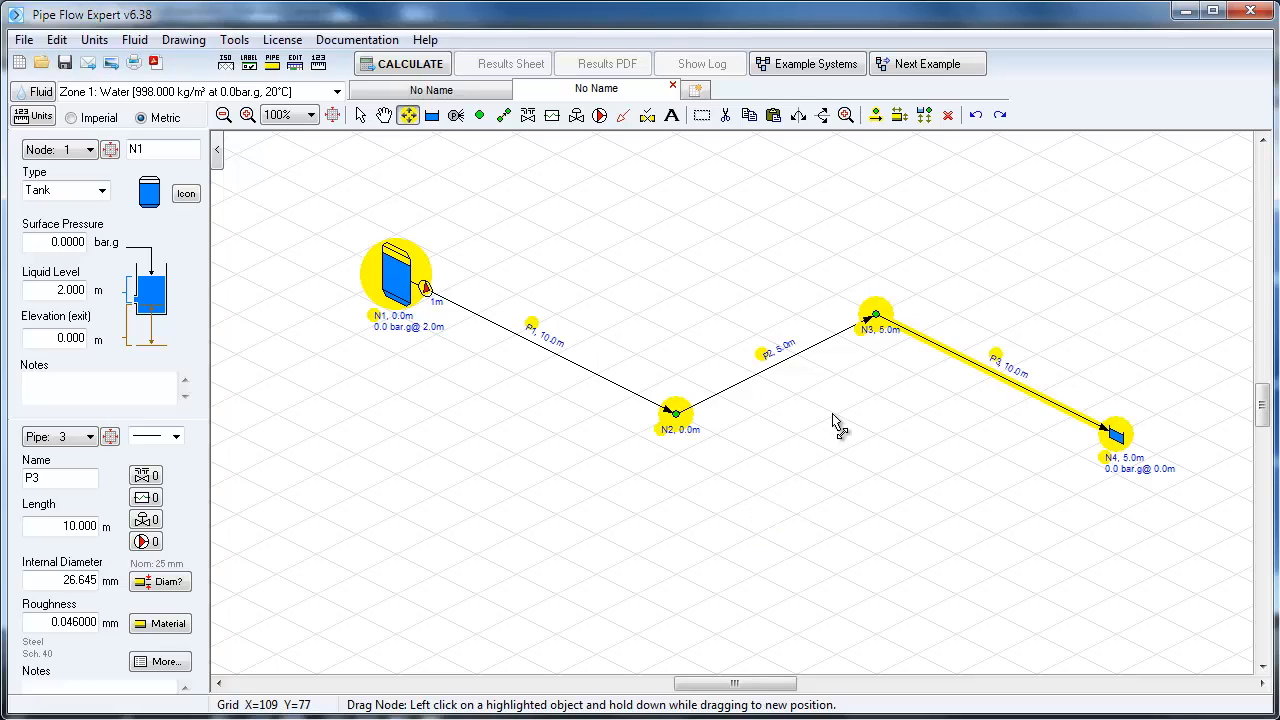
pyautogui.moveTo(875, 315); pyautogui.dragTo(665, 320)
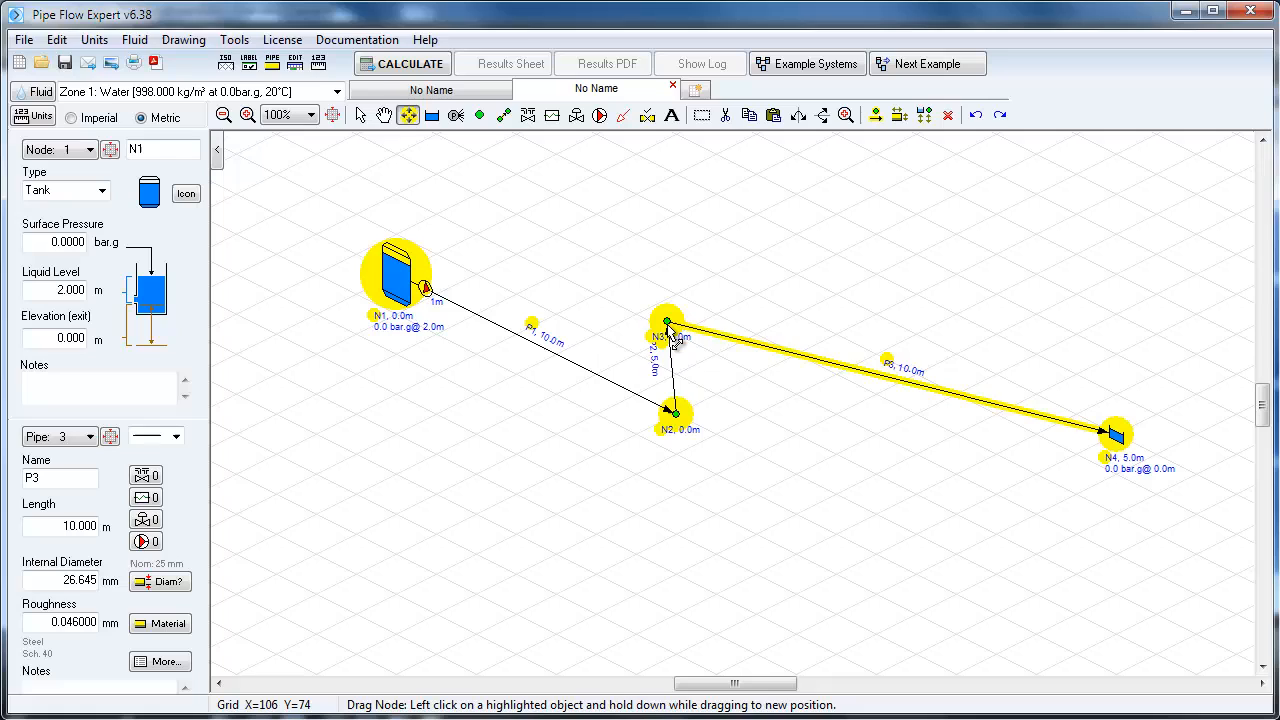
pyautogui.moveTo(1117, 430); pyautogui.dragTo(1097, 445)
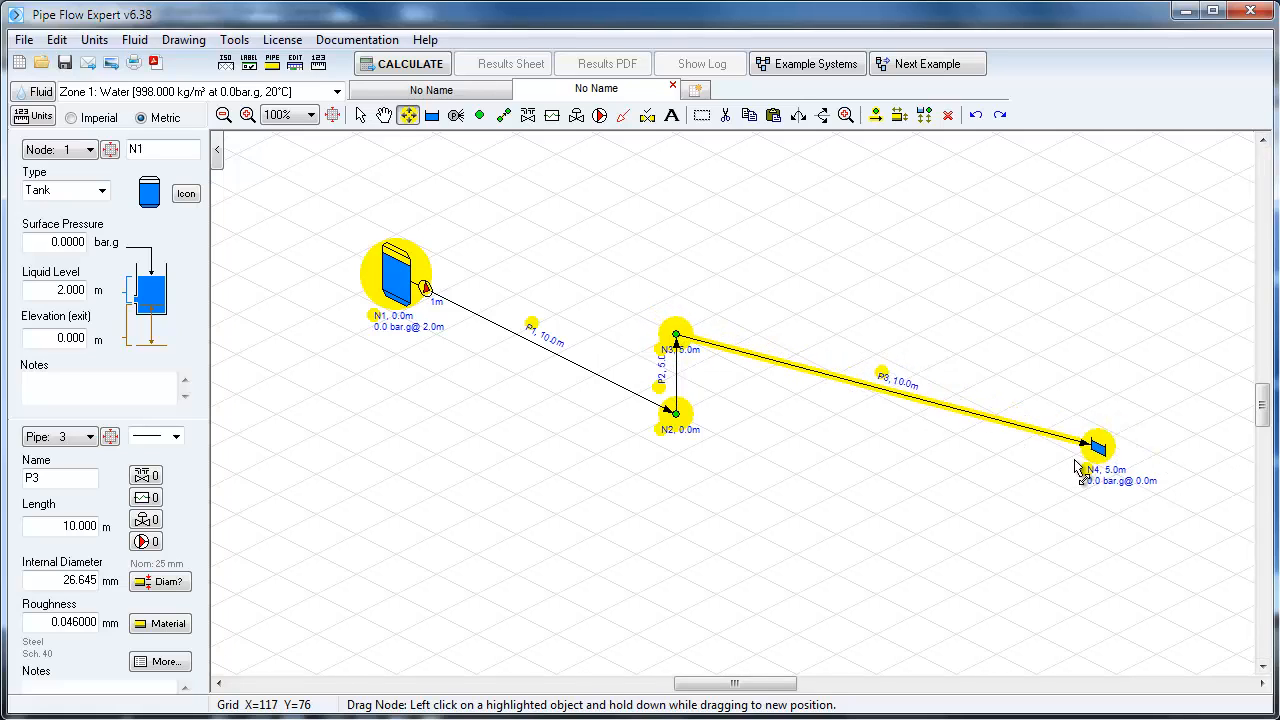
pyautogui.moveTo(1095, 445); pyautogui.dragTo(995, 490)
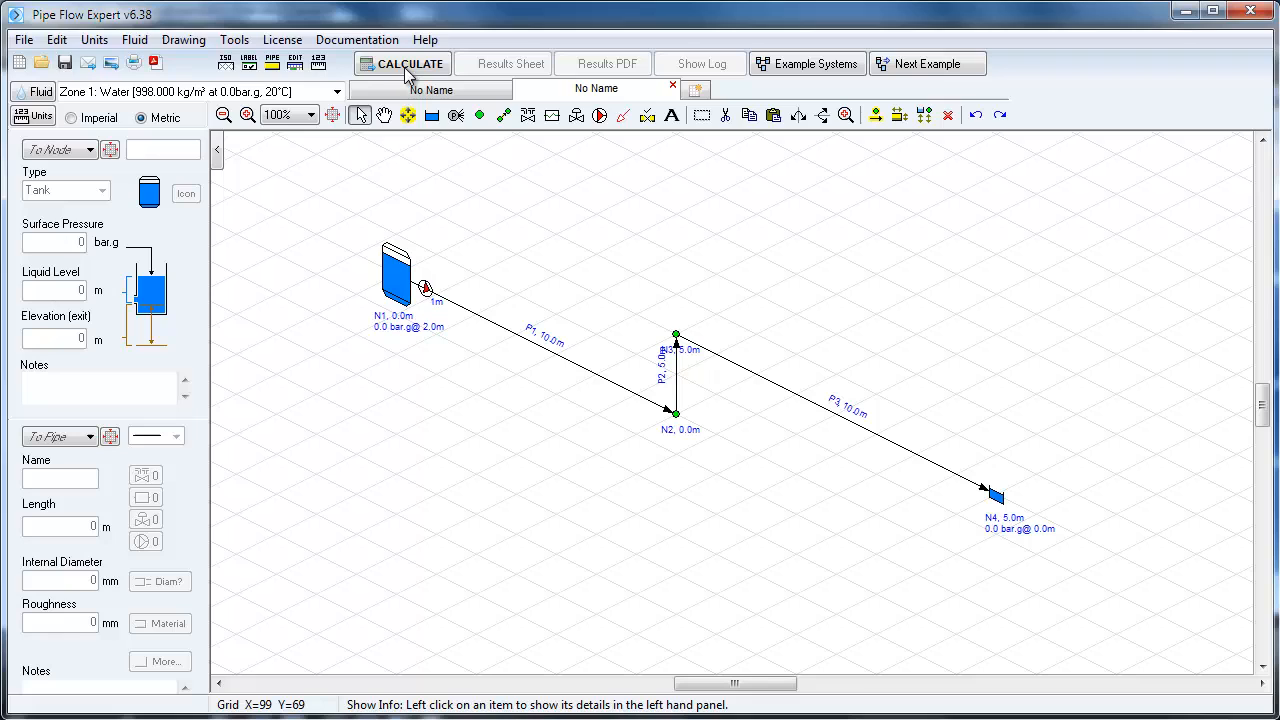
# Calculate the network, display the 20 US gpm results on the drawing, and open Results PDF.
pyautogui.click(402, 63)
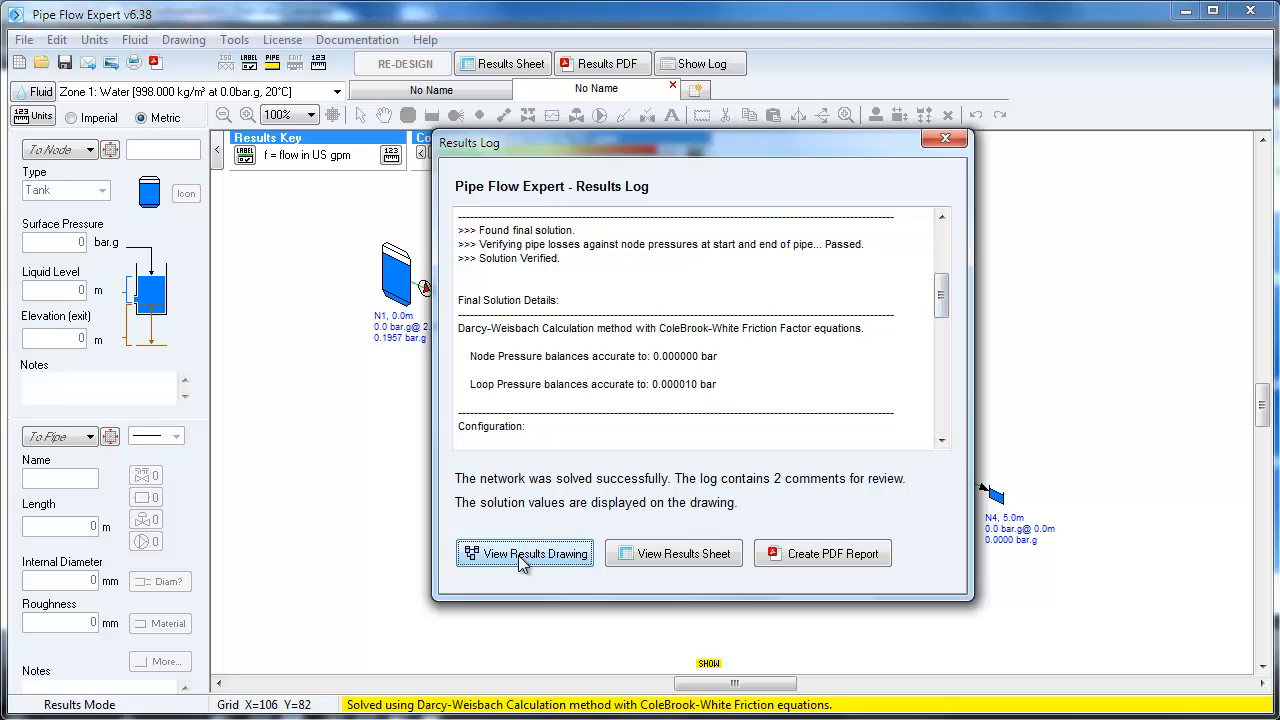
pyautogui.click(524, 553)
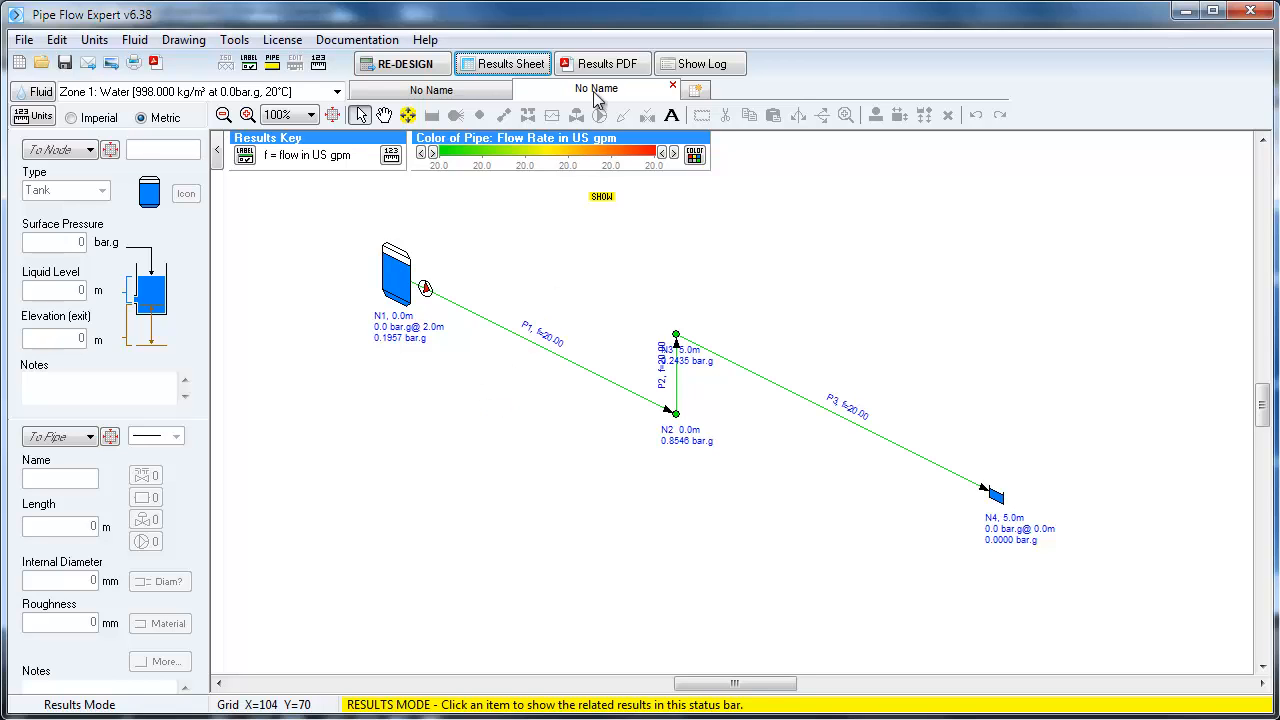
pyautogui.click(602, 63)
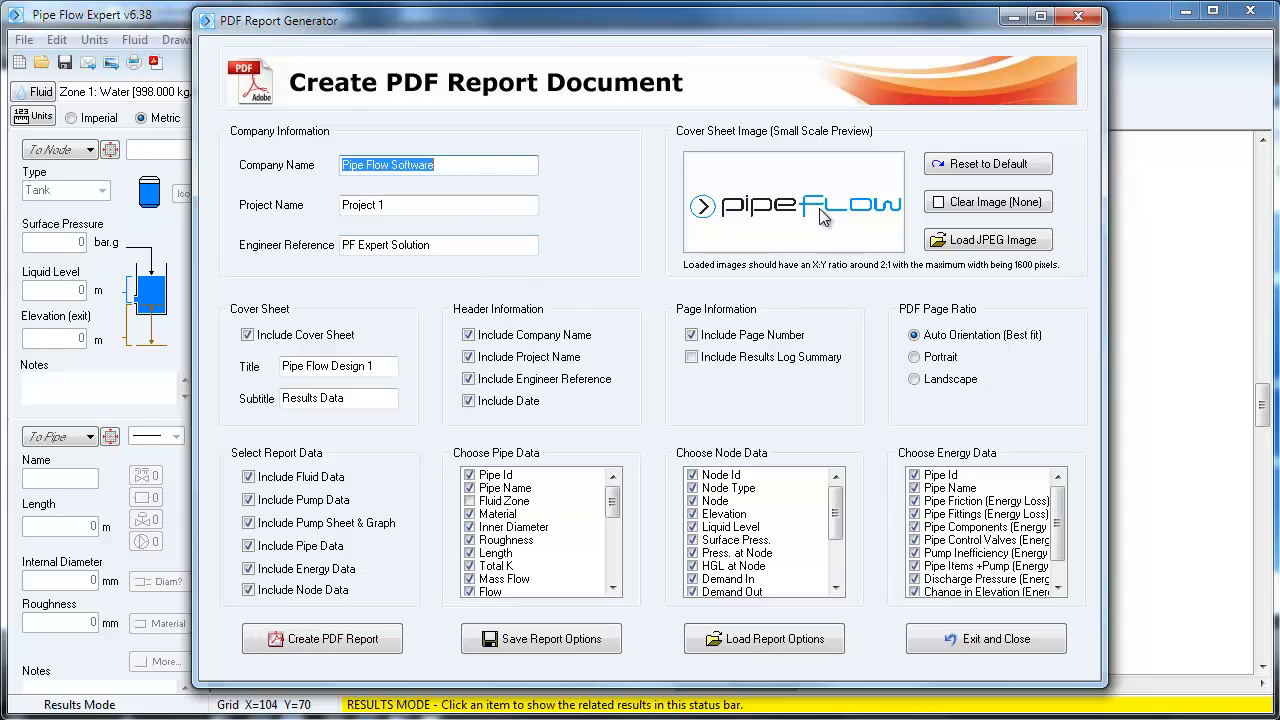
# Keep the default PDF options (Pipe Flow Software, Project 1) and create the report.
pyautogui.click(337, 398)
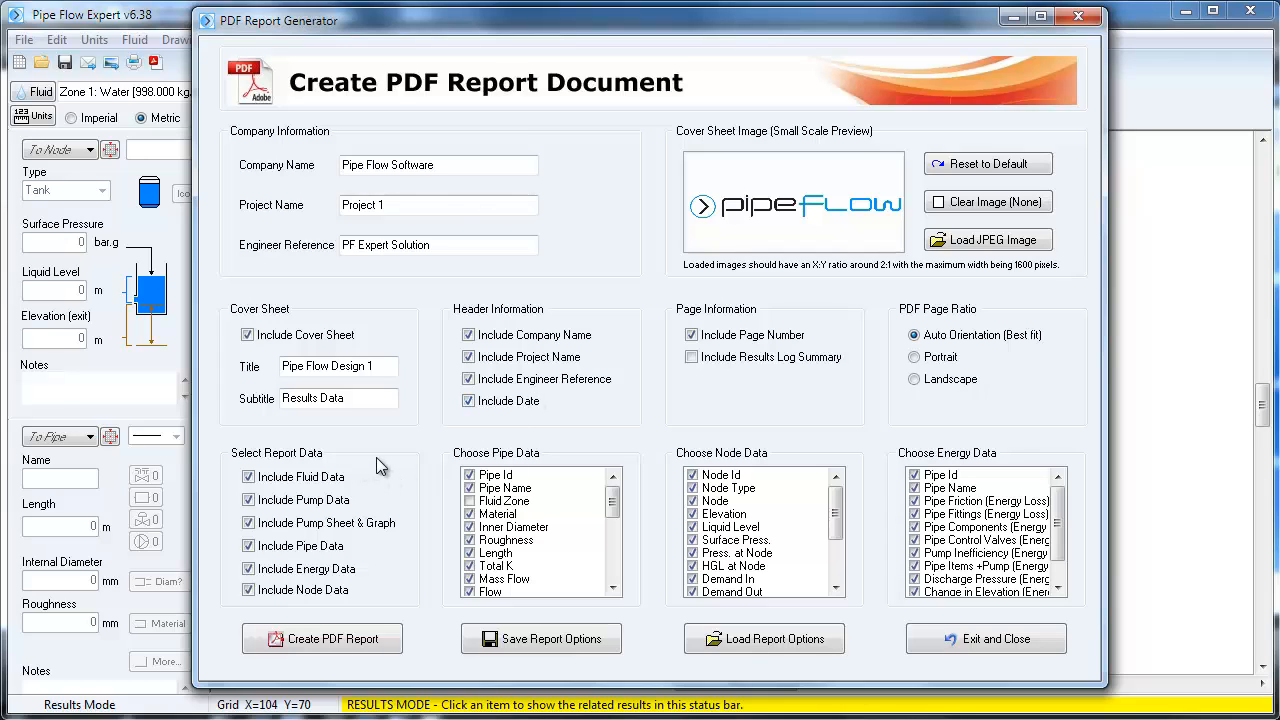
pyautogui.moveTo(371, 512)
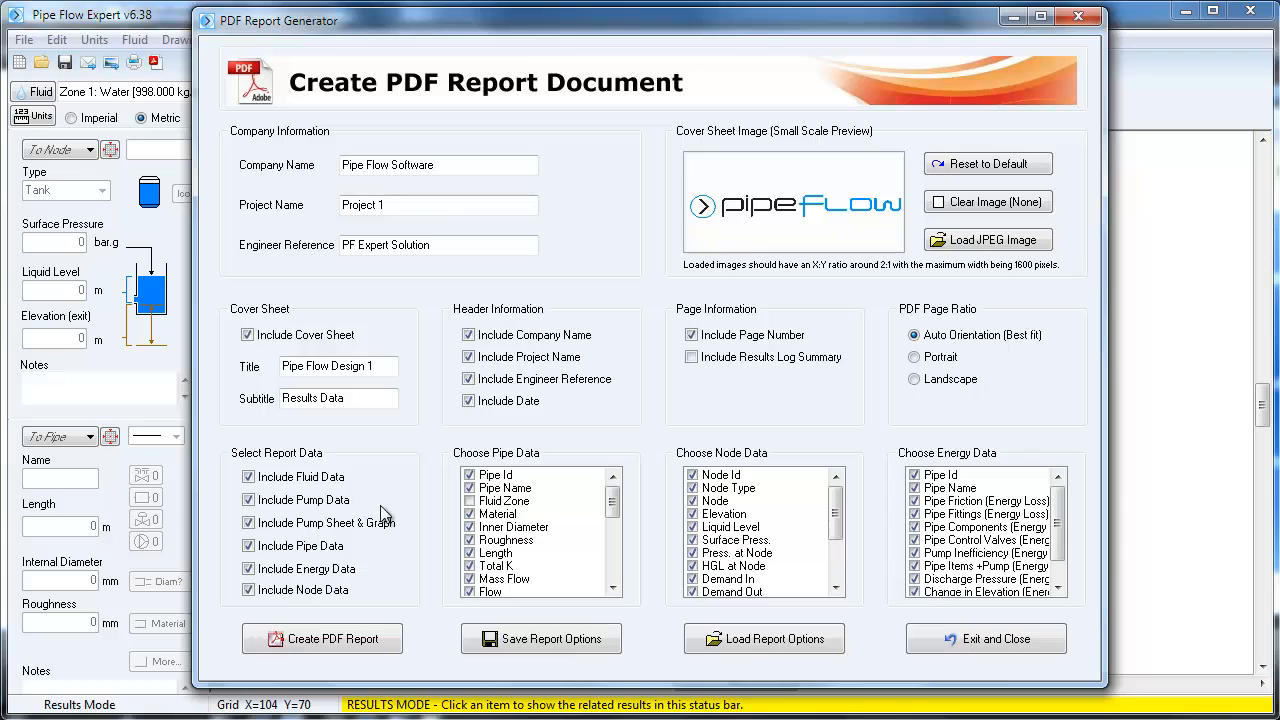
pyautogui.click(248, 545)
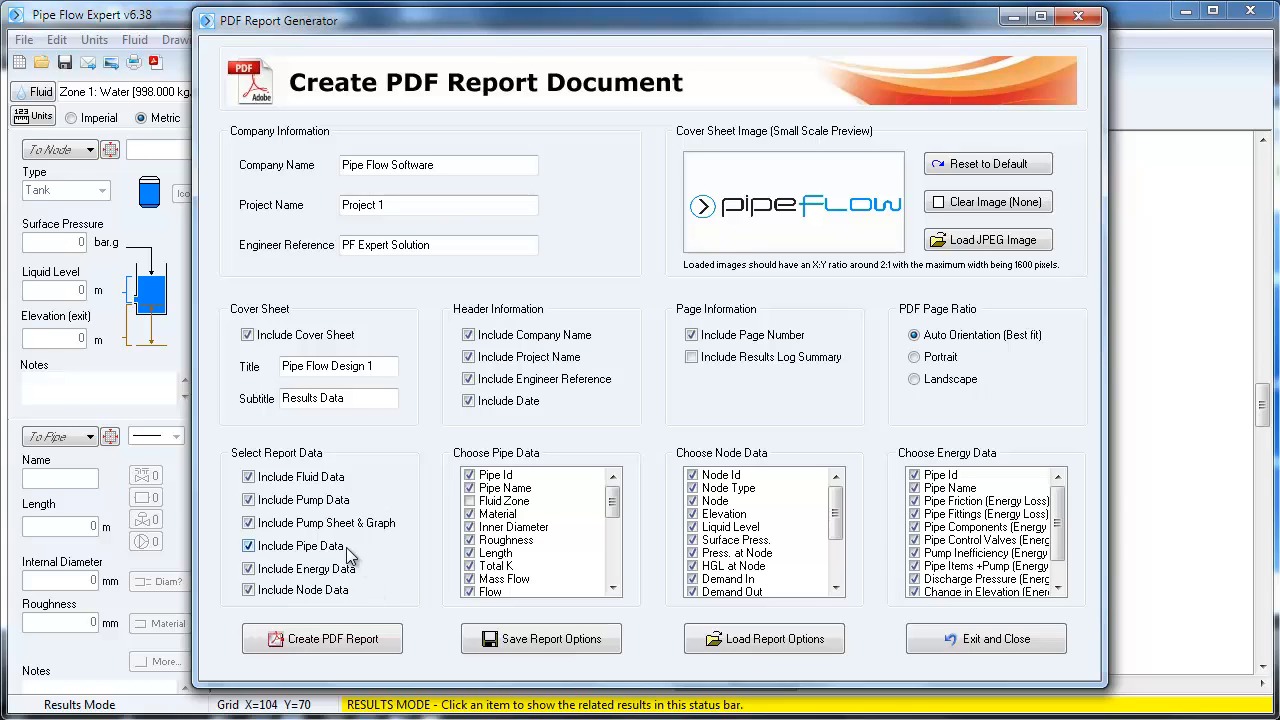
pyautogui.moveTo(365, 578)
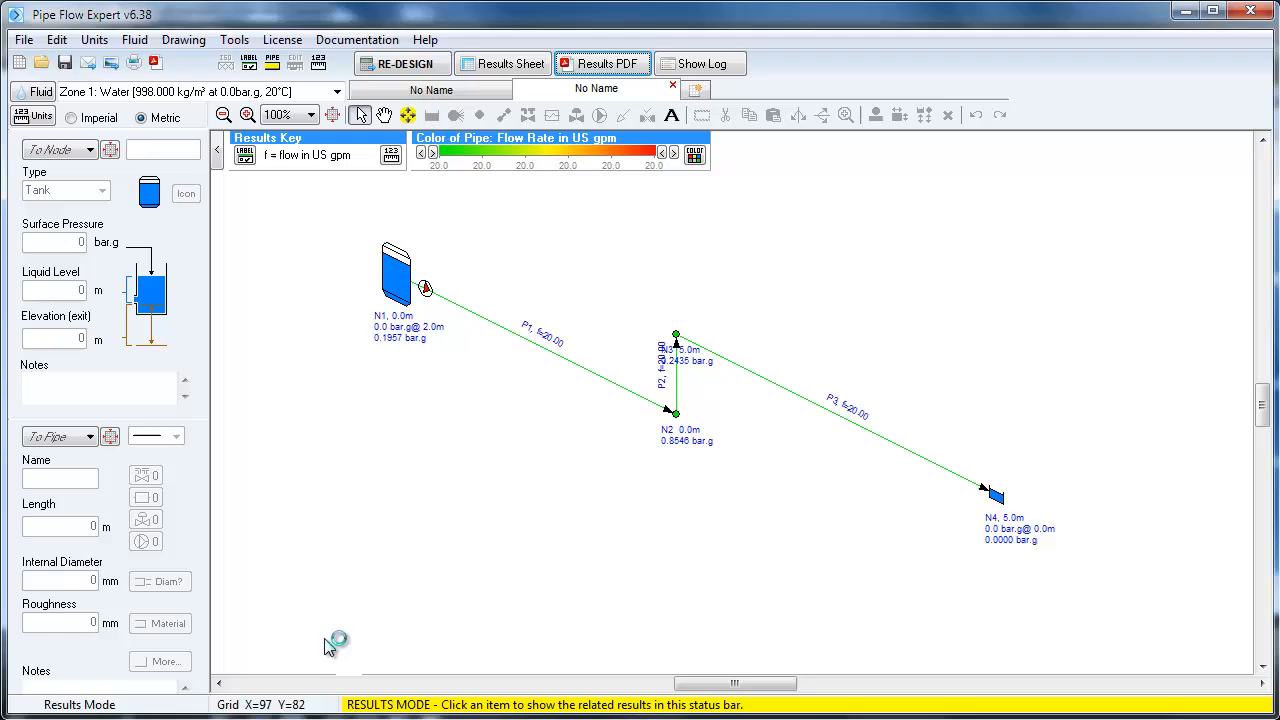
# Zoom out and page through the PDF report from the cover to Pipe Data, then close Reader.
pyautogui.click(601, 63)
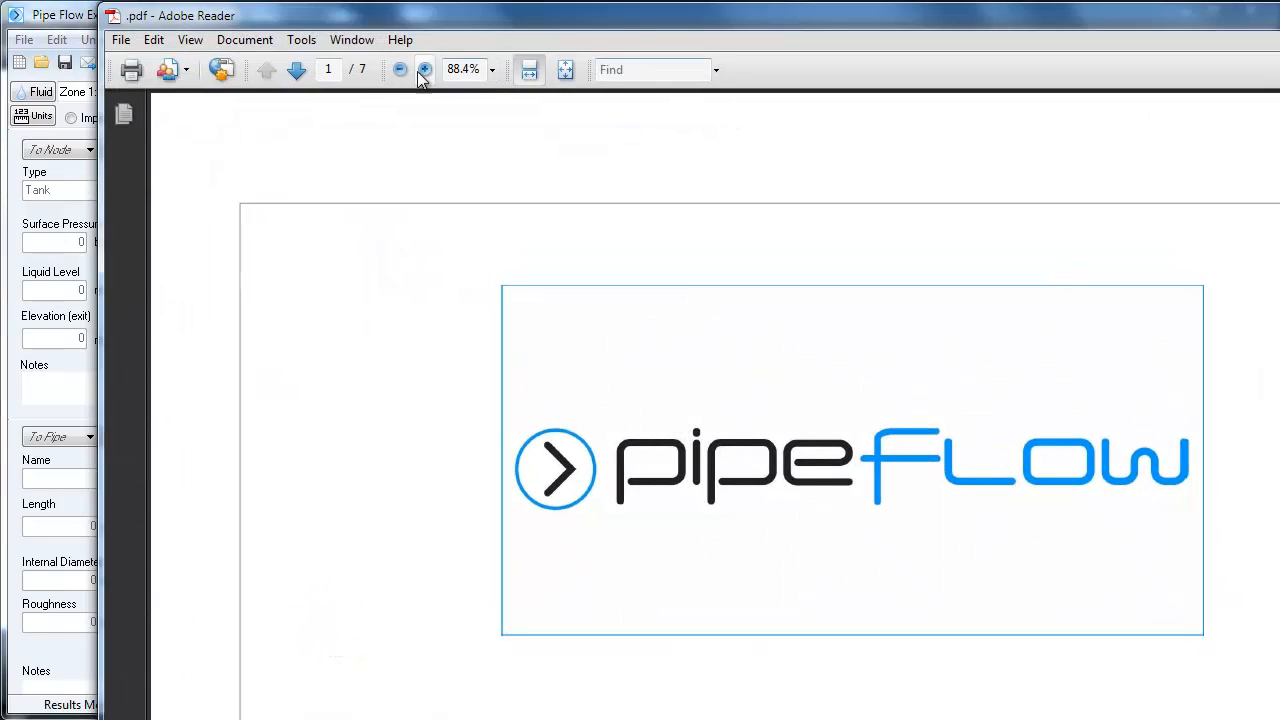
pyautogui.click(400, 69)
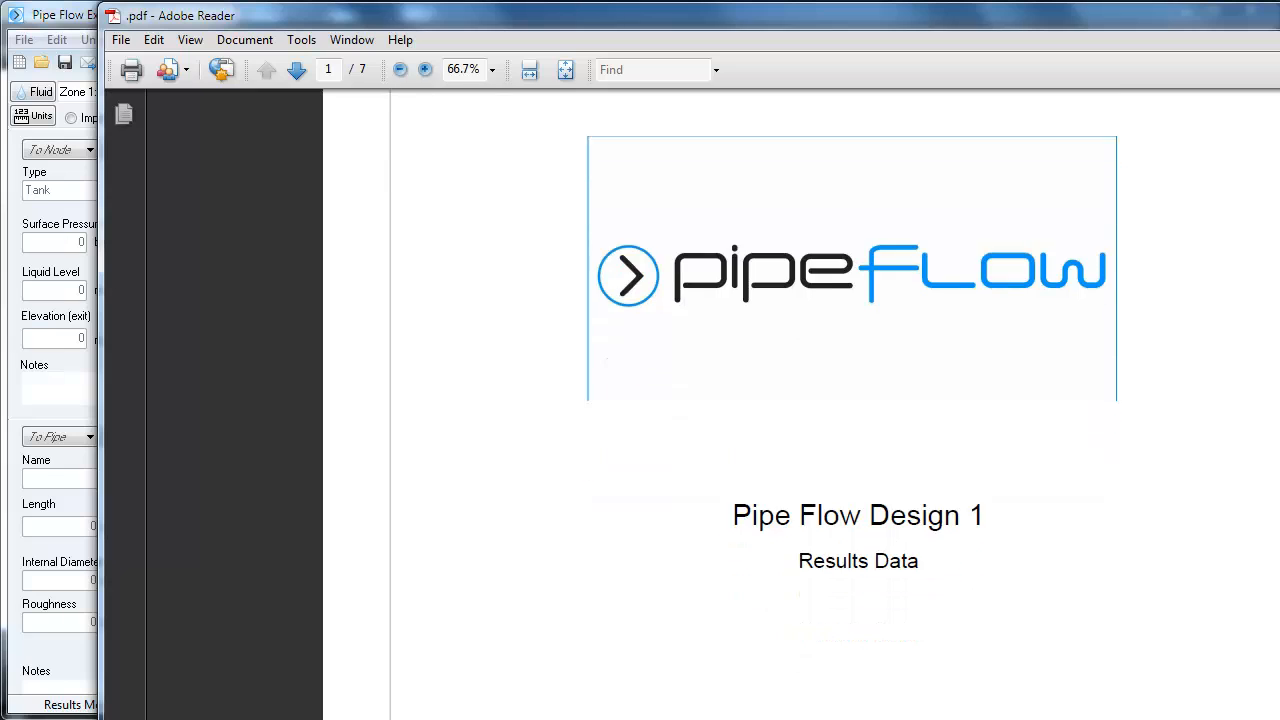
pyautogui.click(297, 70)
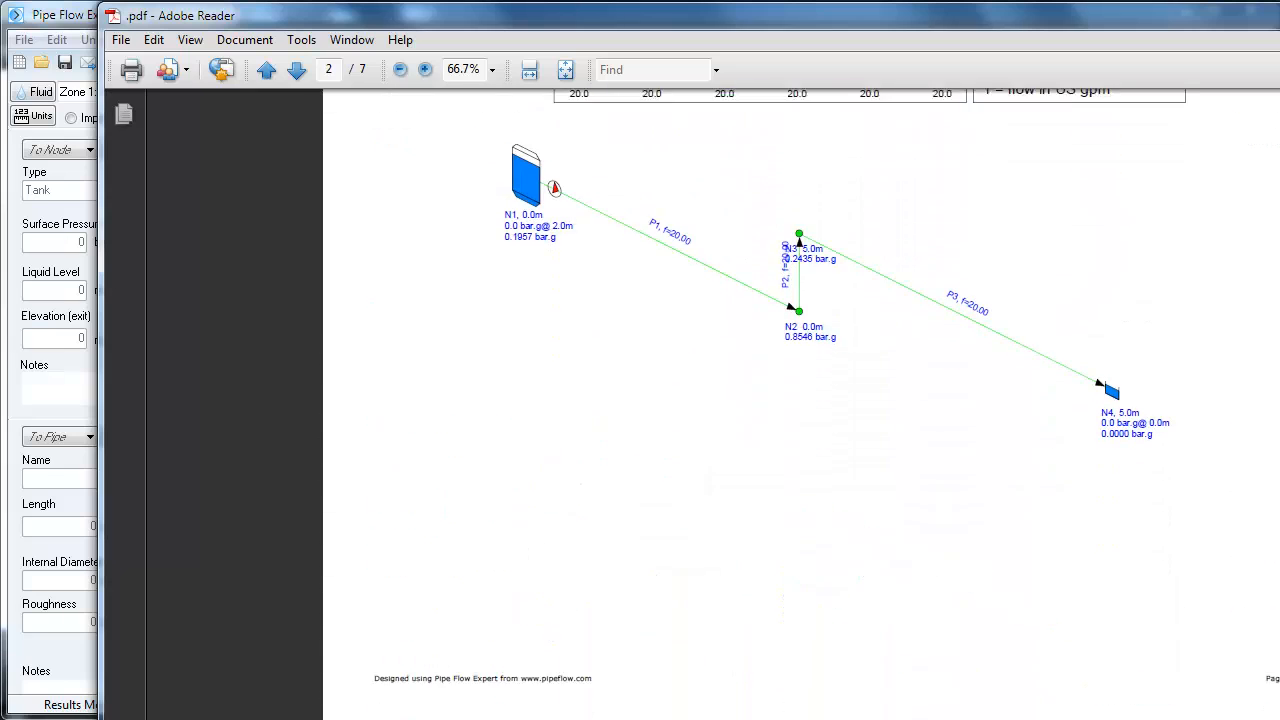
pyautogui.scroll(-3)
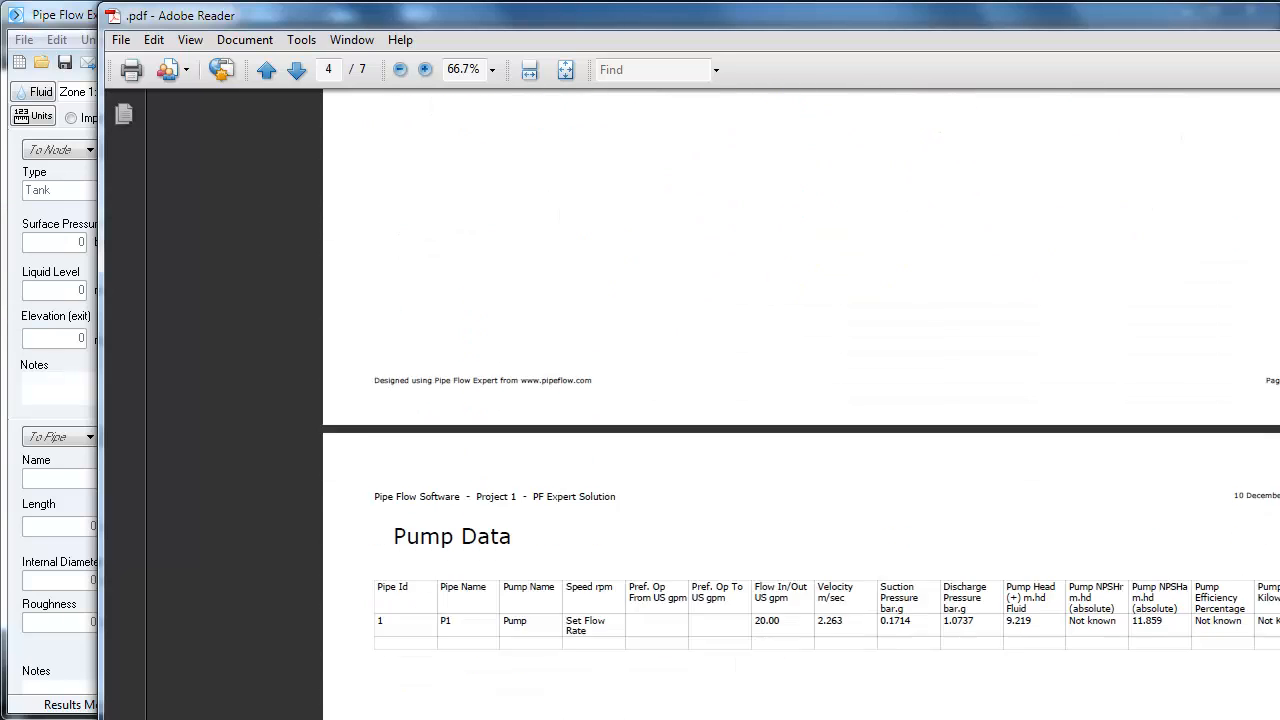
pyautogui.click(297, 70)
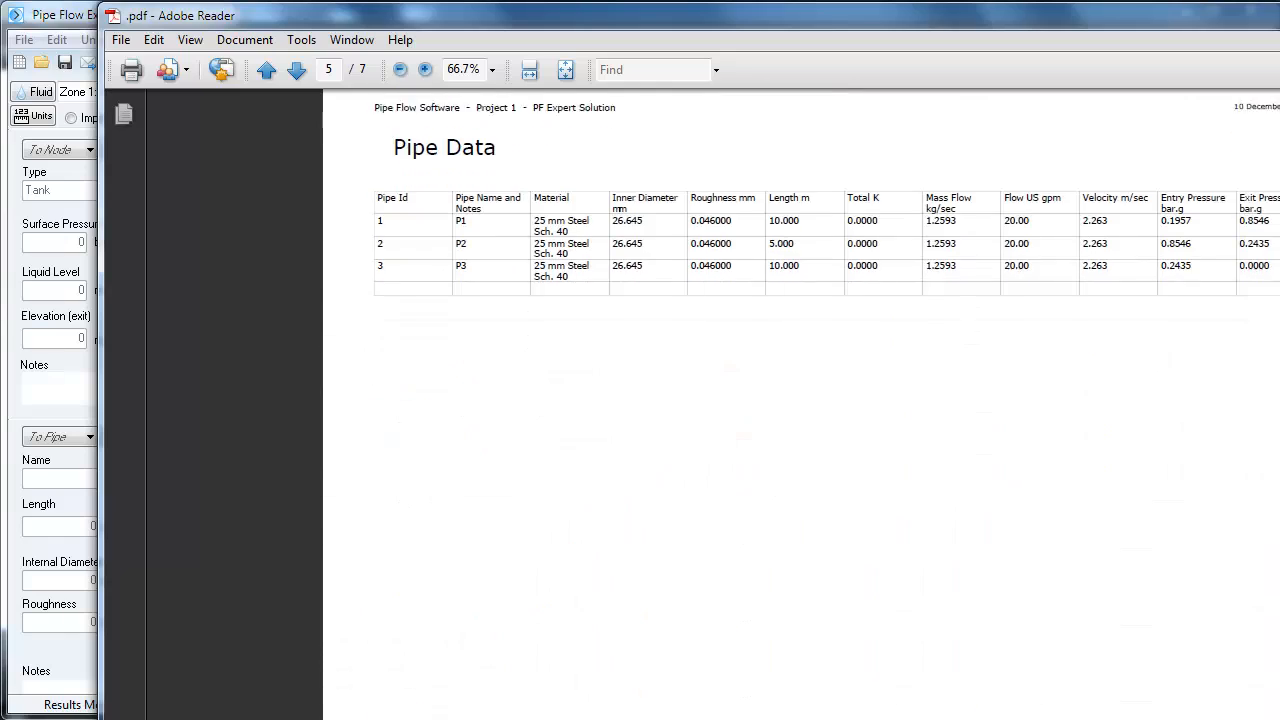
pyautogui.click(297, 70)
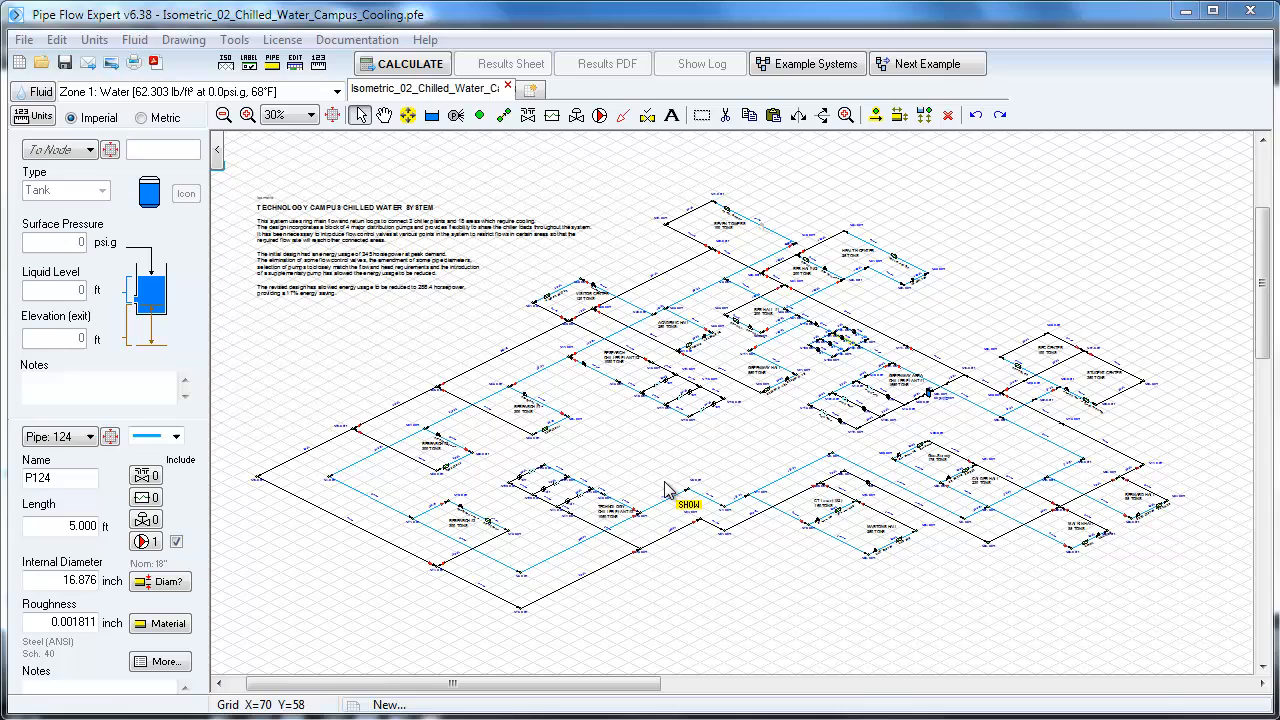
pyautogui.click(40, 91)
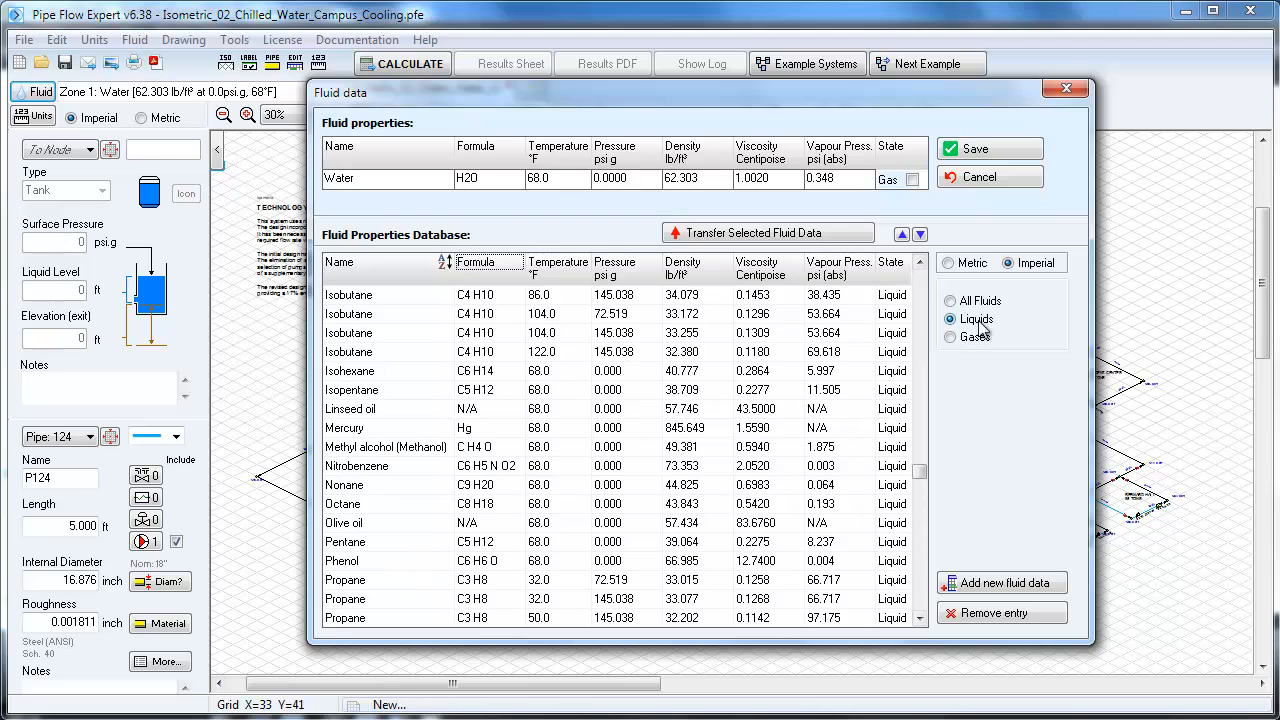
pyautogui.click(950, 337)
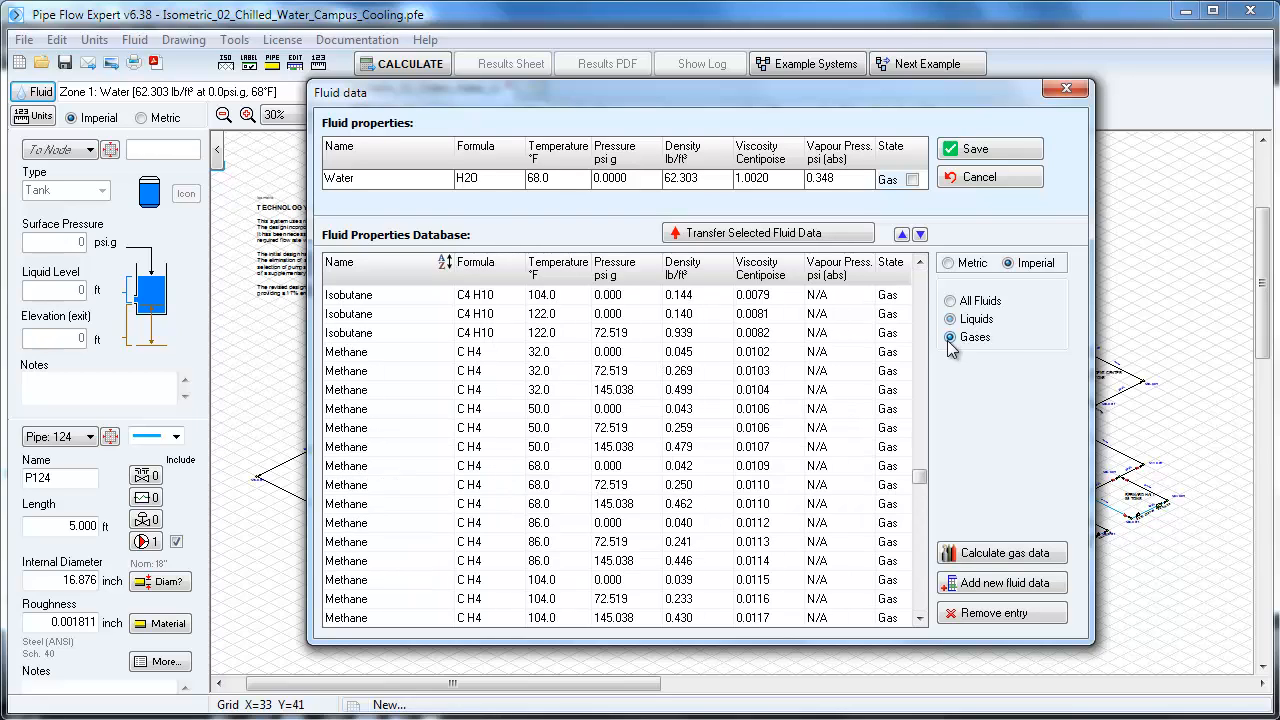
pyautogui.click(949, 300)
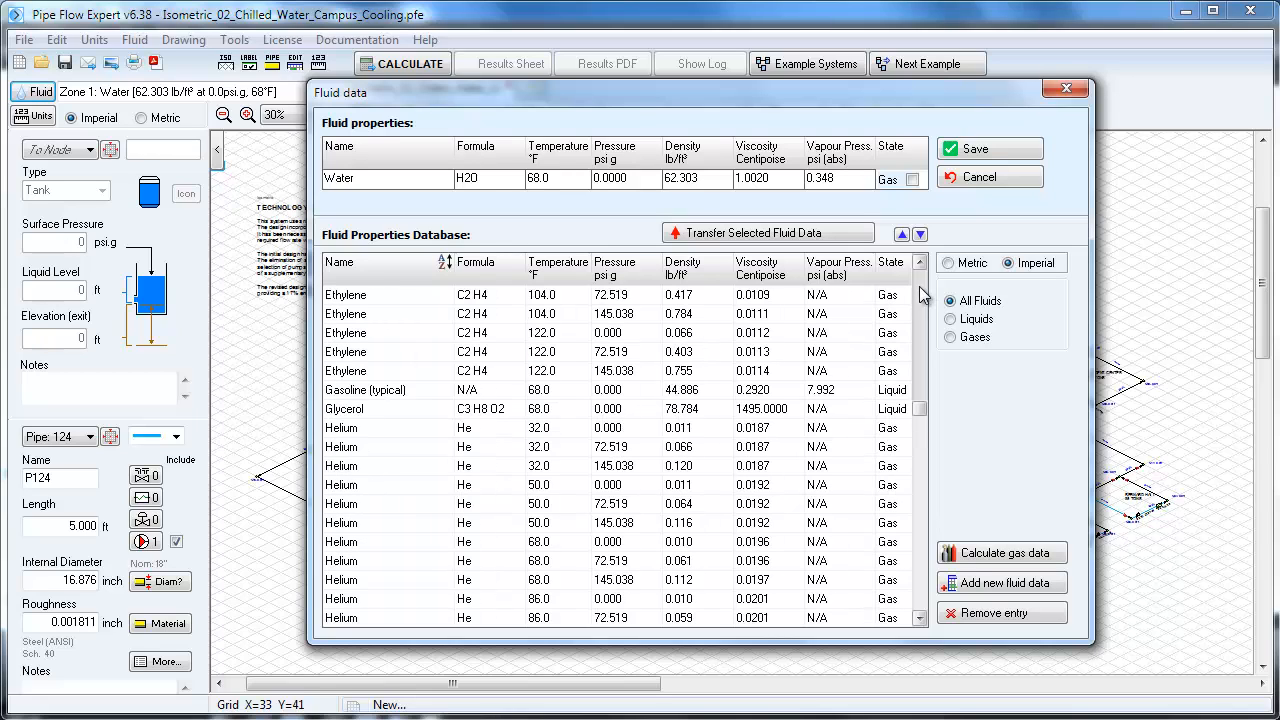
pyautogui.moveTo(1002, 582)
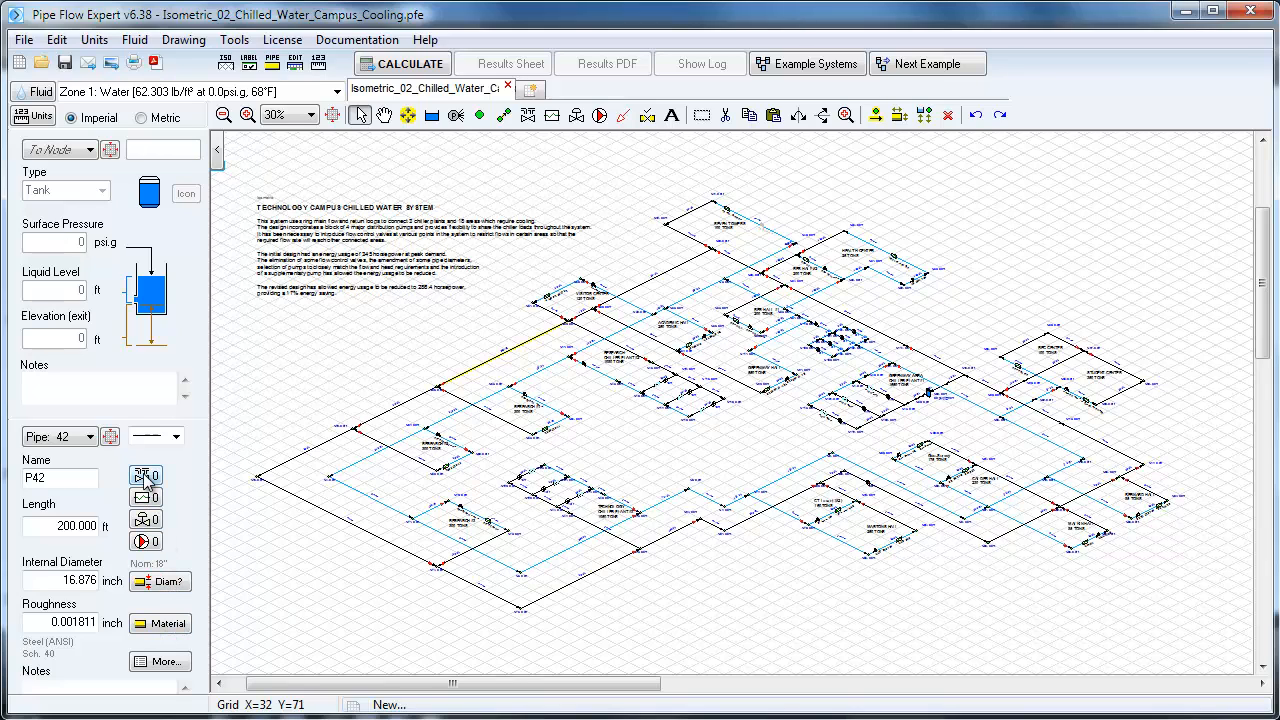
# Review pipe P42's fitting friction coefficients and cancel without adding fittings.
pyautogui.click(145, 475)
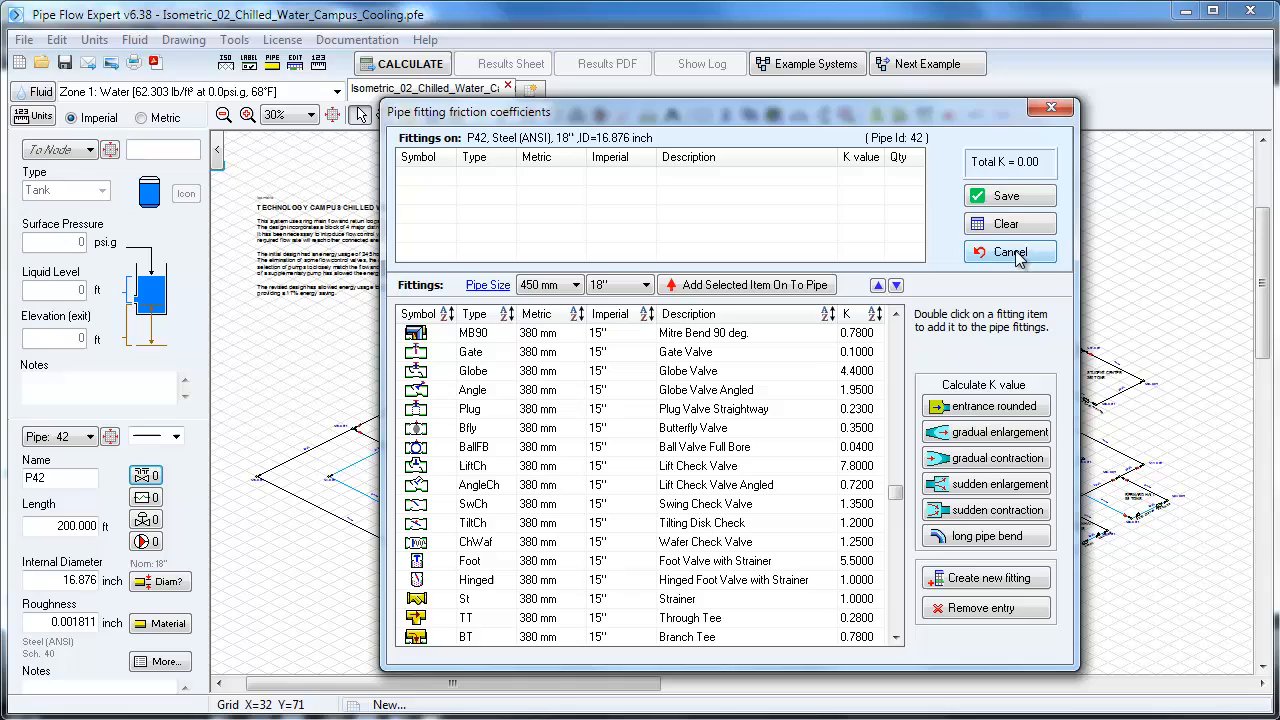
pyautogui.moveTo(996, 431)
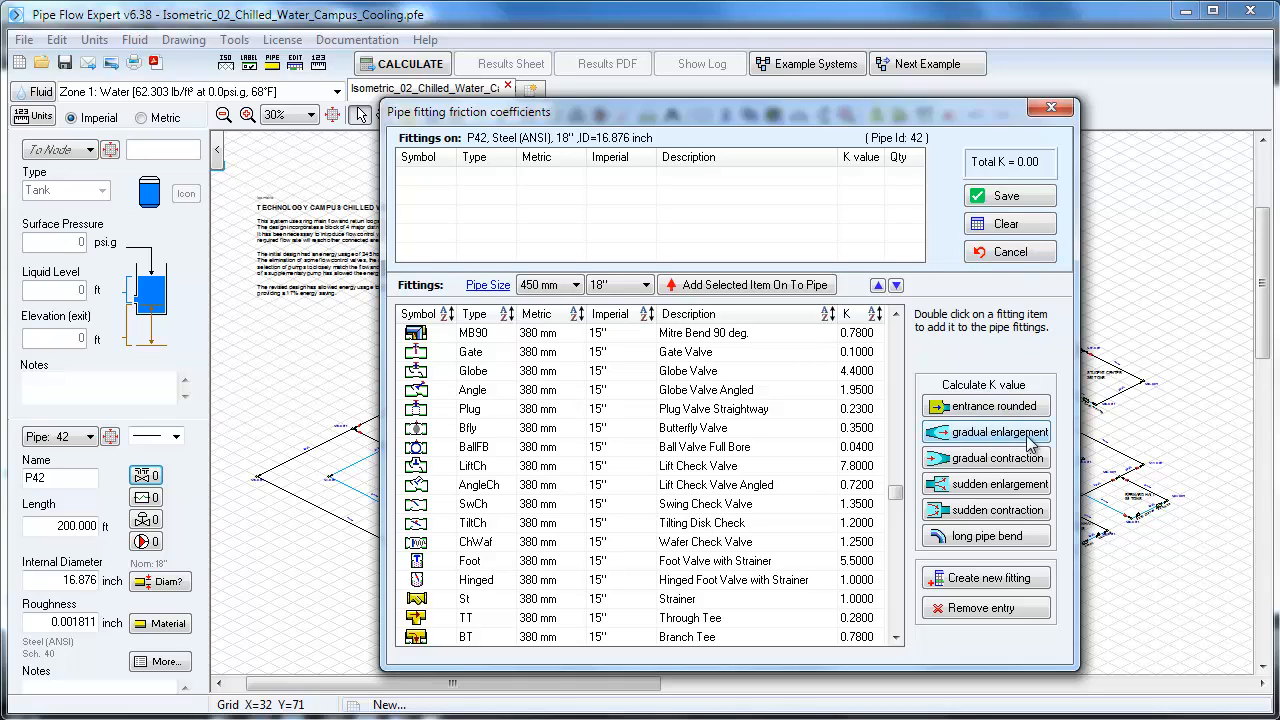
pyautogui.moveTo(990, 484)
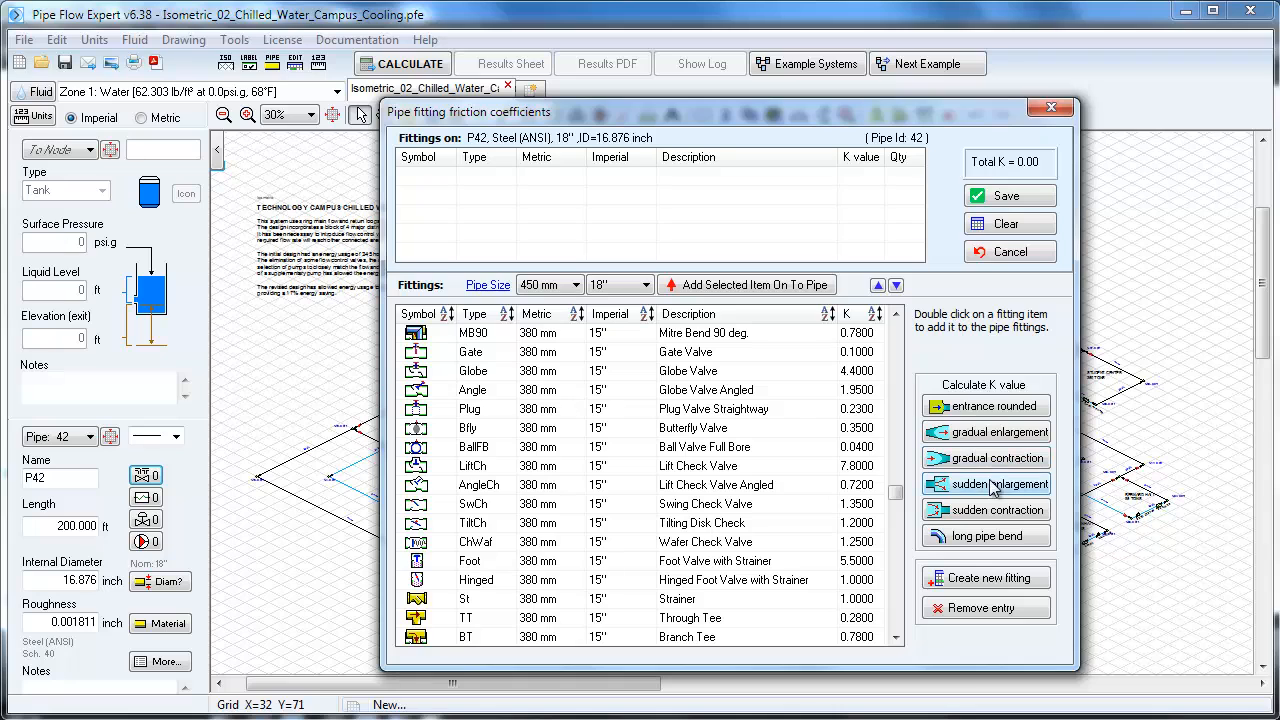
pyautogui.moveTo(996, 517)
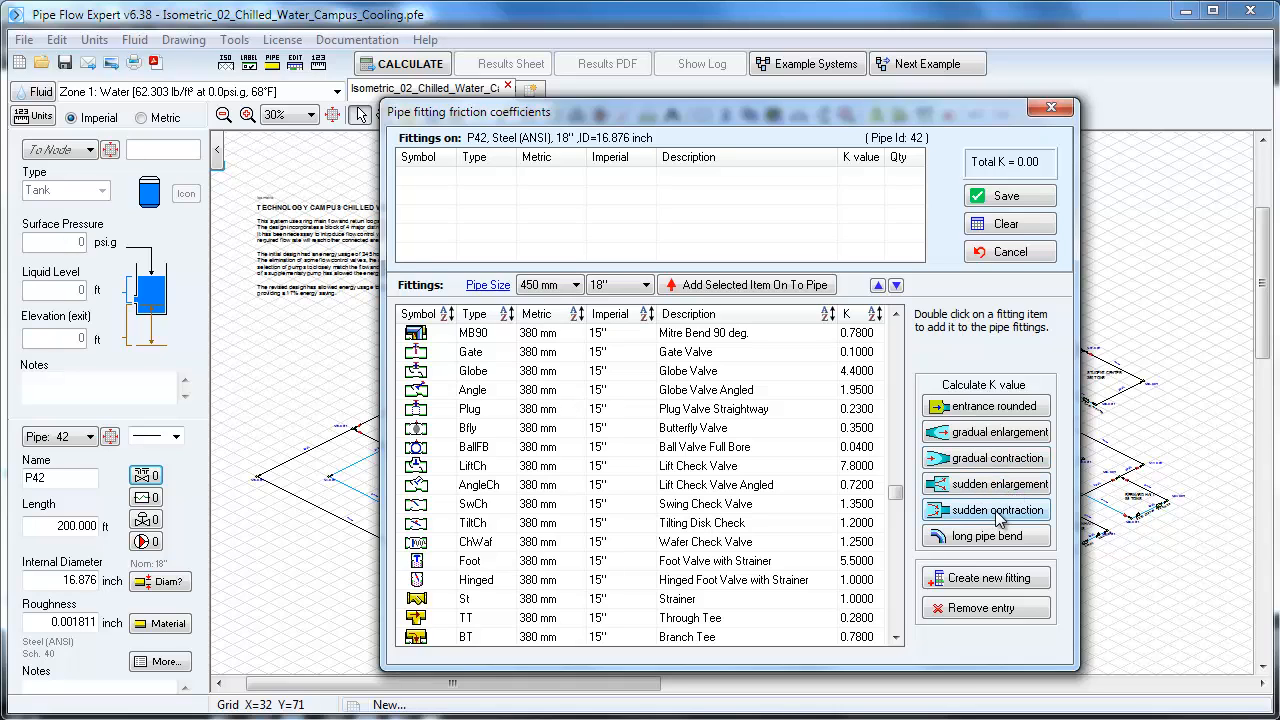
pyautogui.click(1010, 251)
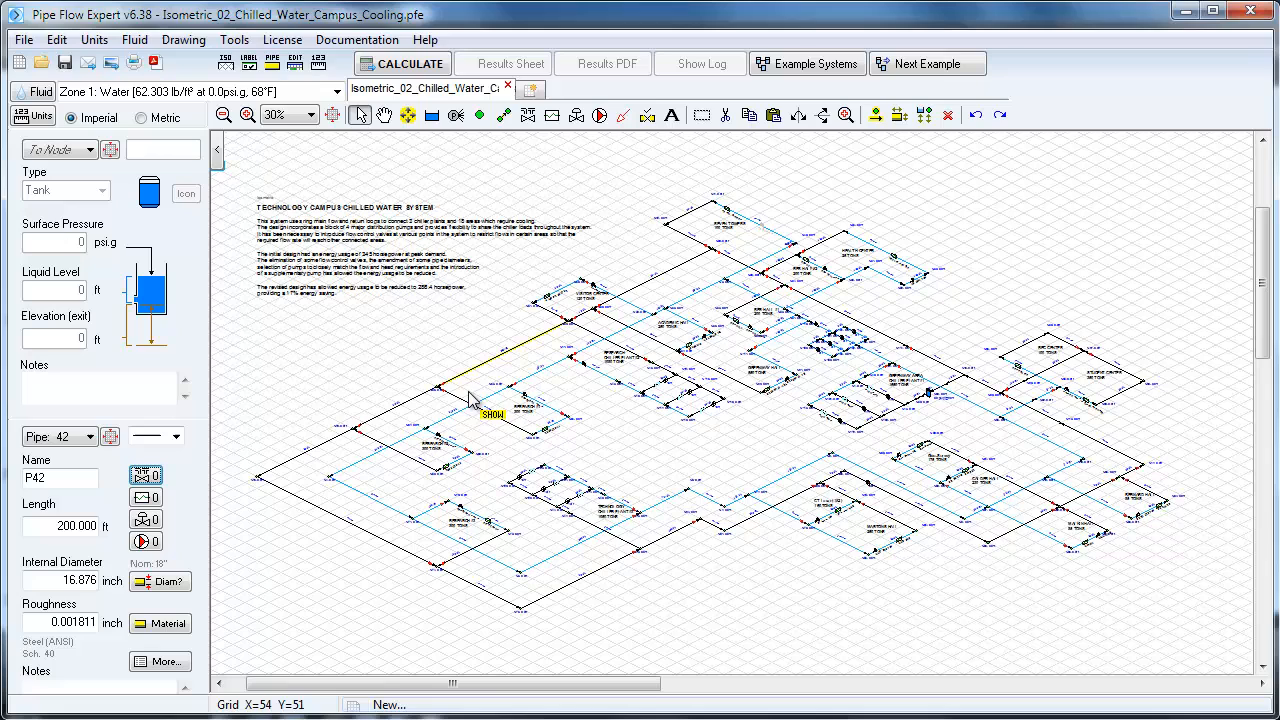
# Browse pipe P42's material database and view the Steel (ANSI) Sch. 40 size table.
pyautogui.click(161, 623)
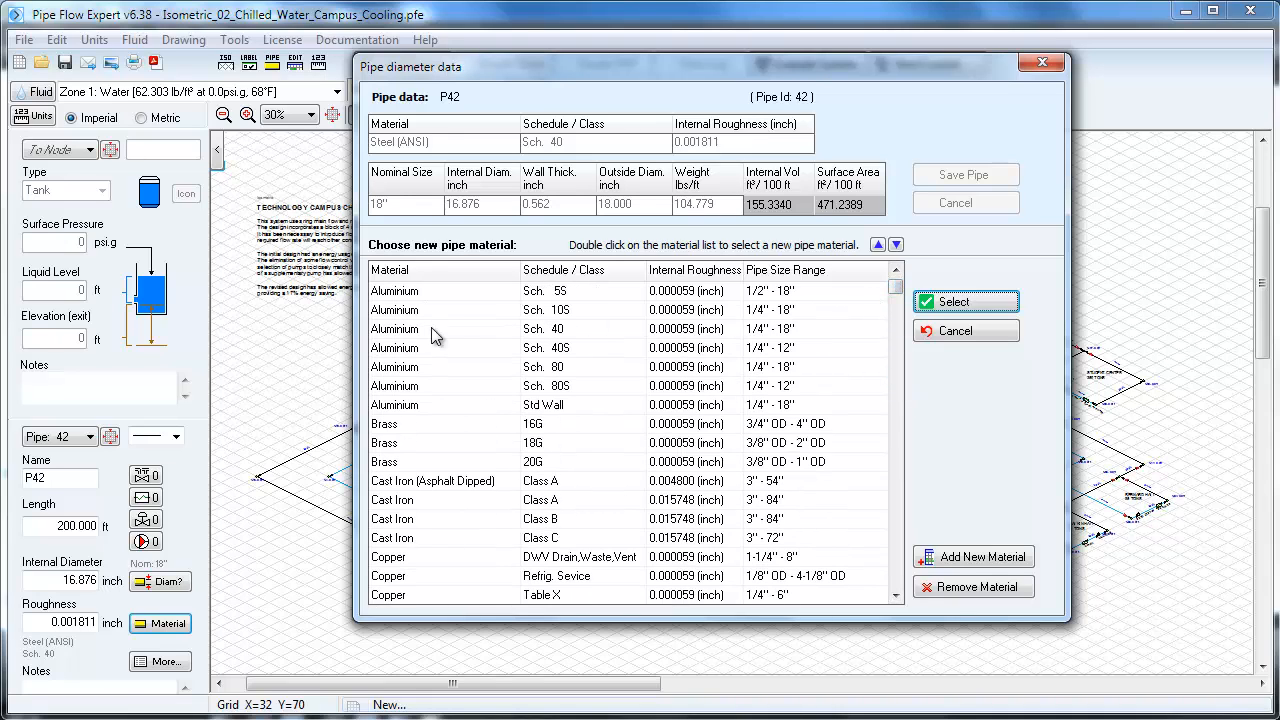
pyautogui.moveTo(400, 448)
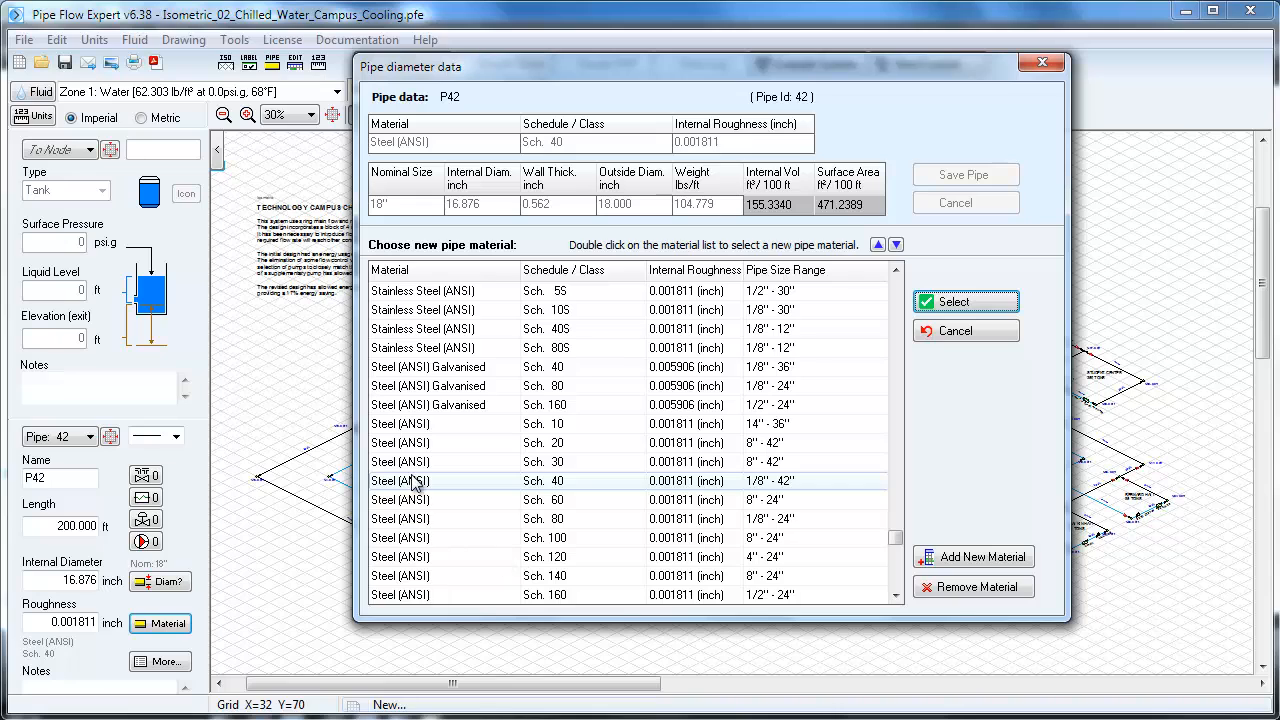
pyautogui.click(954, 301)
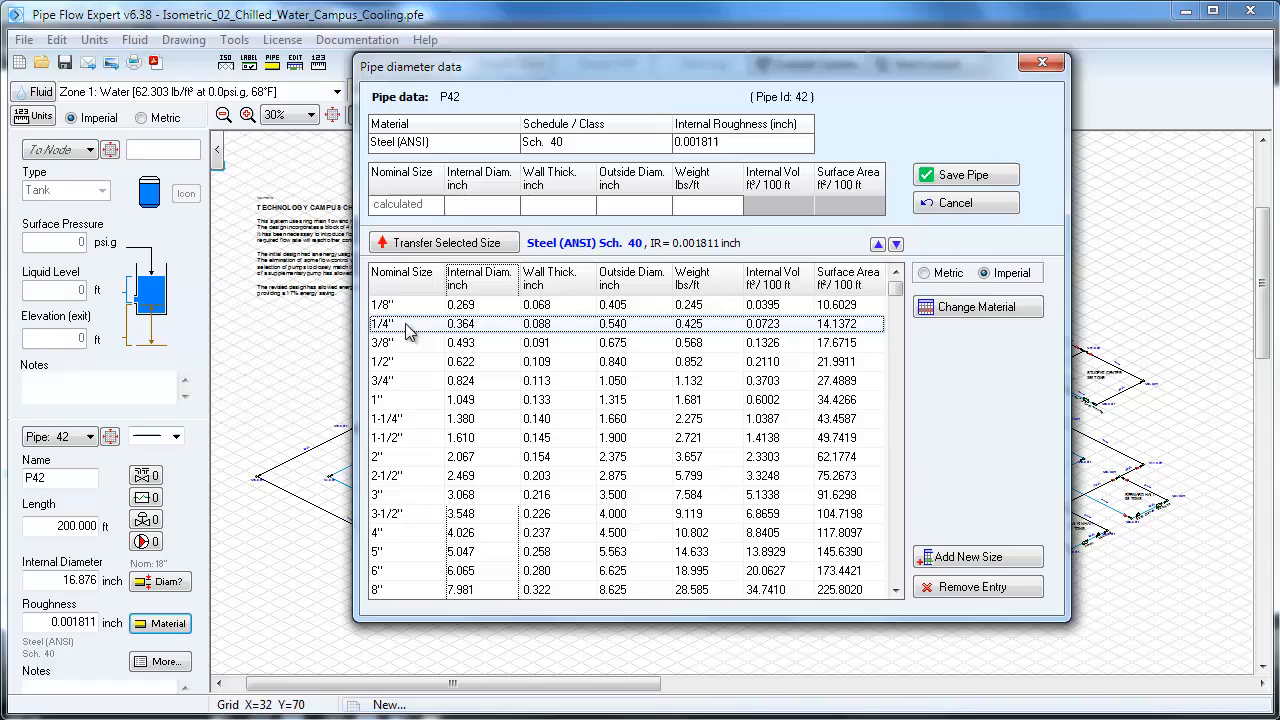
pyautogui.click(415, 381)
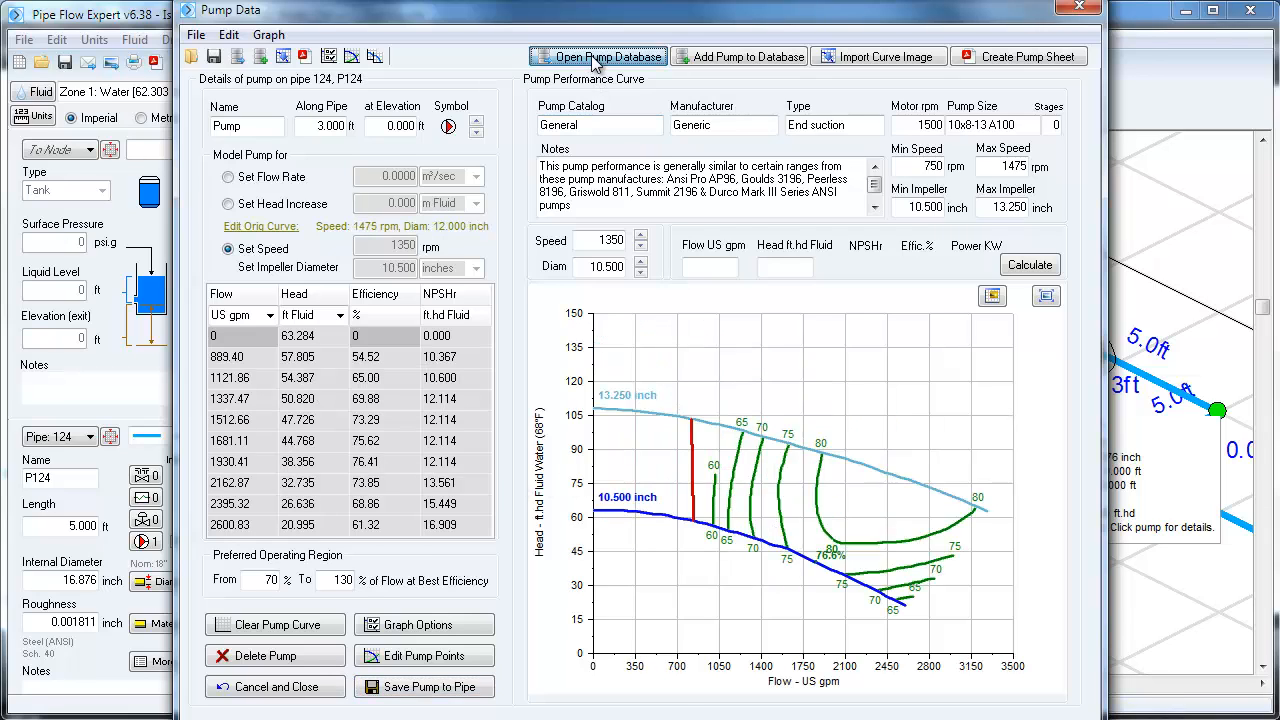
# Search the pump database for 60 US gpm at 80 ft and save the 1-1/2x1-6 AA curve to P124.
pyautogui.click(597, 56)
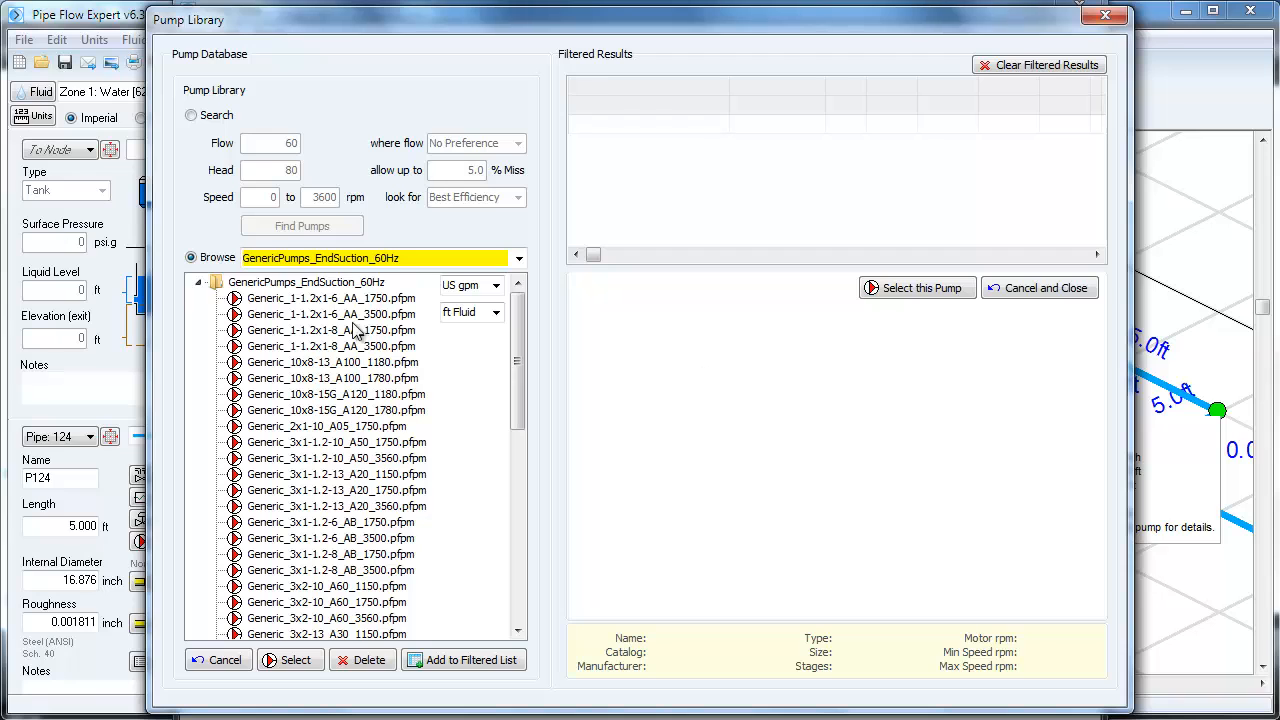
pyautogui.click(332, 330)
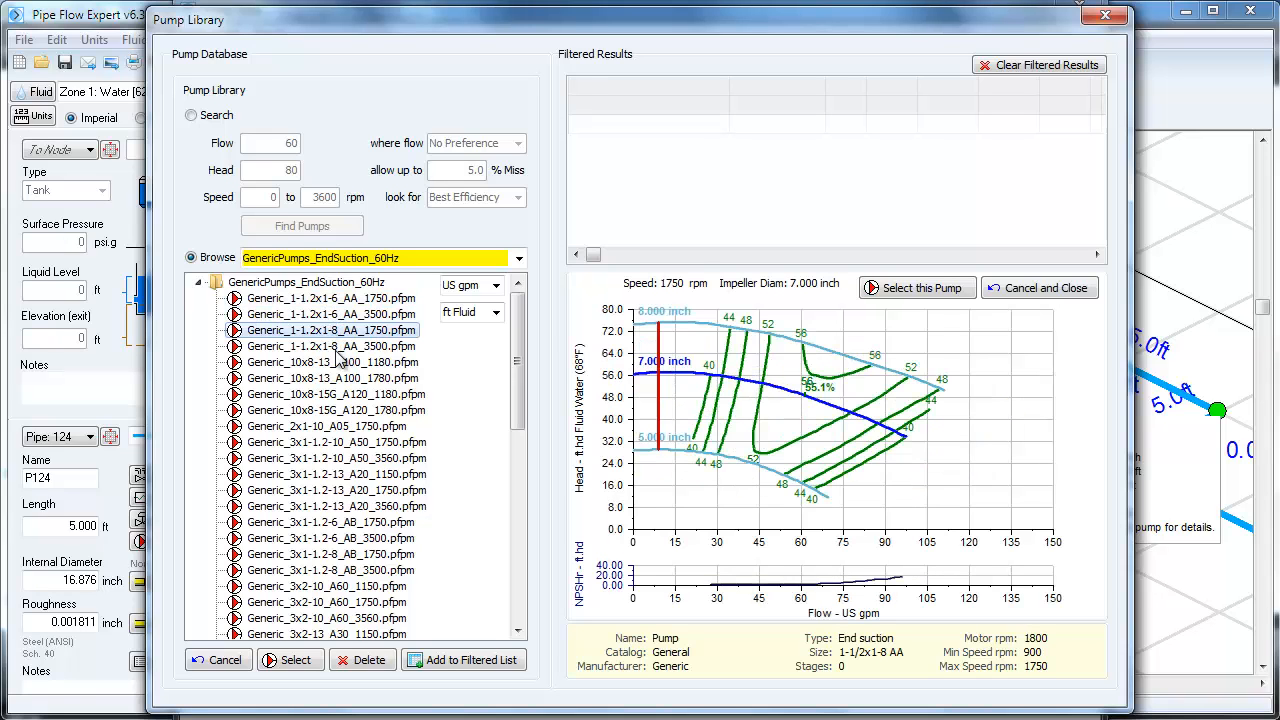
pyautogui.click(332, 378)
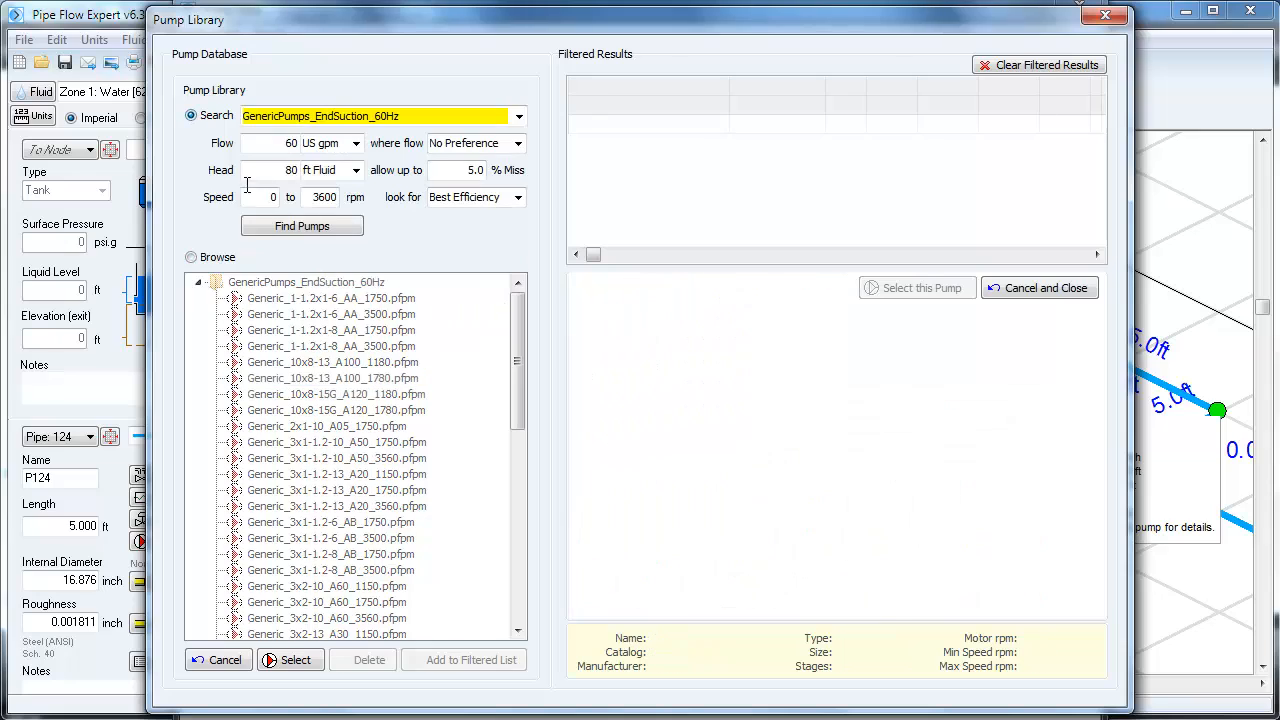
pyautogui.moveTo(212, 175)
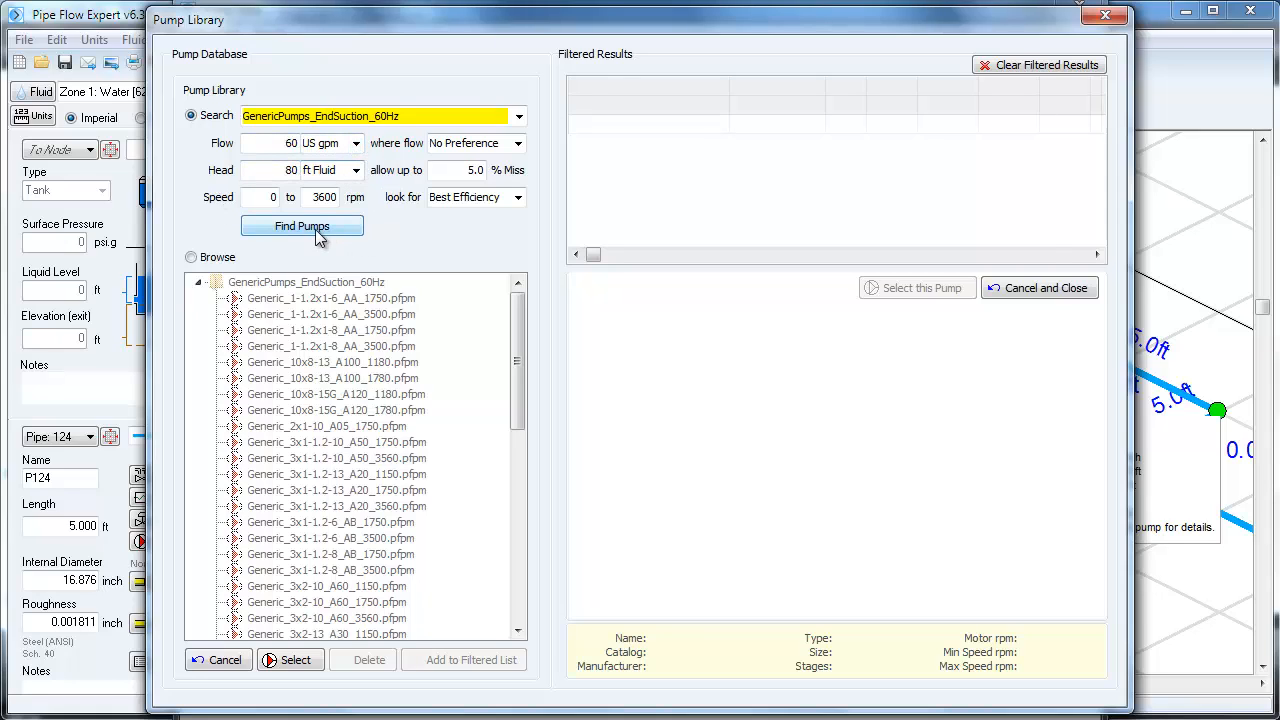
pyautogui.click(302, 225)
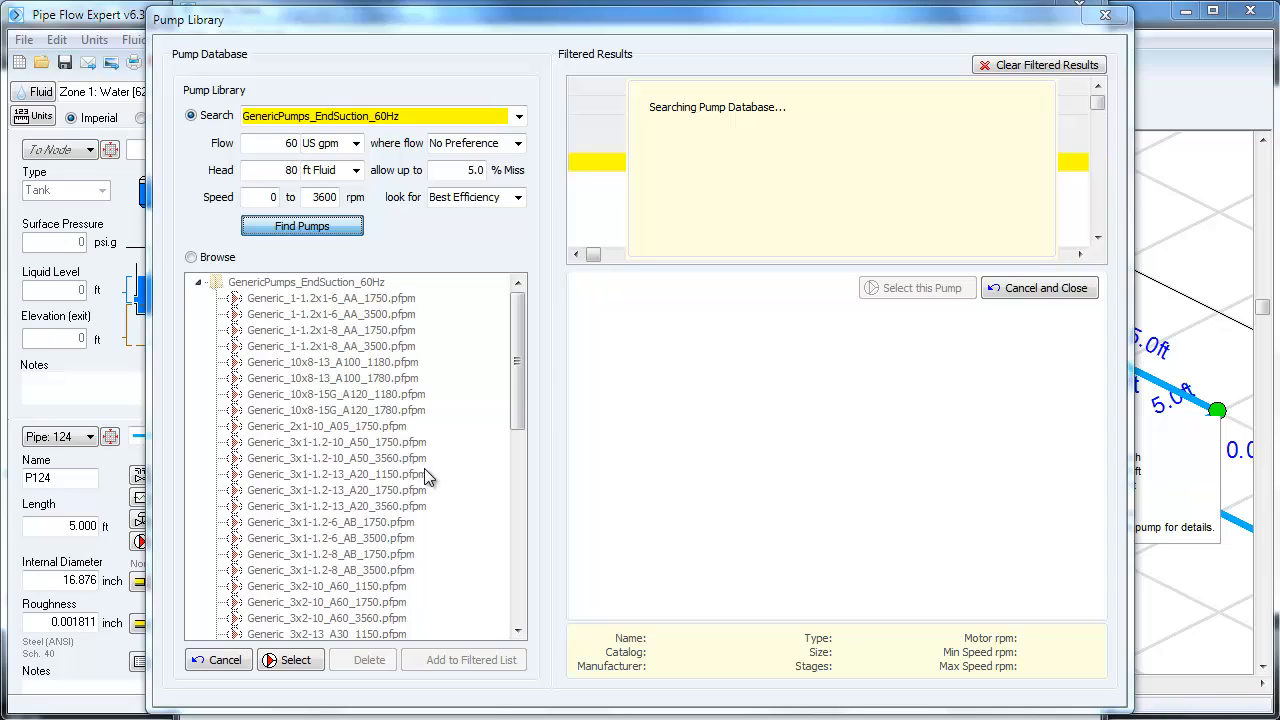
pyautogui.click(301, 225)
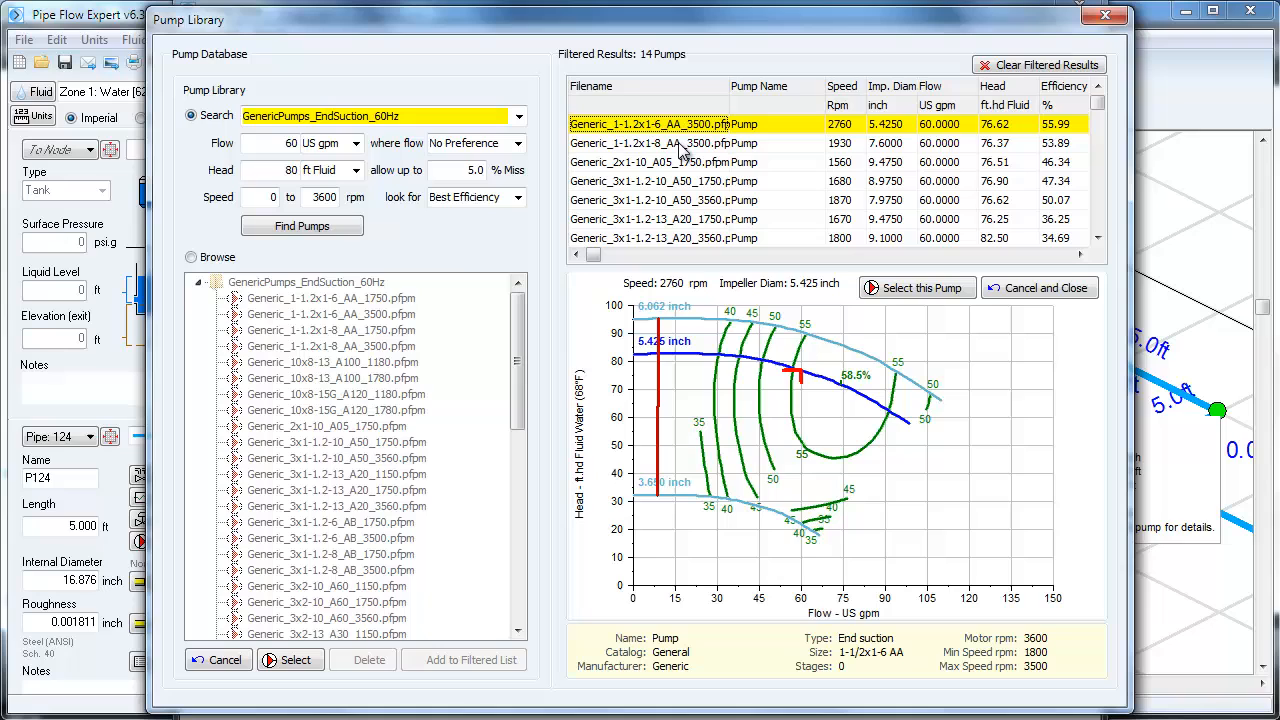
pyautogui.click(663, 162)
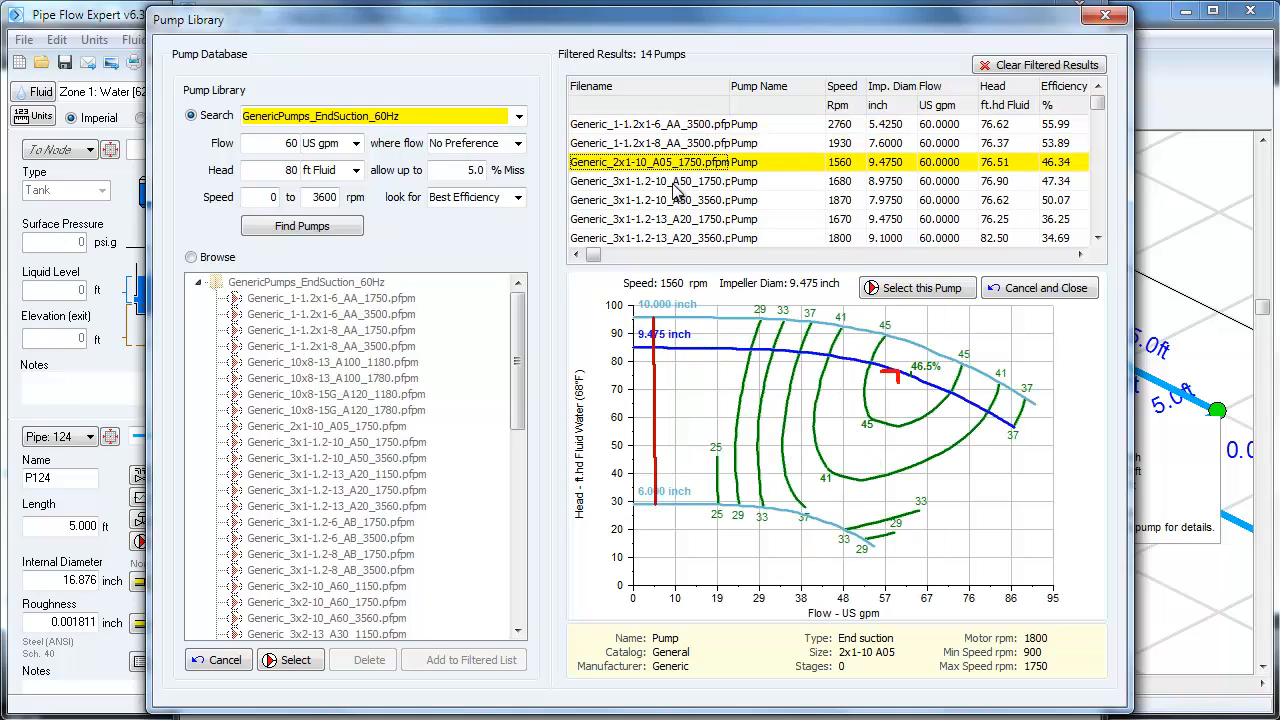
pyautogui.click(665, 200)
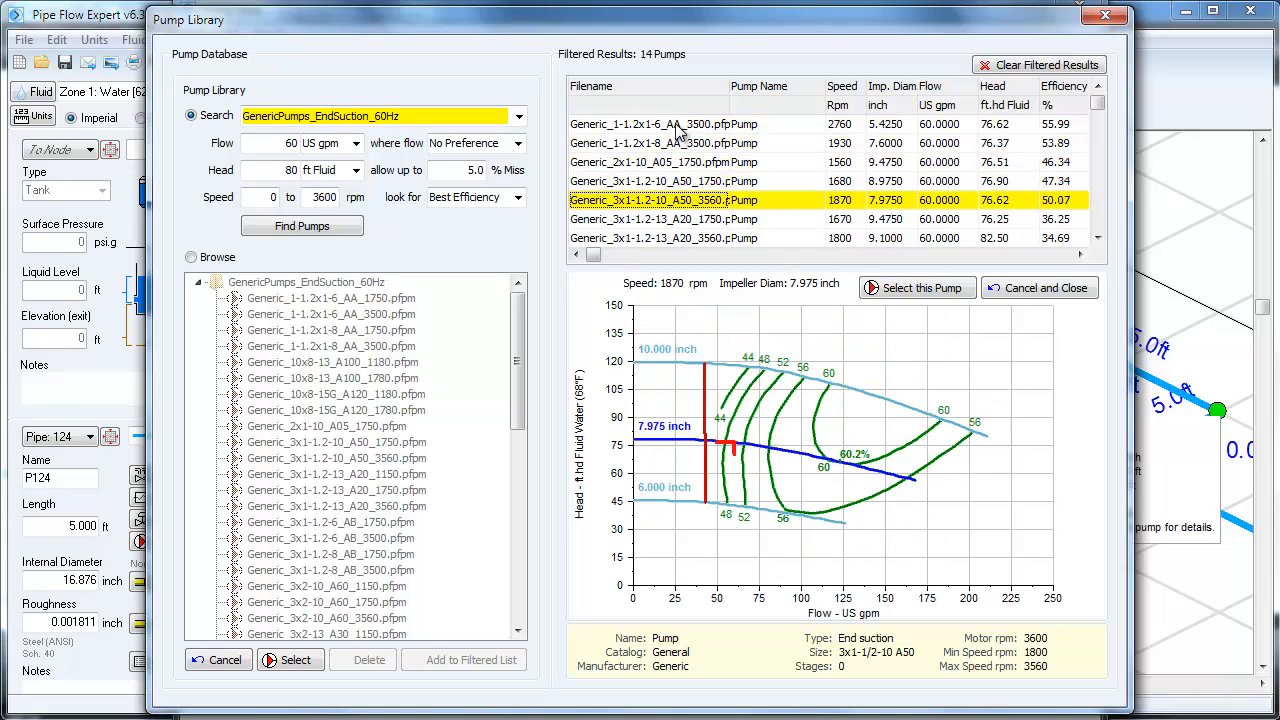
pyautogui.click(916, 288)
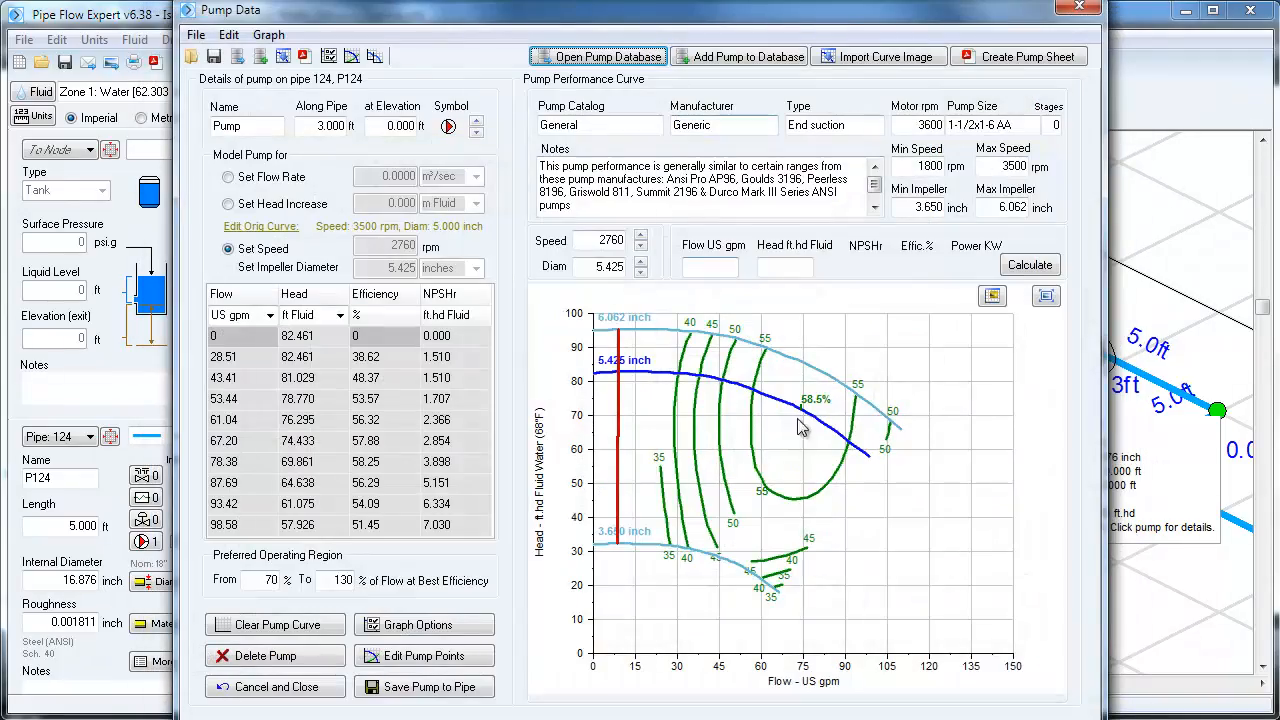
pyautogui.moveTo(435, 687)
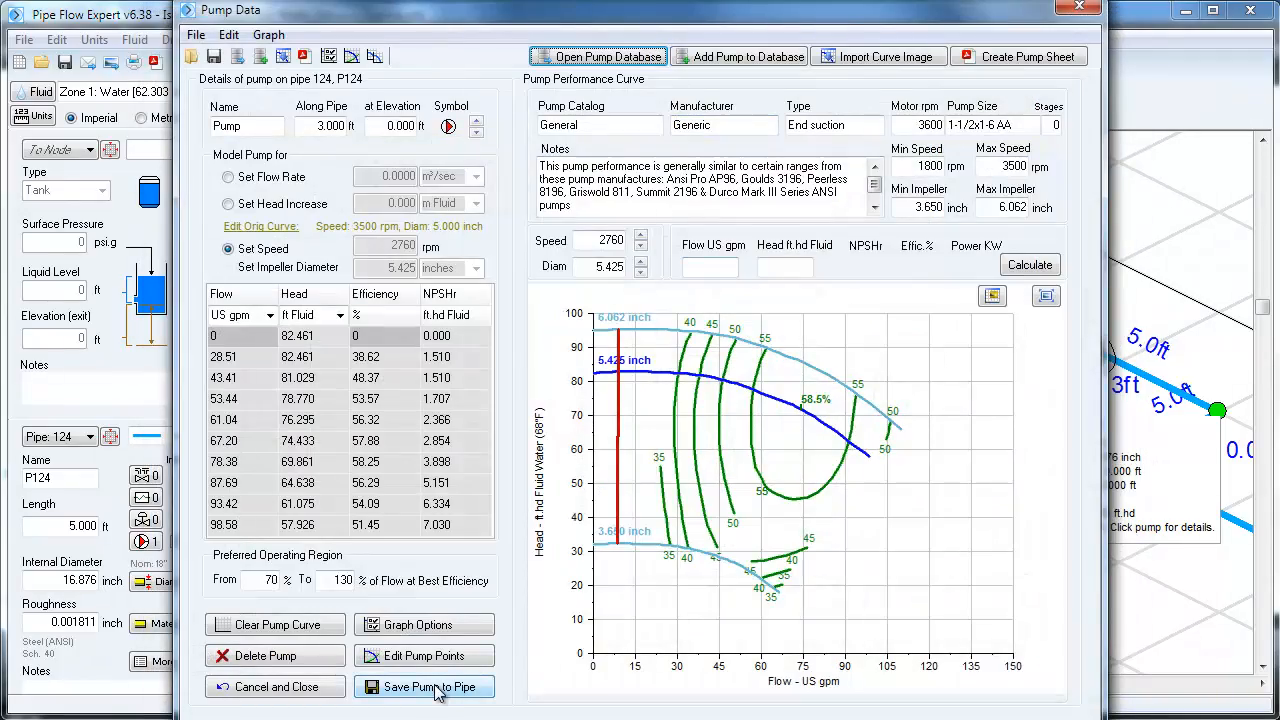
pyautogui.click(424, 687)
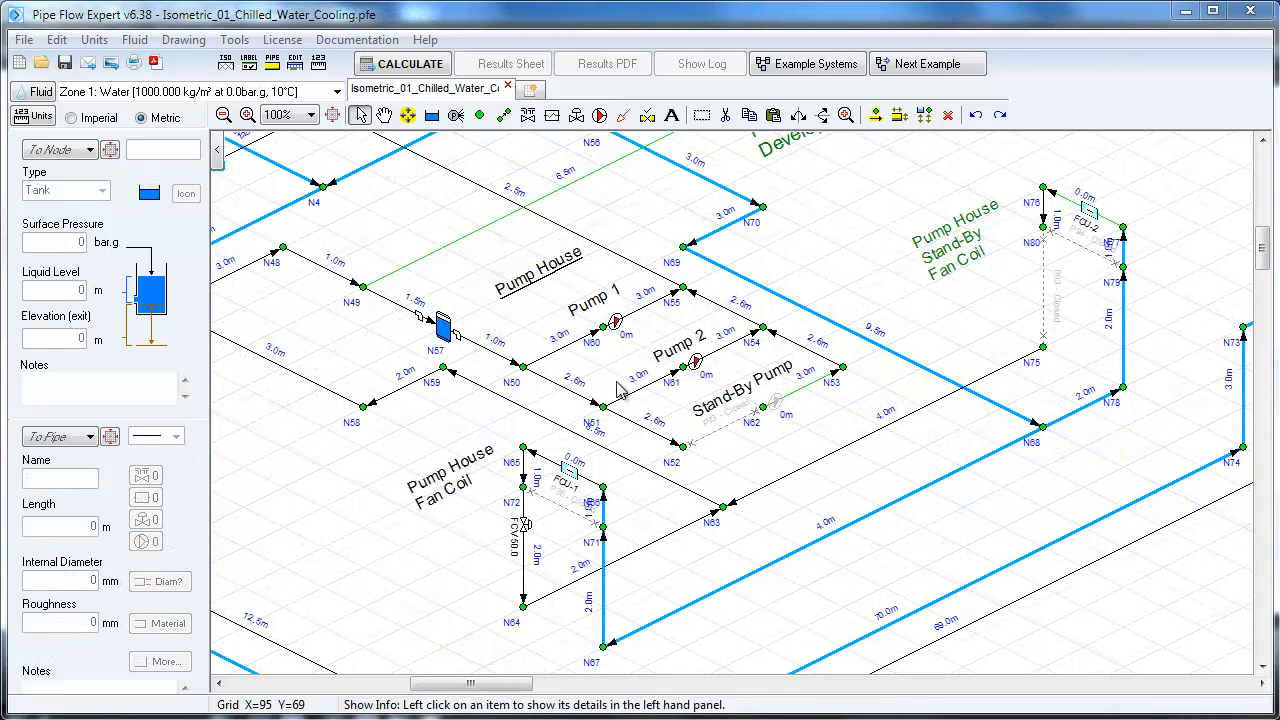
pyautogui.moveTo(648, 152)
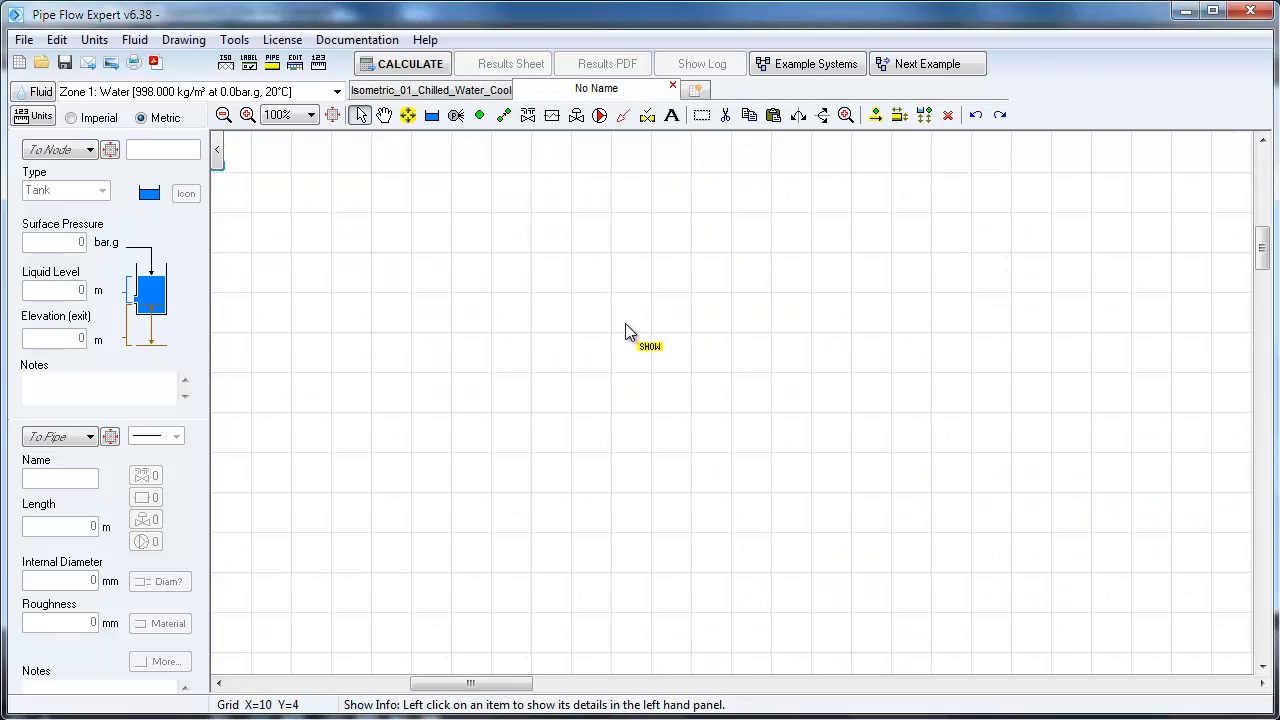
# Open Isometric_04 and Isometric_05 examples, then solve Isometric_04 and view its results drawing.
pyautogui.click(925, 63)
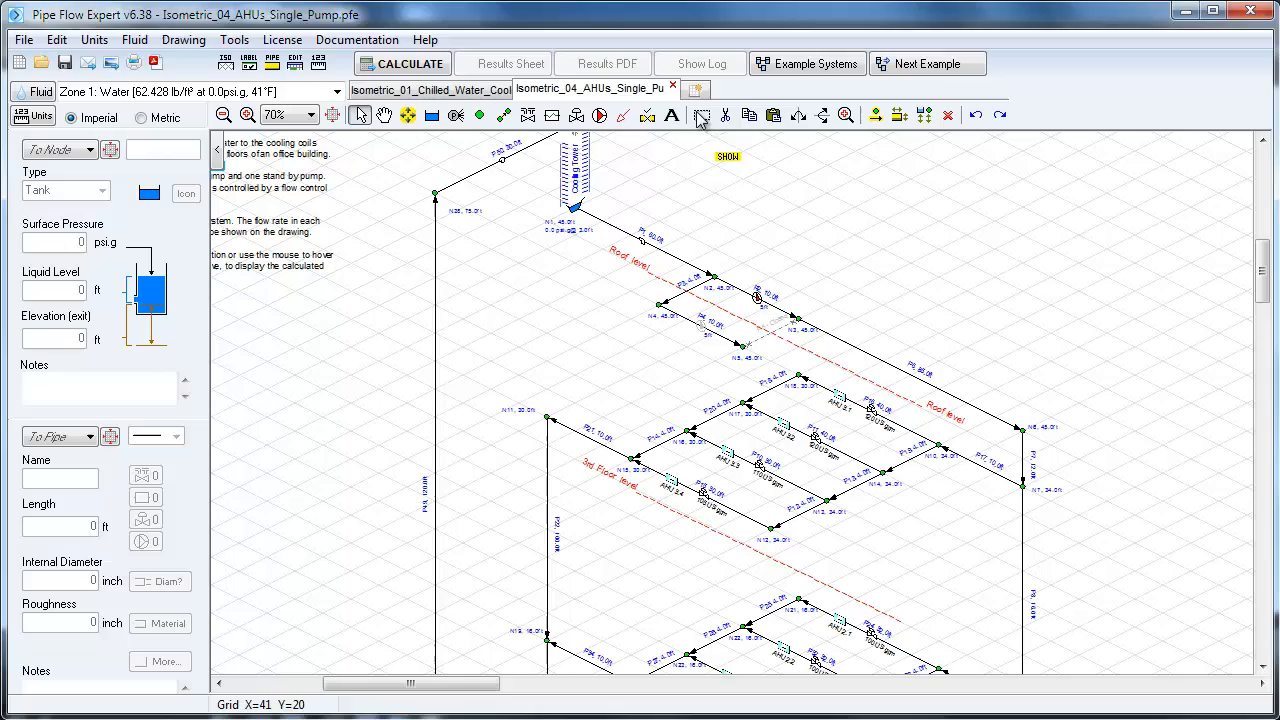
pyautogui.click(925, 63)
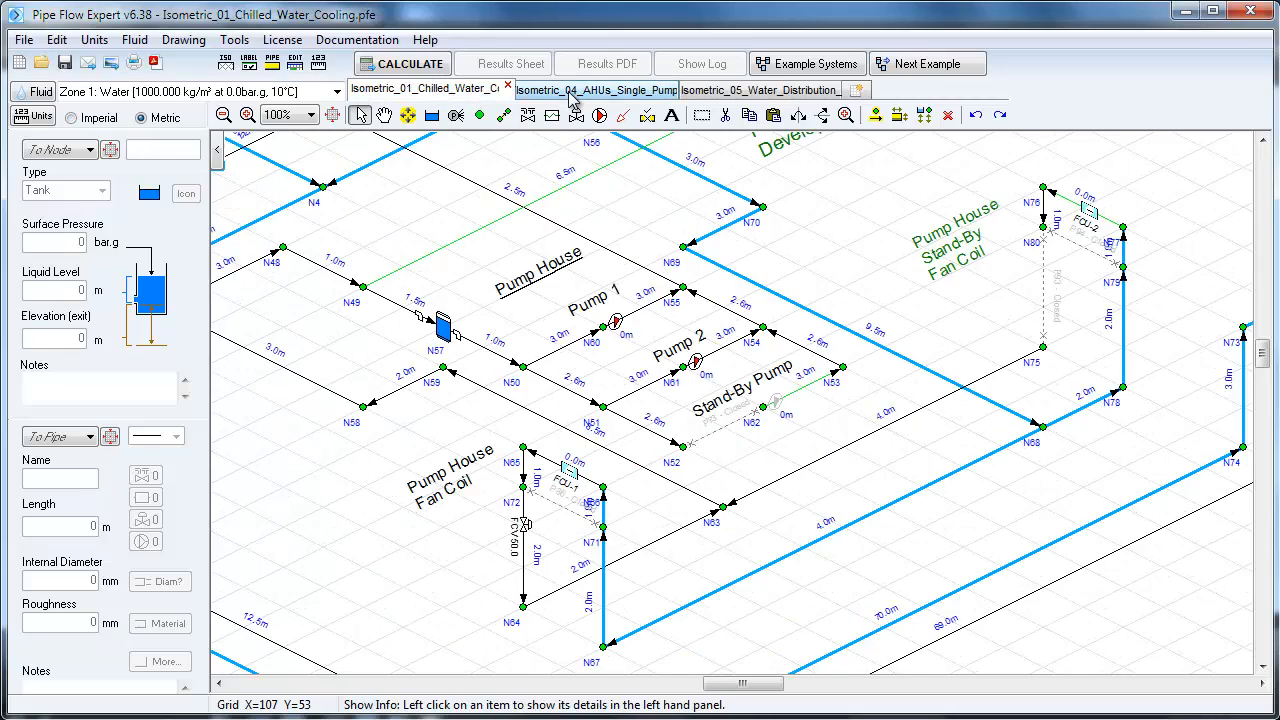
pyautogui.click(596, 89)
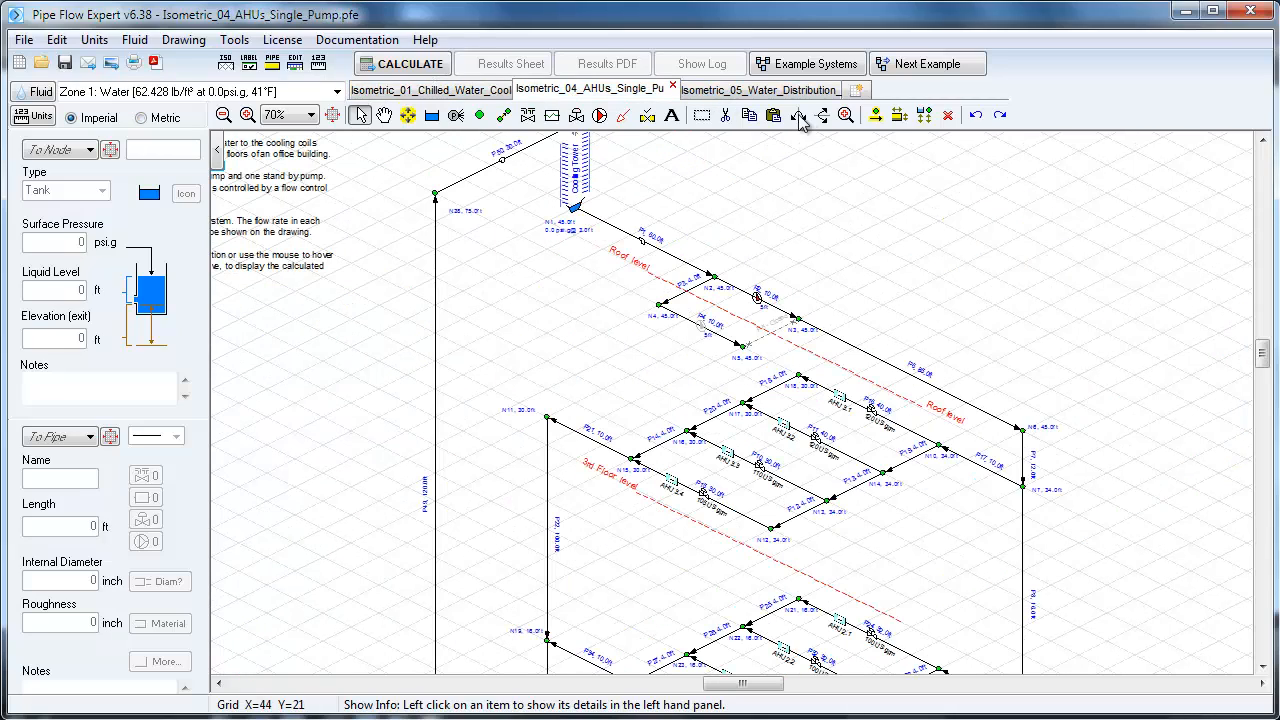
pyautogui.click(402, 63)
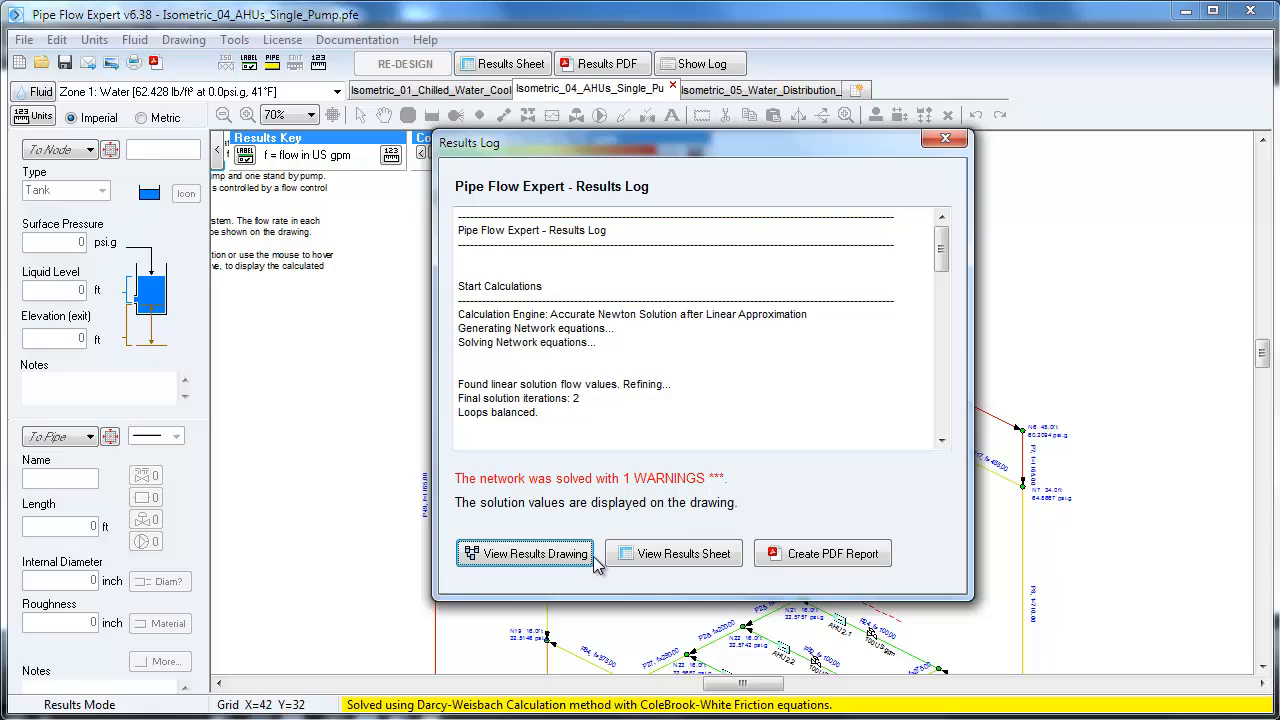
pyautogui.click(525, 553)
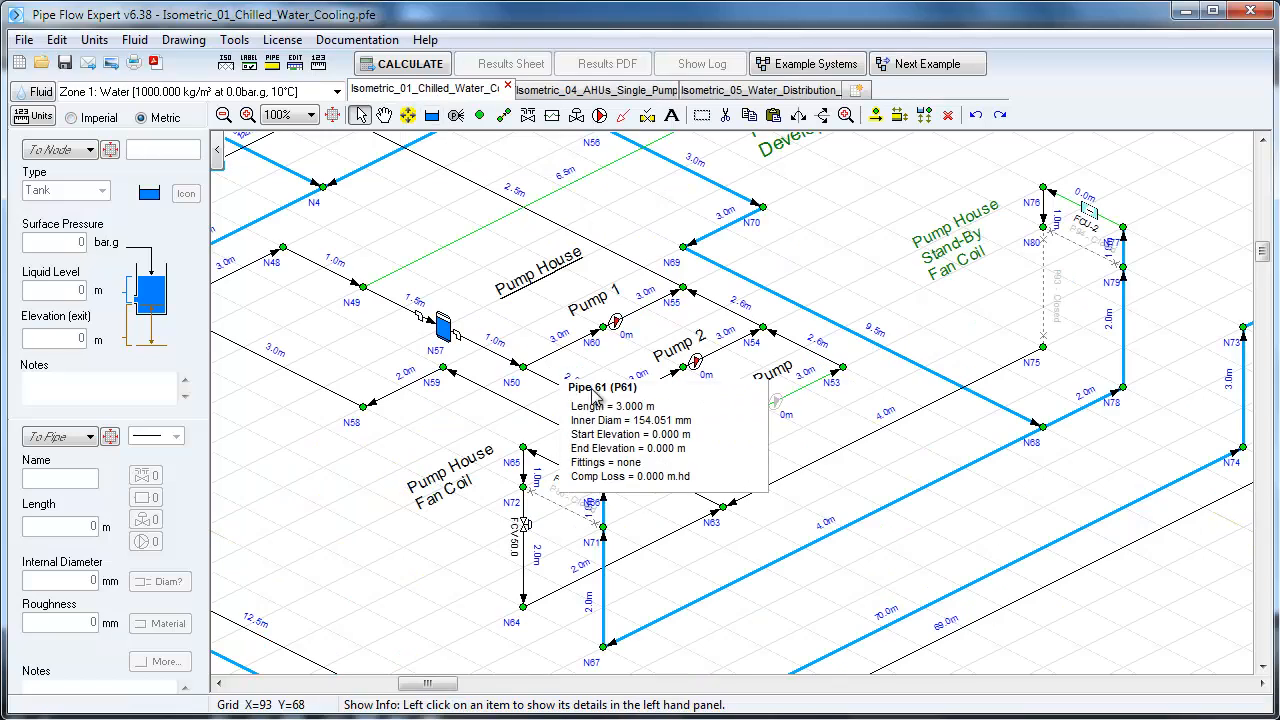
pyautogui.moveTo(600, 400); pyautogui.dragTo(520, 437)
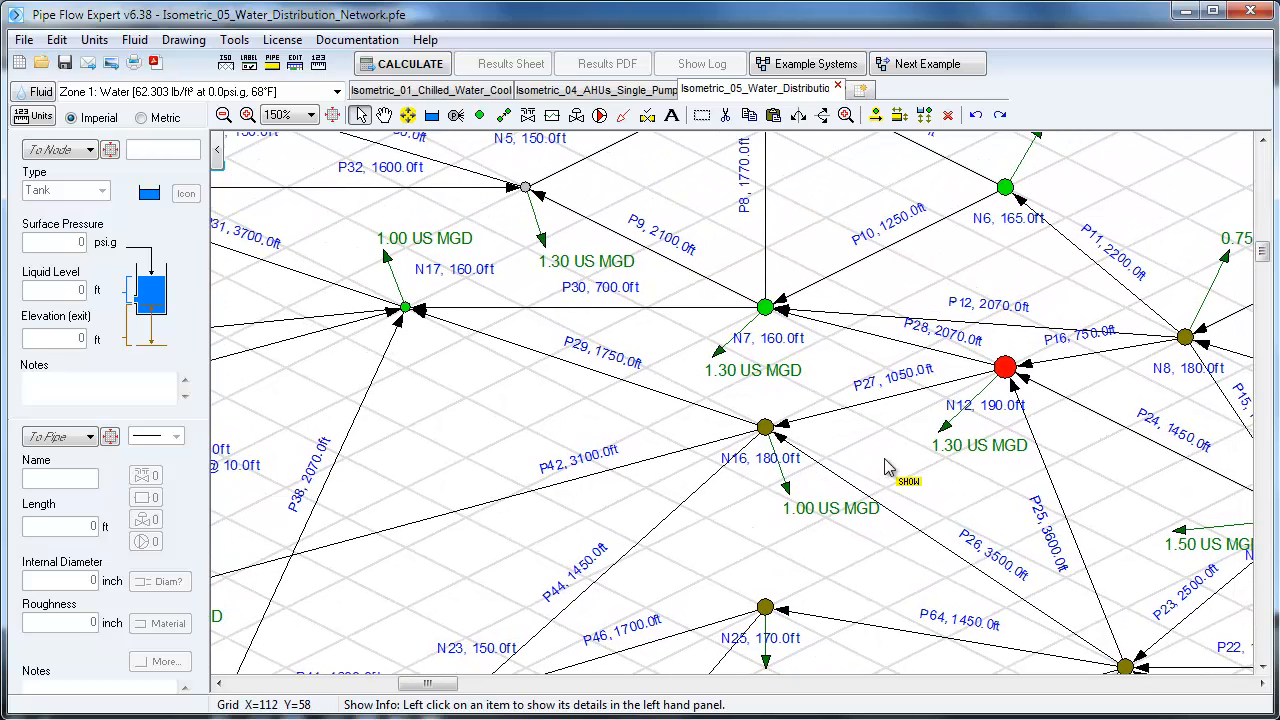
pyautogui.moveTo(888, 435)
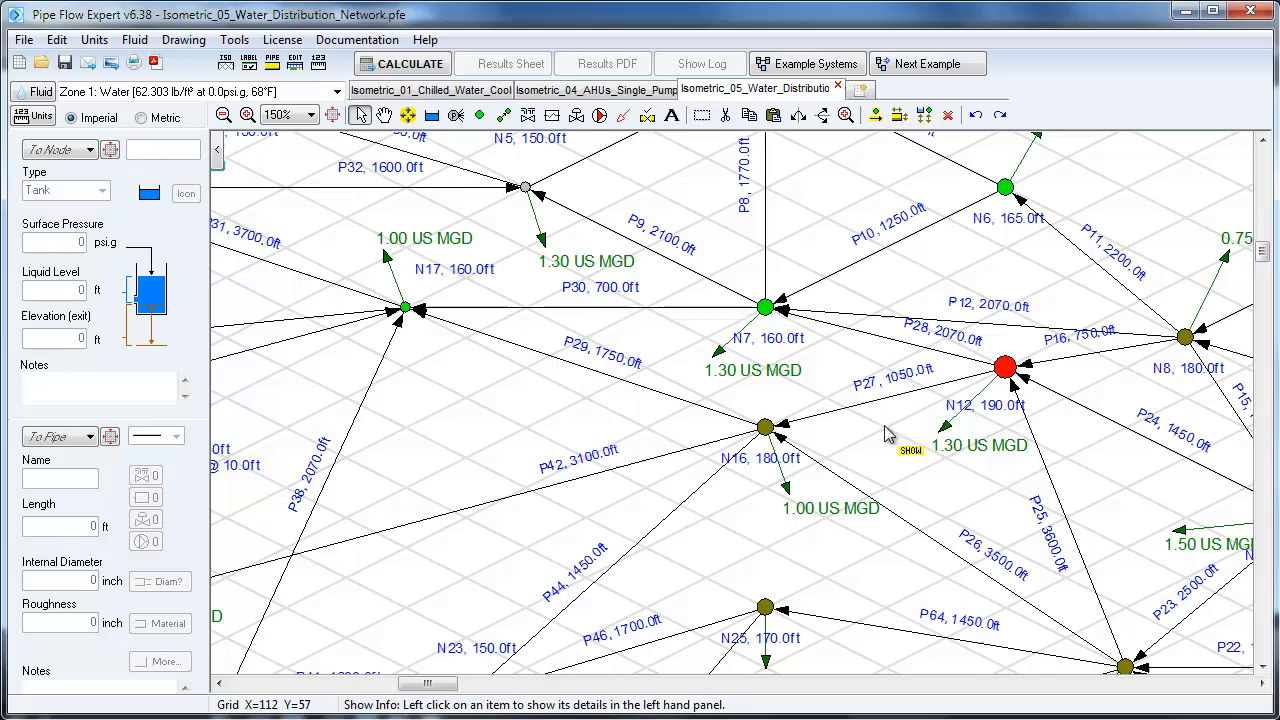
pyautogui.moveTo(880, 413)
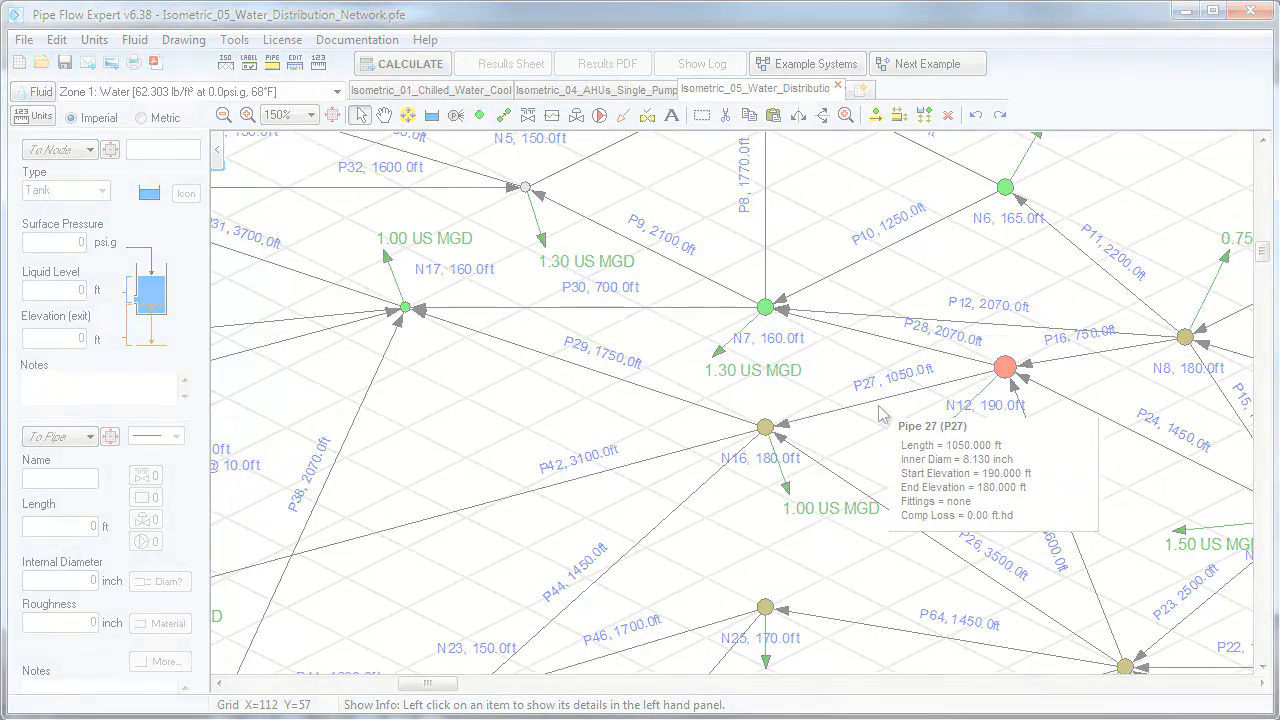